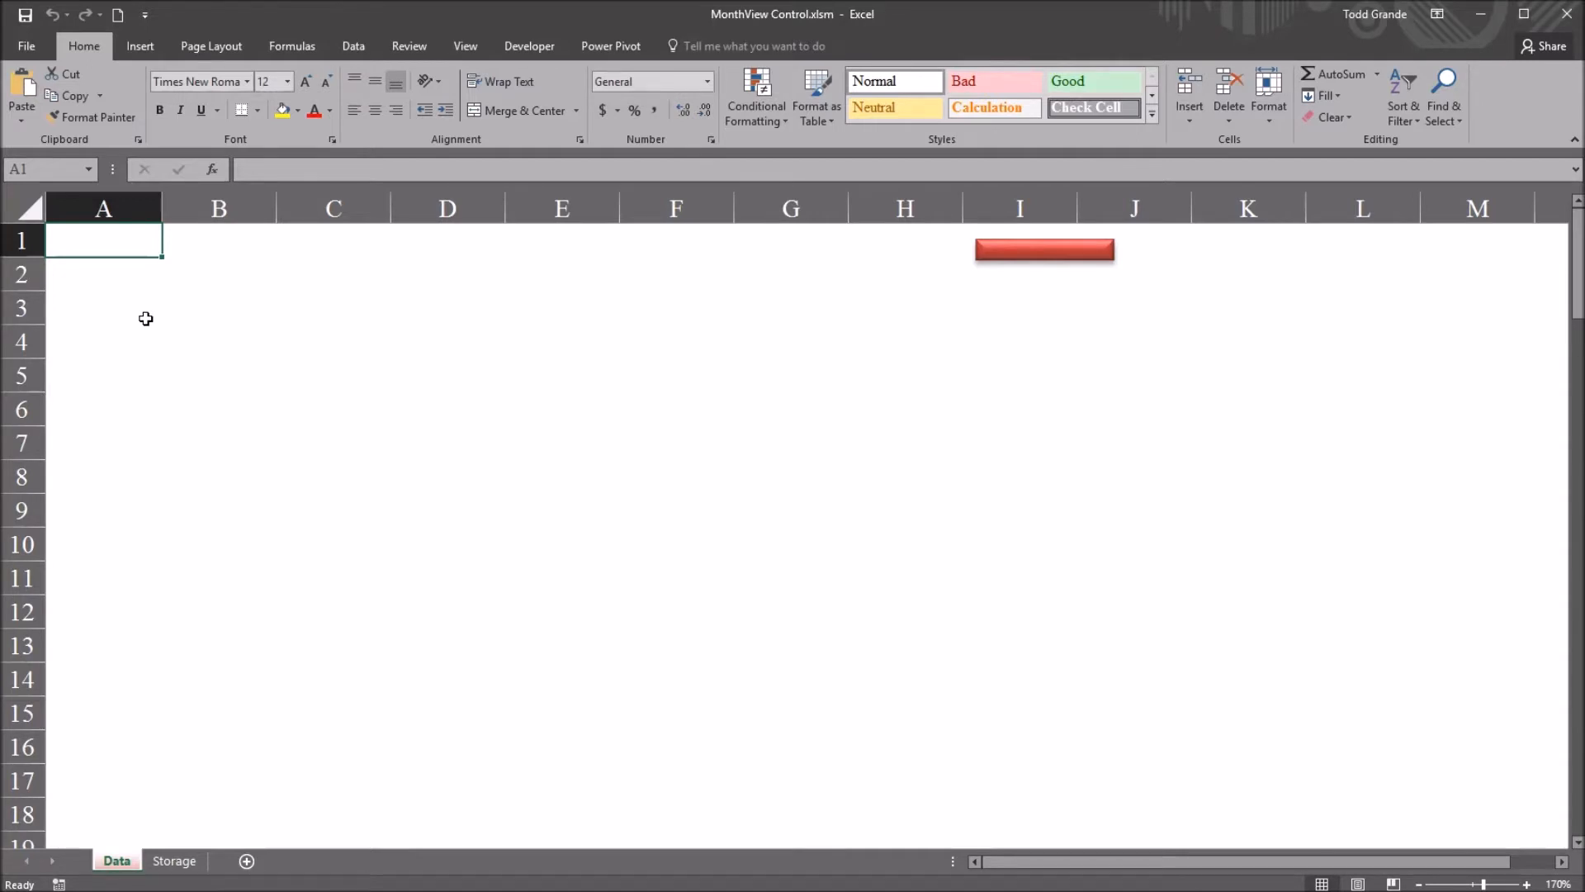
mouse_move(234, 359)
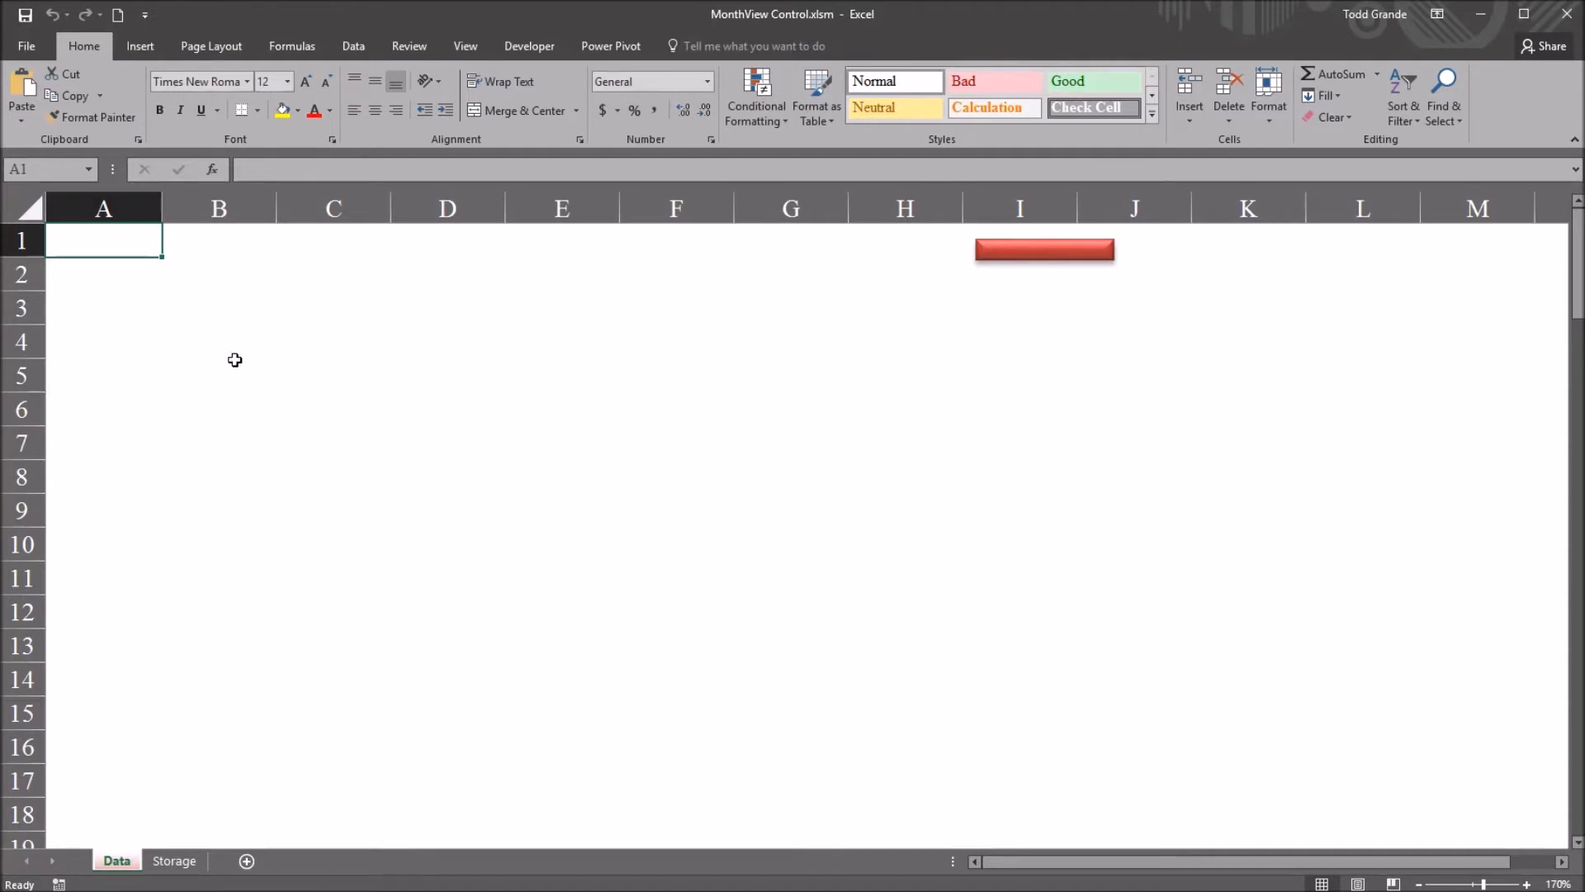
mouse_move(986, 274)
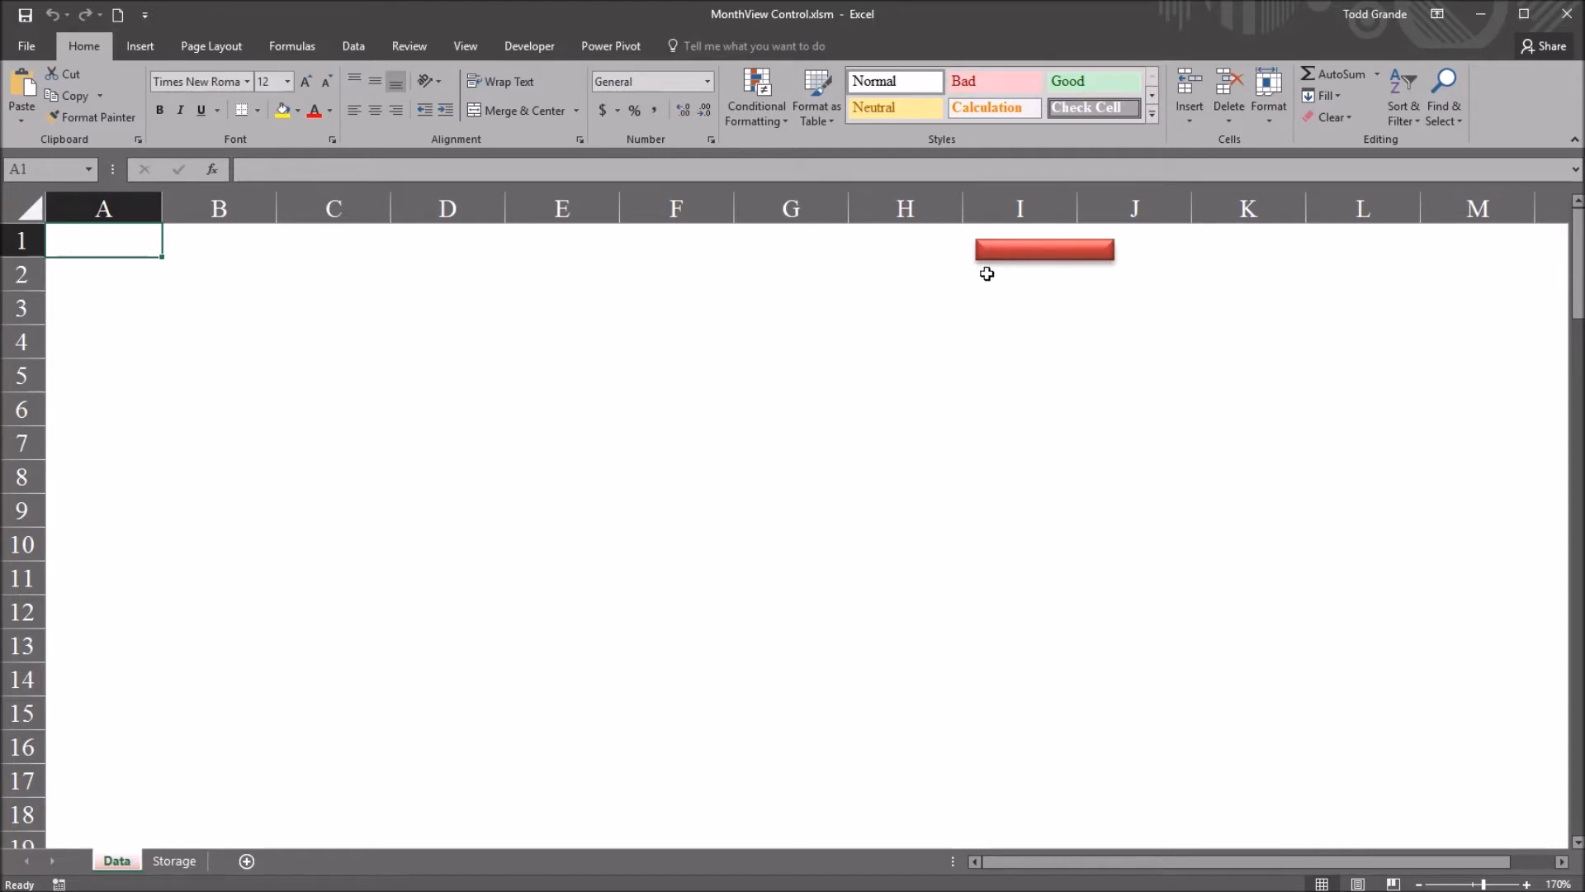
- Check which macro the red button runs and select 'Main' in its VBA code
right_click(1044, 249)
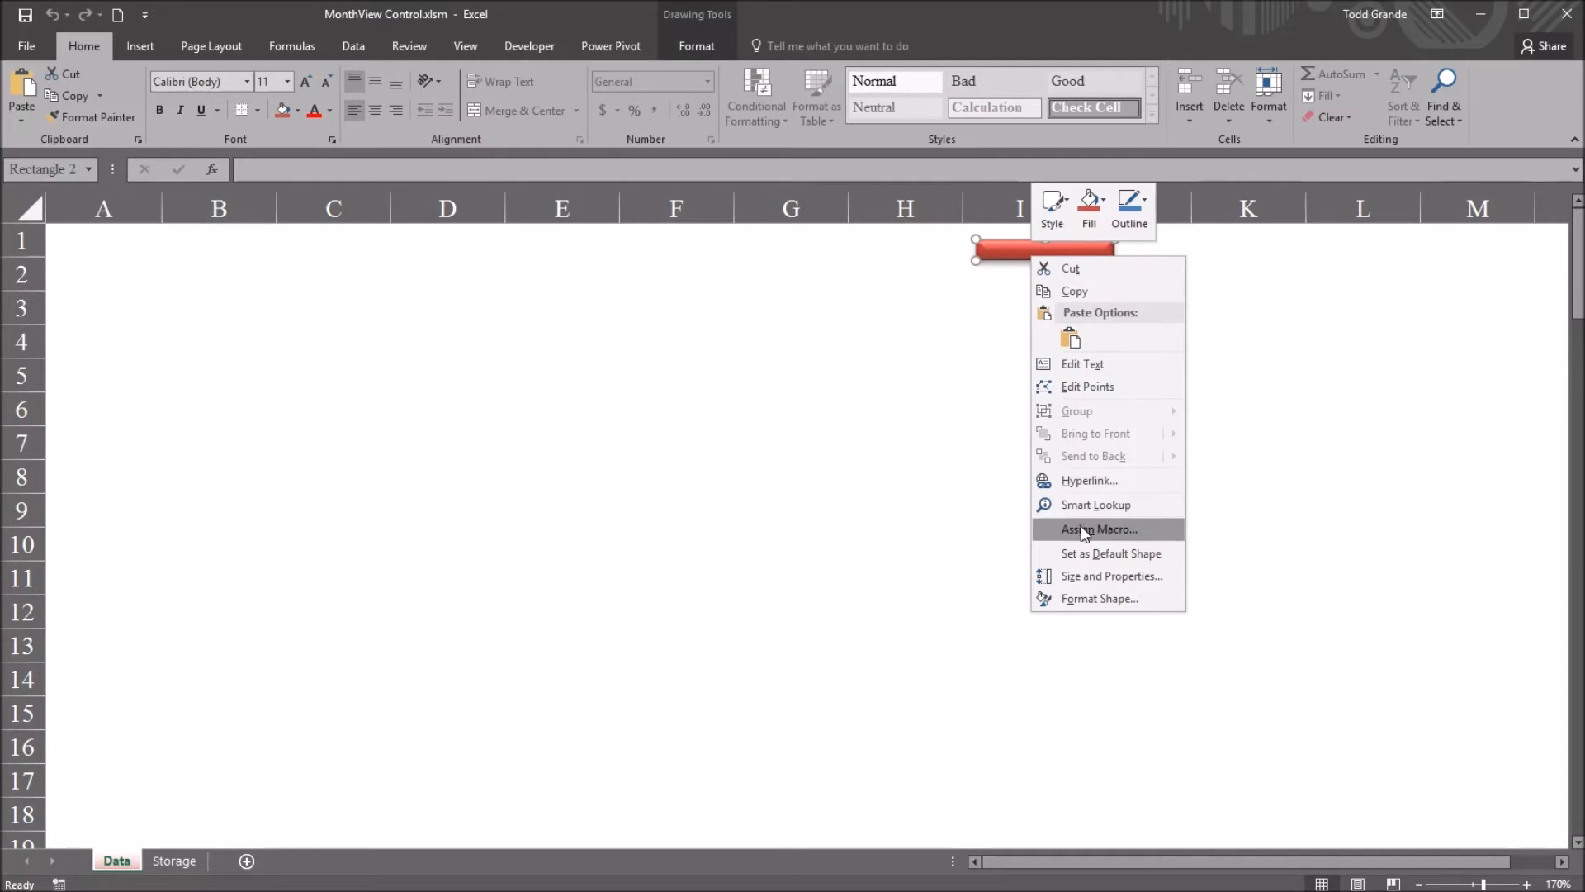
left_click(1099, 528)
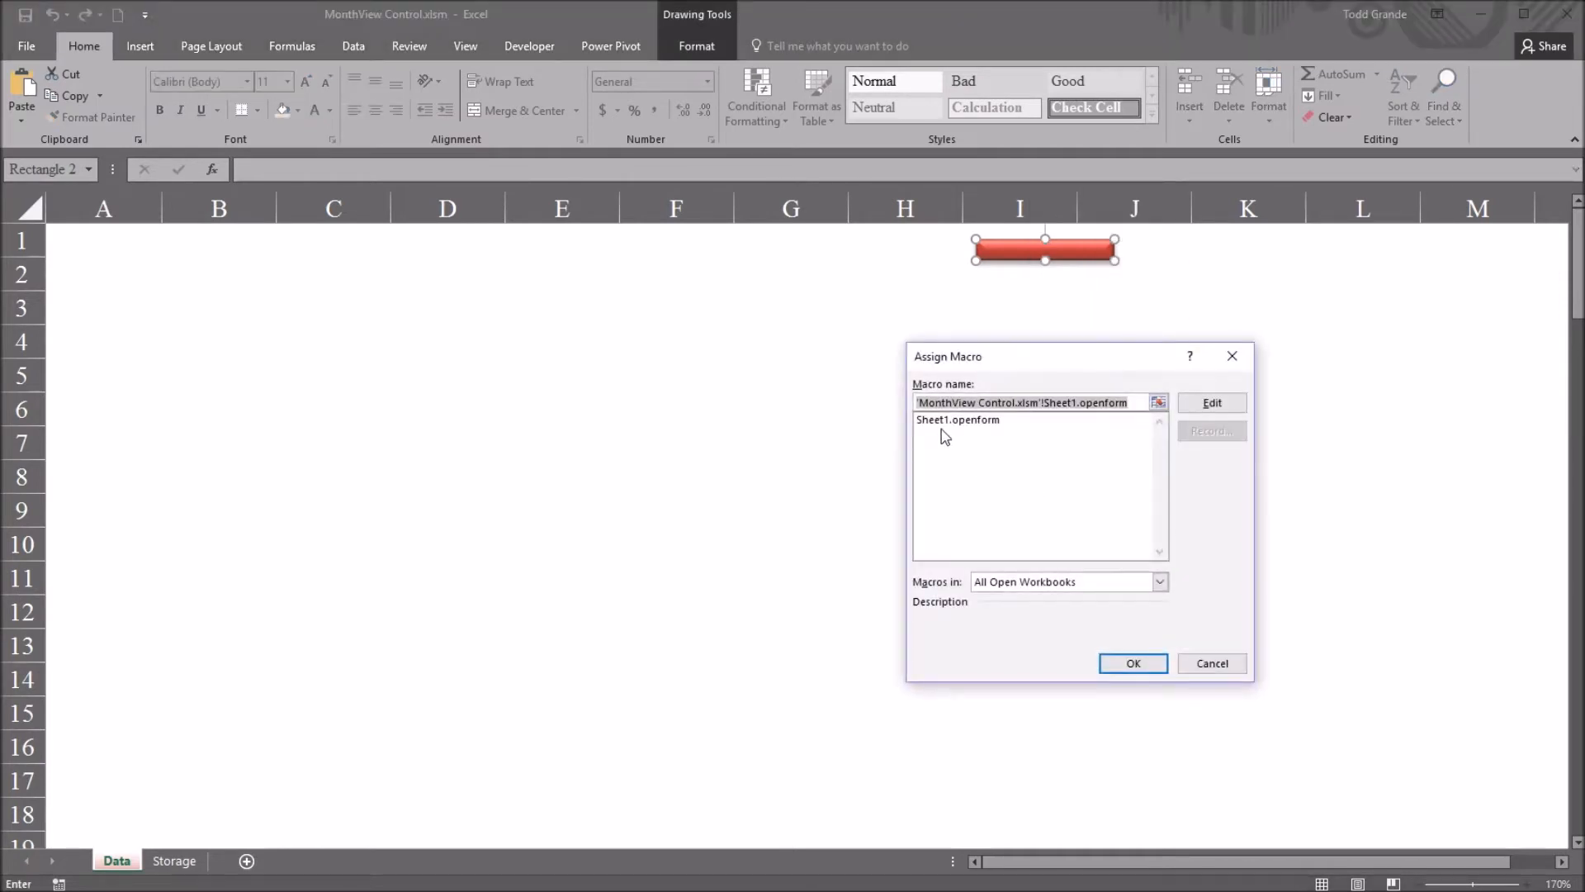
mouse_move(977, 438)
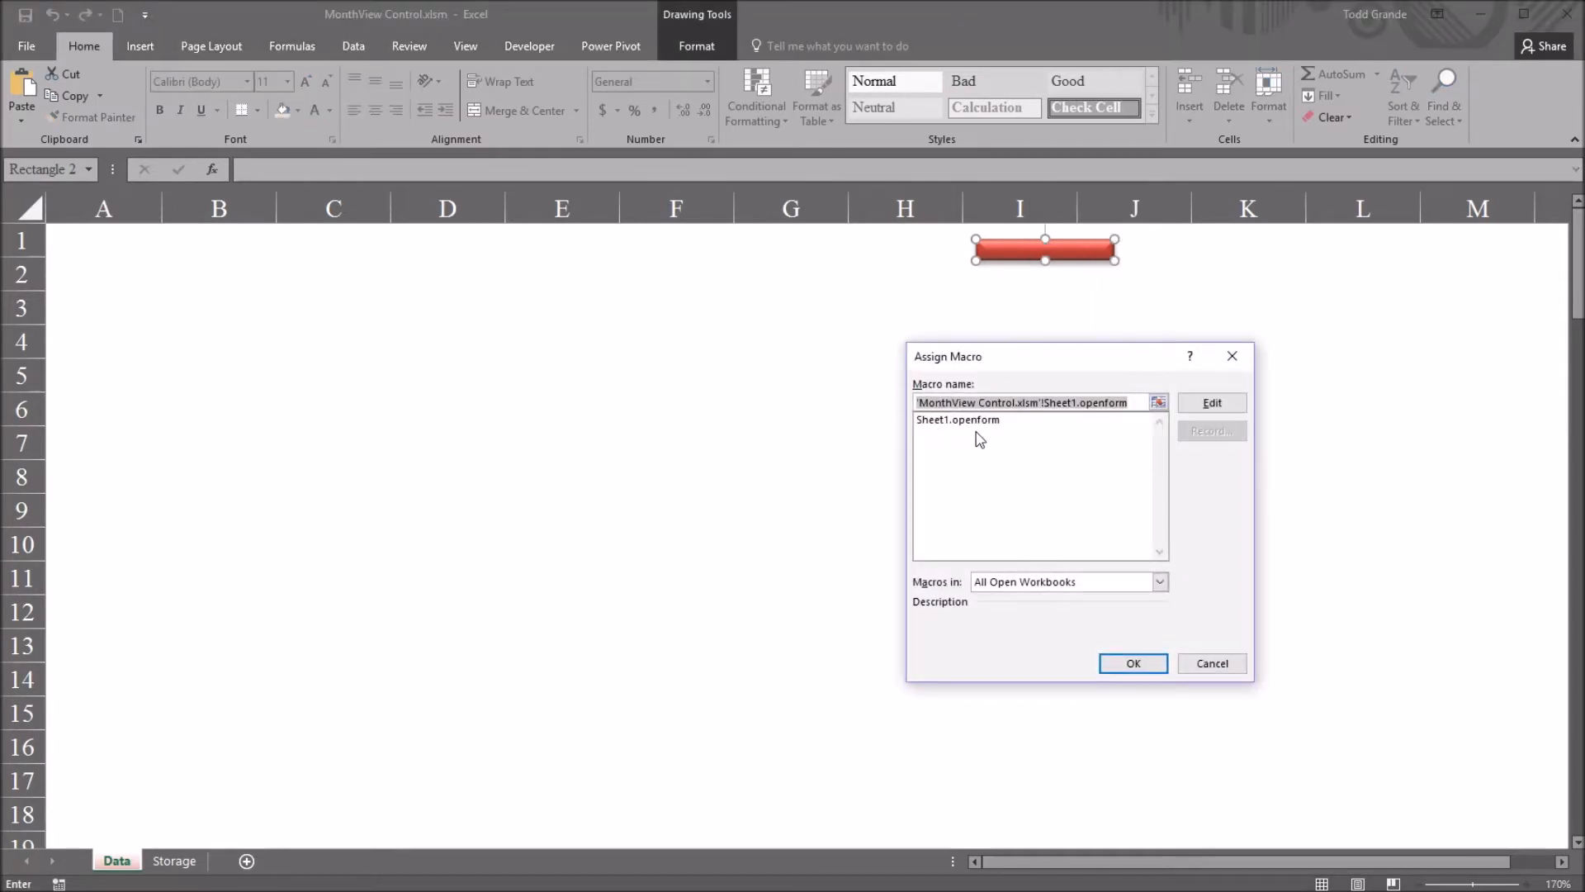
mouse_move(1211, 663)
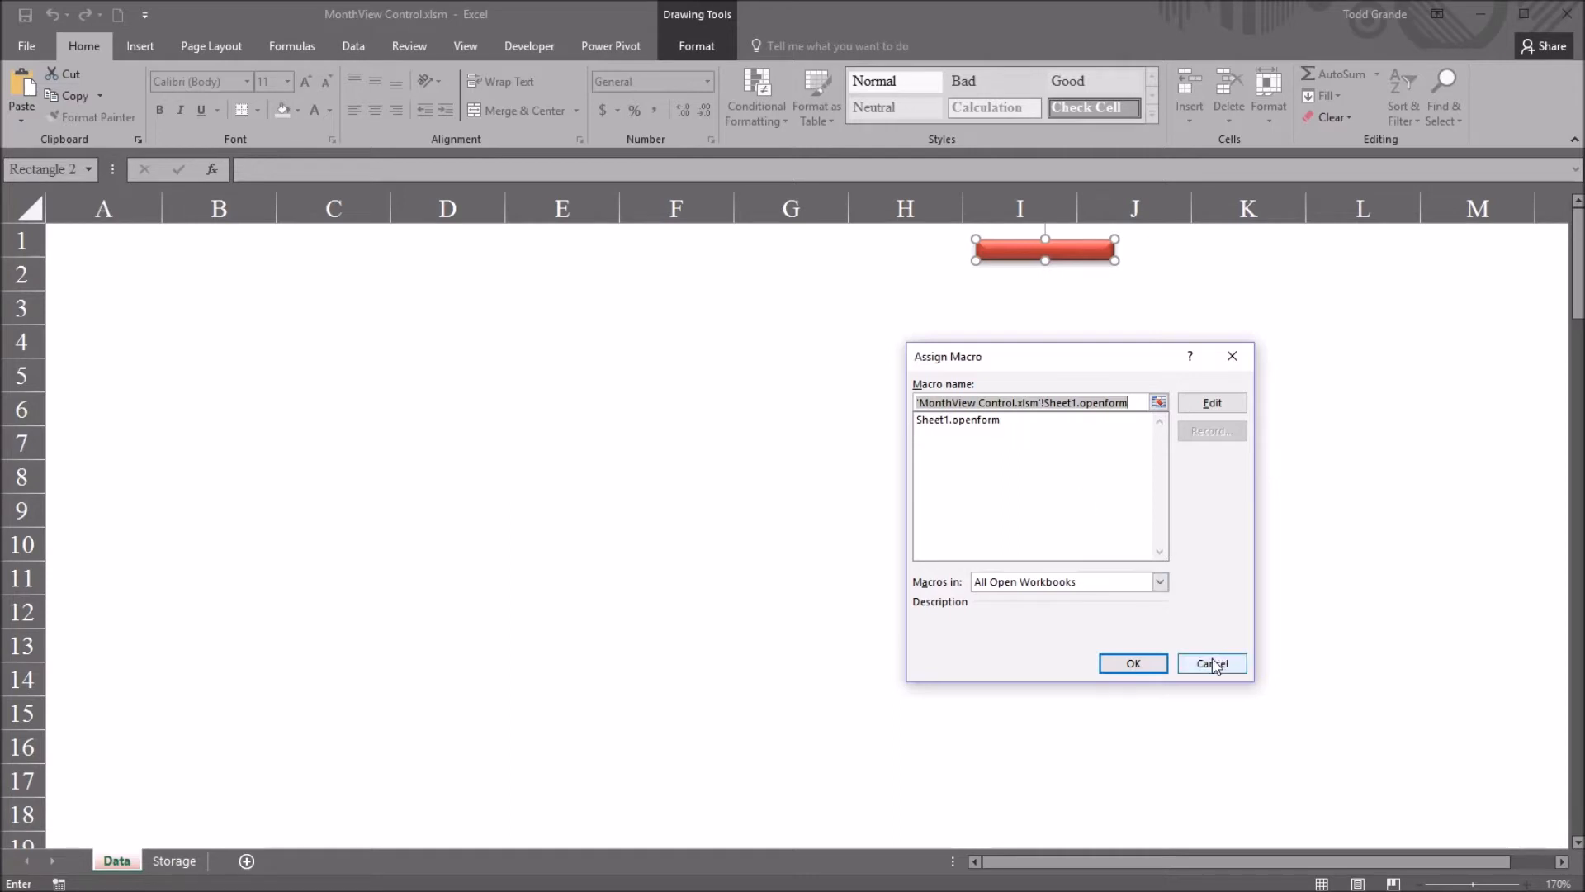
left_click(1210, 663)
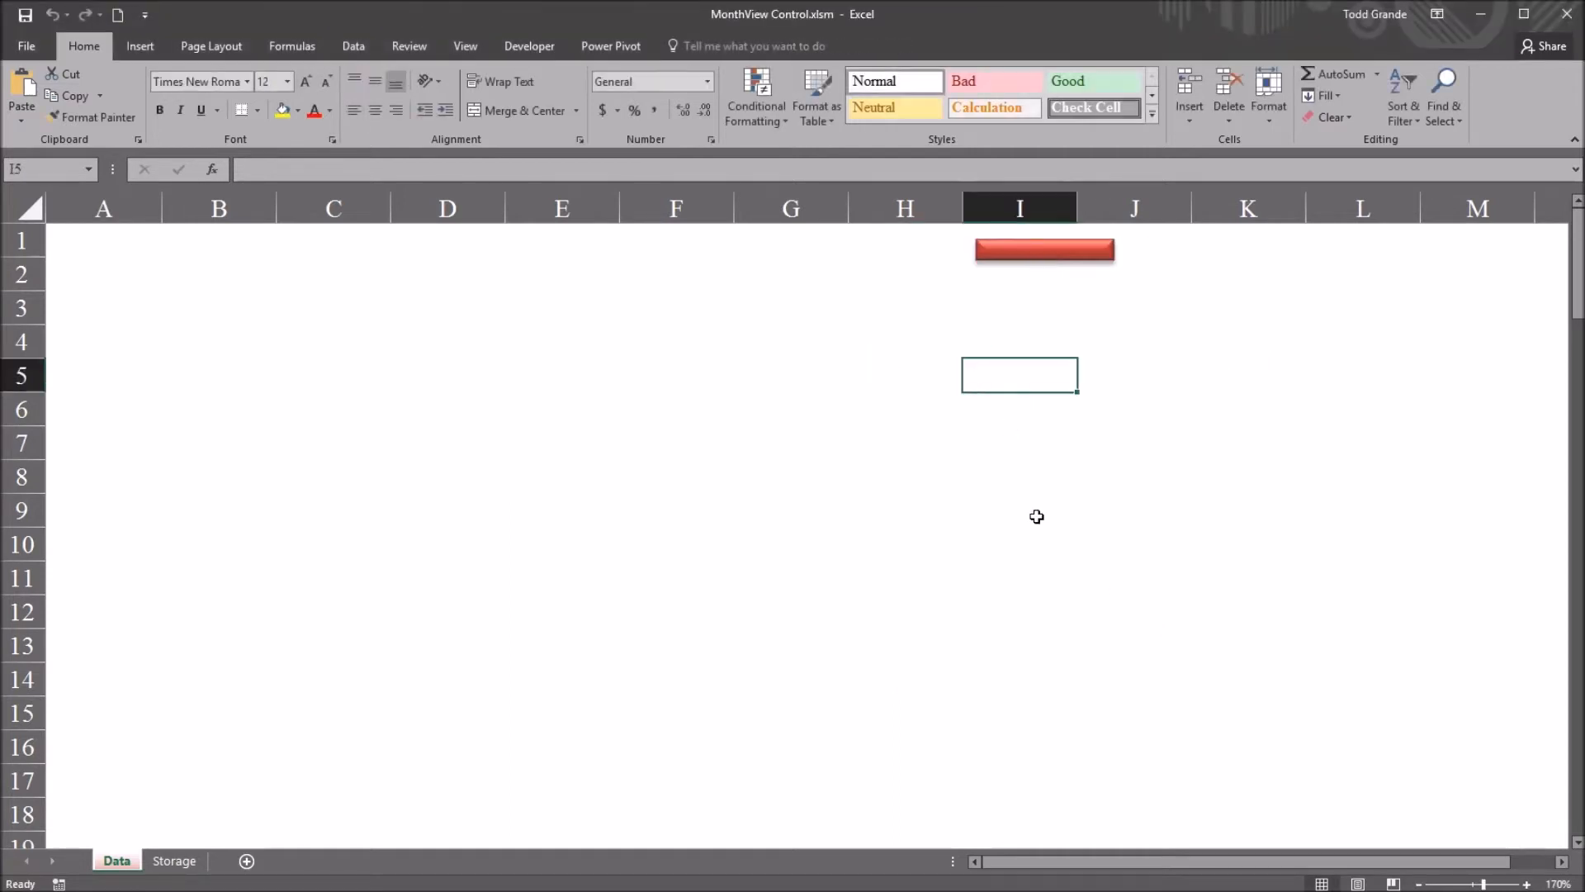
mouse_move(838, 596)
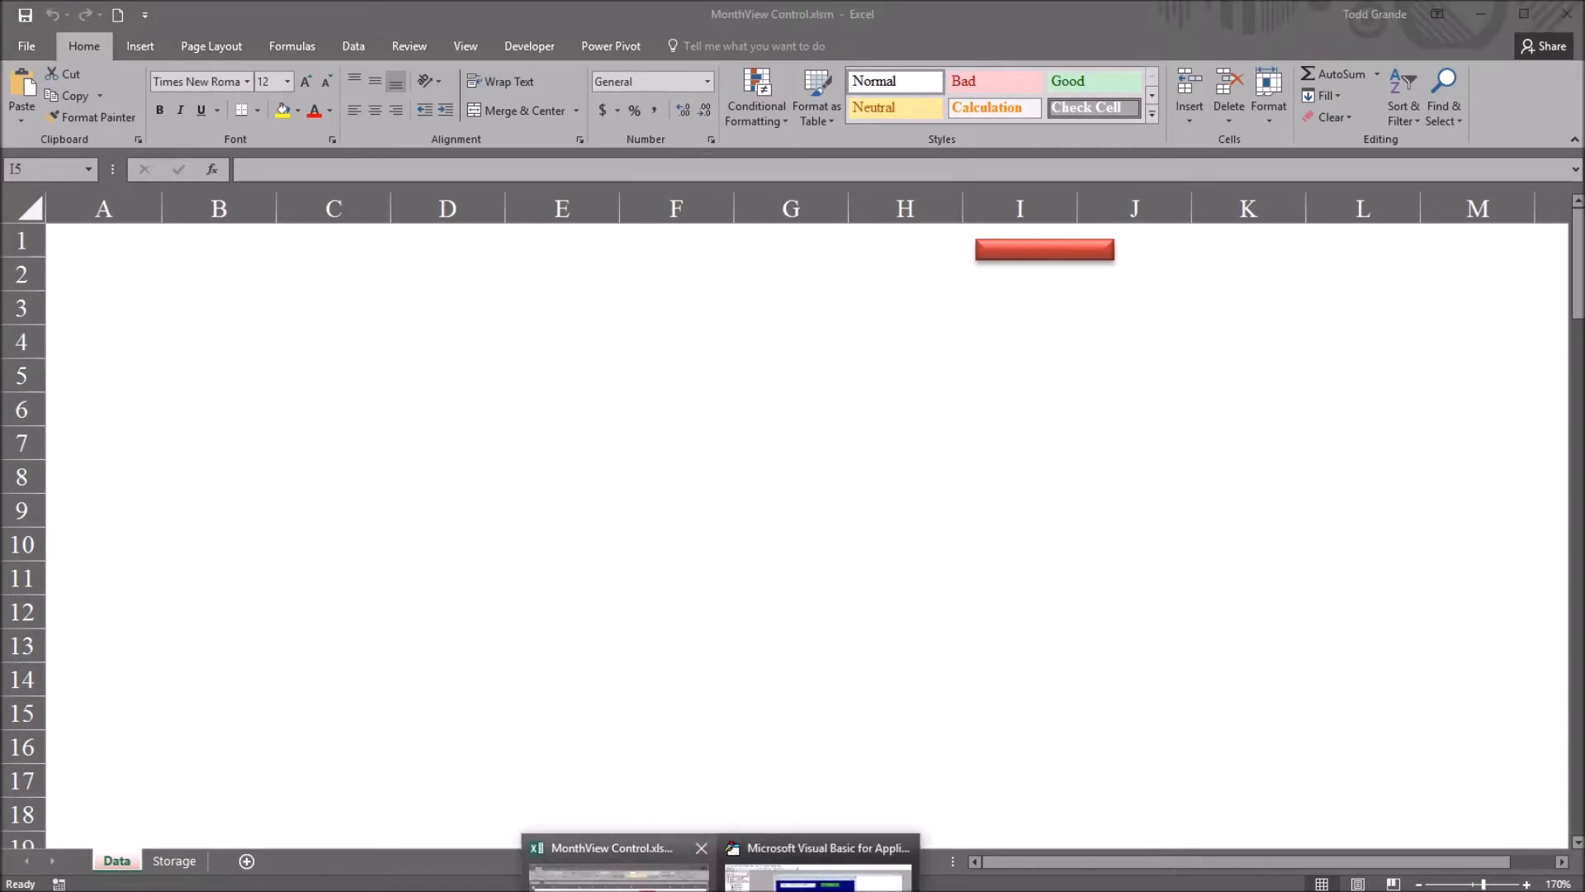
left_click(817, 847)
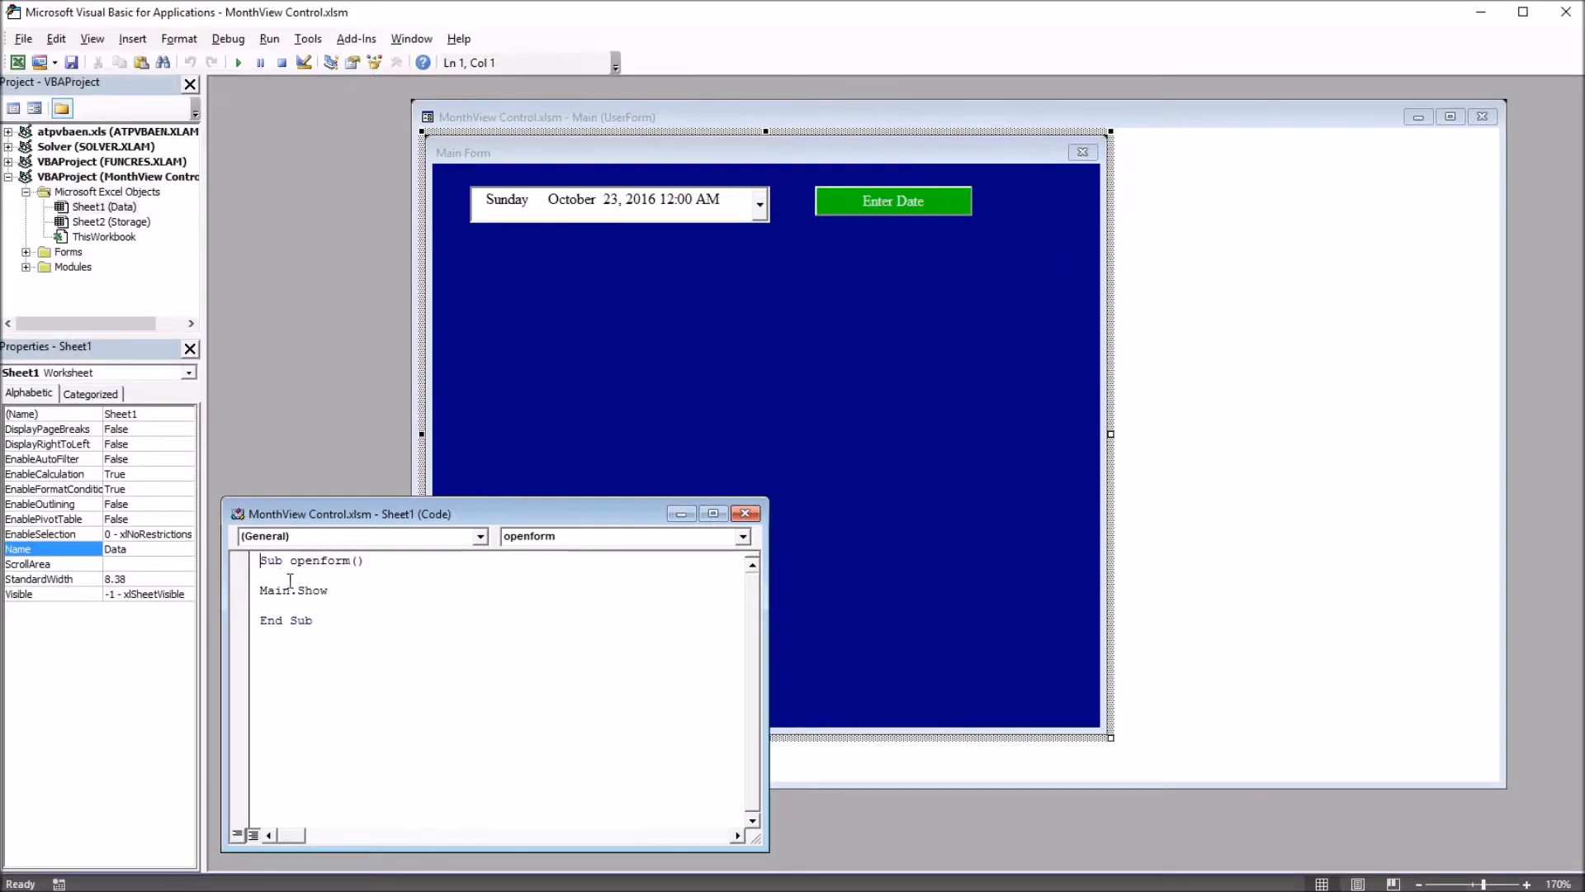
double_click(293, 590)
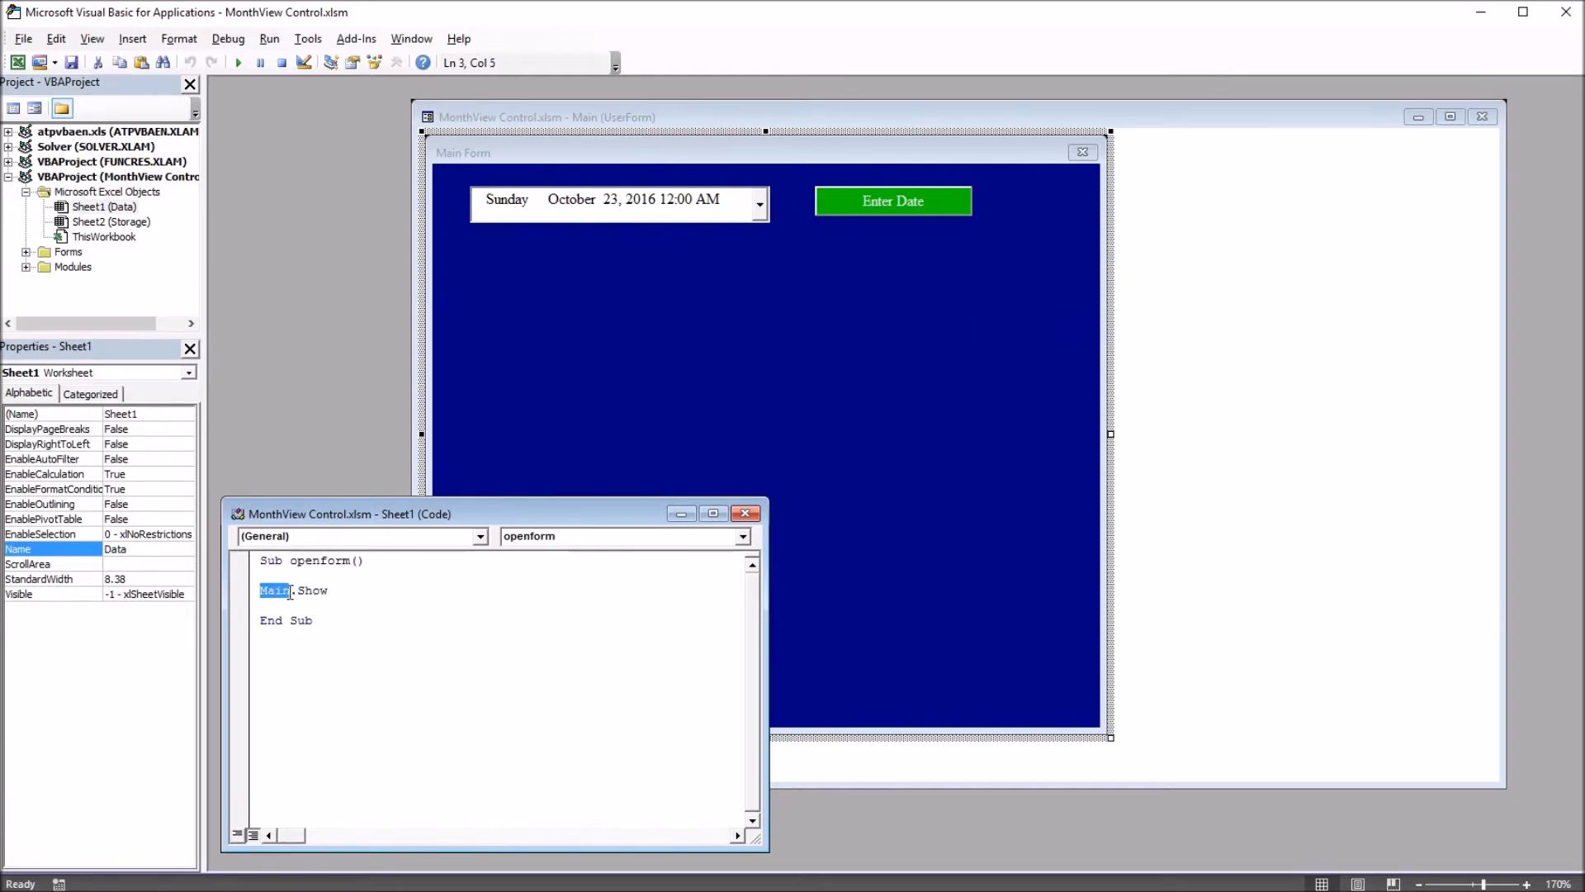
double_click(310, 590)
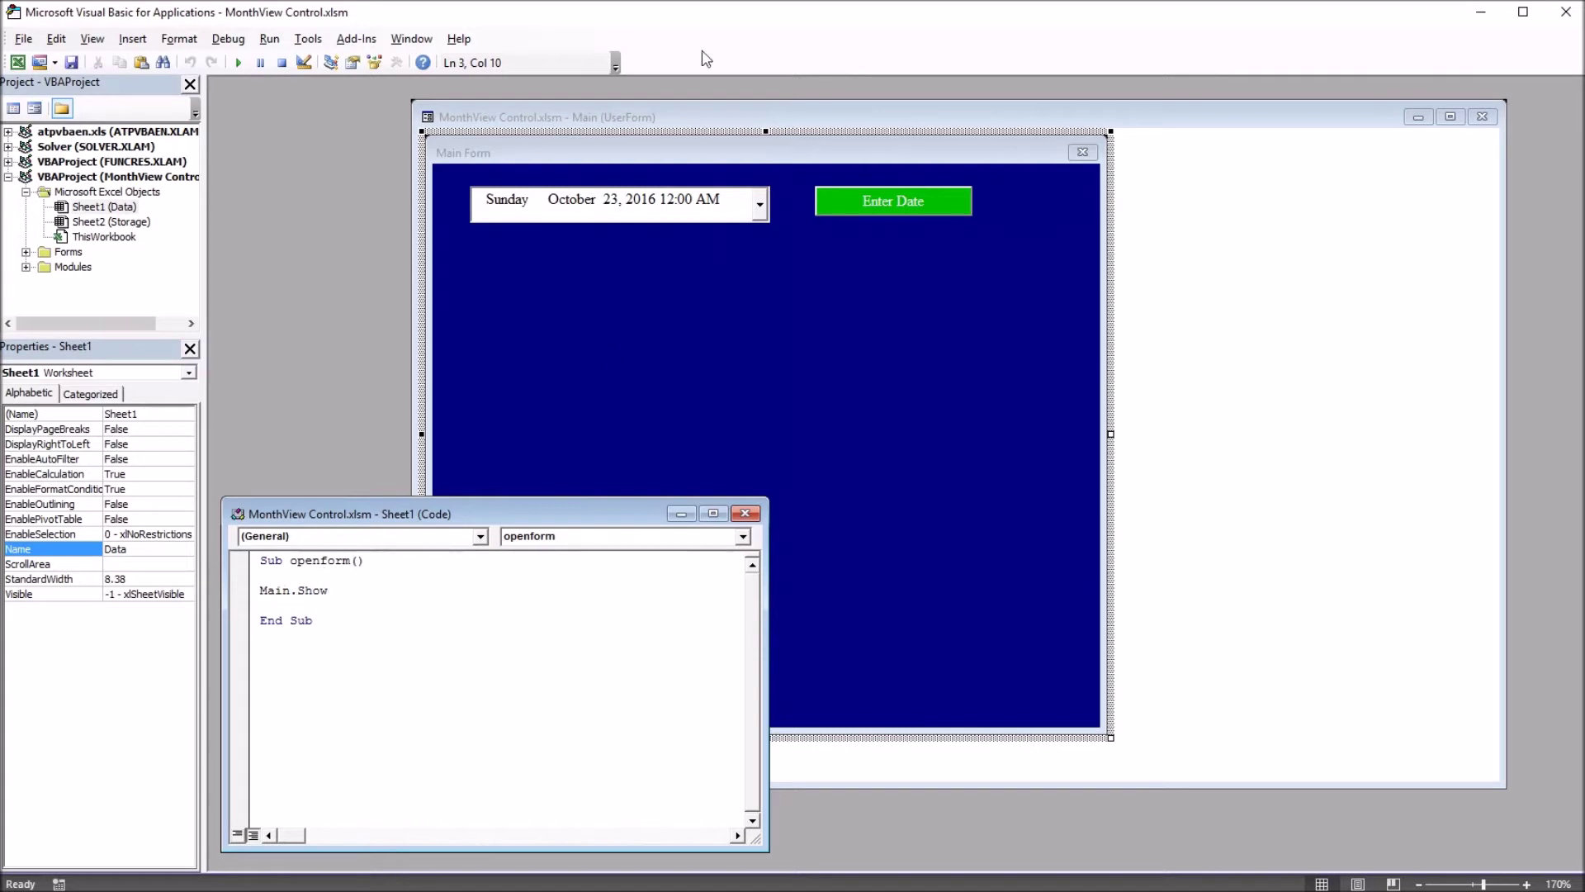
- Run the red button's macro to preview the Main form's calendar, close it, and return to VBA
left_click(662, 360)
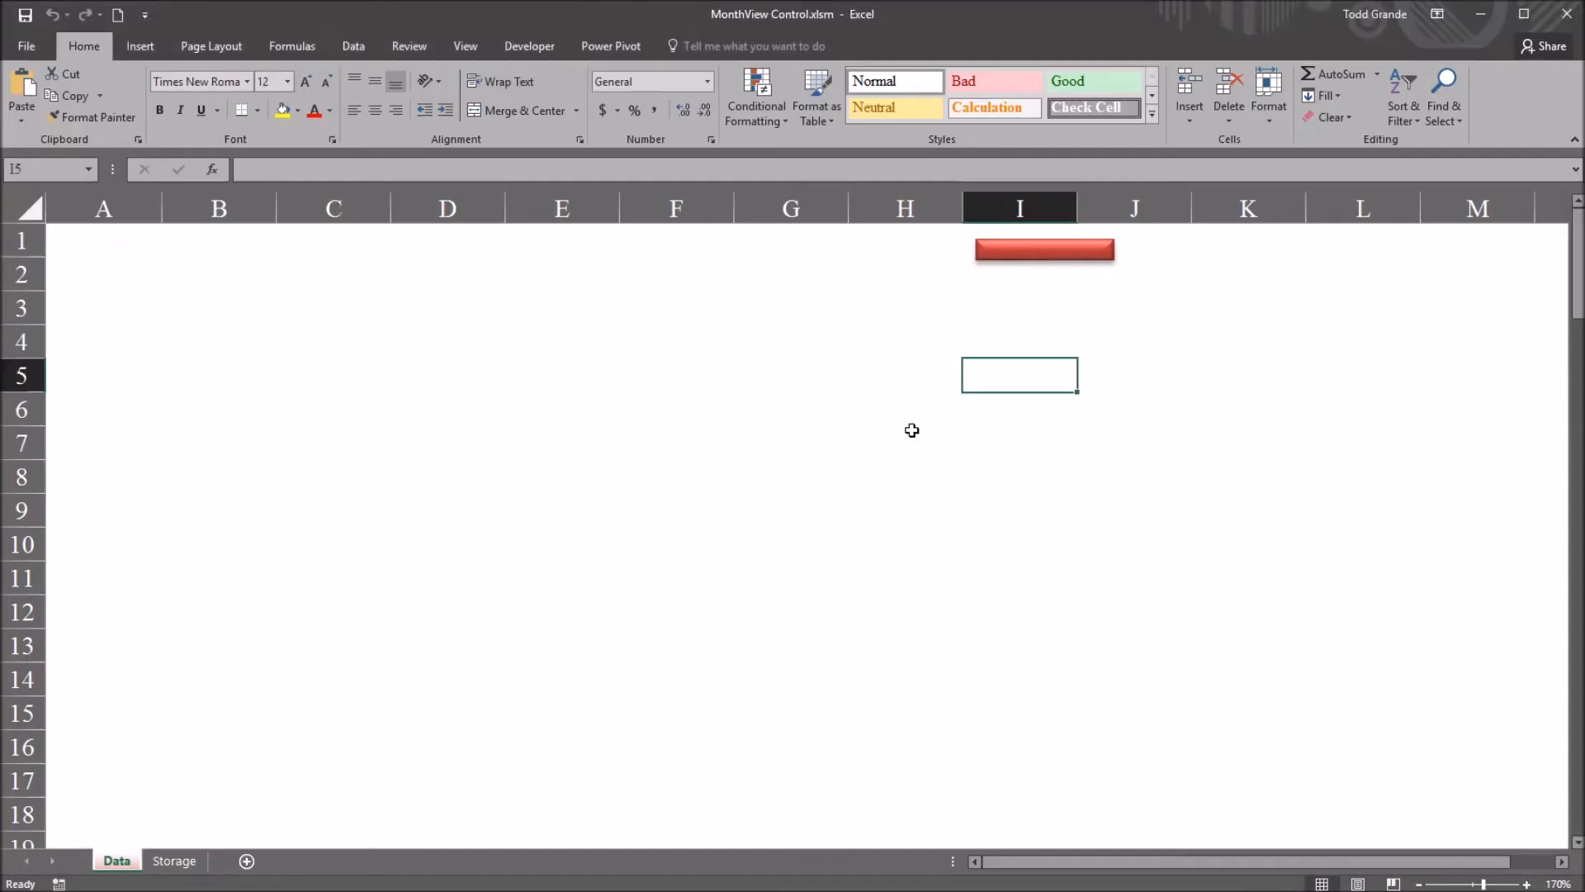
left_click(1044, 250)
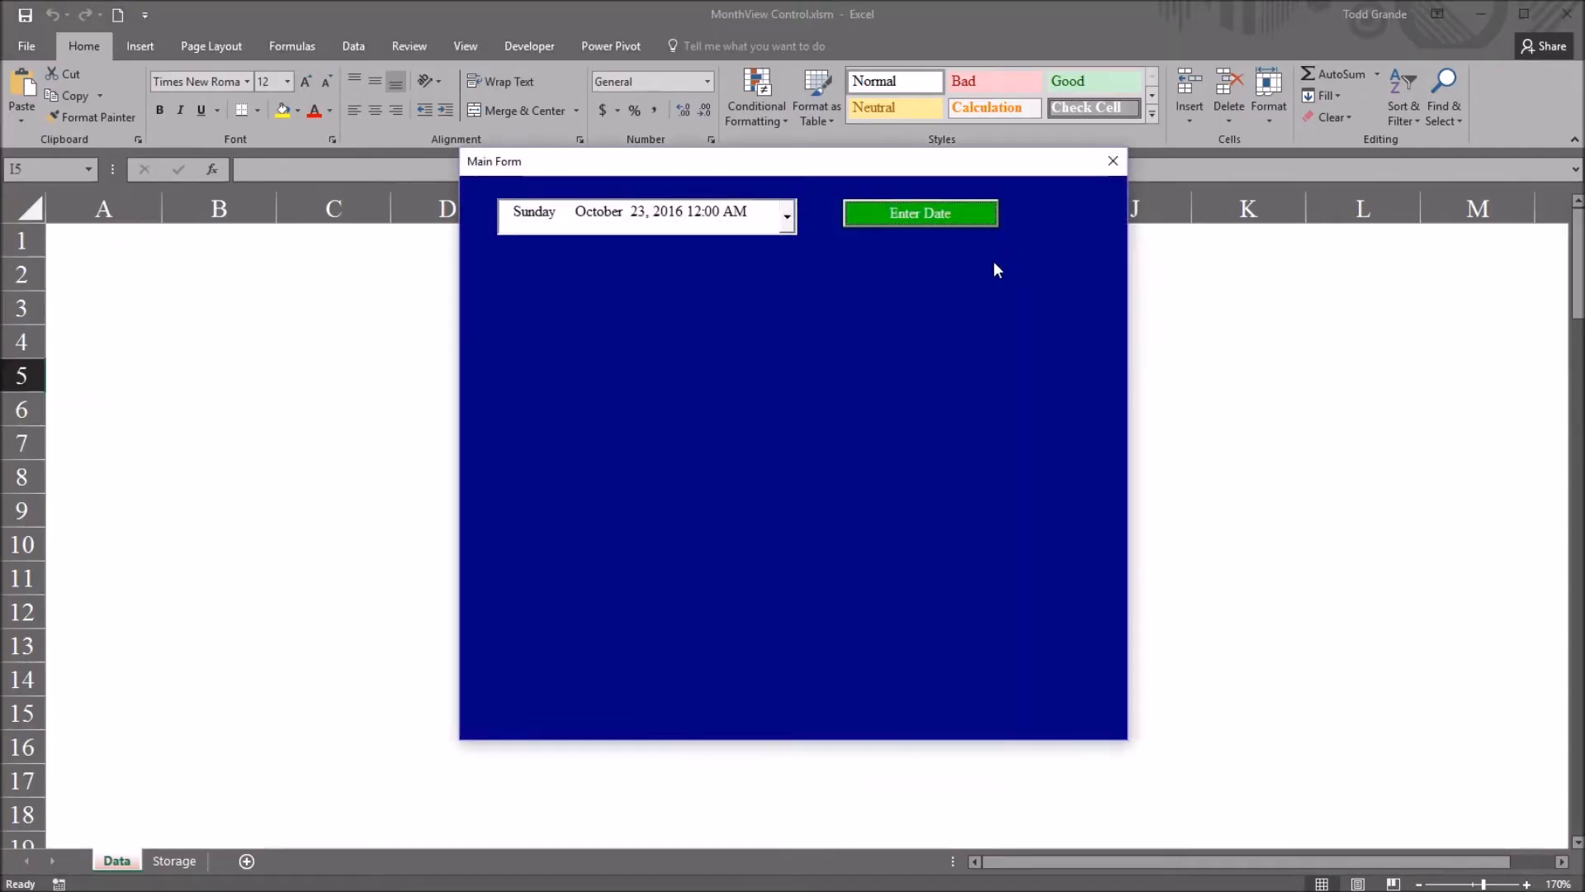
mouse_move(602, 176)
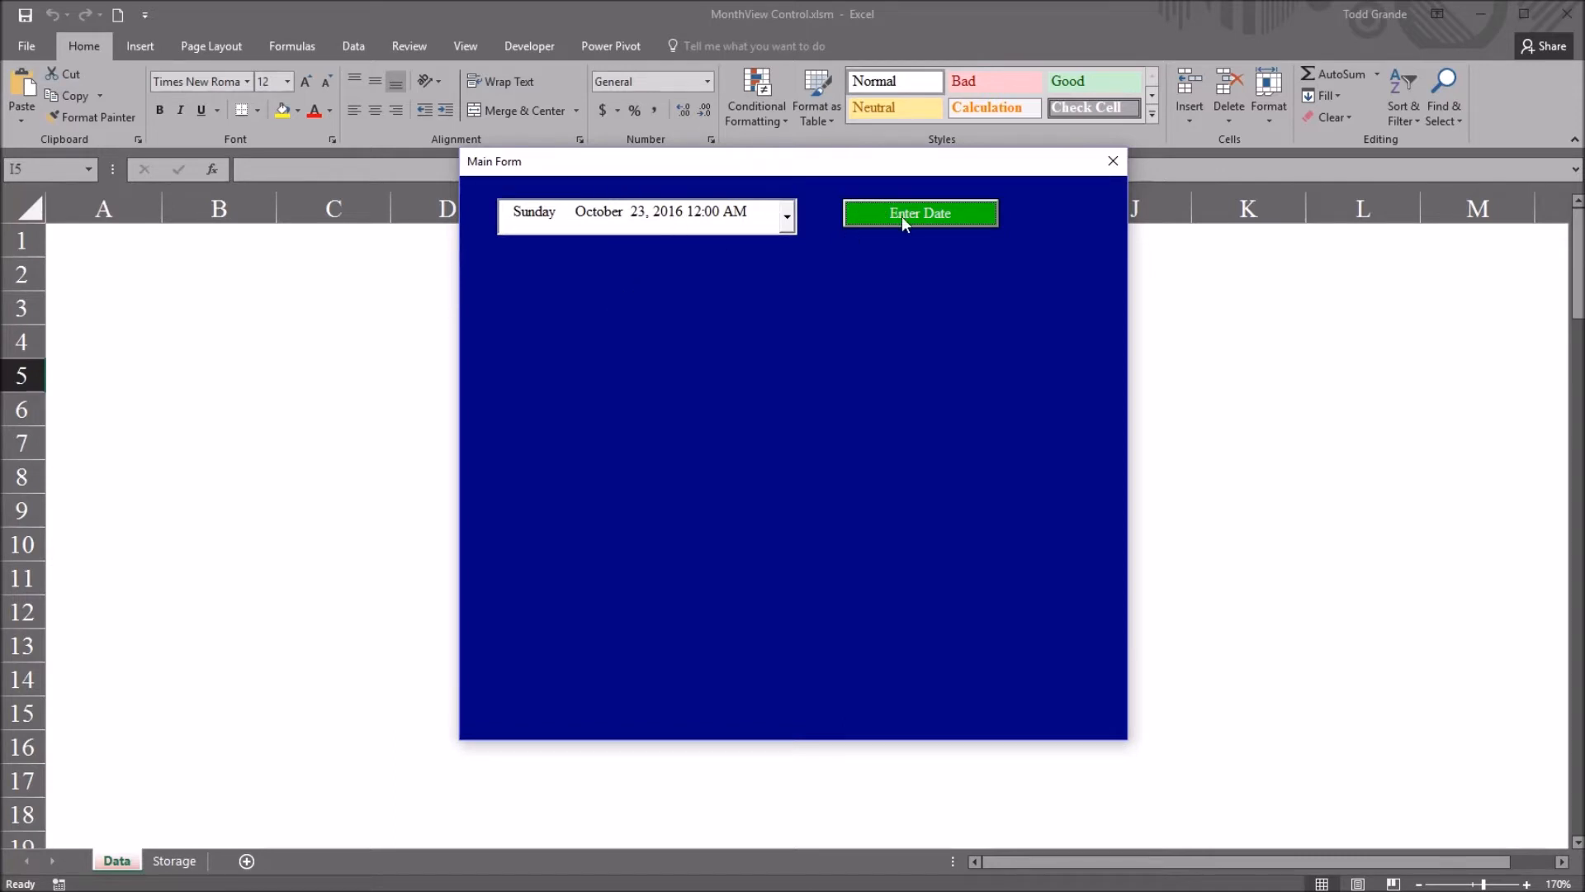
mouse_move(627, 243)
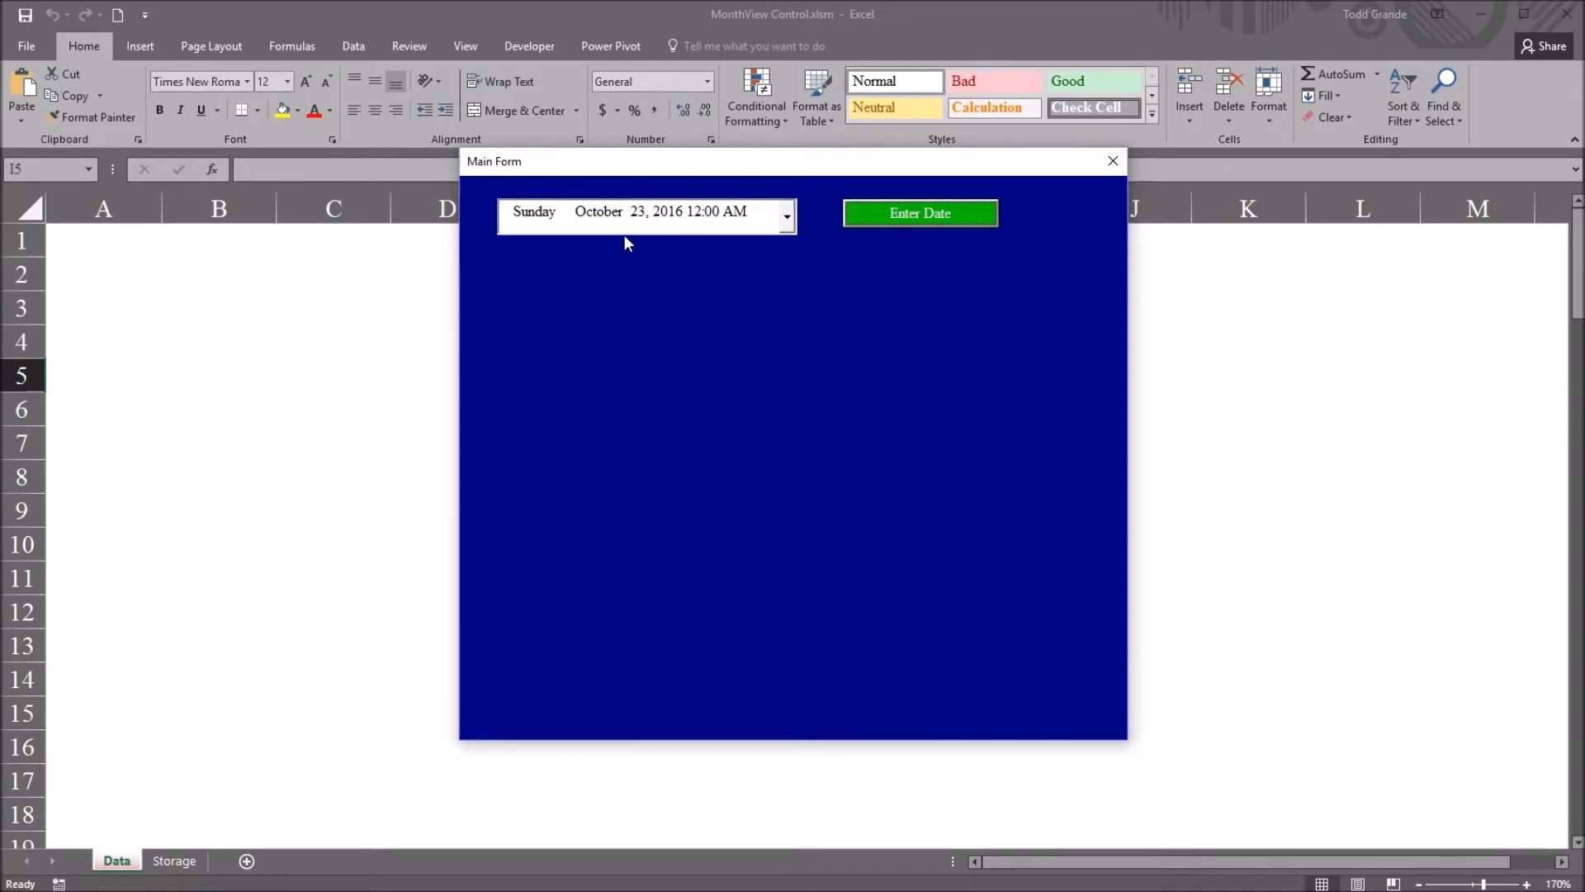
mouse_move(809, 230)
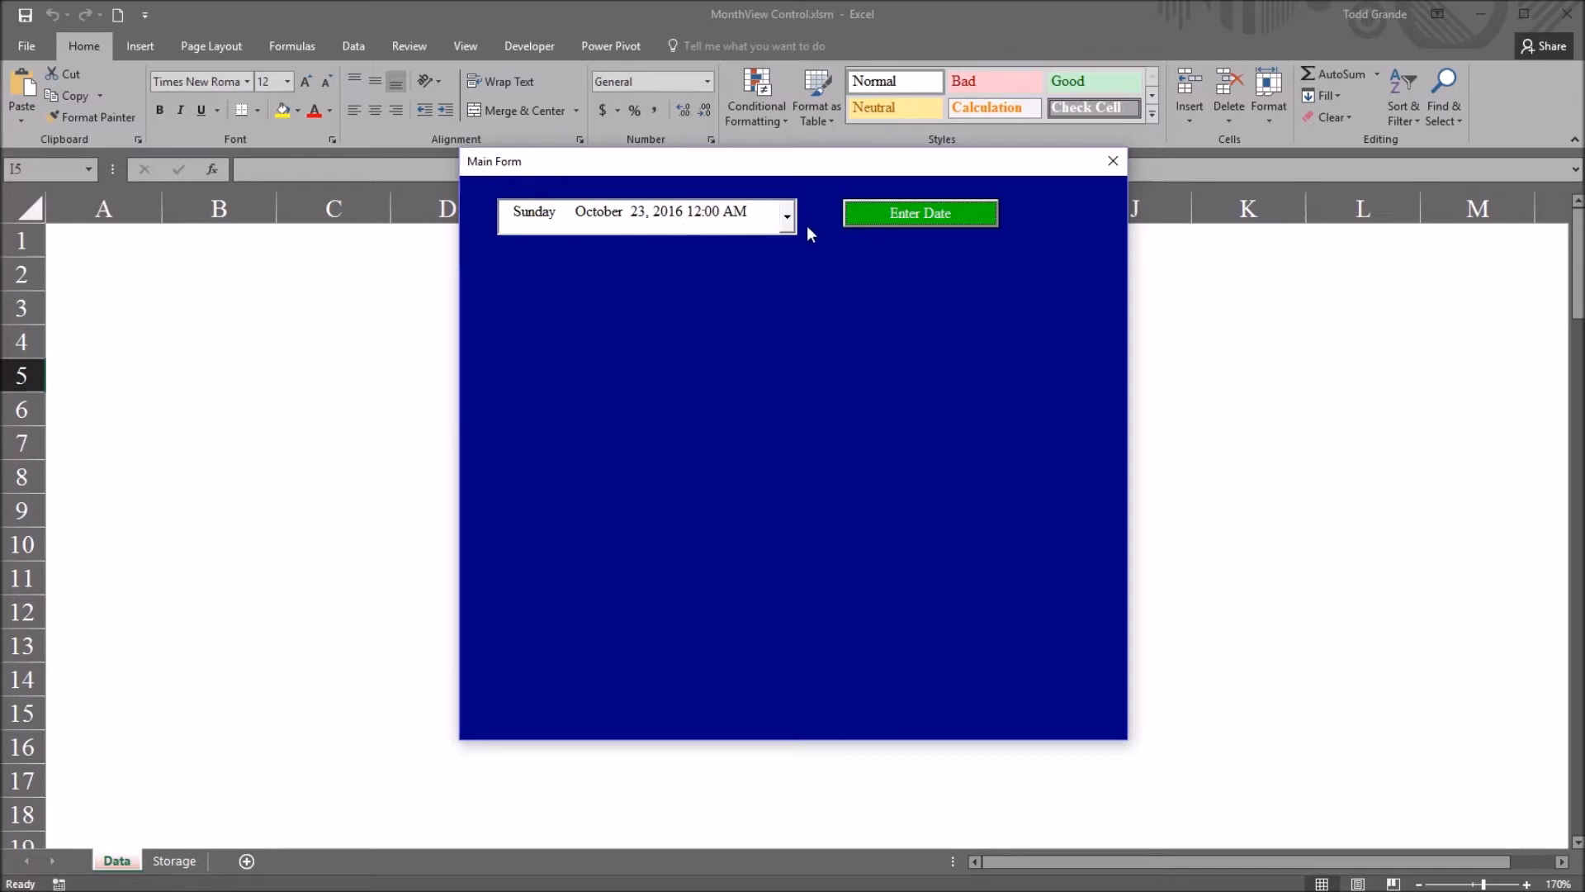
left_click(786, 216)
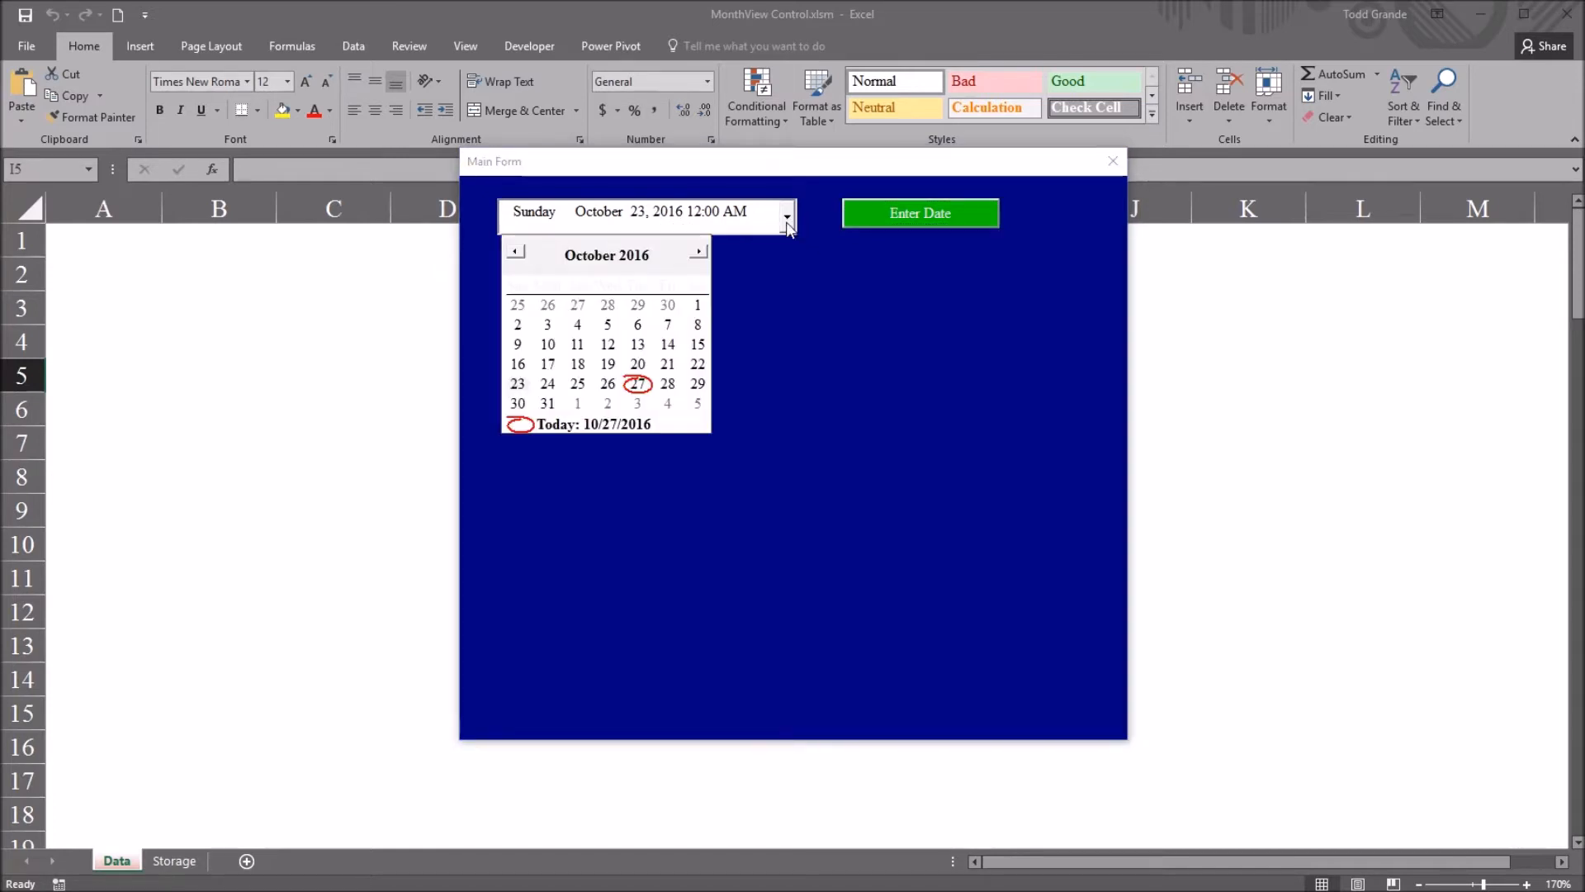
mouse_move(635, 285)
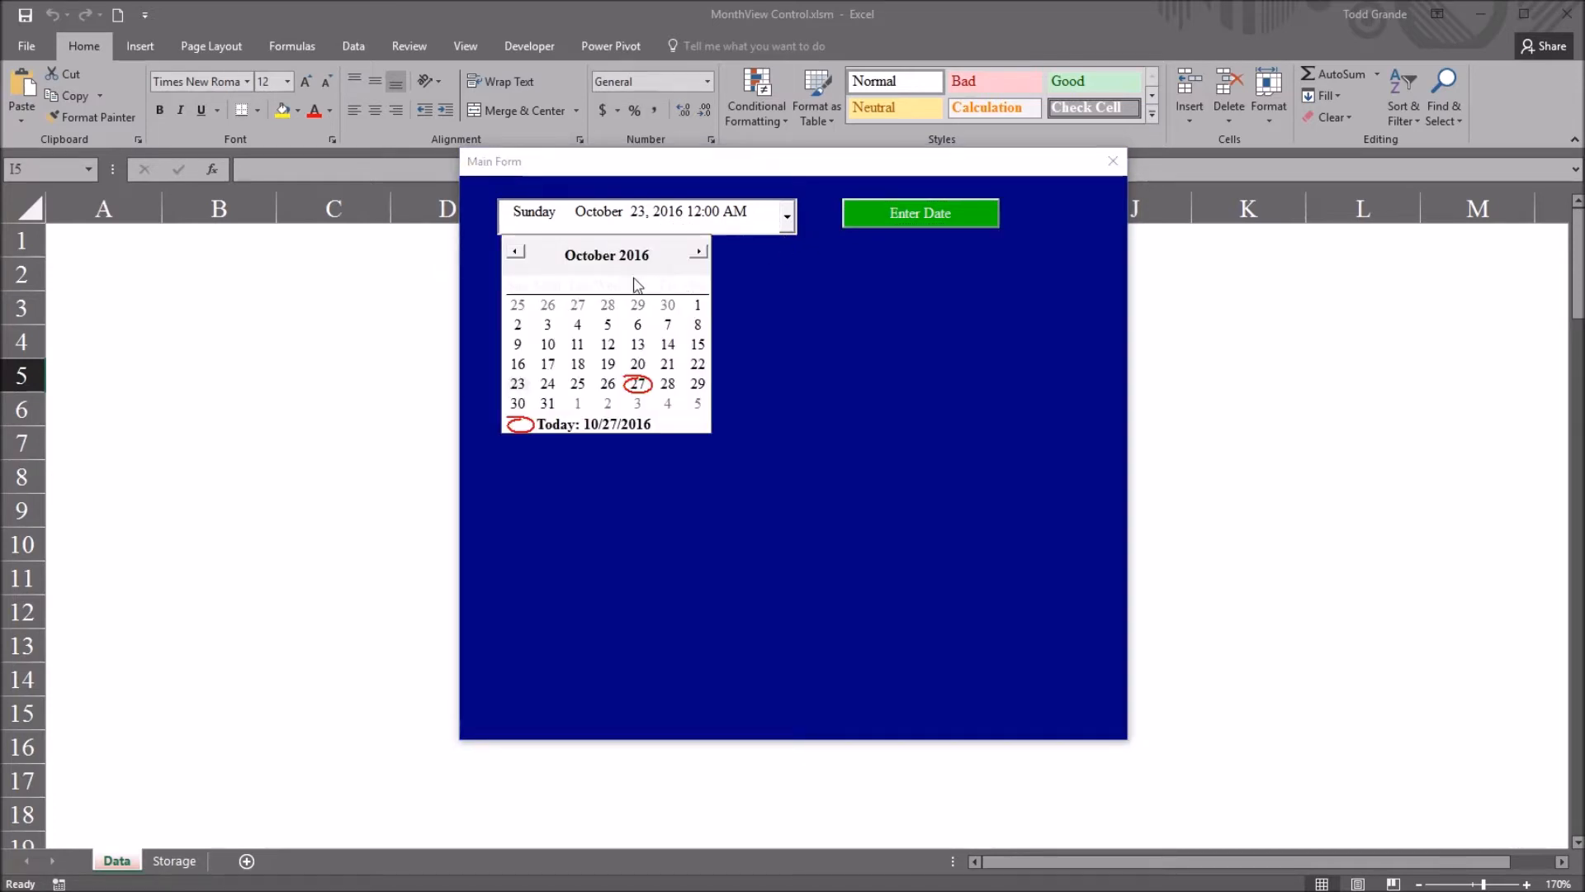
mouse_move(631, 306)
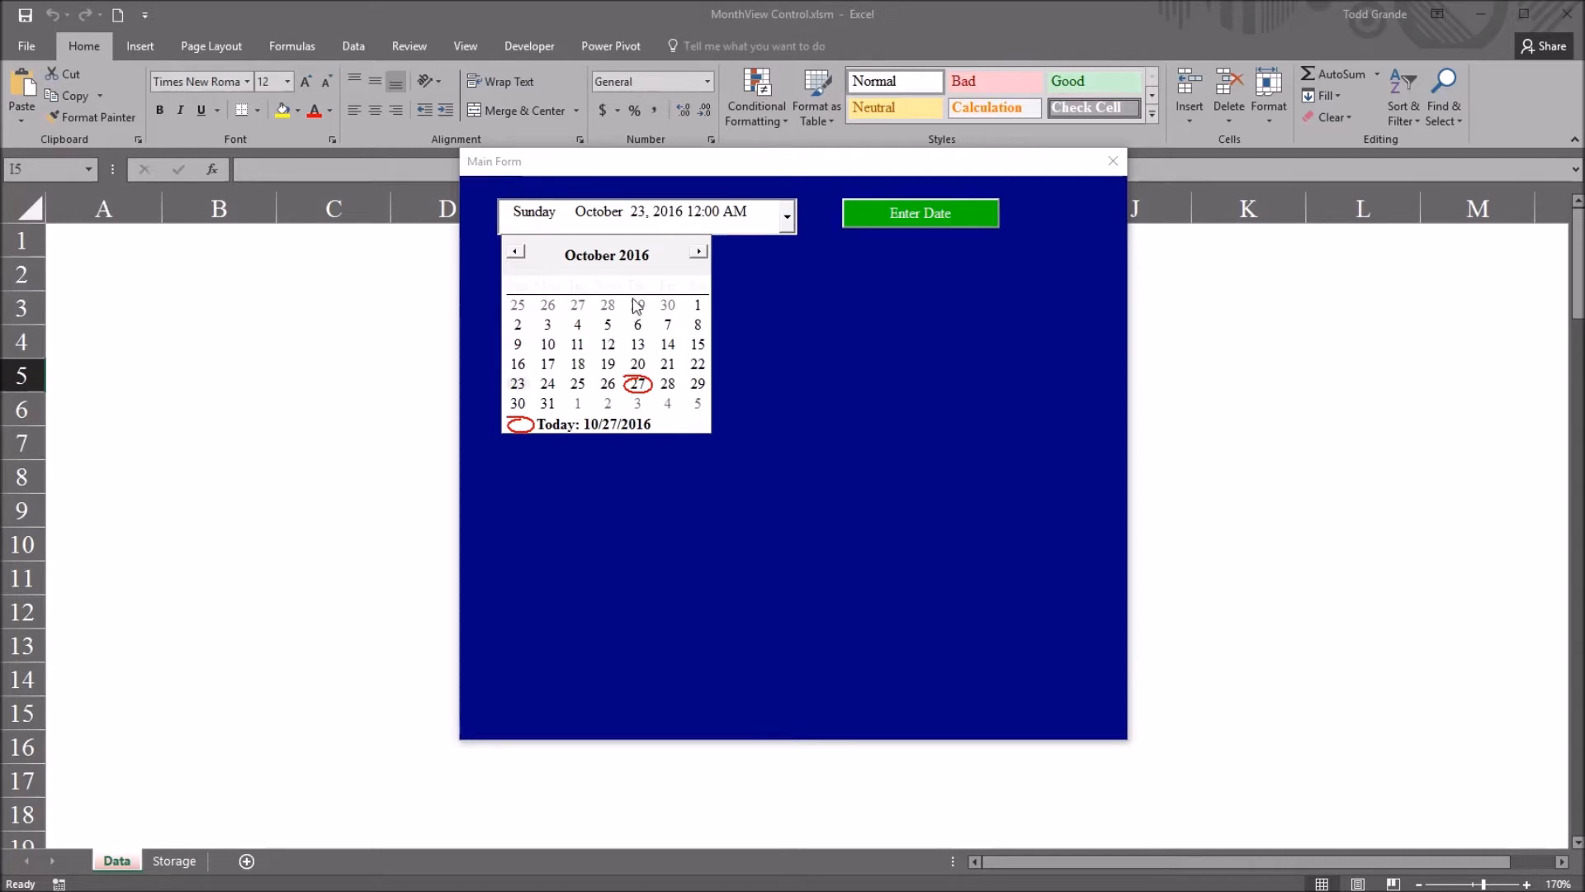
mouse_move(792, 226)
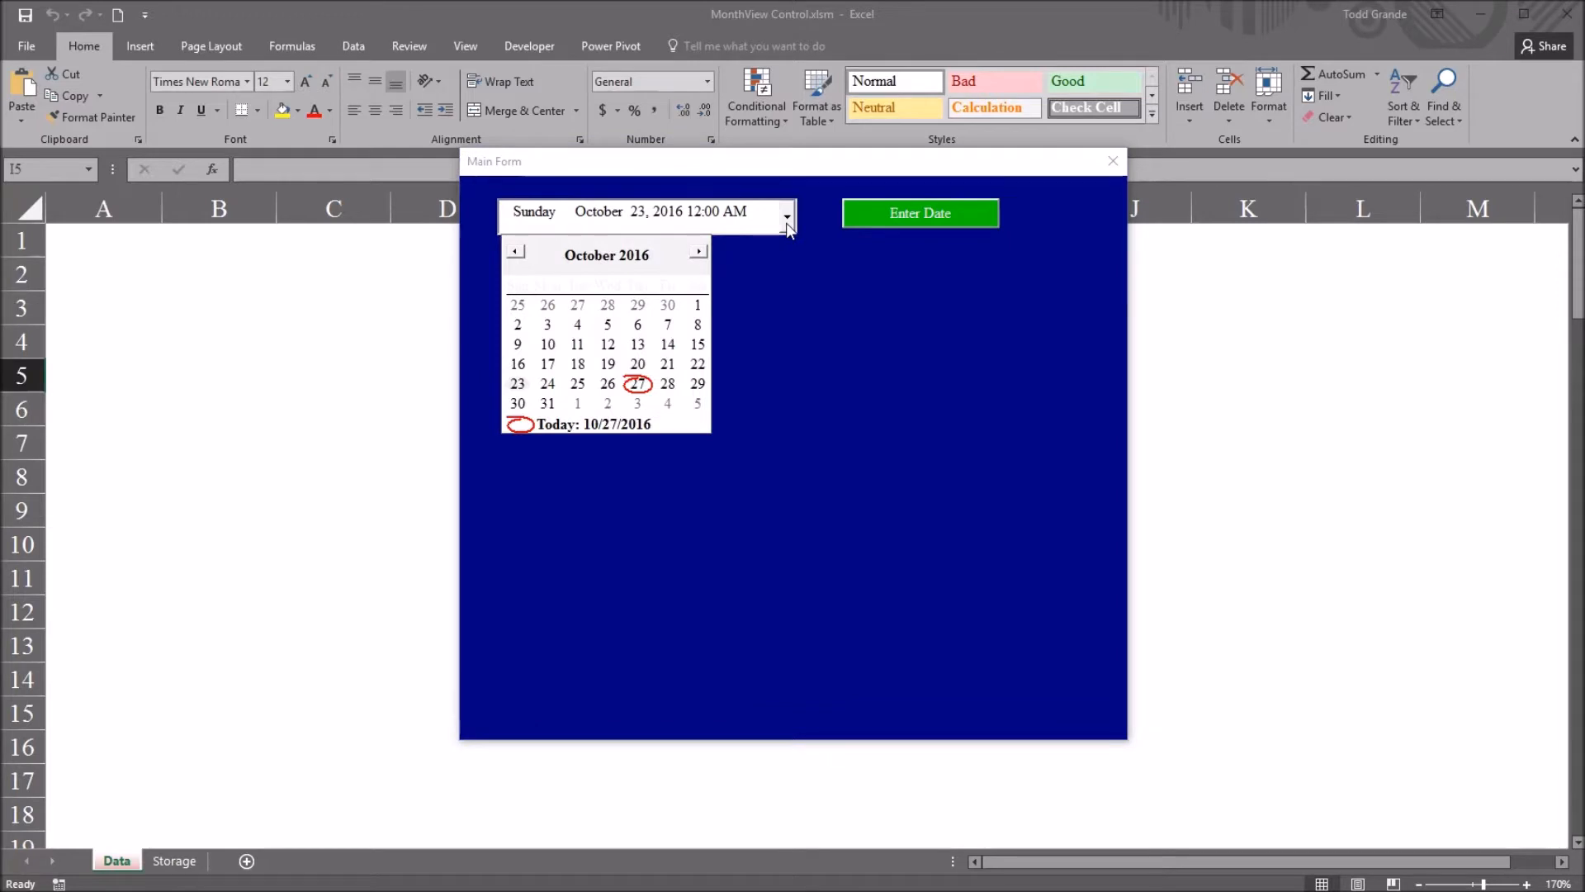
mouse_move(605, 312)
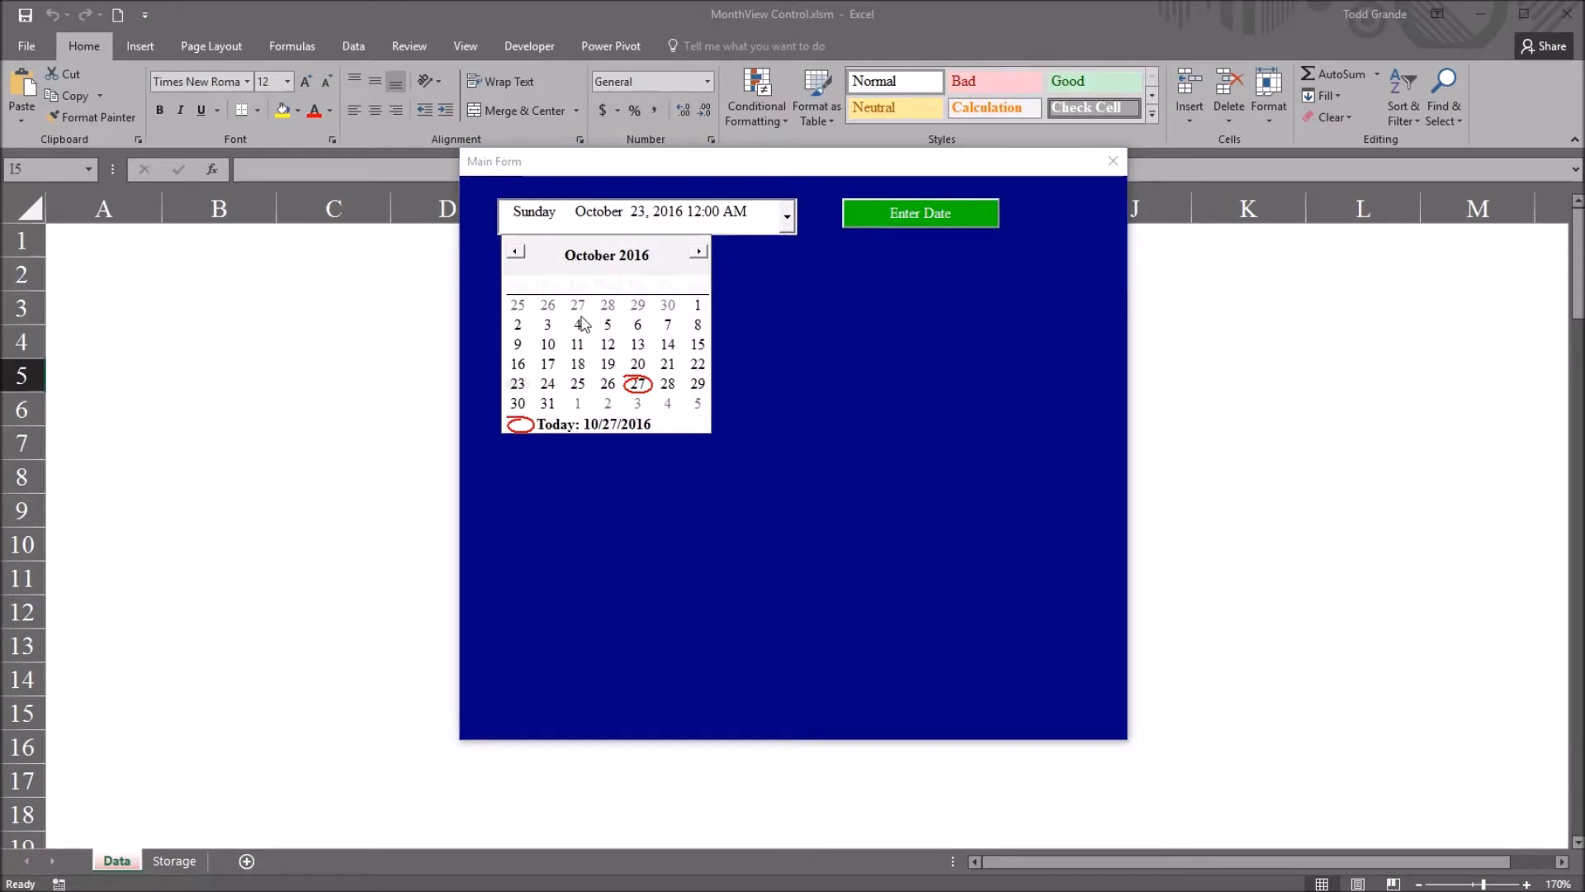
mouse_move(584, 301)
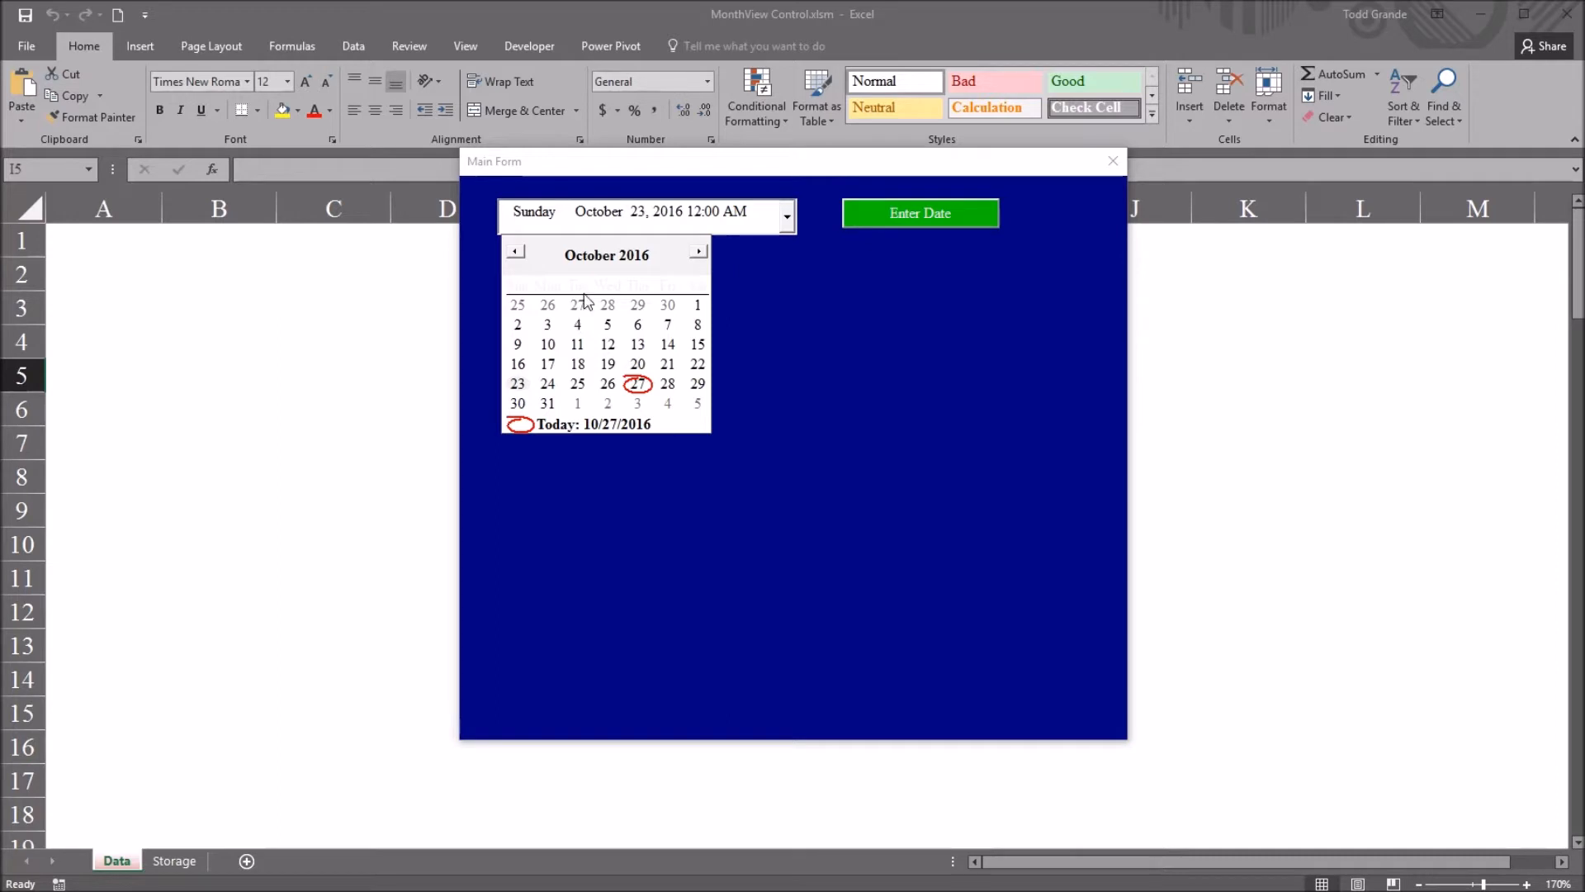
left_click(785, 216)
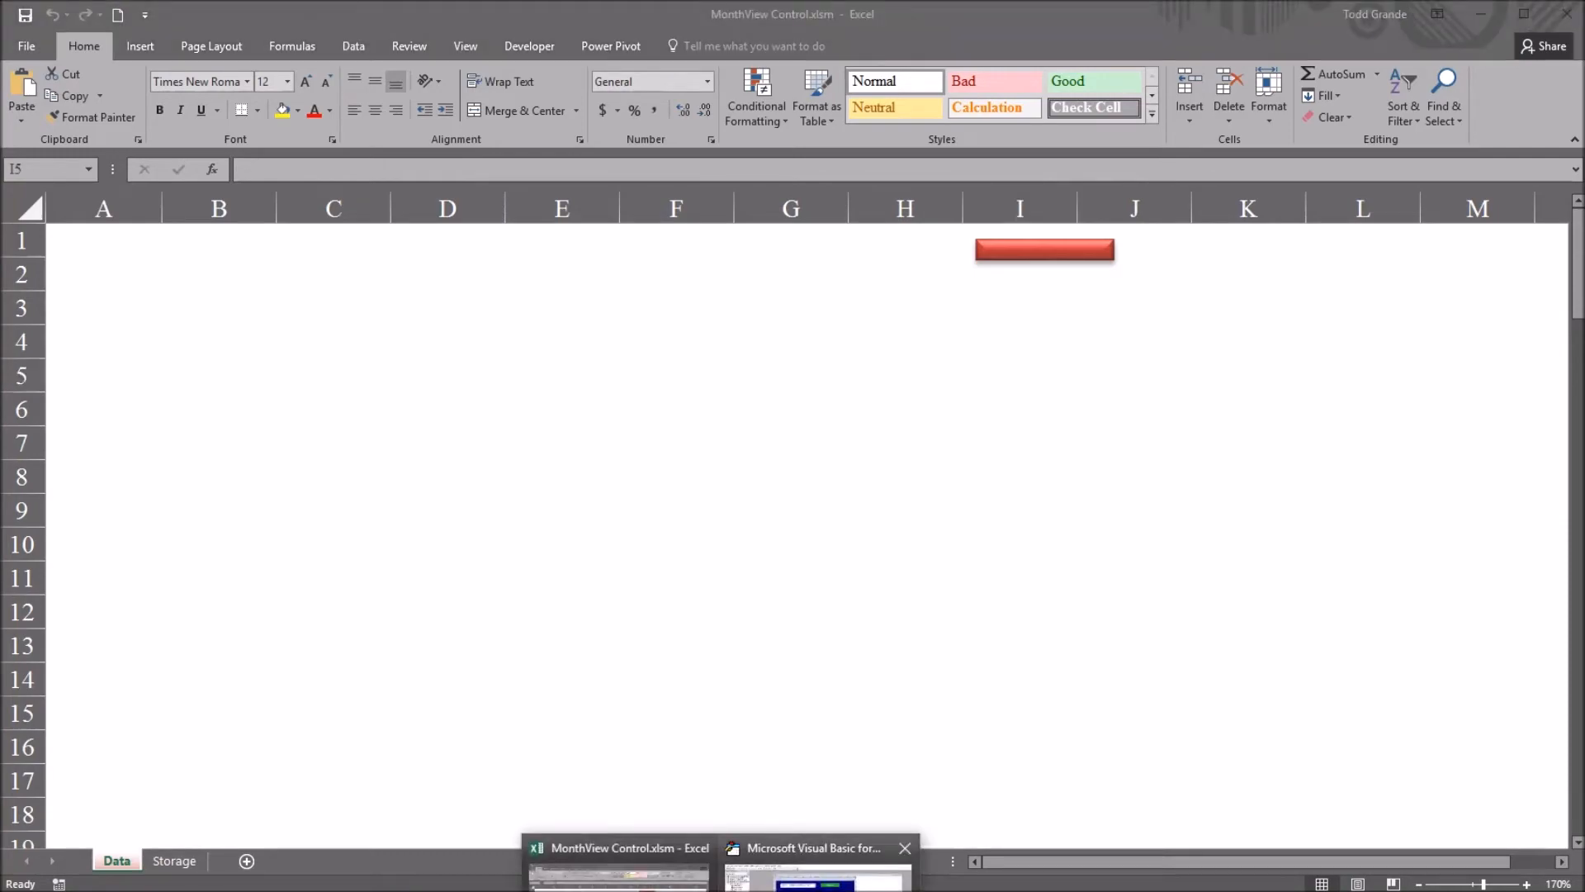
left_click(814, 847)
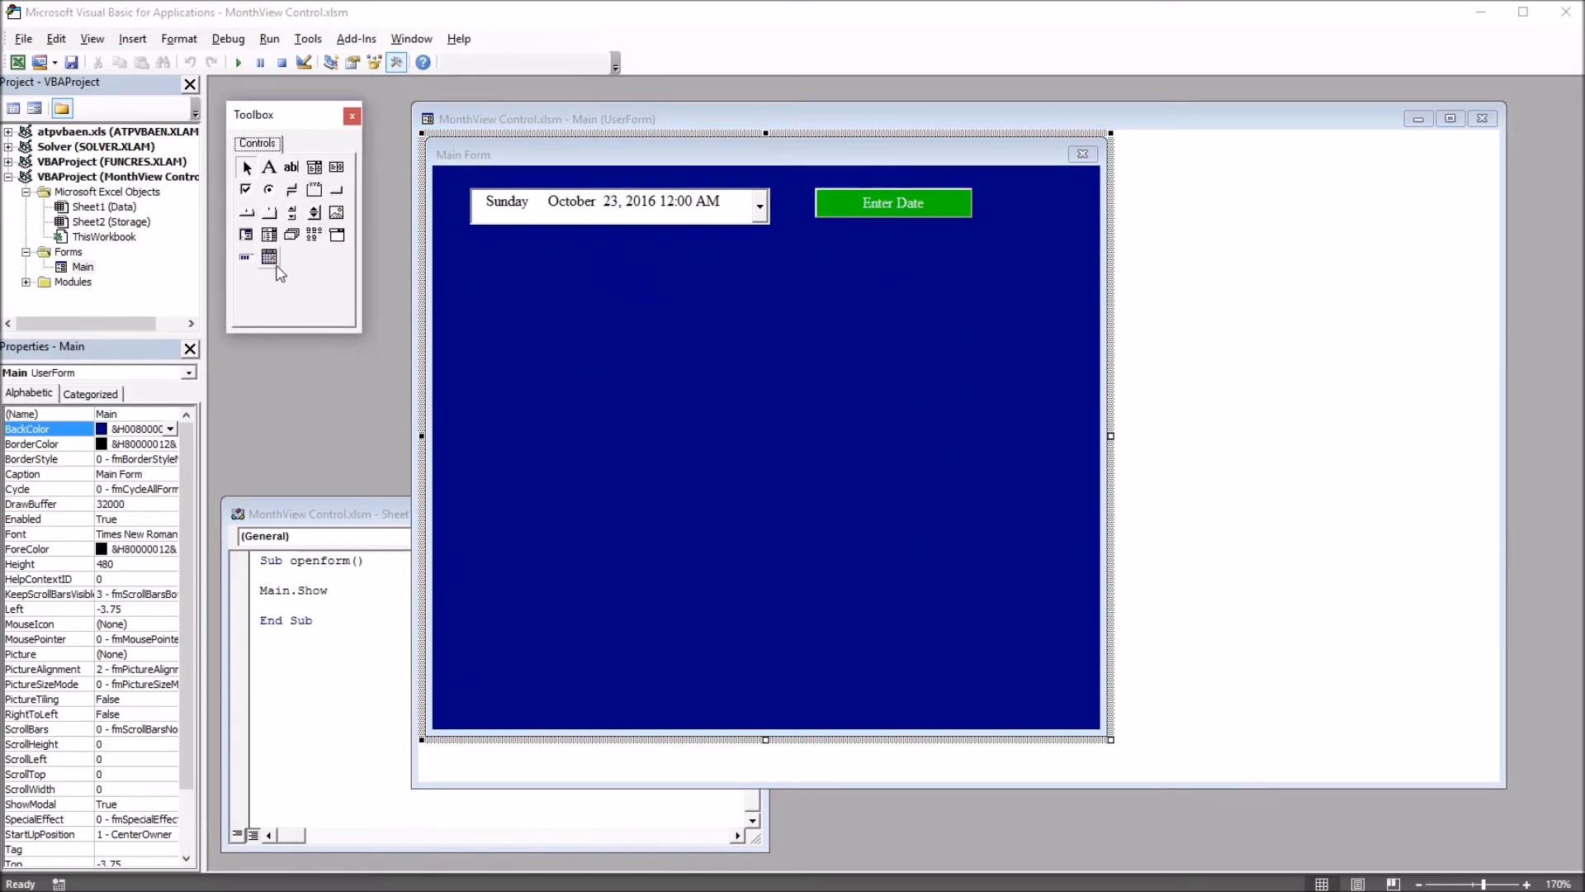
mouse_move(269, 256)
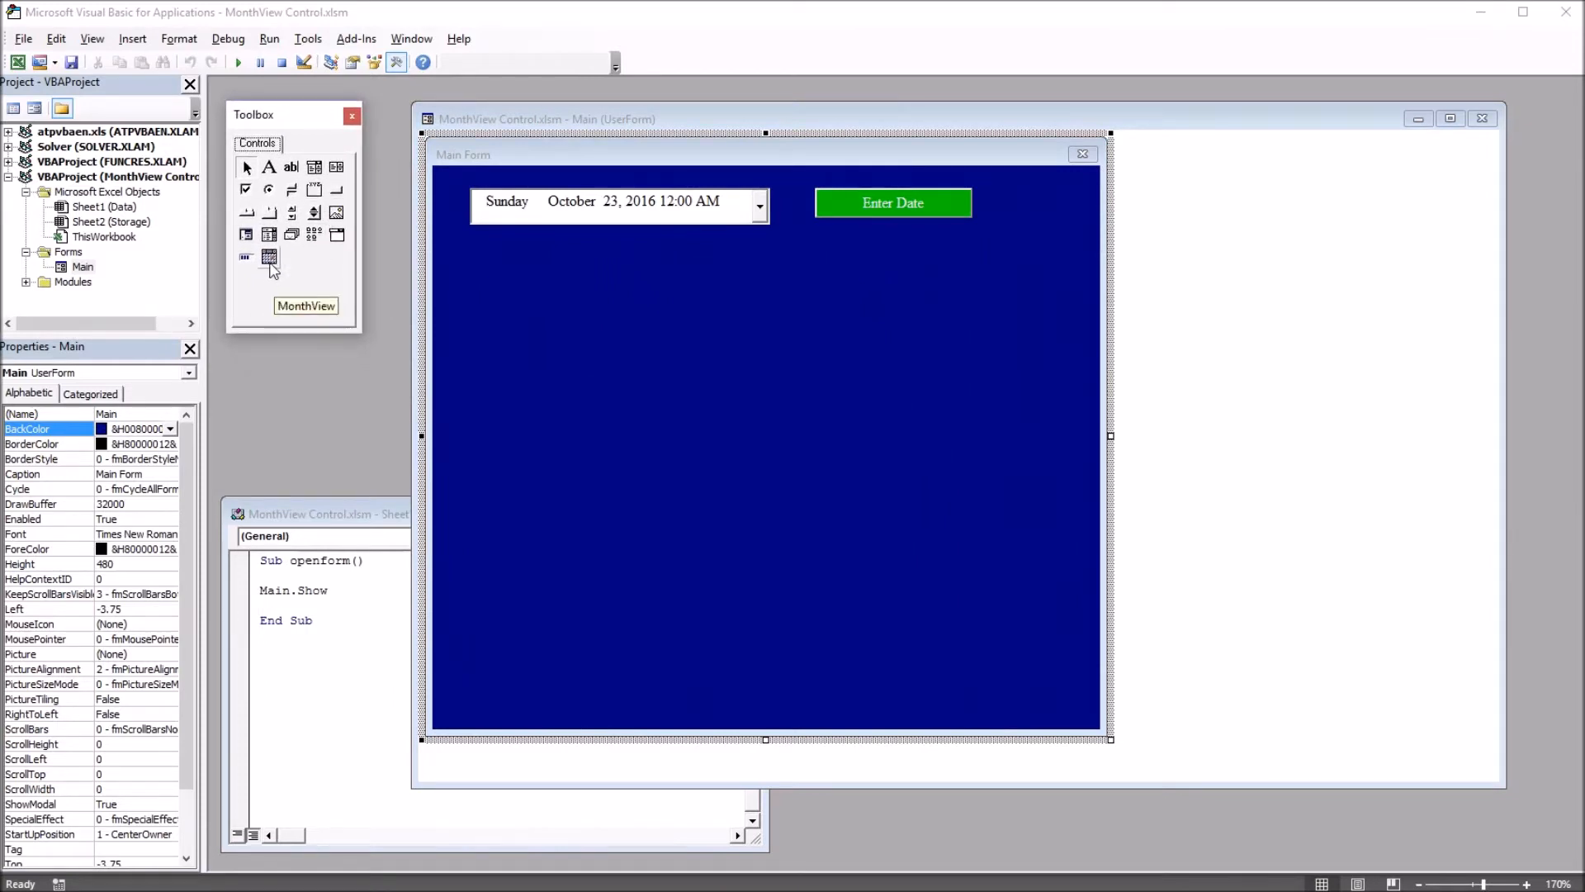
mouse_move(336, 234)
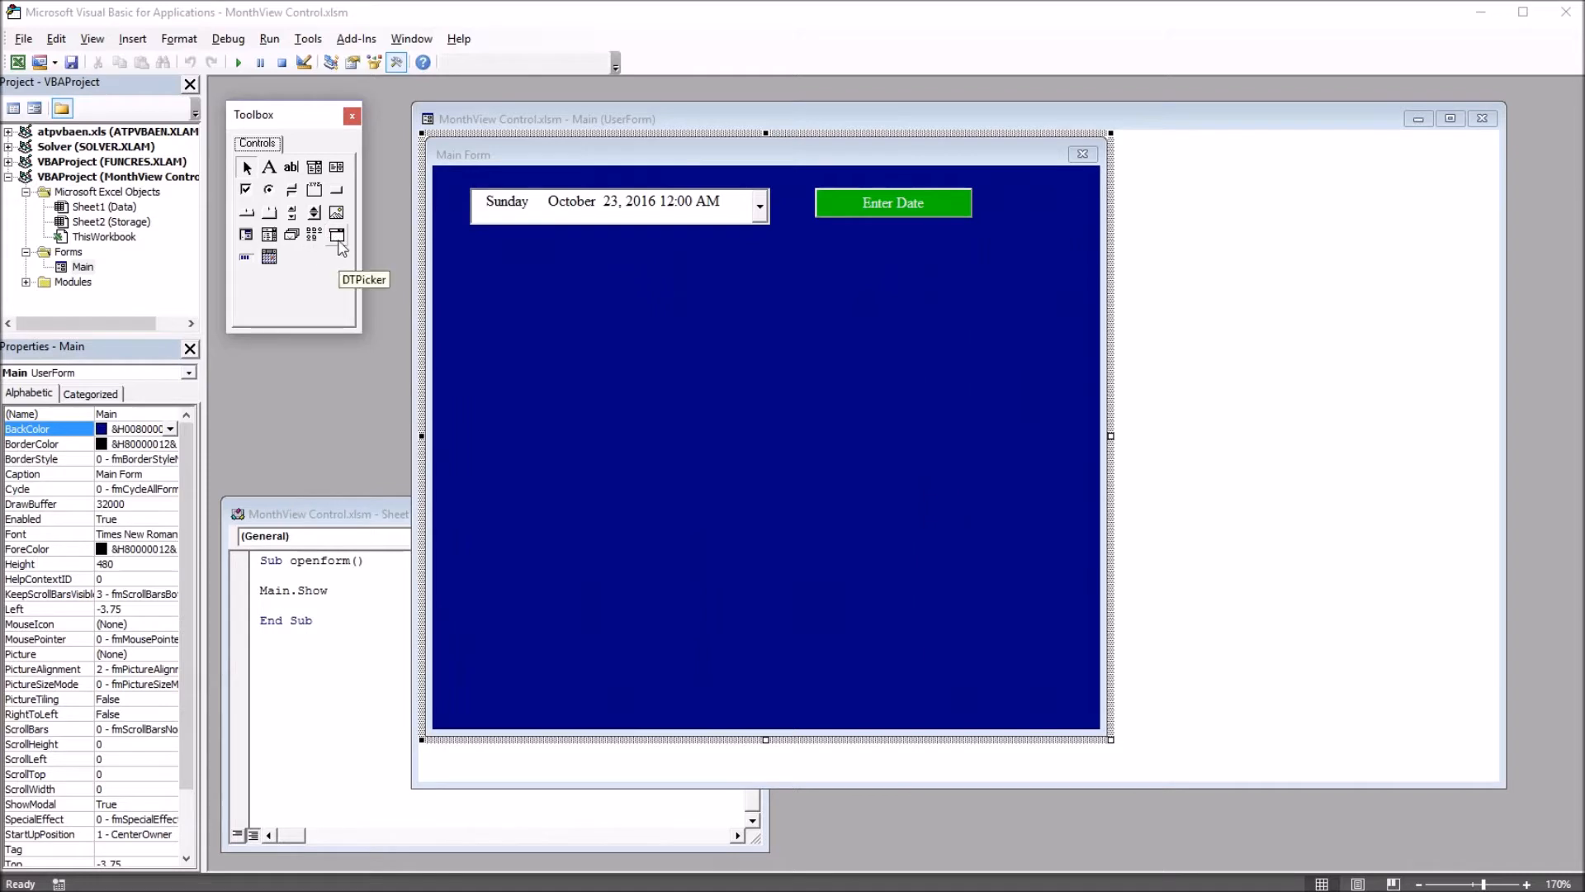
mouse_move(291, 261)
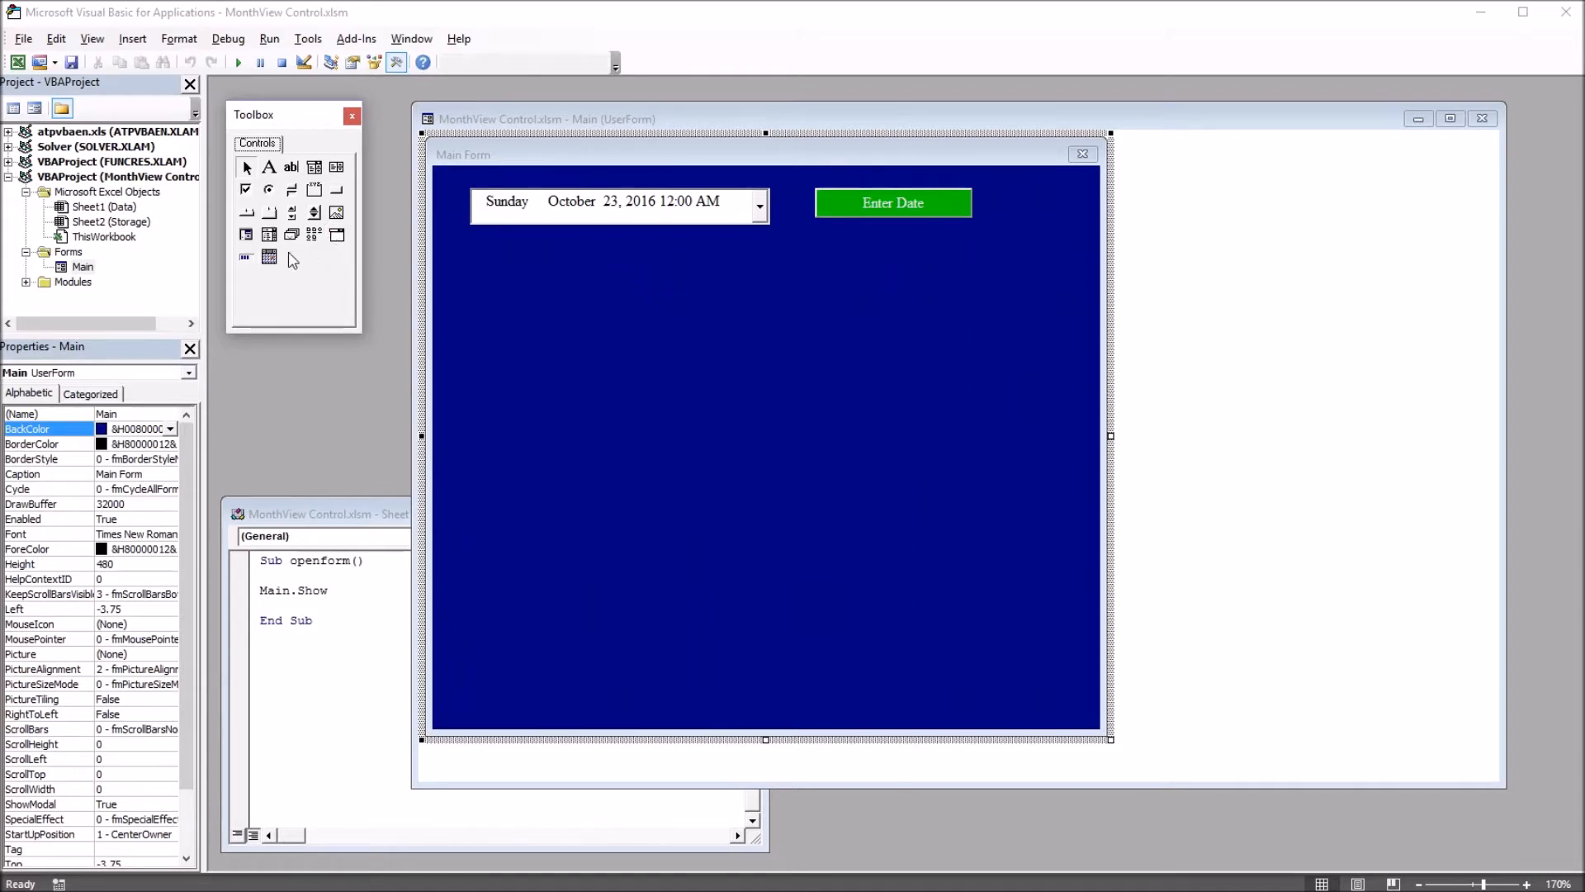
mouse_move(270, 258)
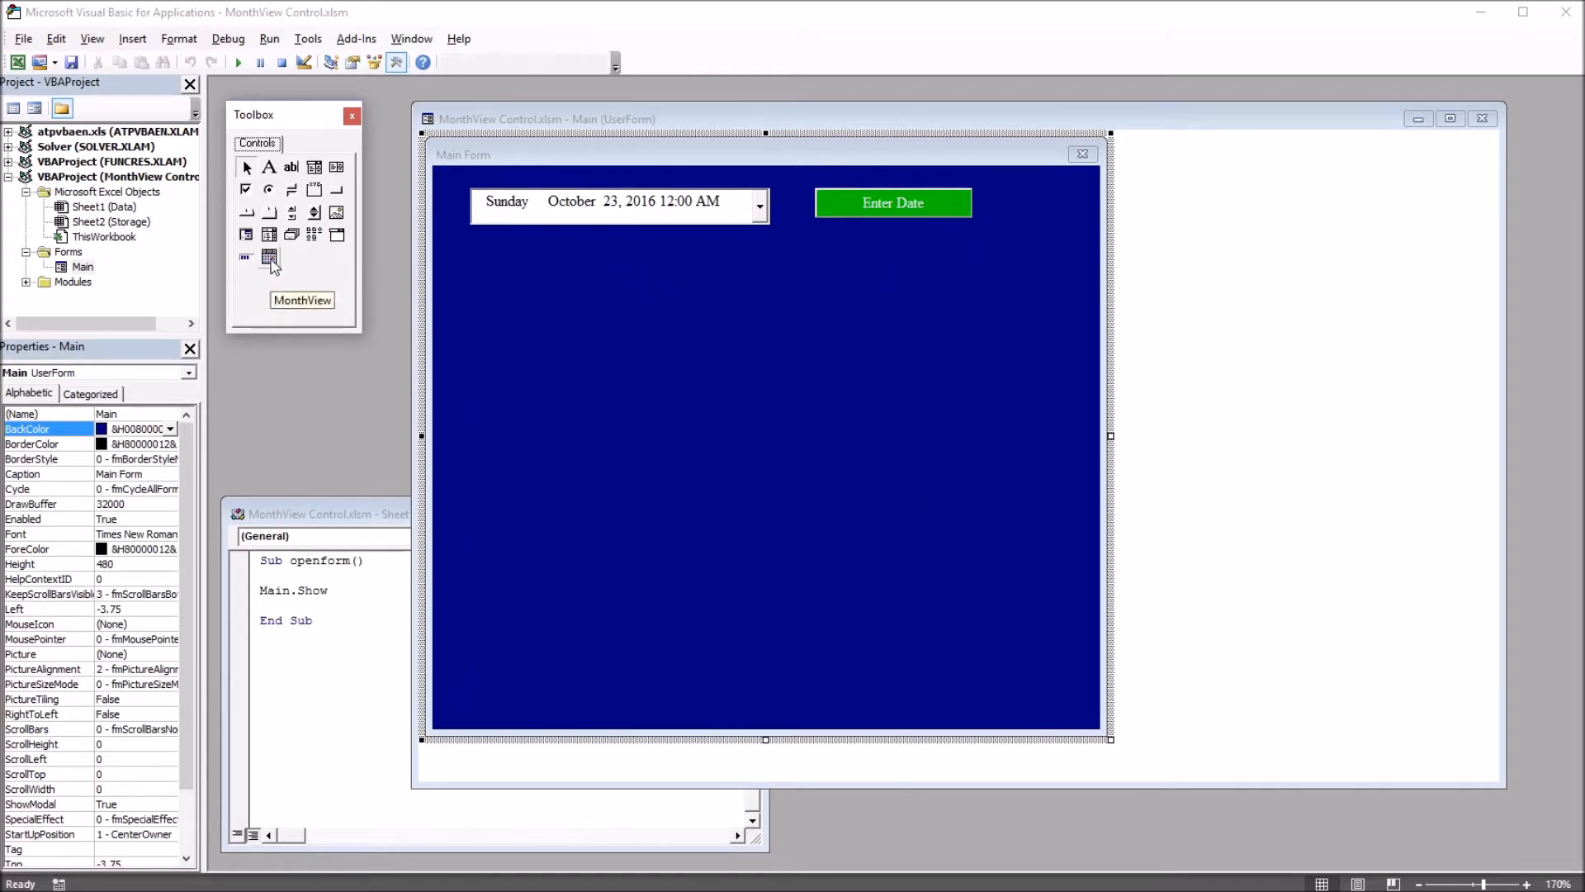
- Enable Microsoft MonthView Control 6.0 in the Toolbox's Additional Controls list
left_click(307, 39)
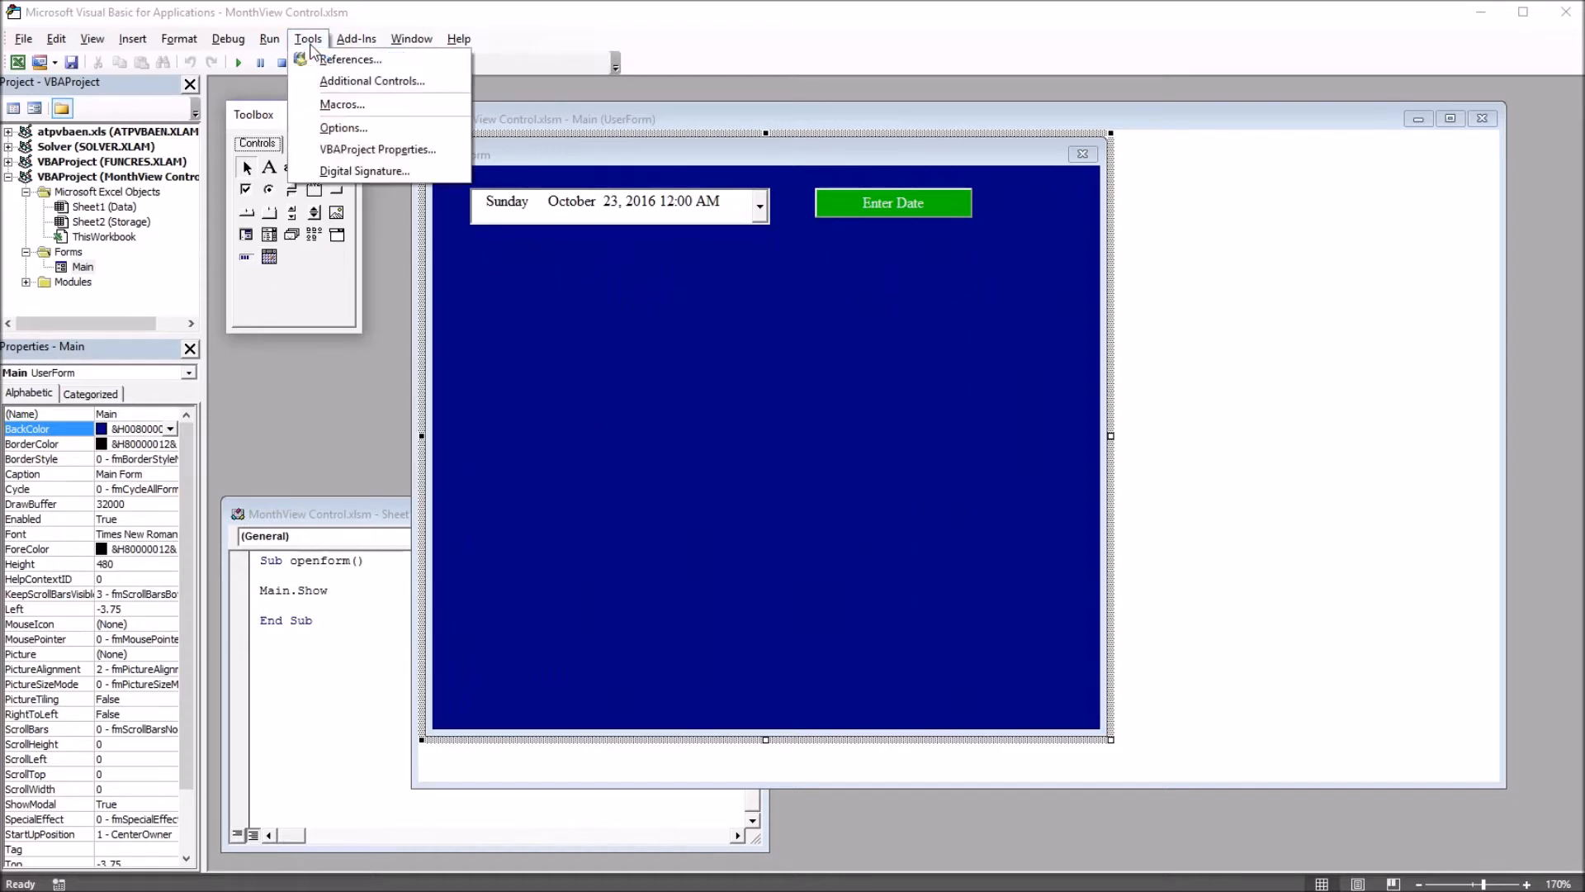
mouse_move(373, 80)
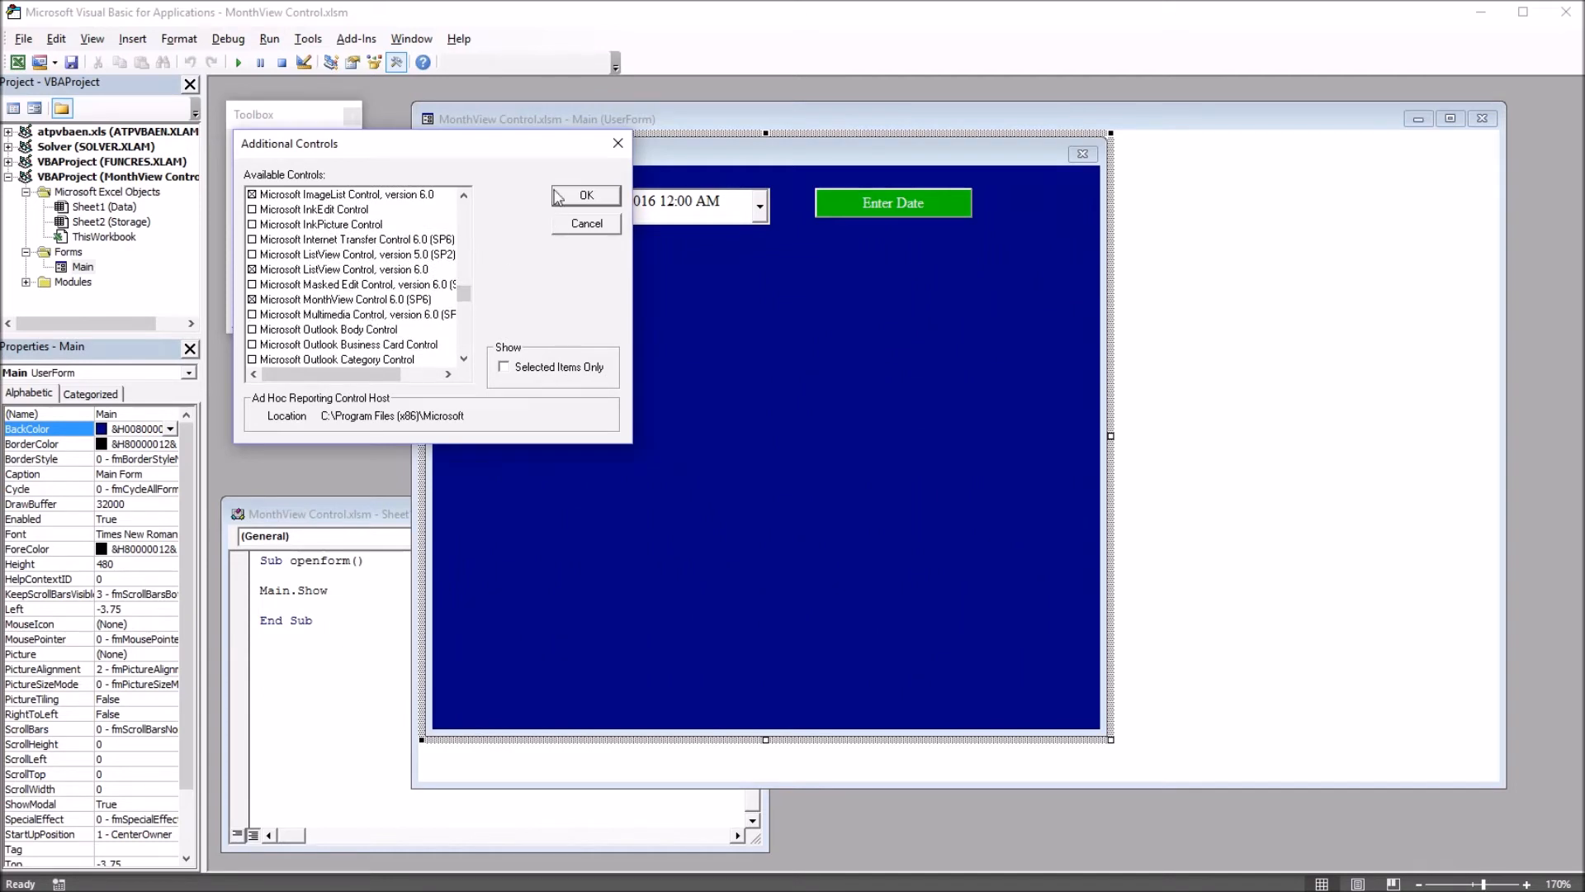
left_click(586, 195)
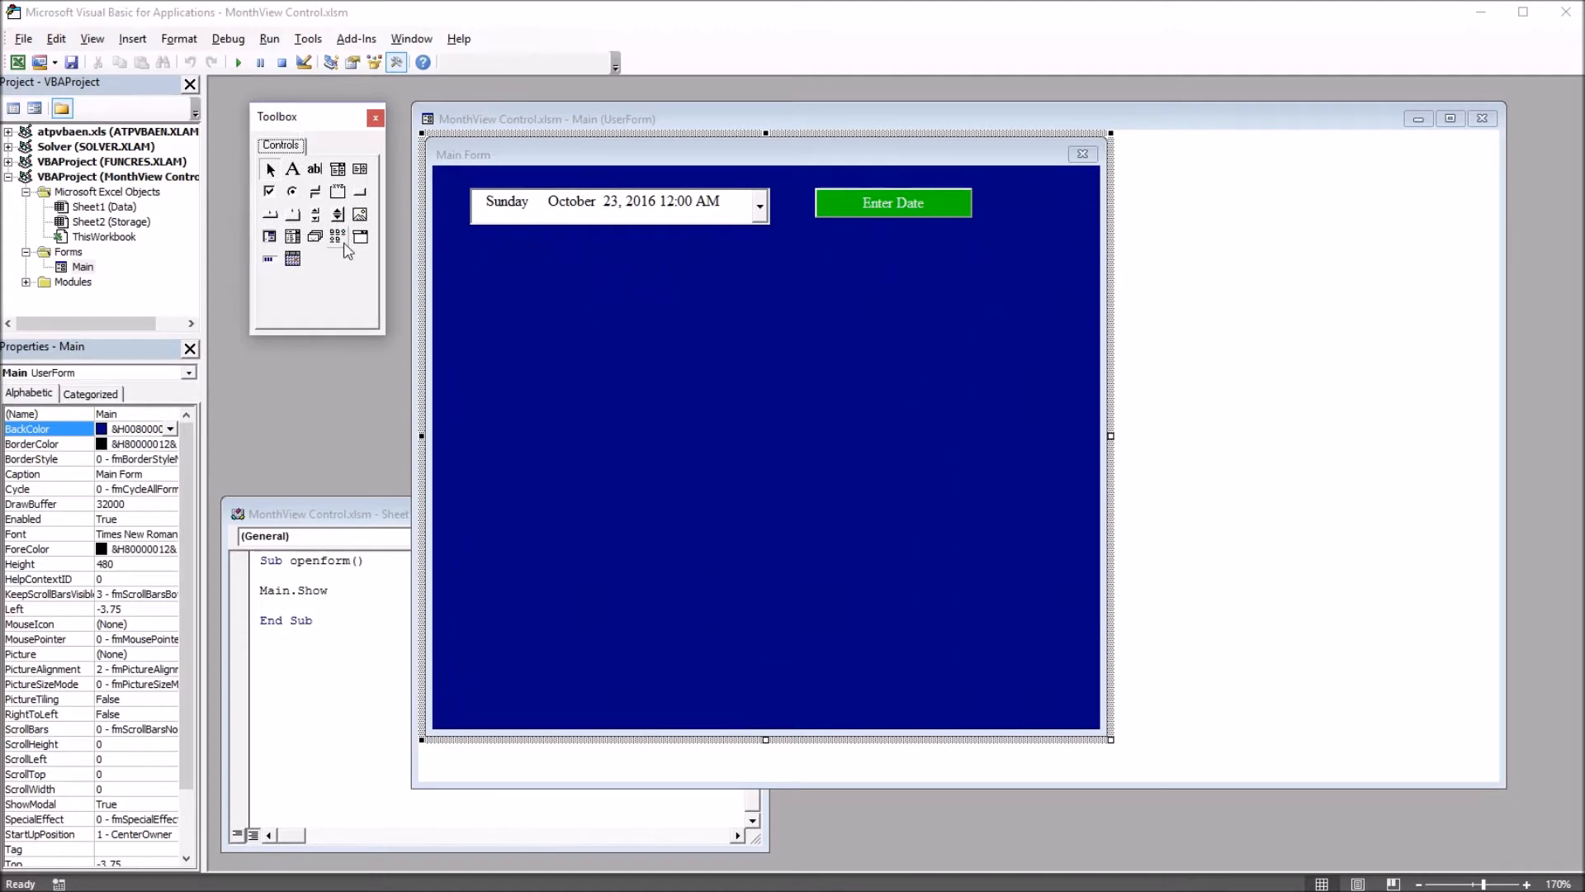
mouse_move(593, 366)
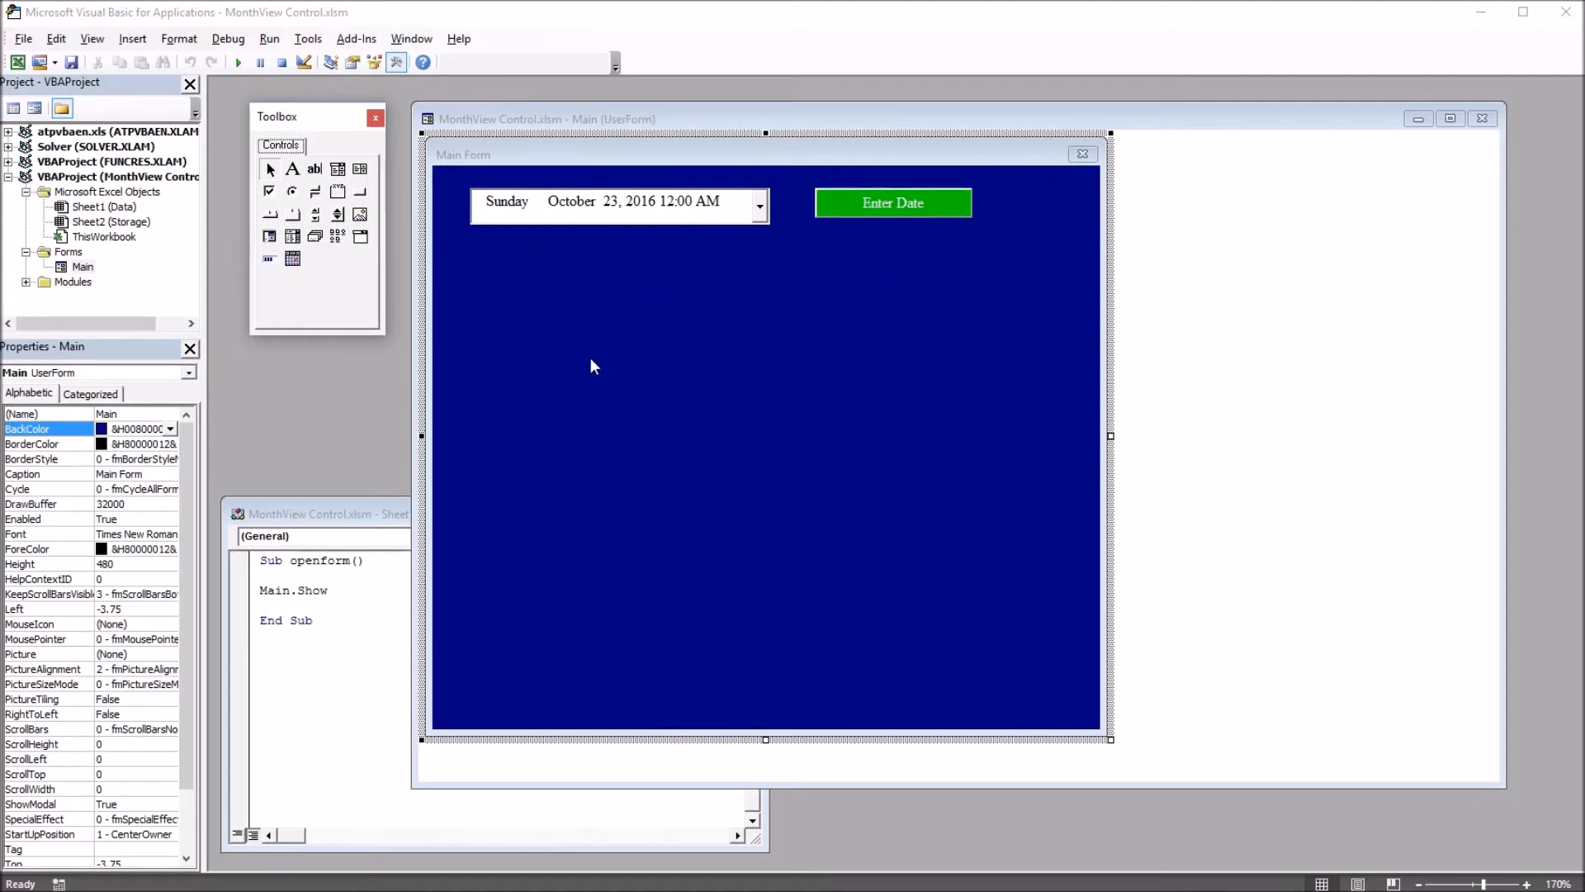
mouse_move(374, 294)
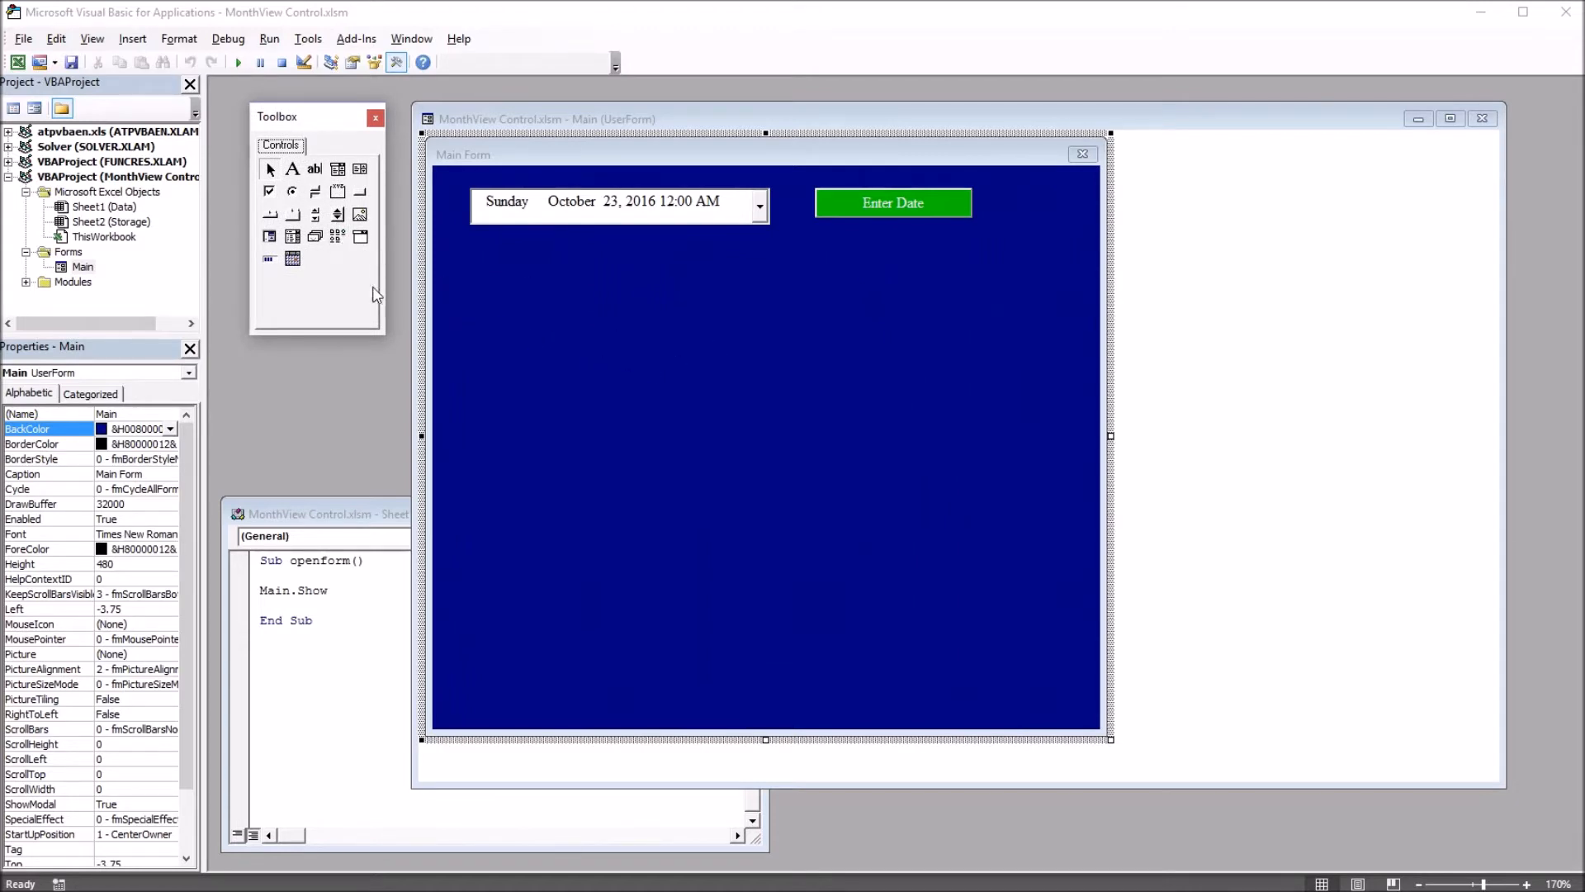
mouse_move(541, 328)
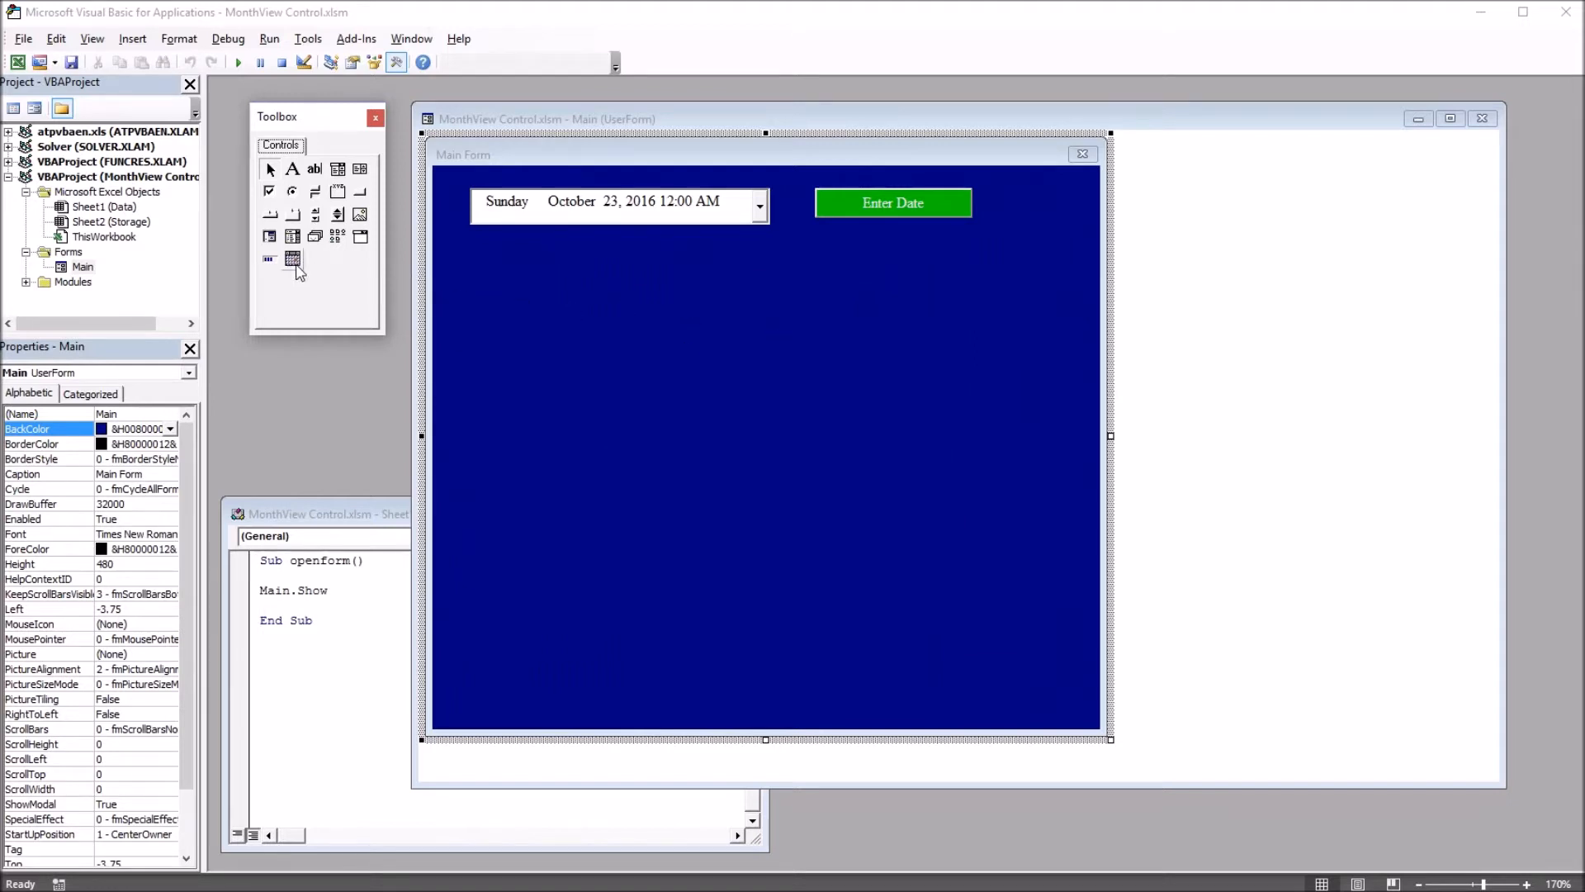
- Draw two October 2016 MonthView calendars and a text box beneath them on Main
left_click_drag(469, 281, 608, 321)
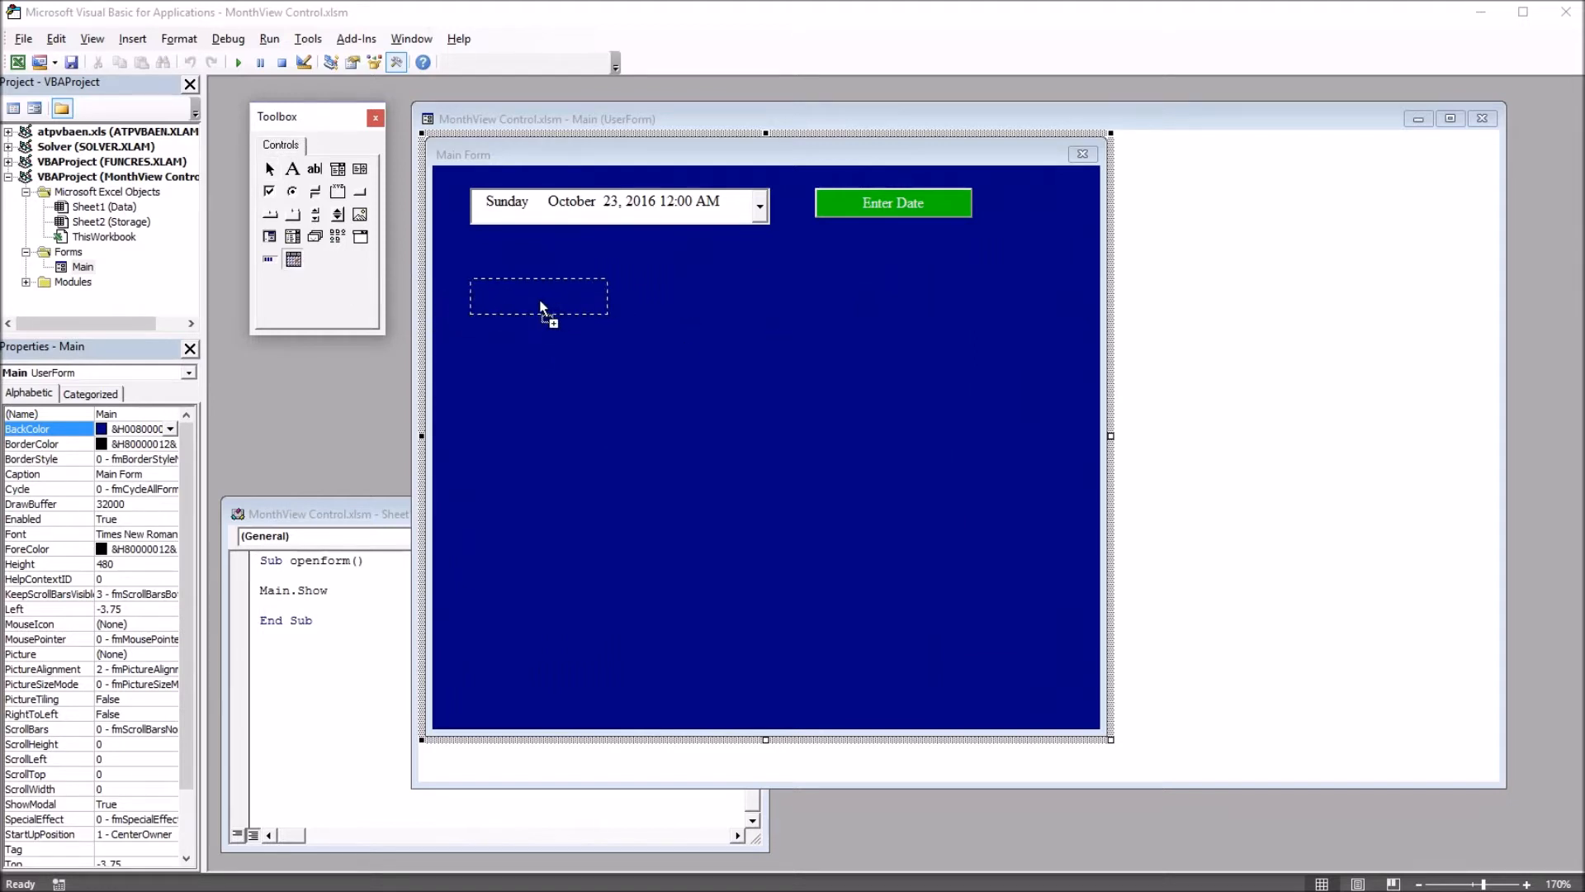
left_click(293, 260)
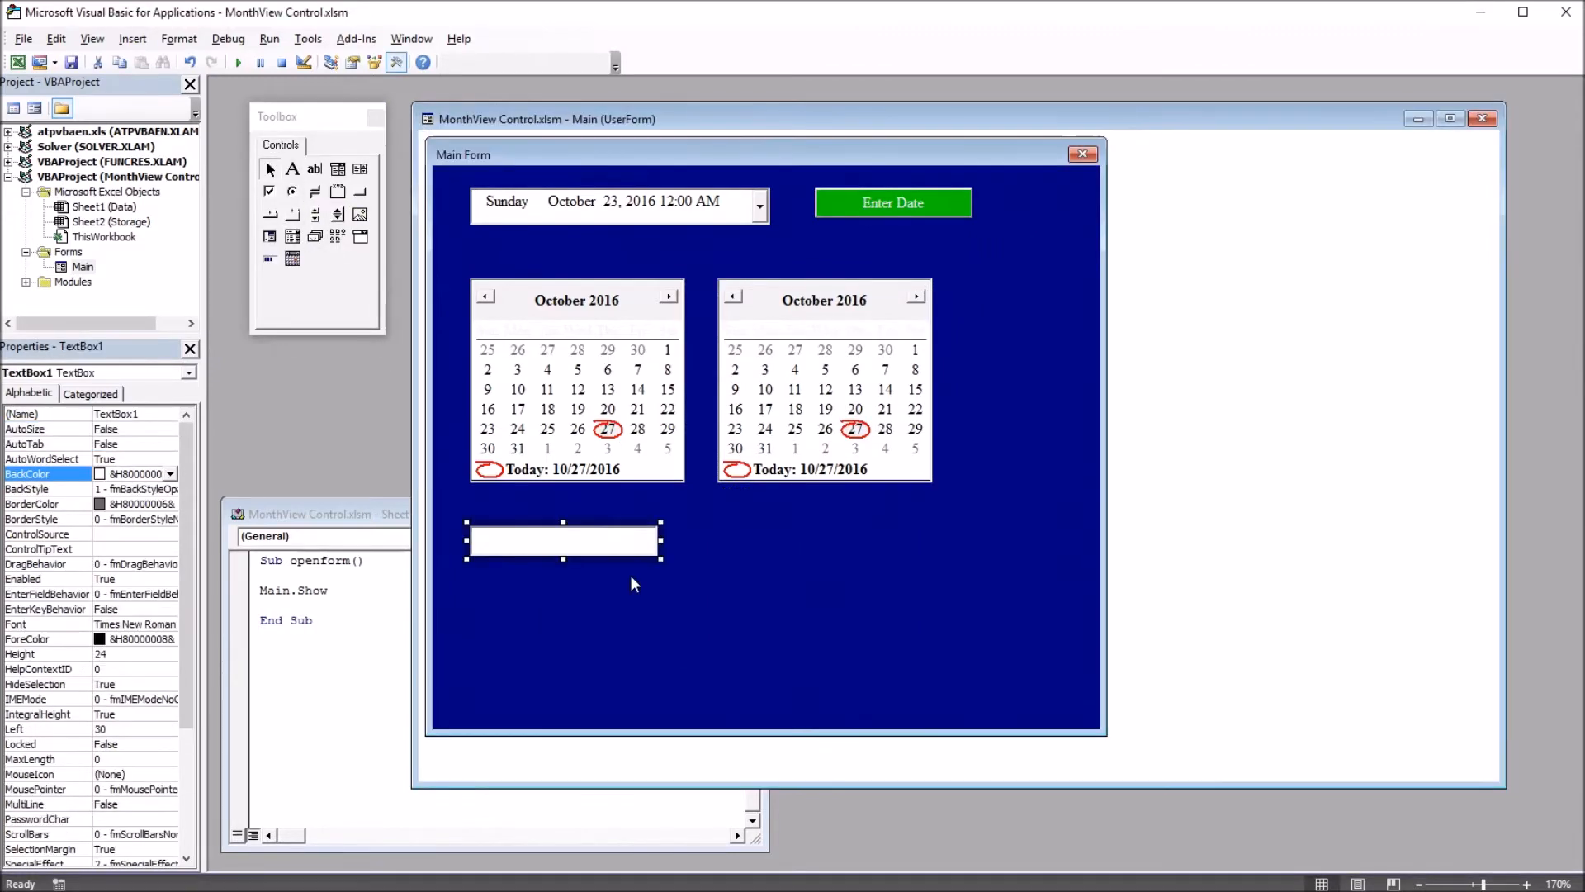
mouse_move(573, 587)
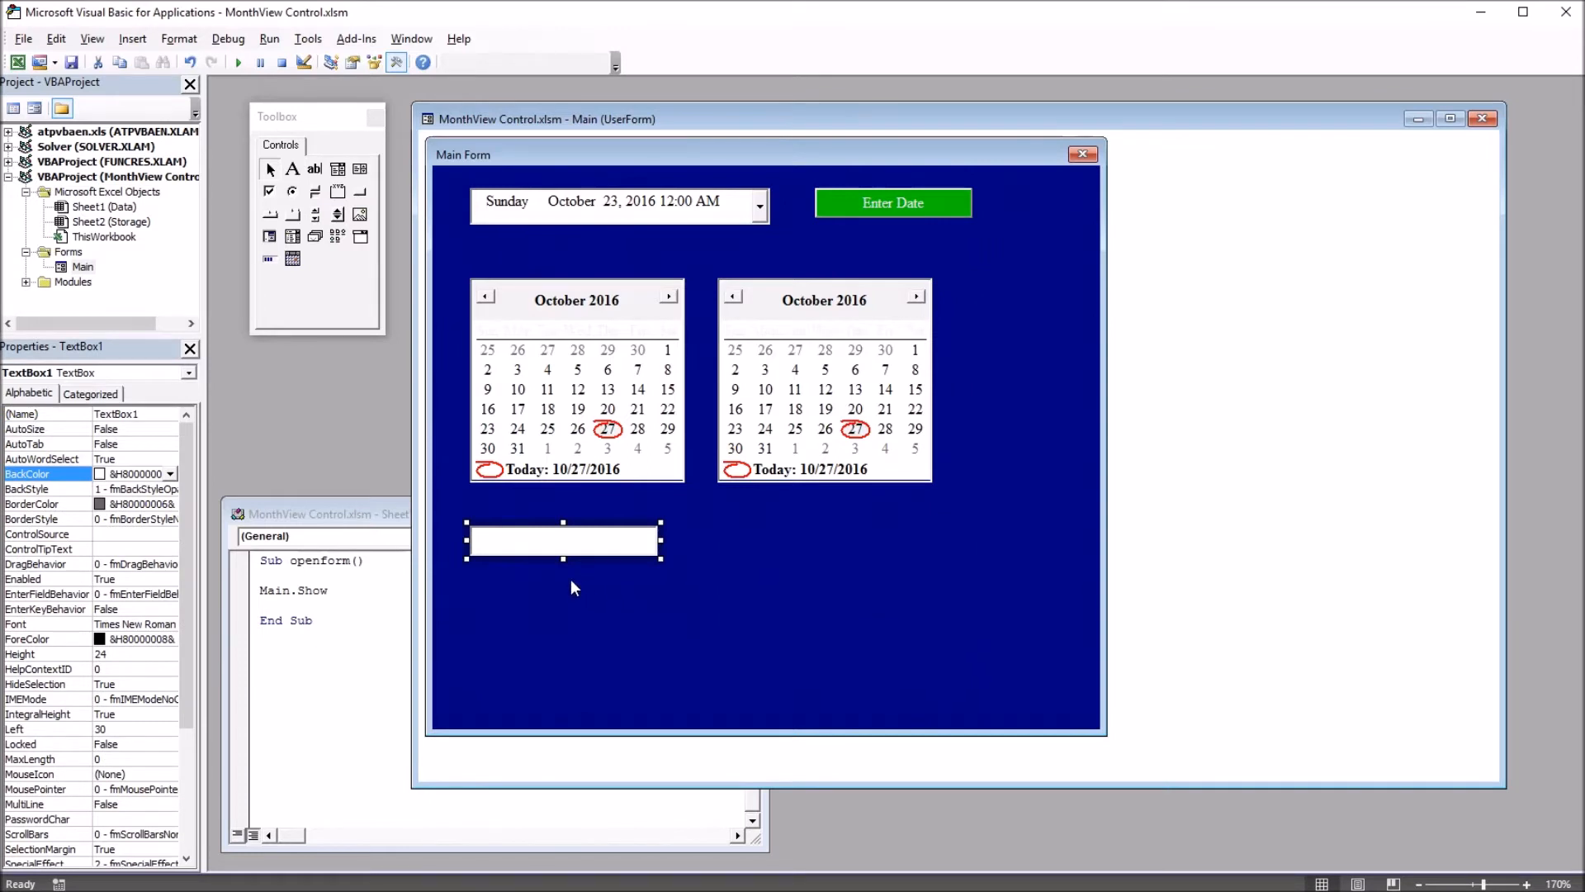
mouse_move(758, 418)
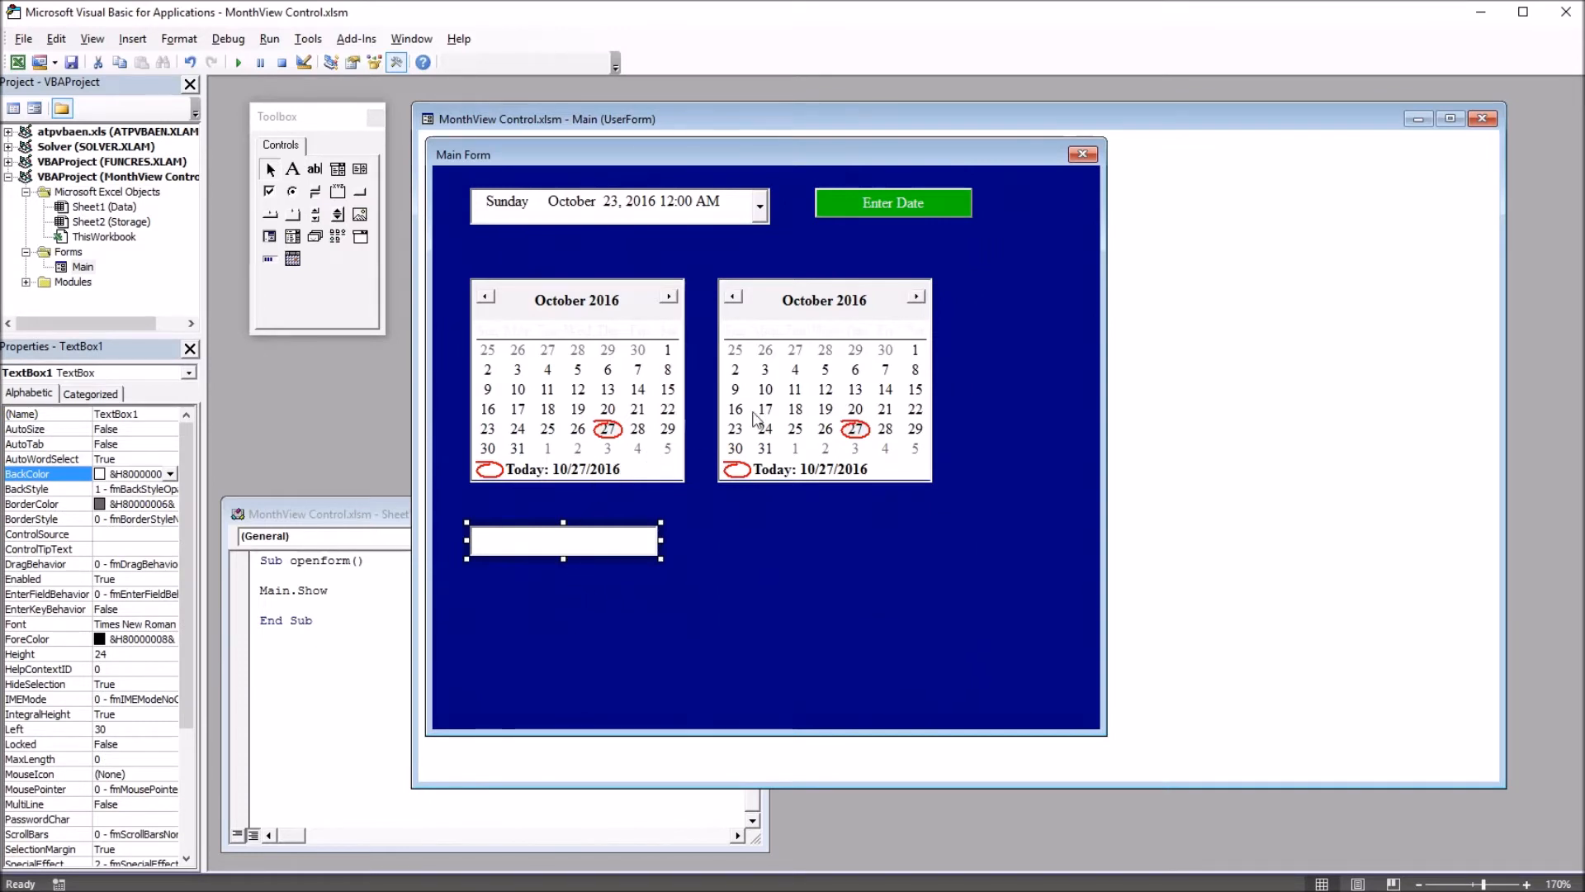
mouse_move(753, 576)
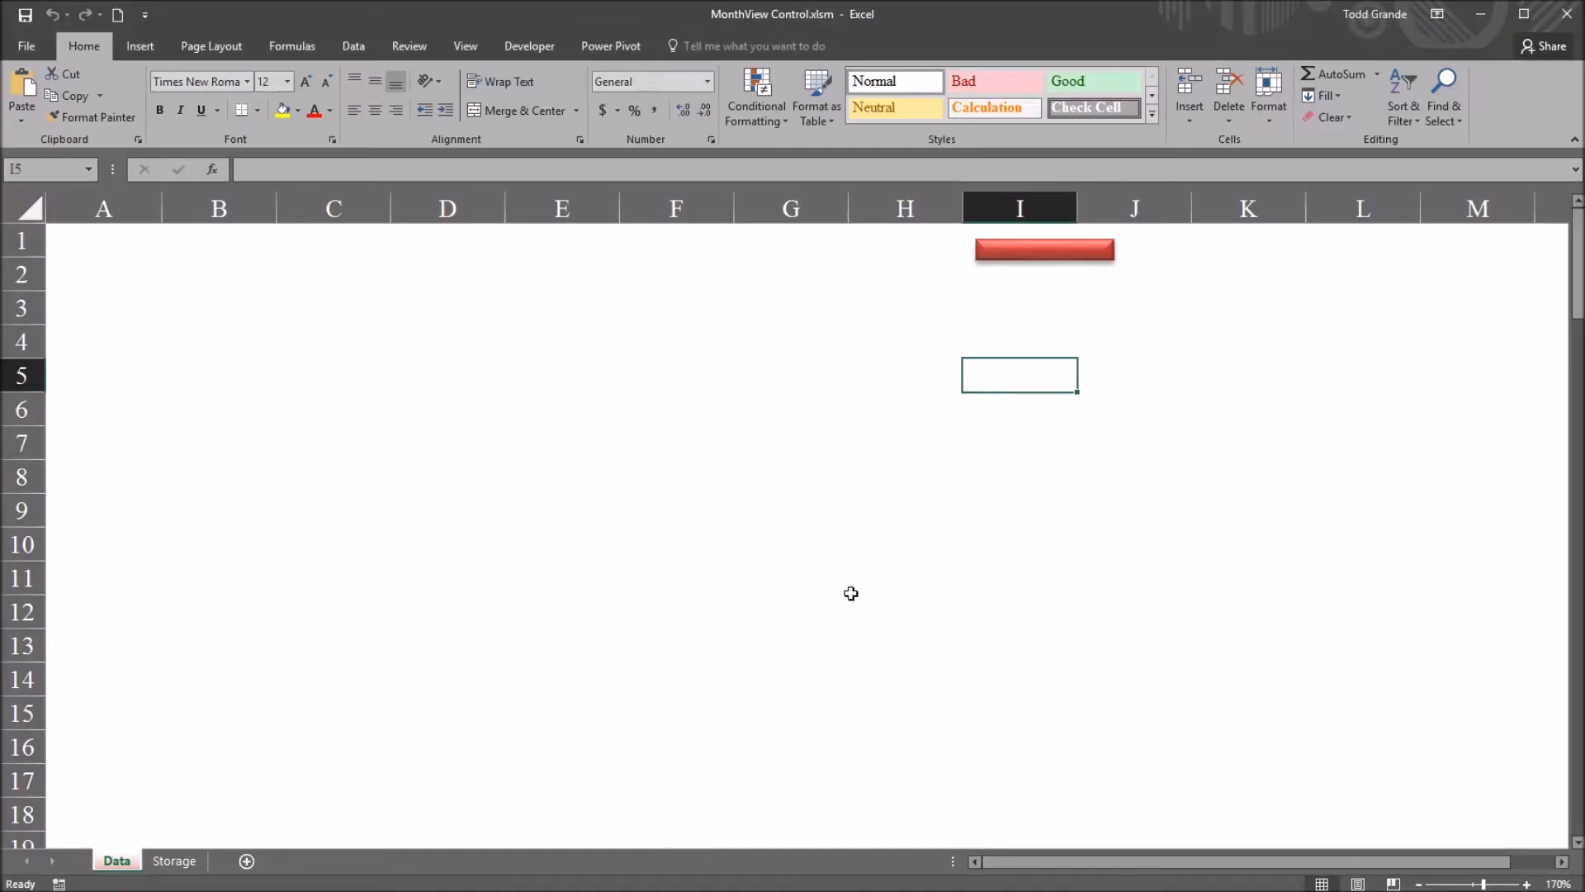
- Test-run the Main form and page the second calendar forward to December 2016
left_click(1043, 250)
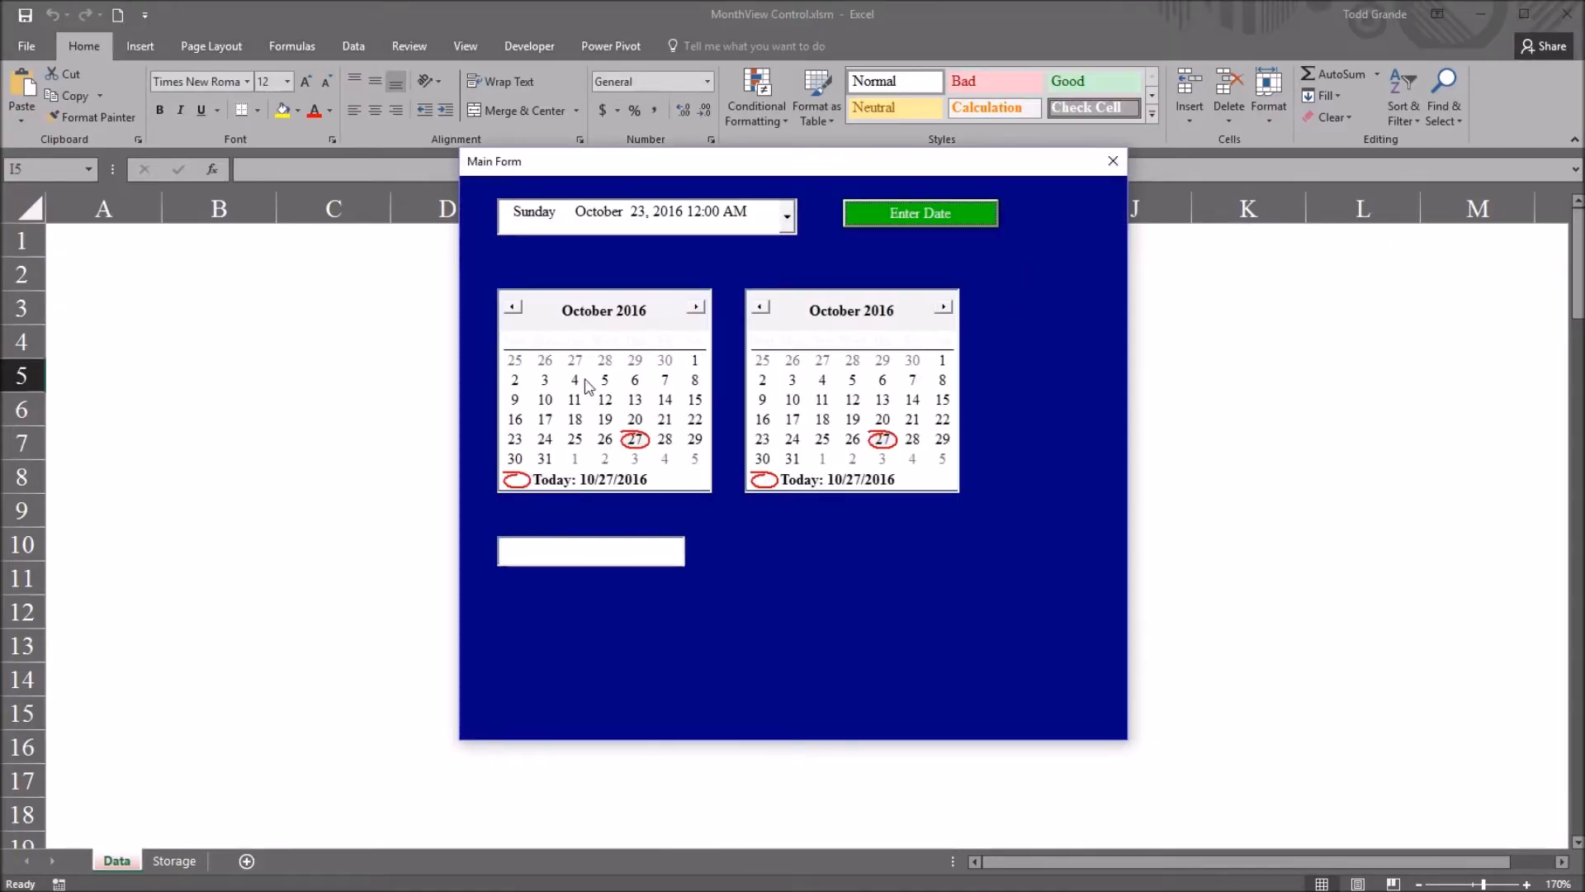
mouse_move(909, 351)
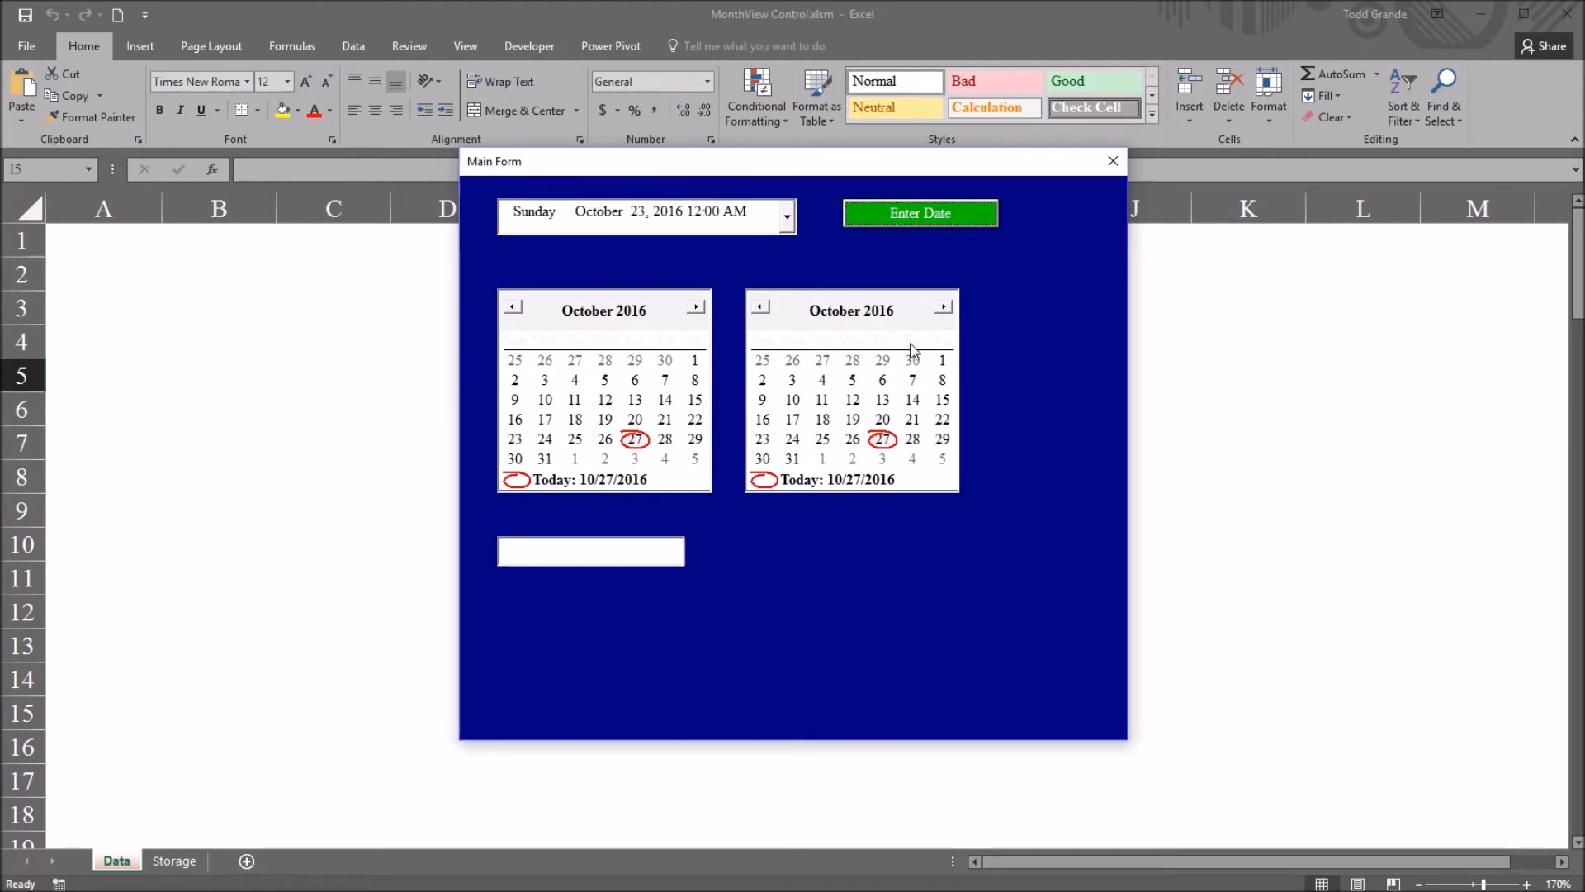
mouse_move(667, 450)
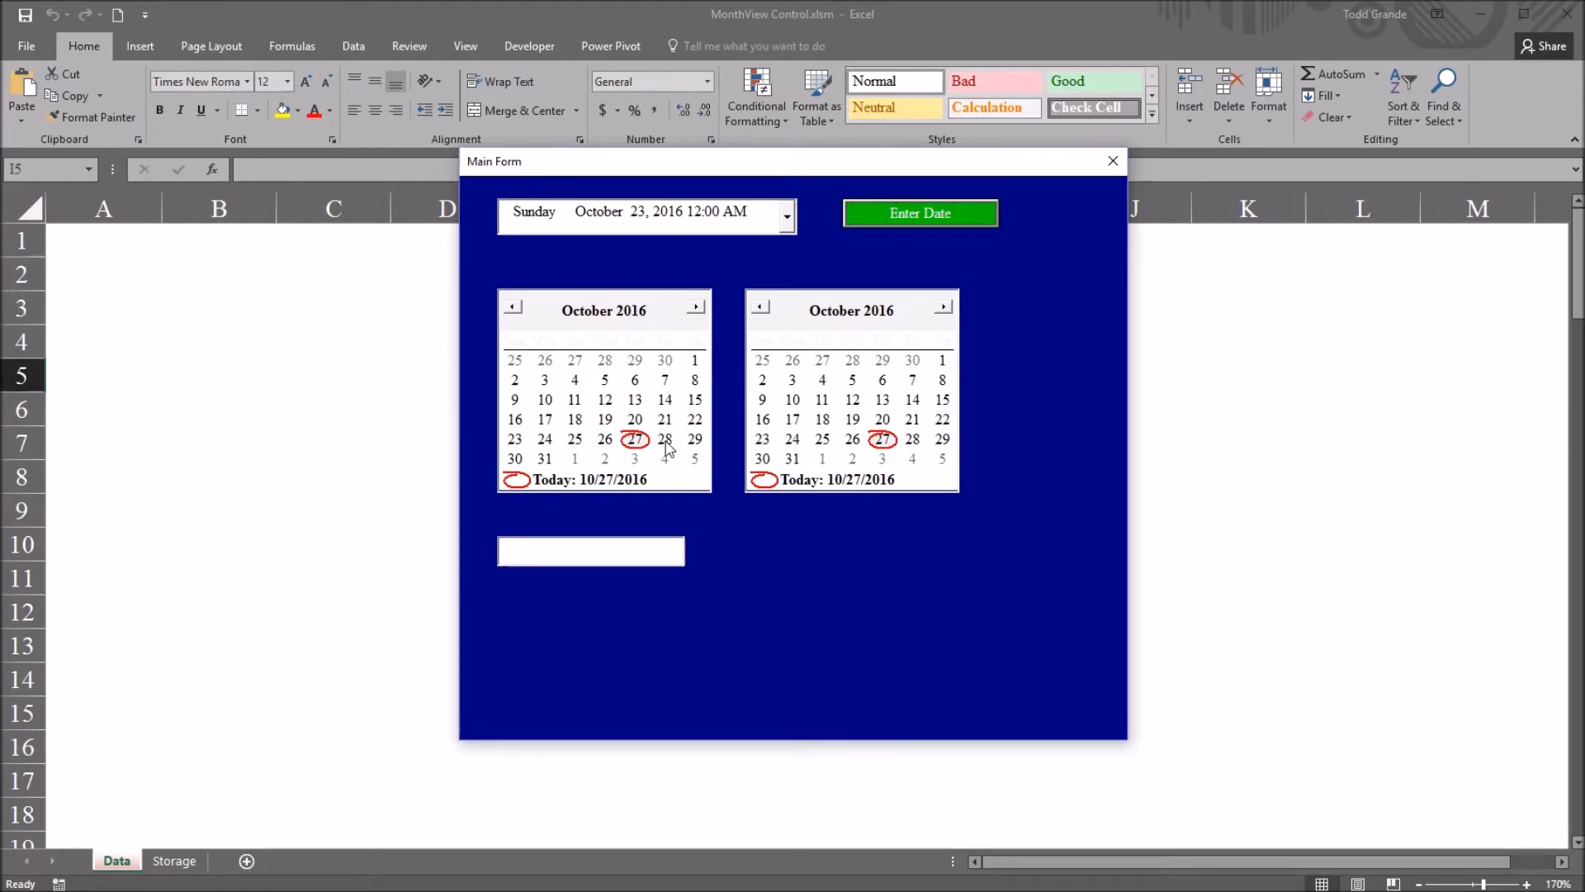
left_click(942, 307)
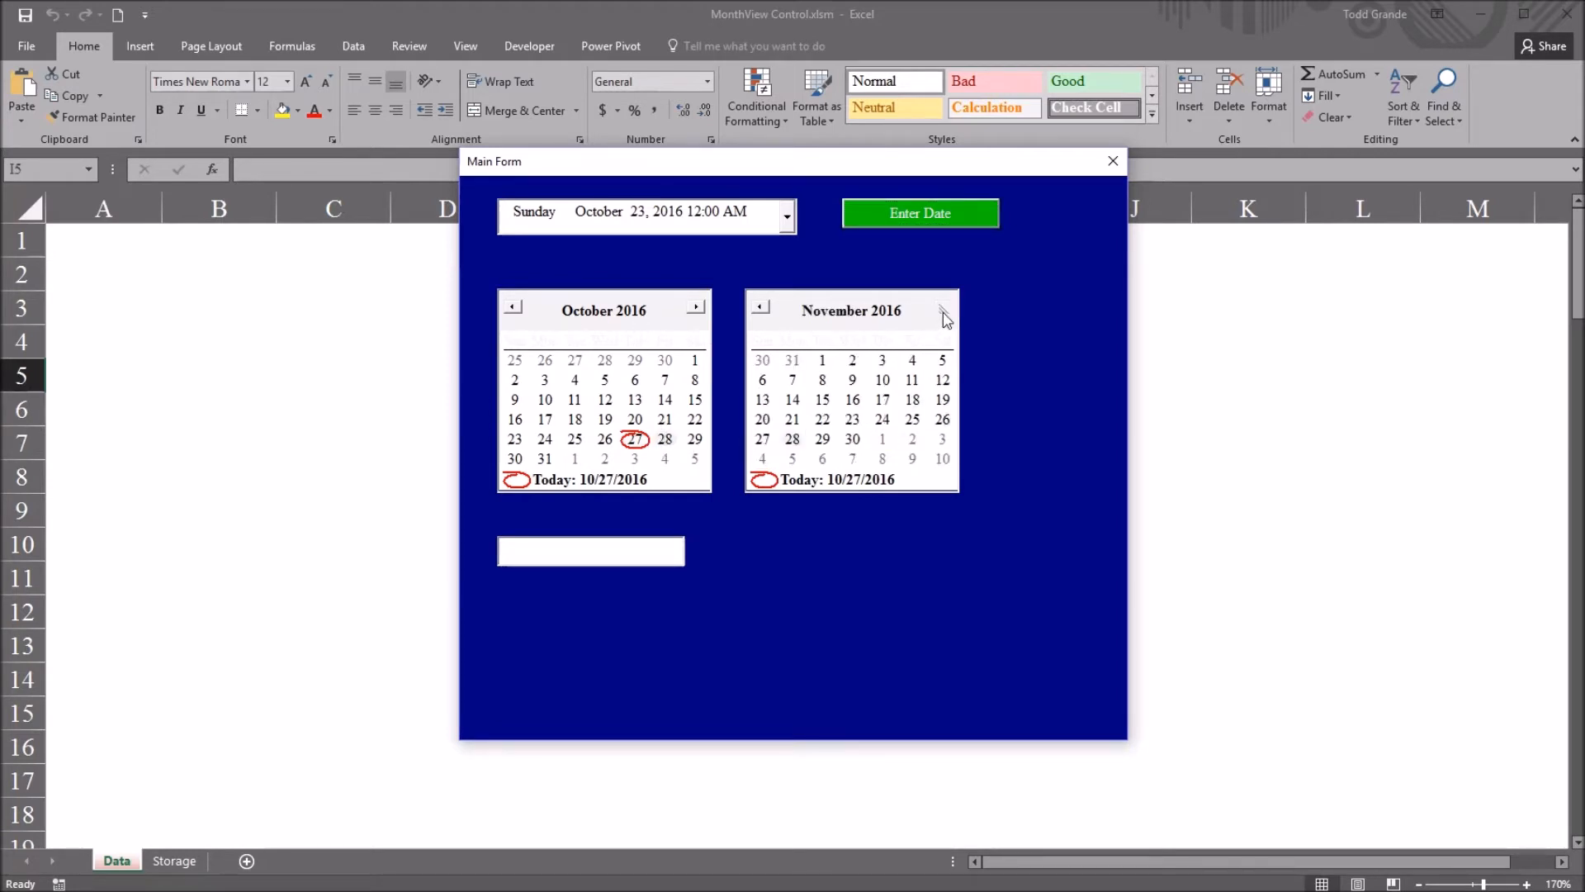
left_click(941, 306)
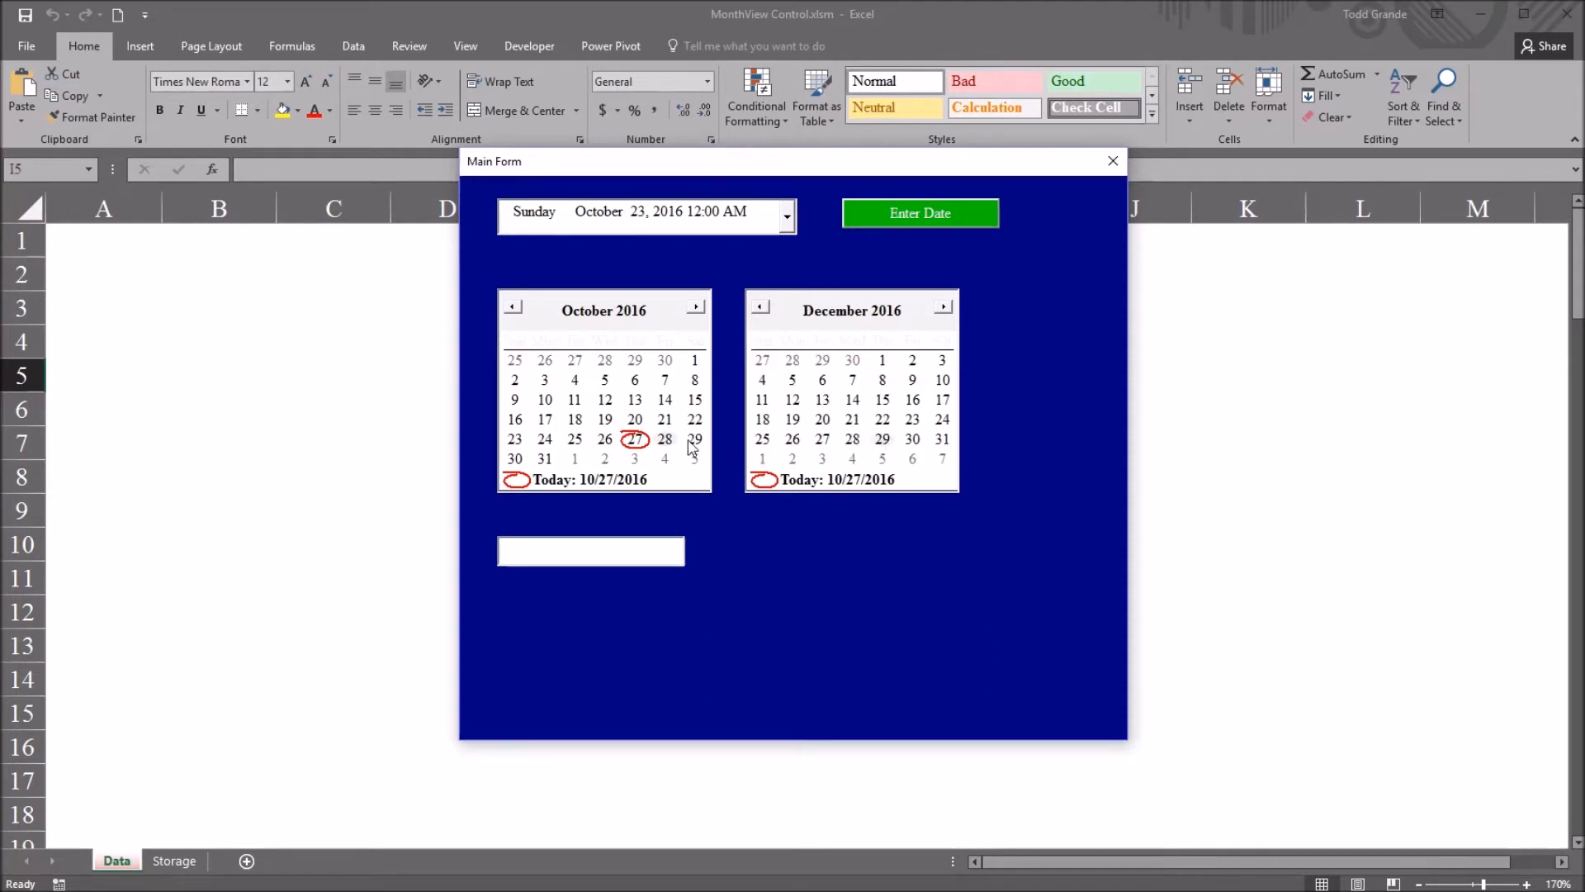
mouse_move(697, 548)
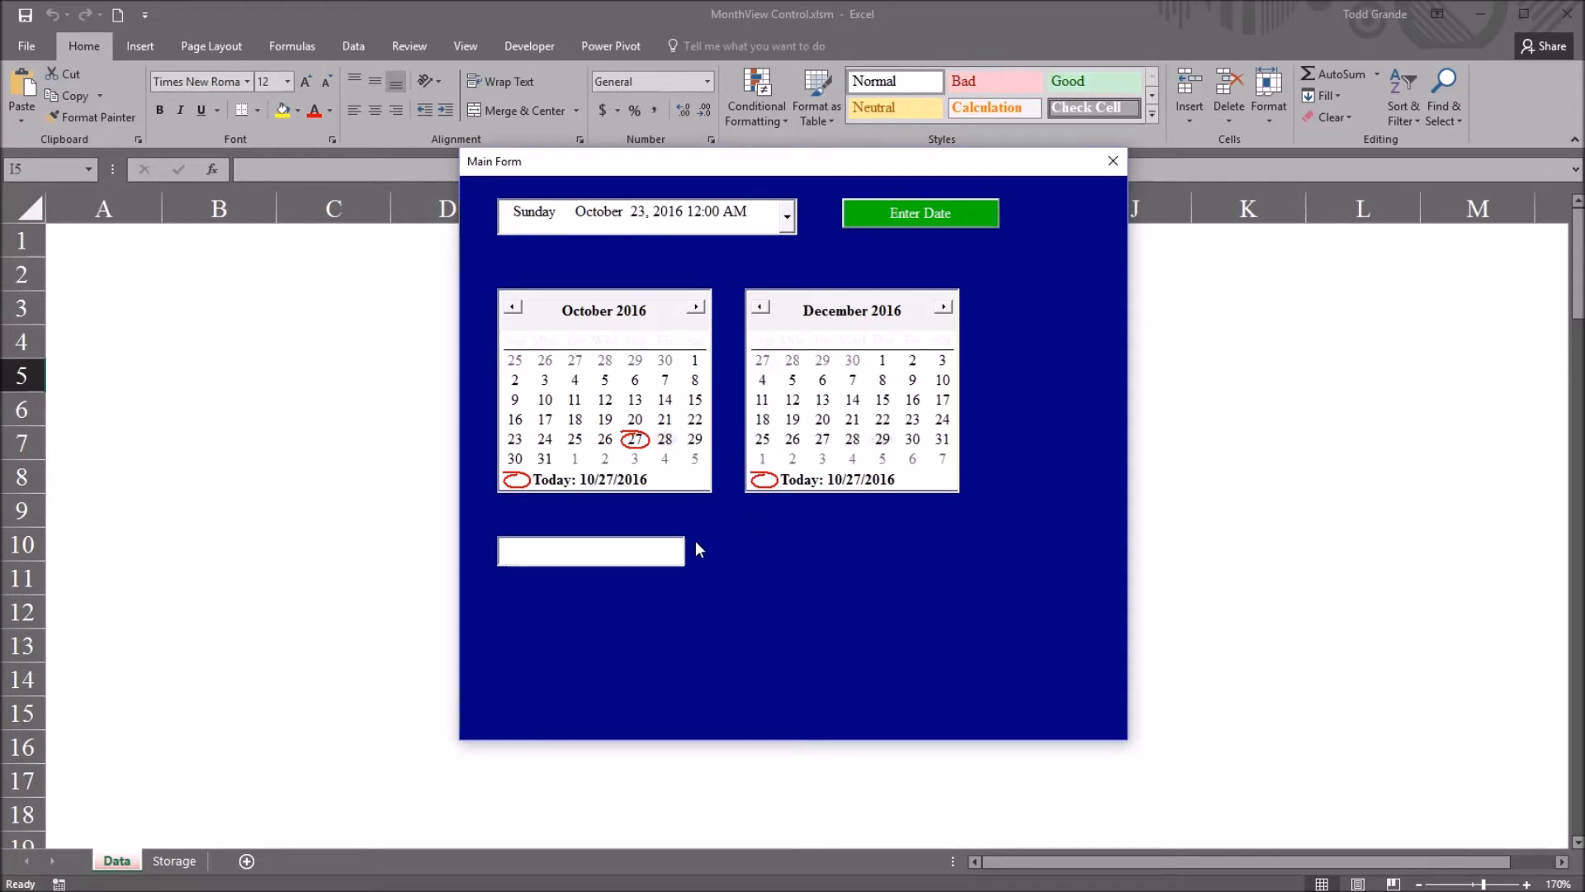
left_click(589, 550)
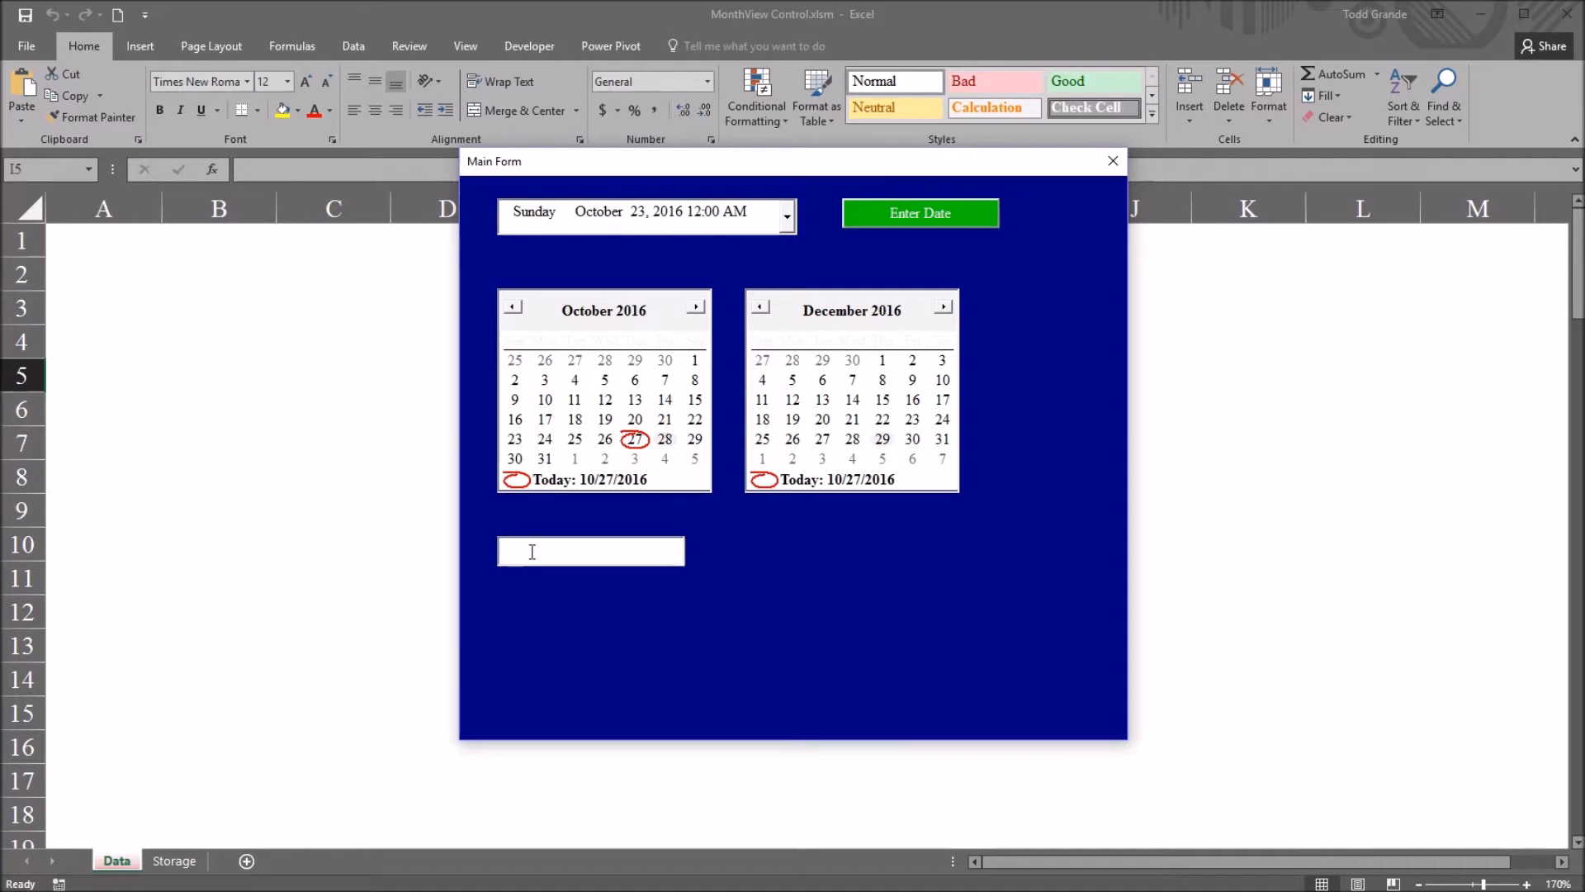
left_click(1113, 161)
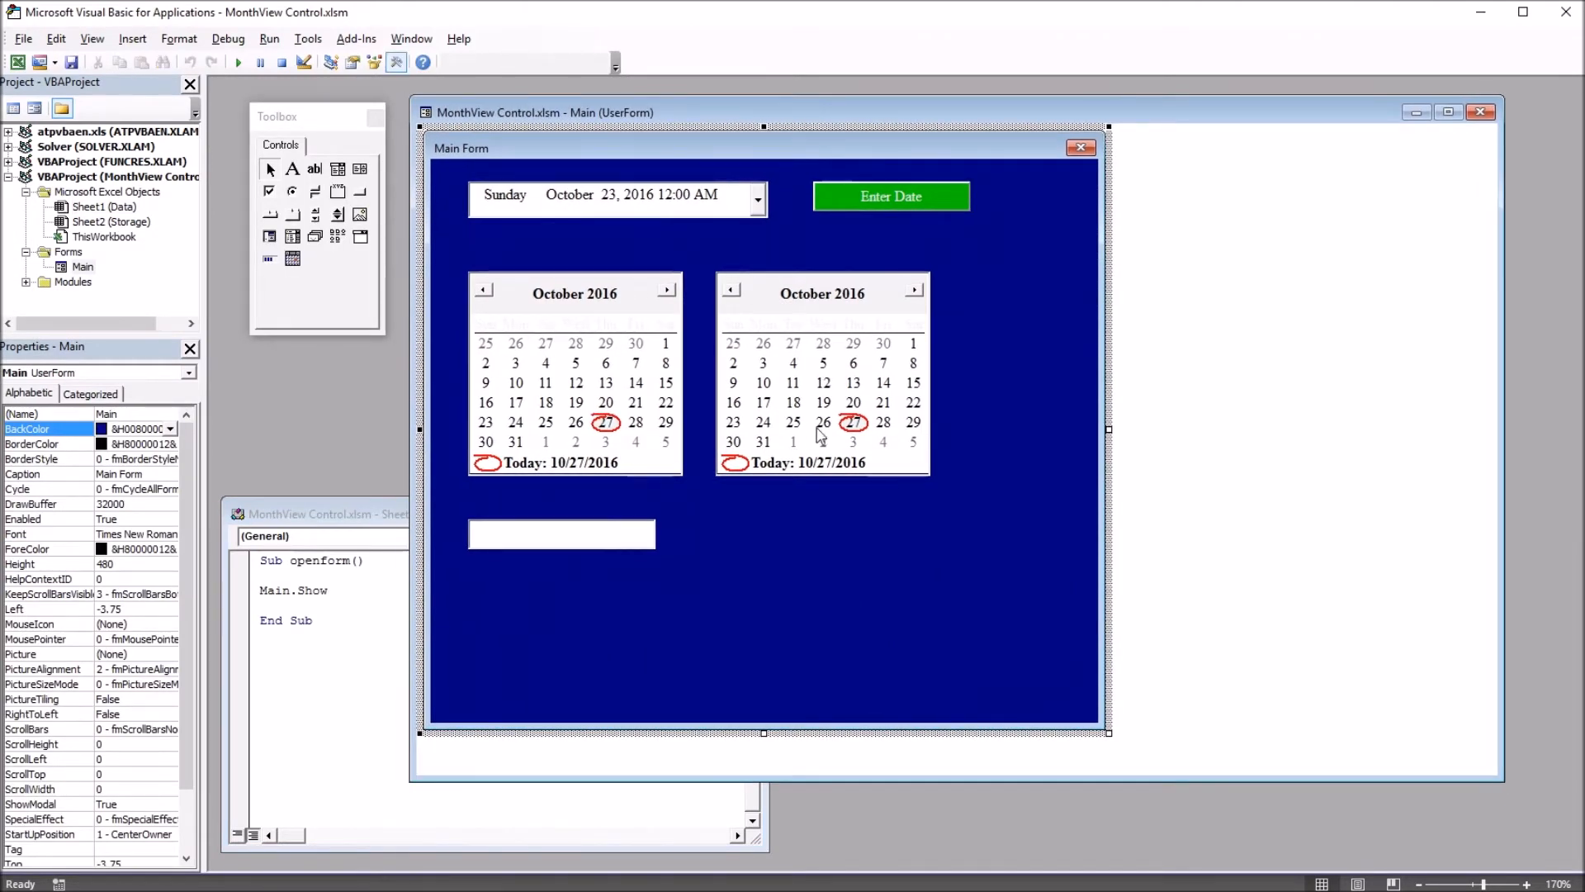
mouse_move(841, 338)
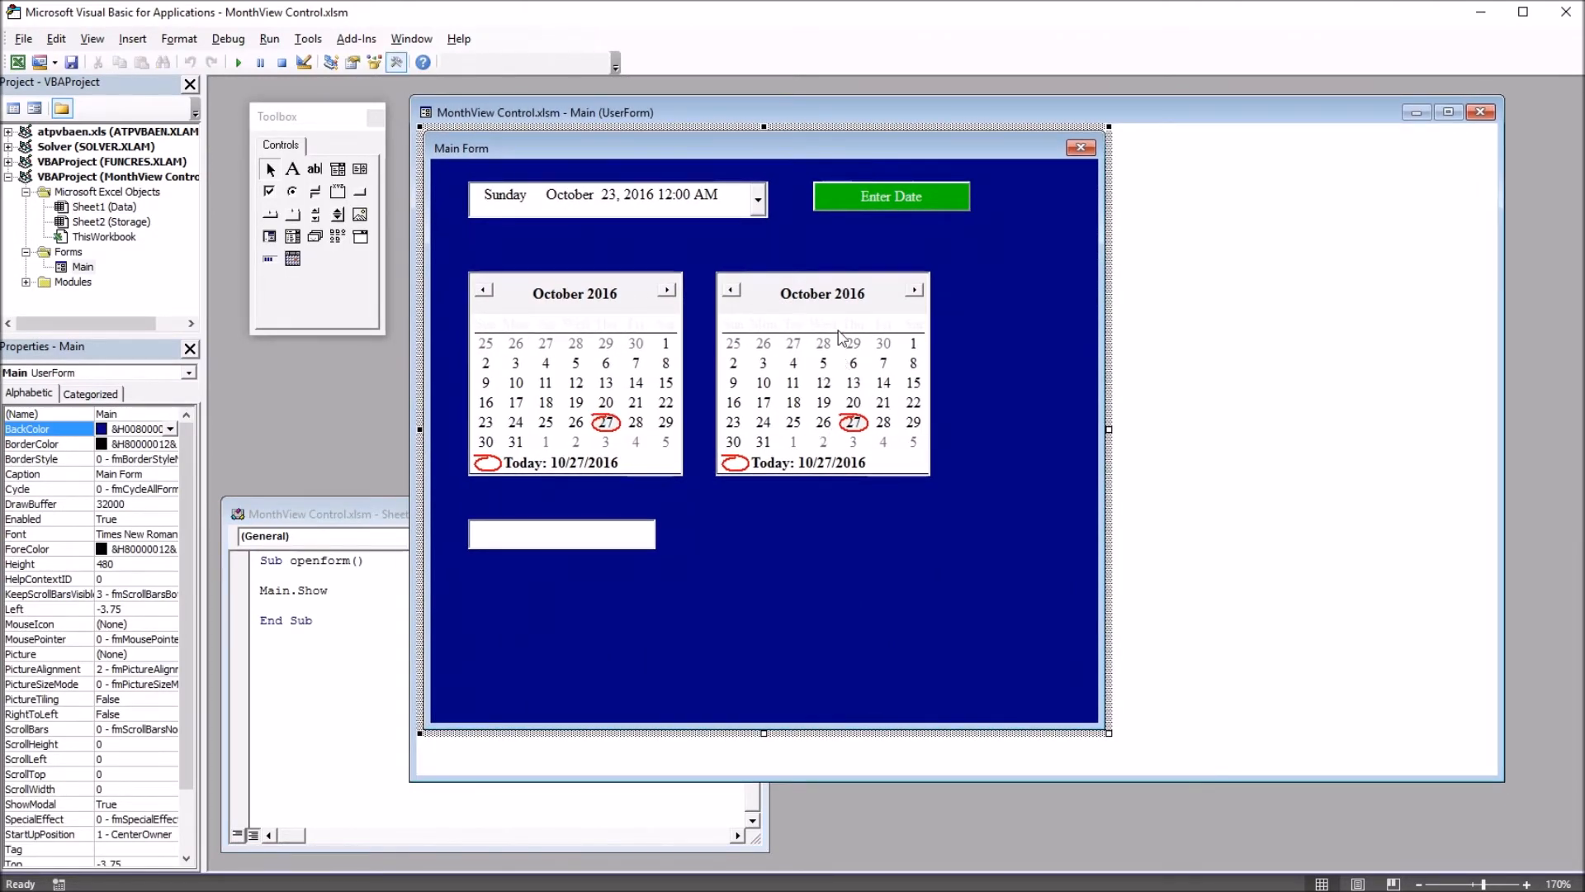
mouse_move(825, 330)
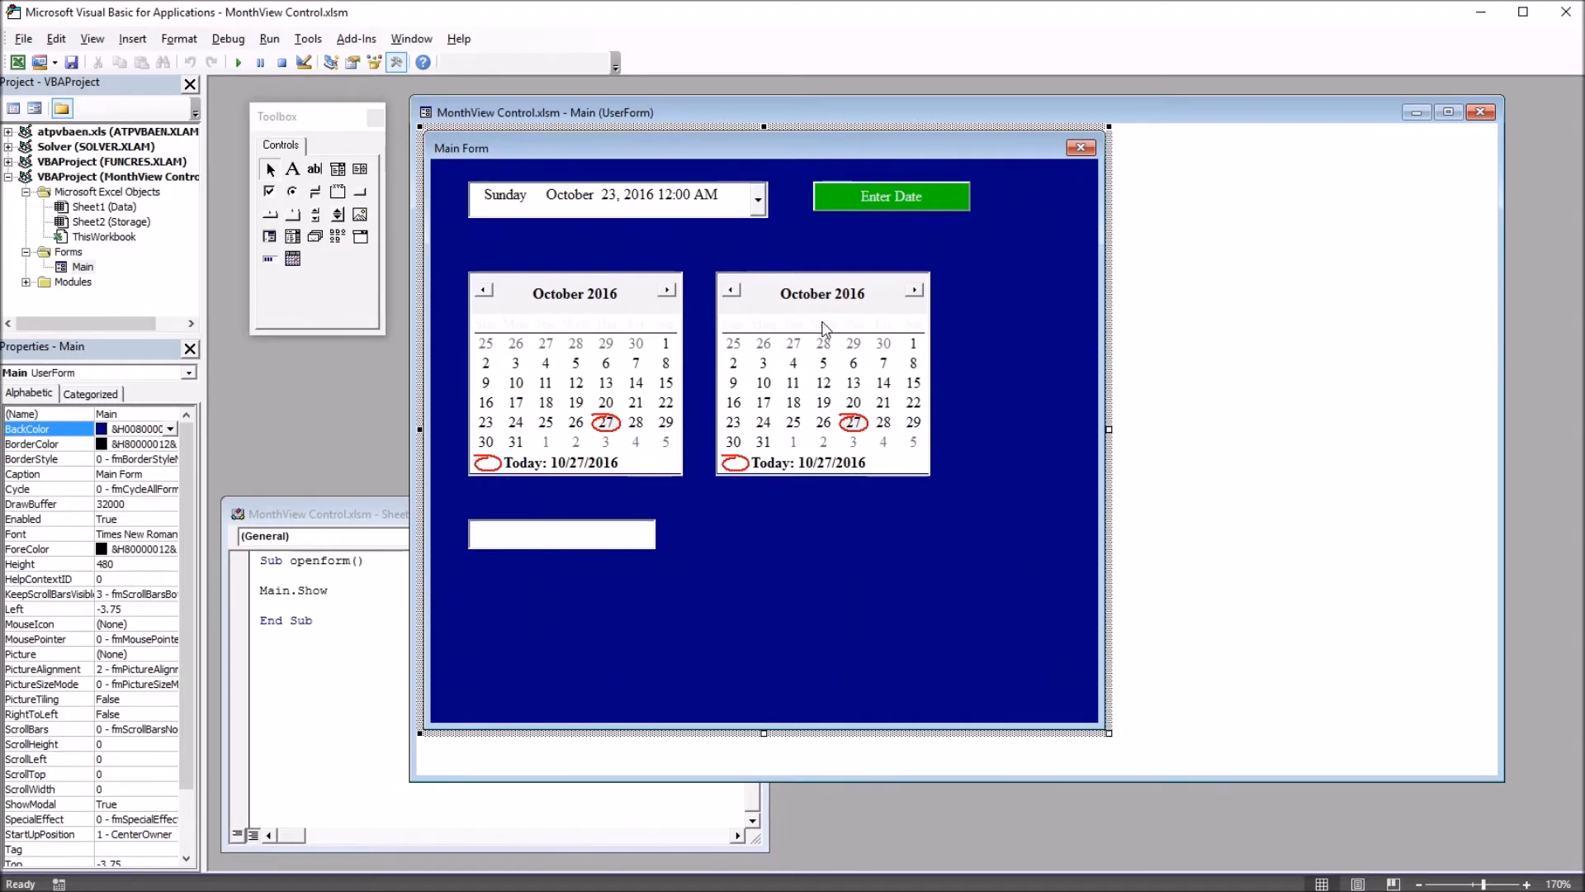
mouse_move(884, 428)
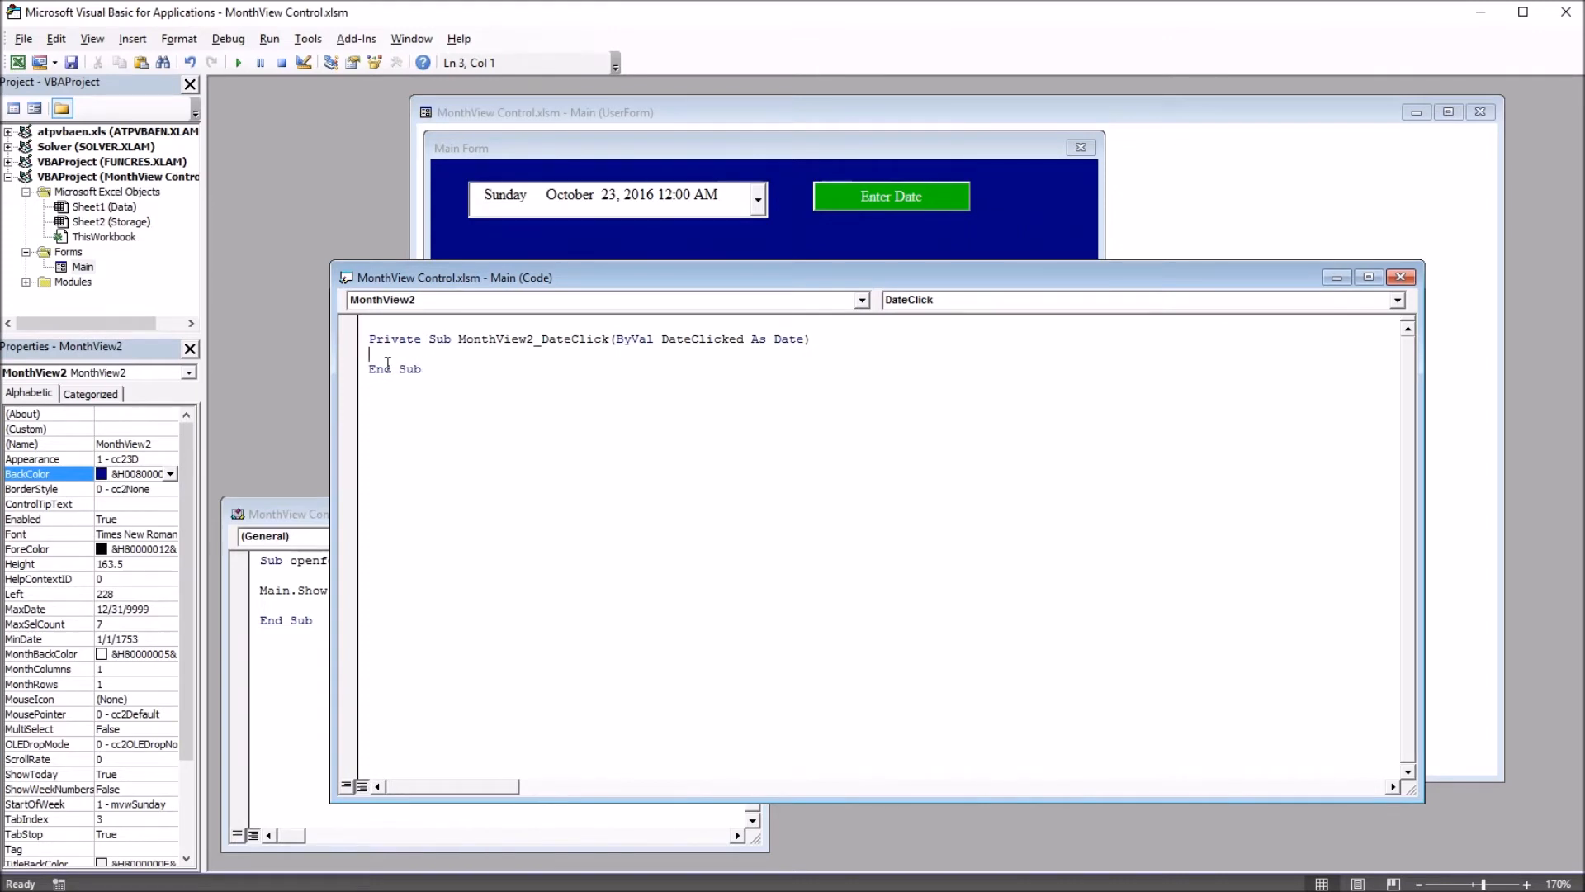
mouse_move(451, 360)
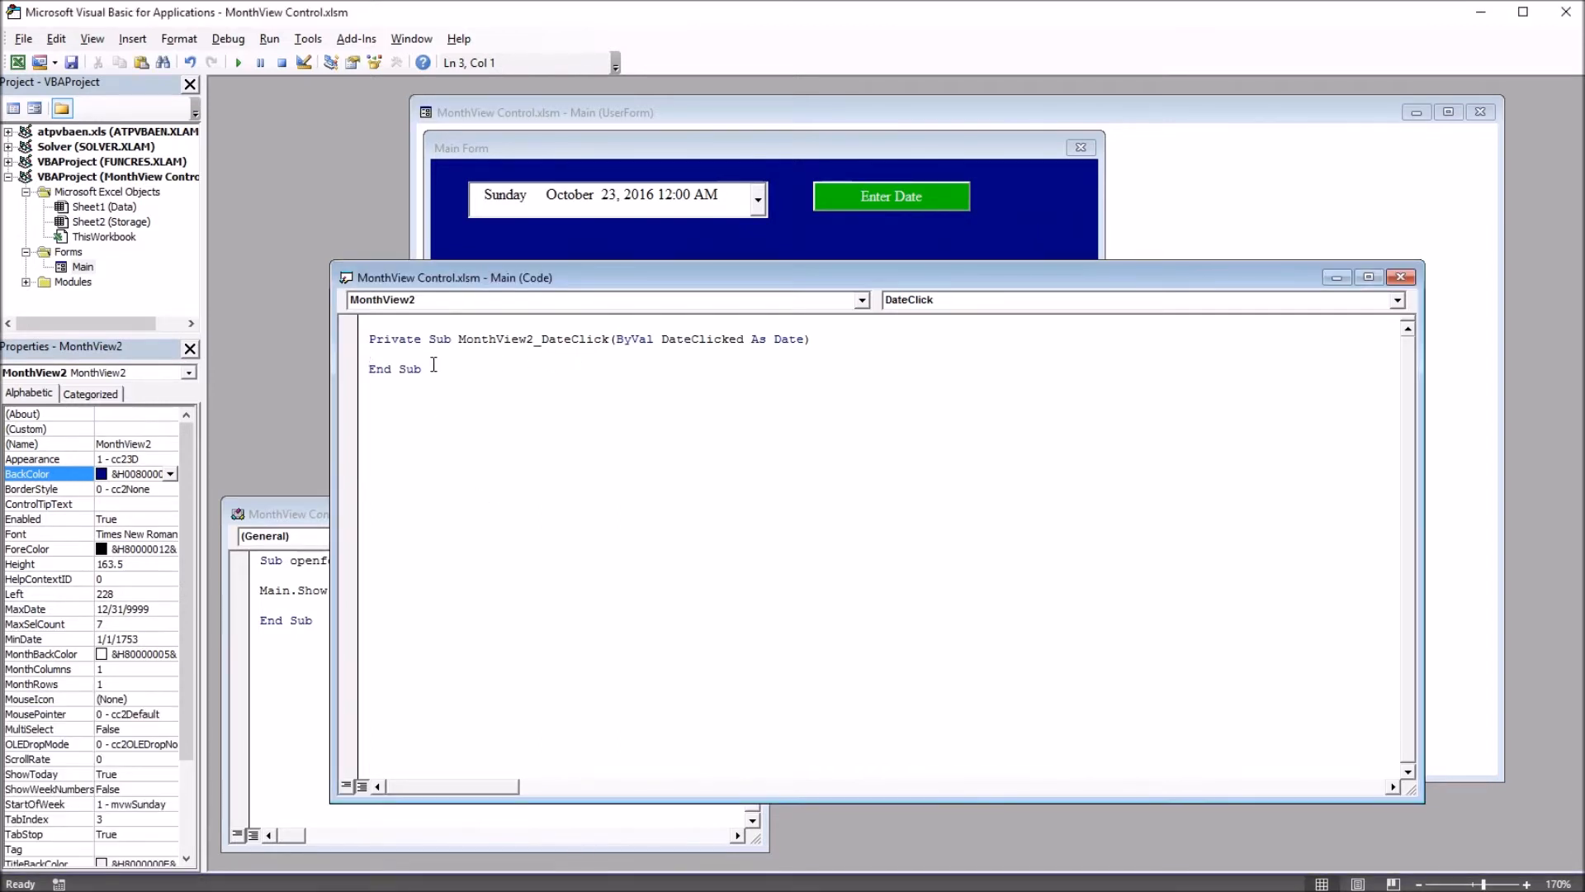
- Declare Dim x As Long inside the MonthView2_DateClick procedure
key("Return")
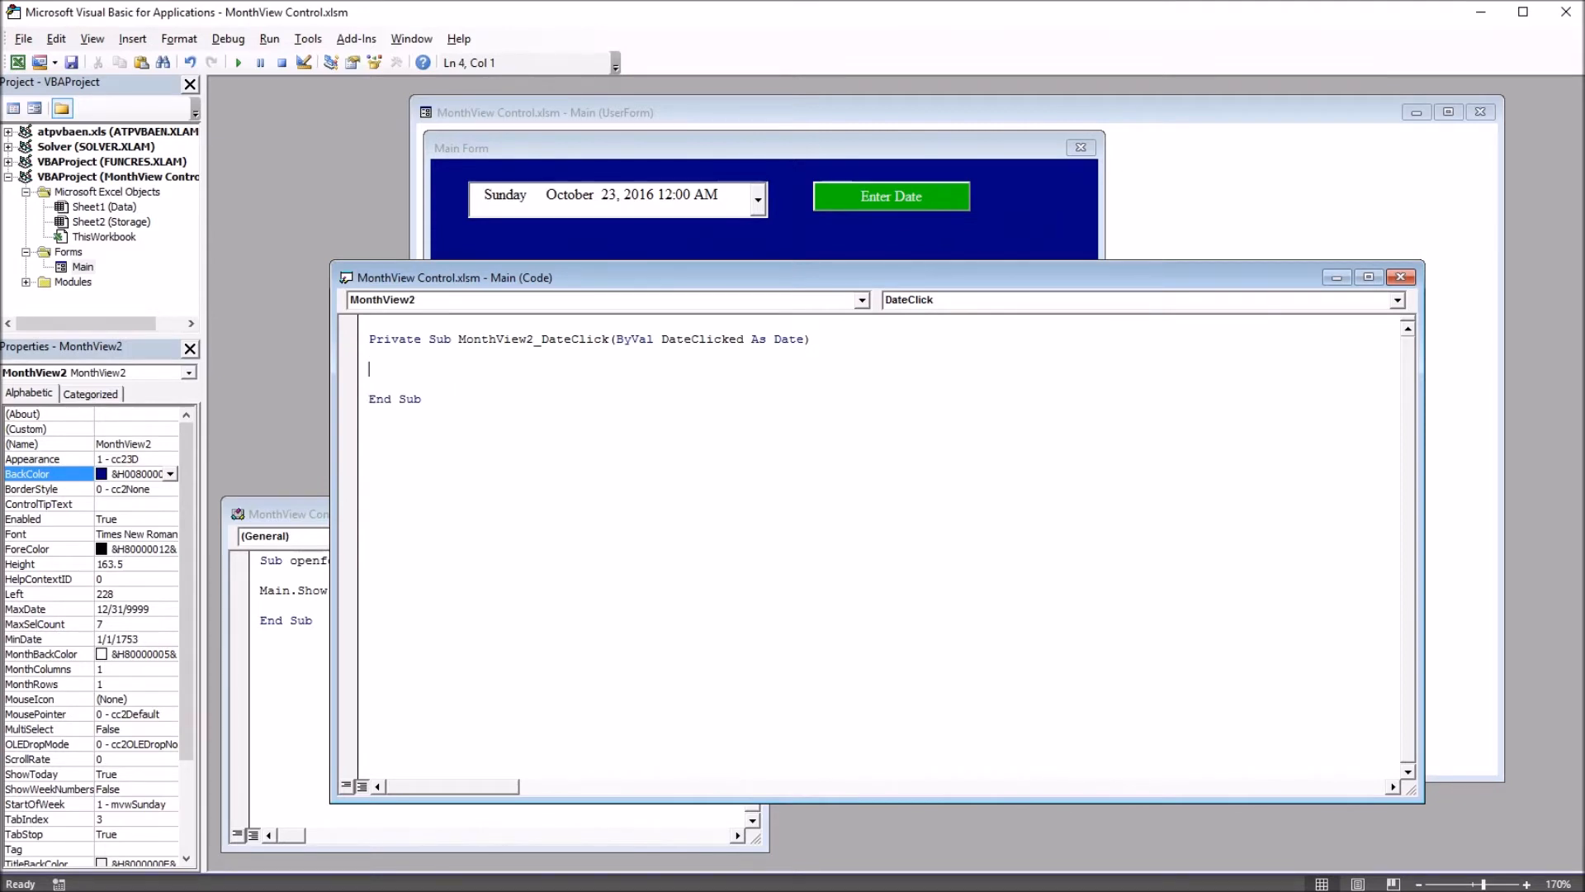
type("dim")
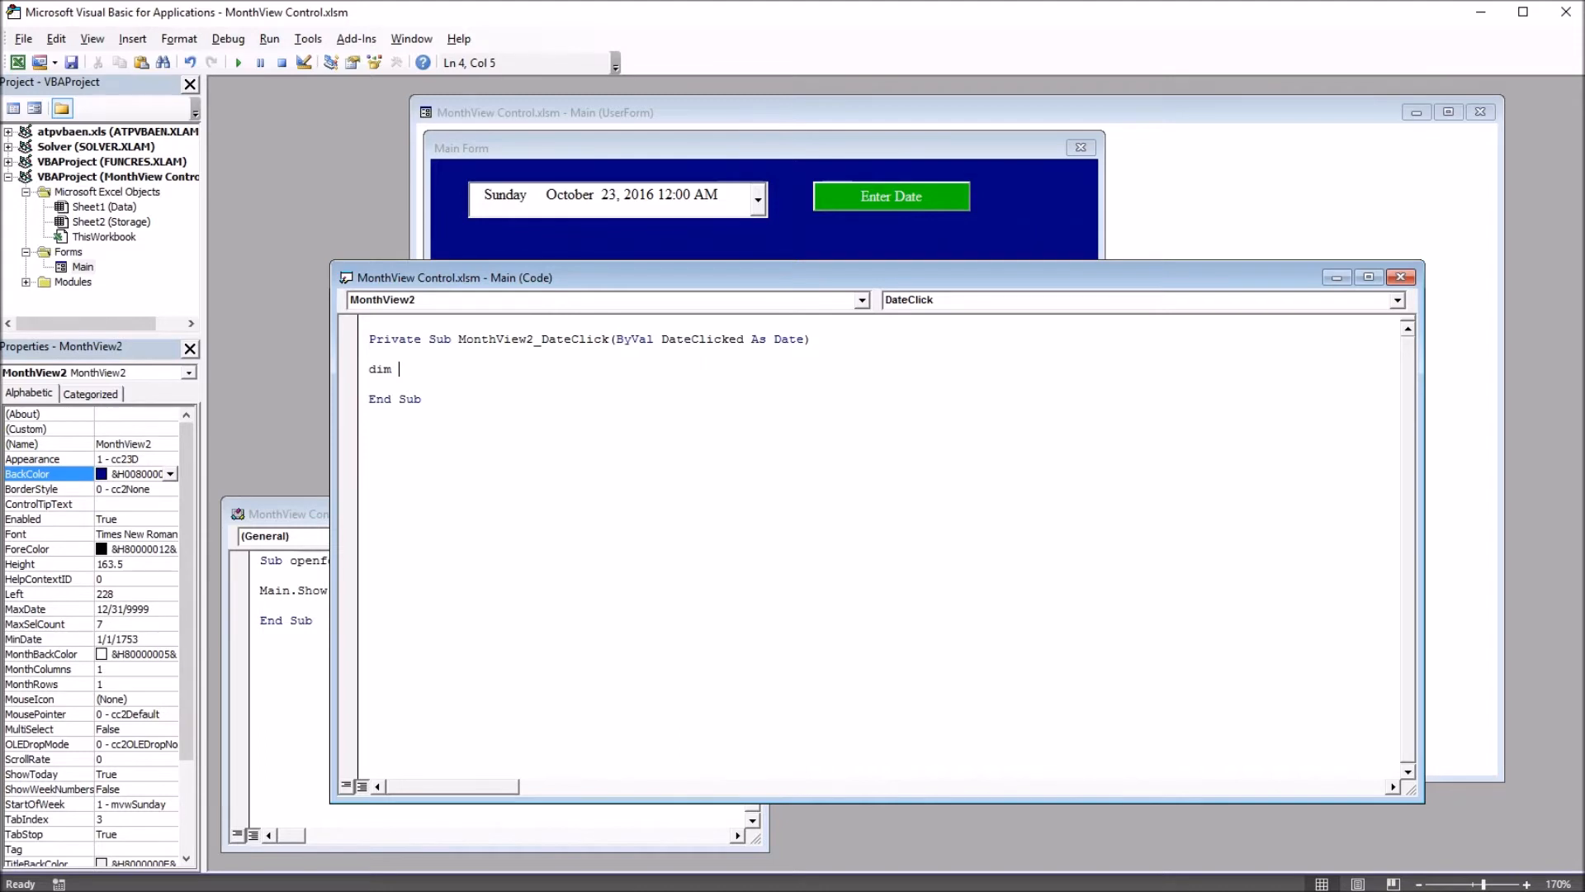
type("x as Long")
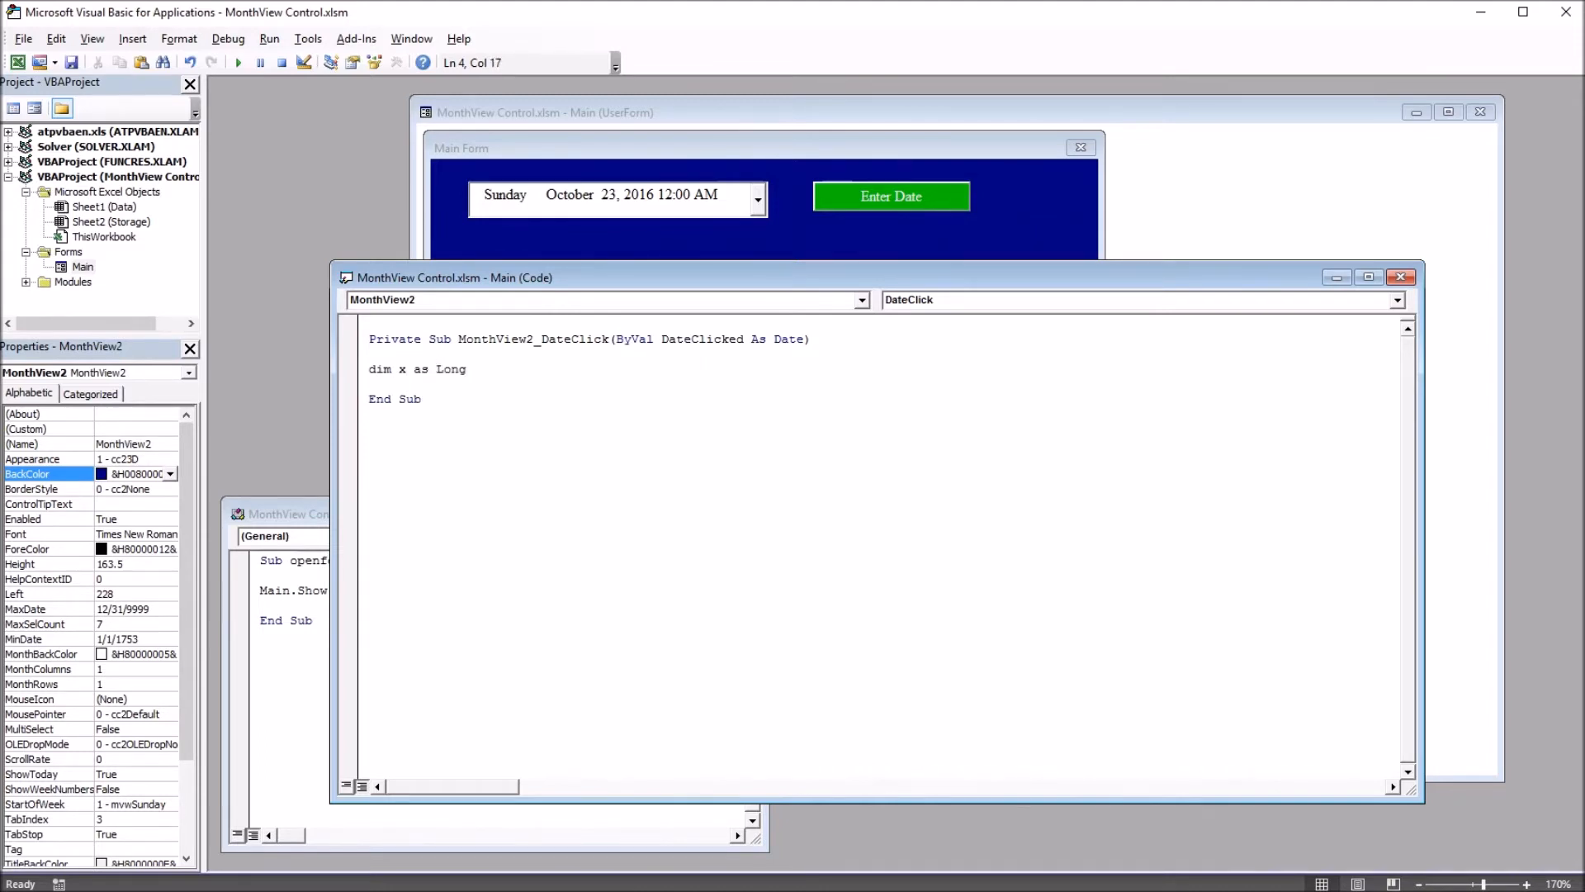
key("enter")
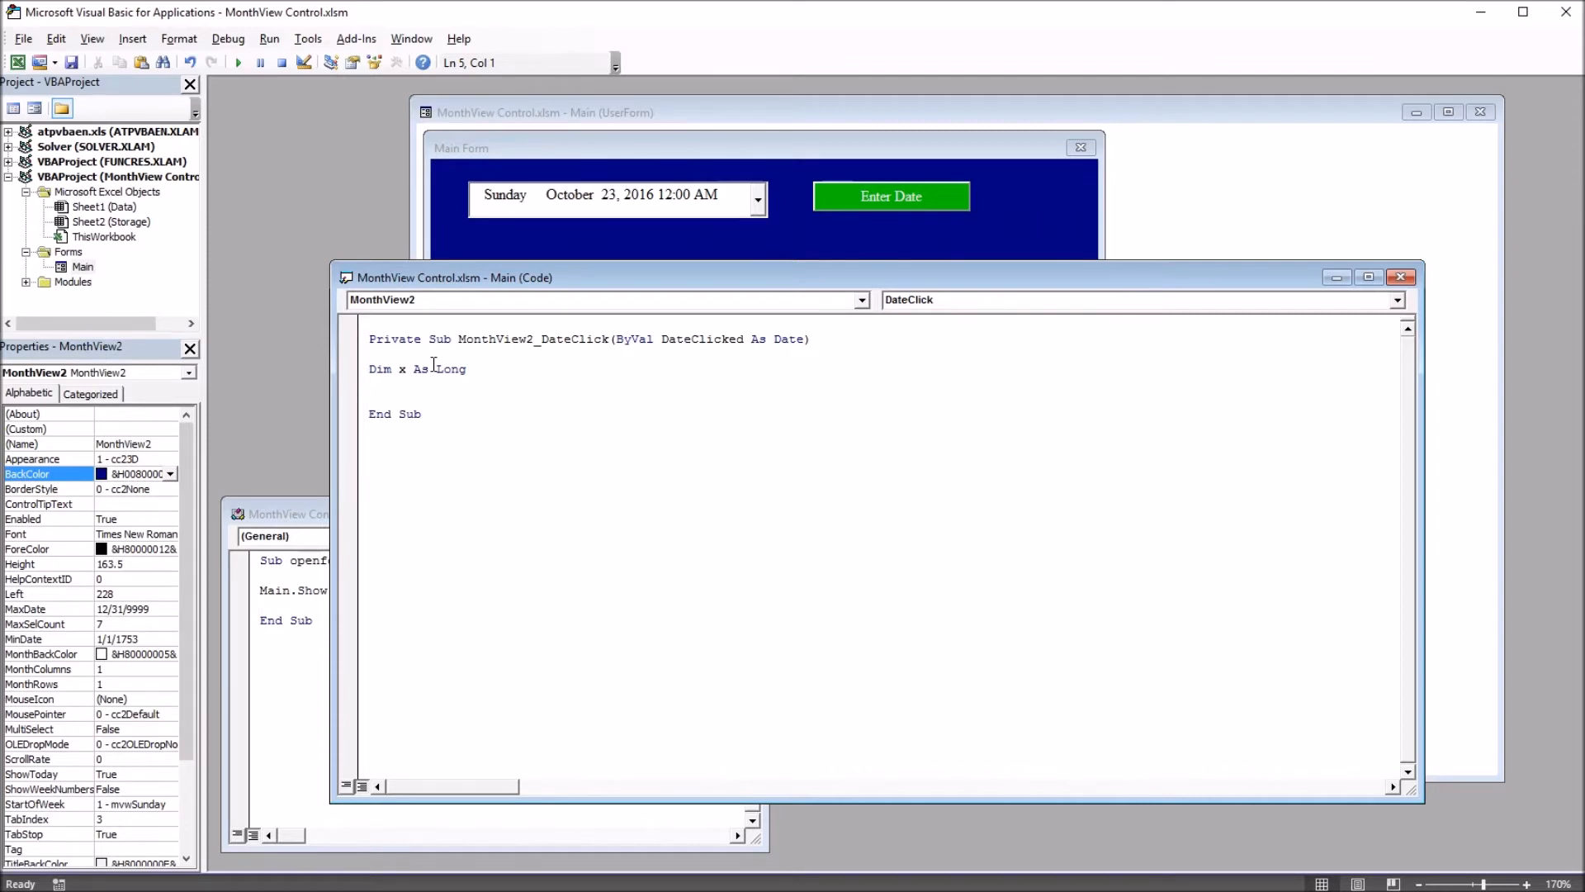
- Set x = MonthView2.Value - MonthView1.Value and begin the TextBox.Value line
type("x")
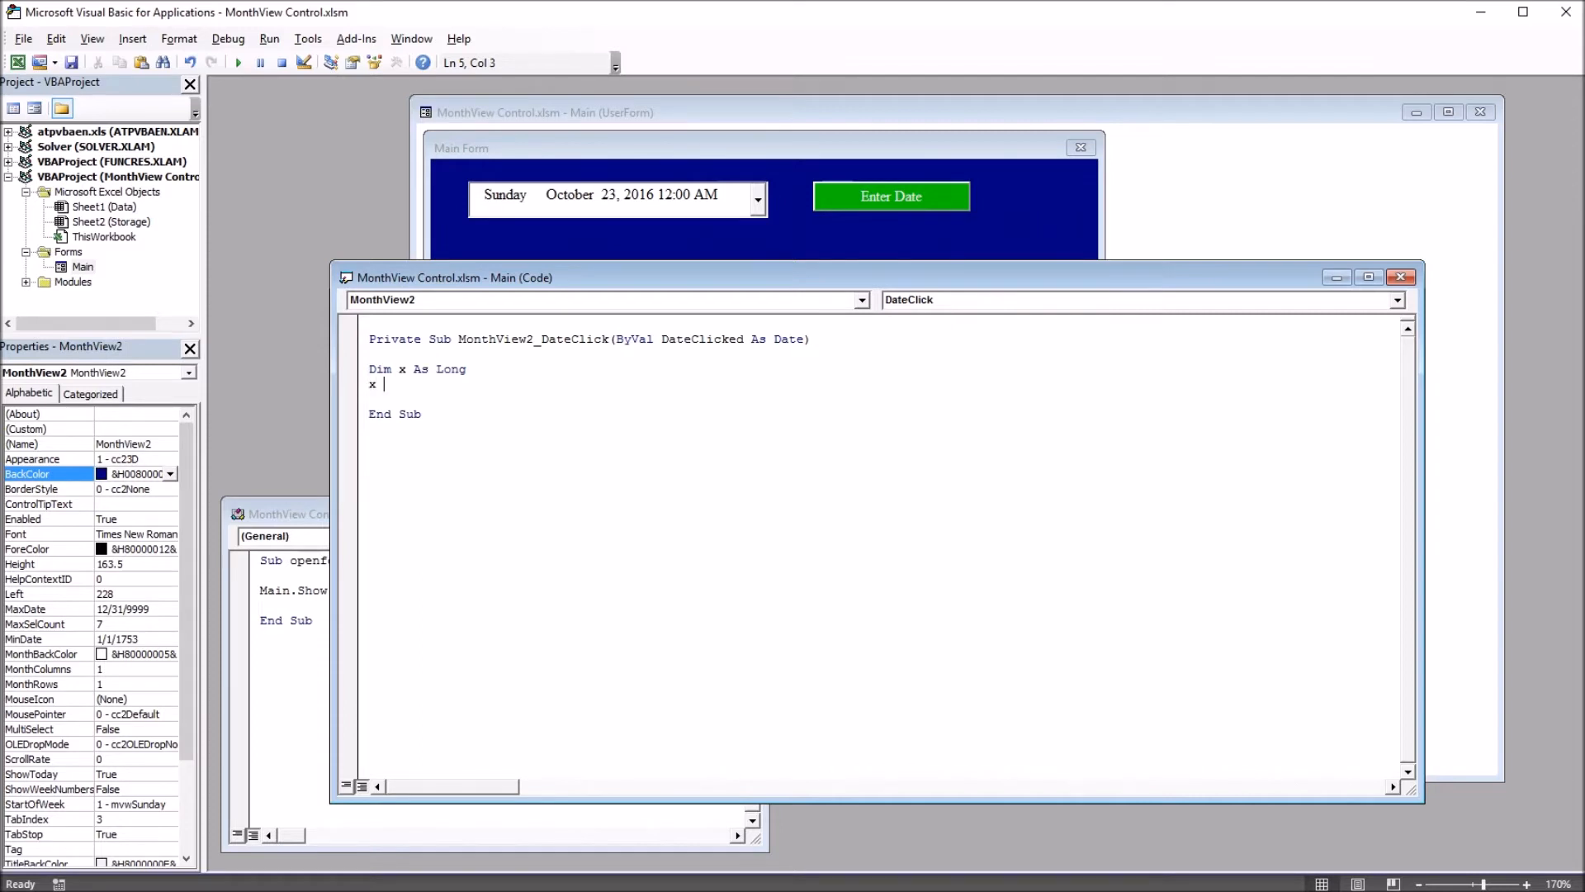
type("= monthview2")
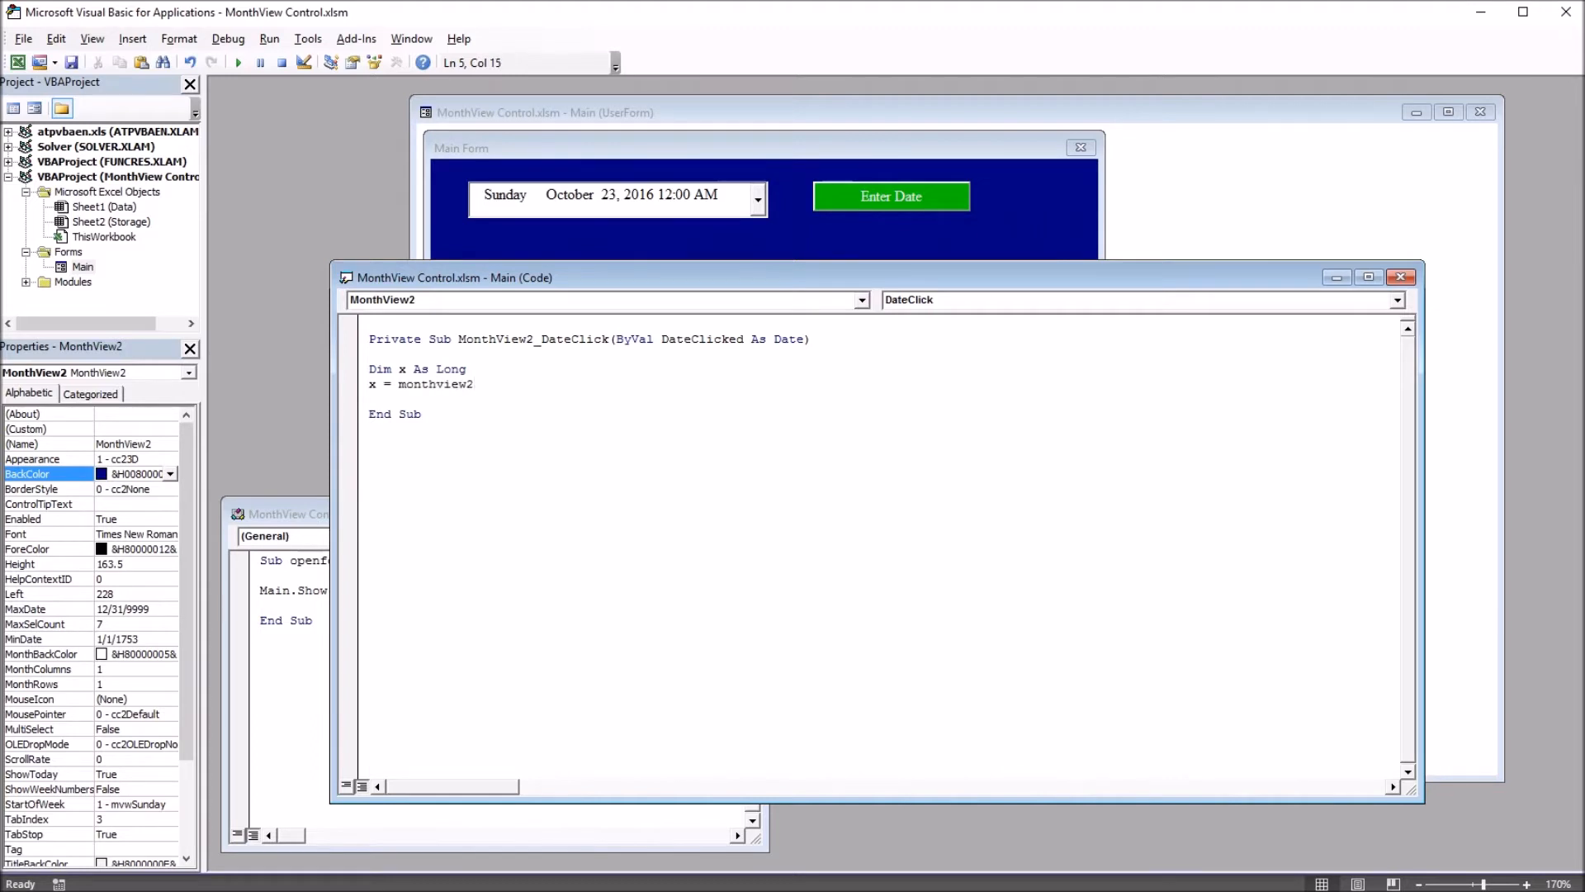
type(".value - MonthView1.Value")
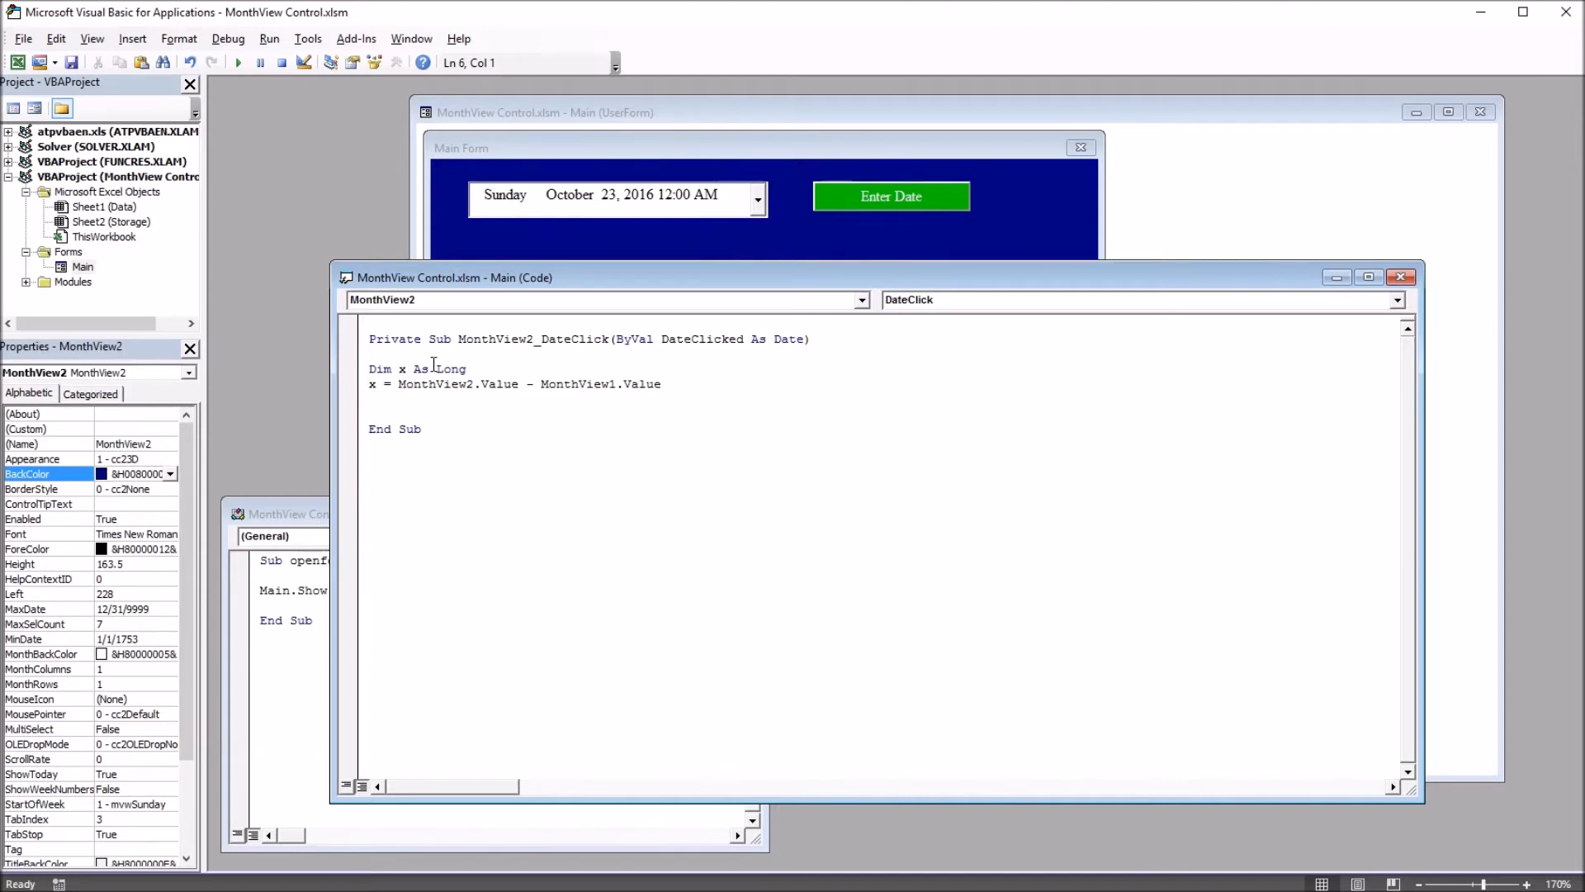
type("text")
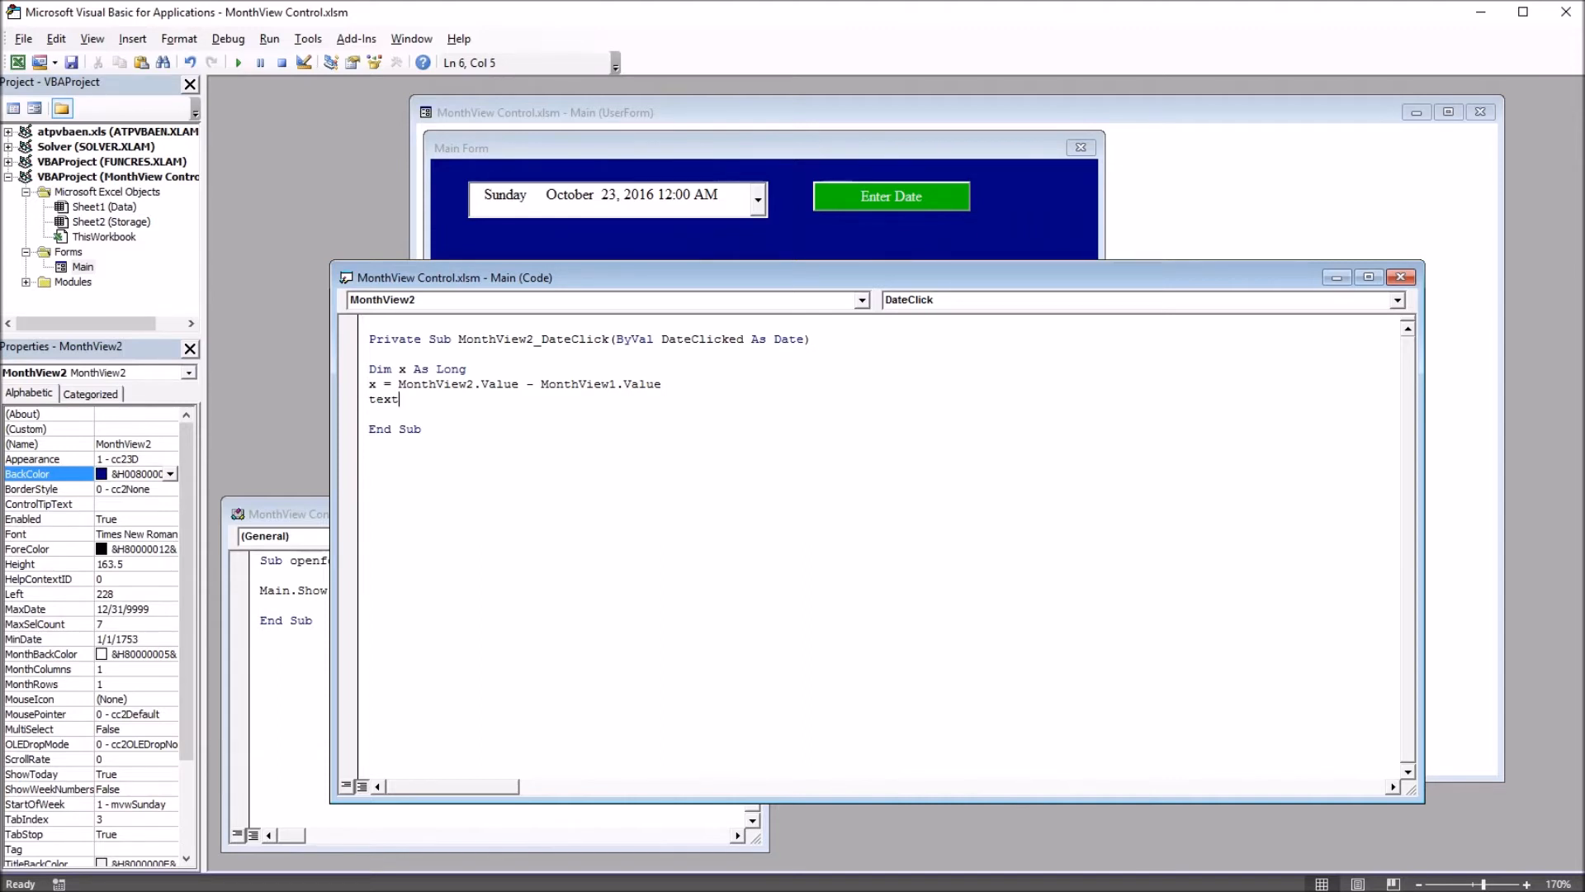
type("box")
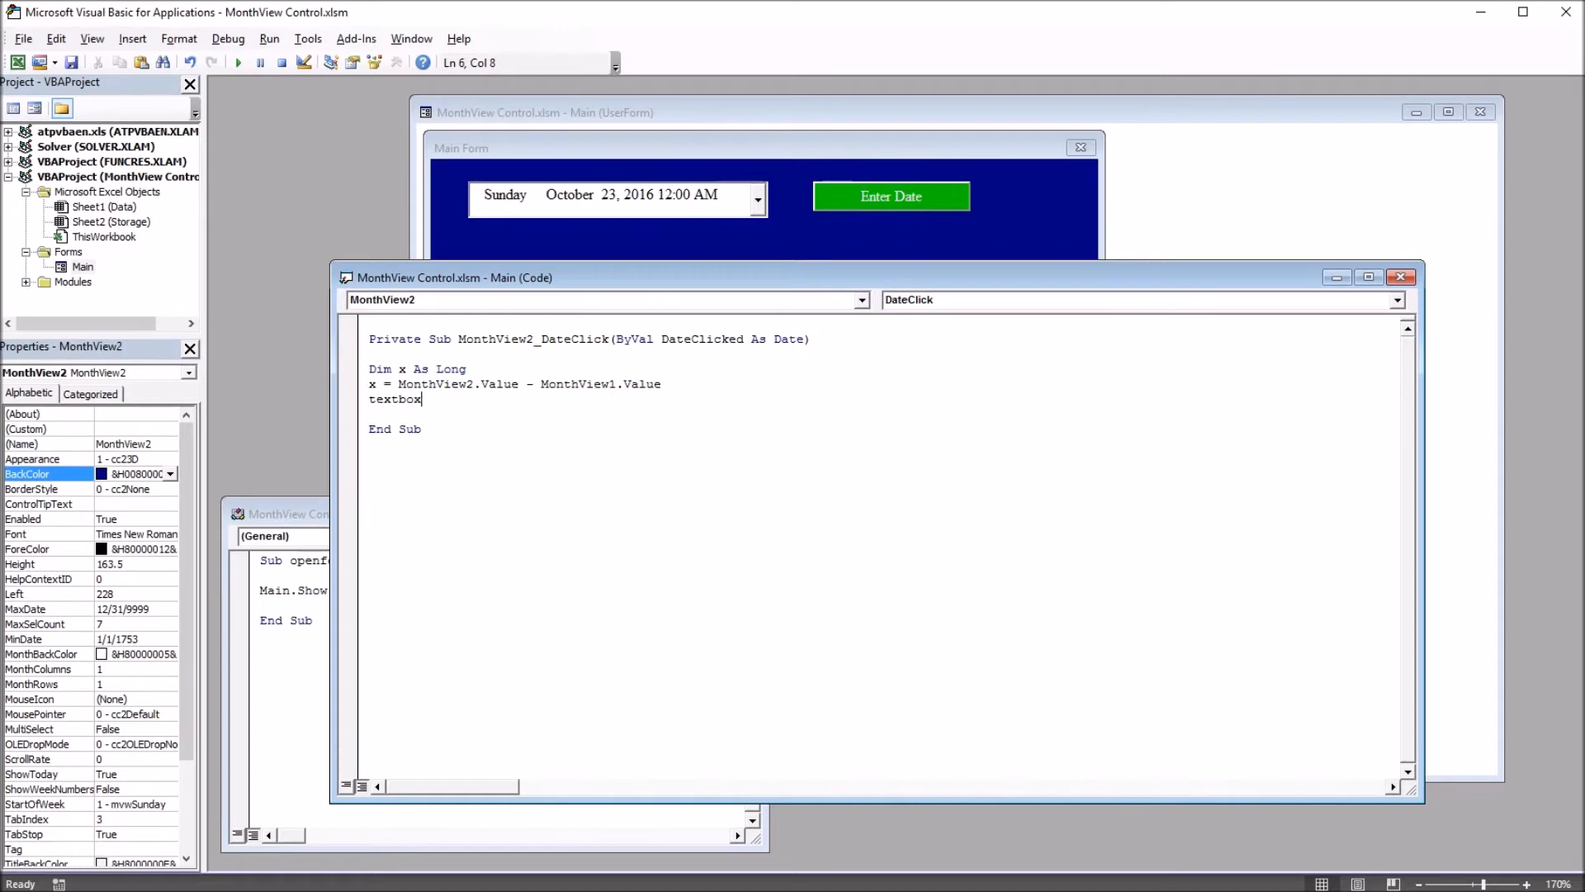
type(".v")
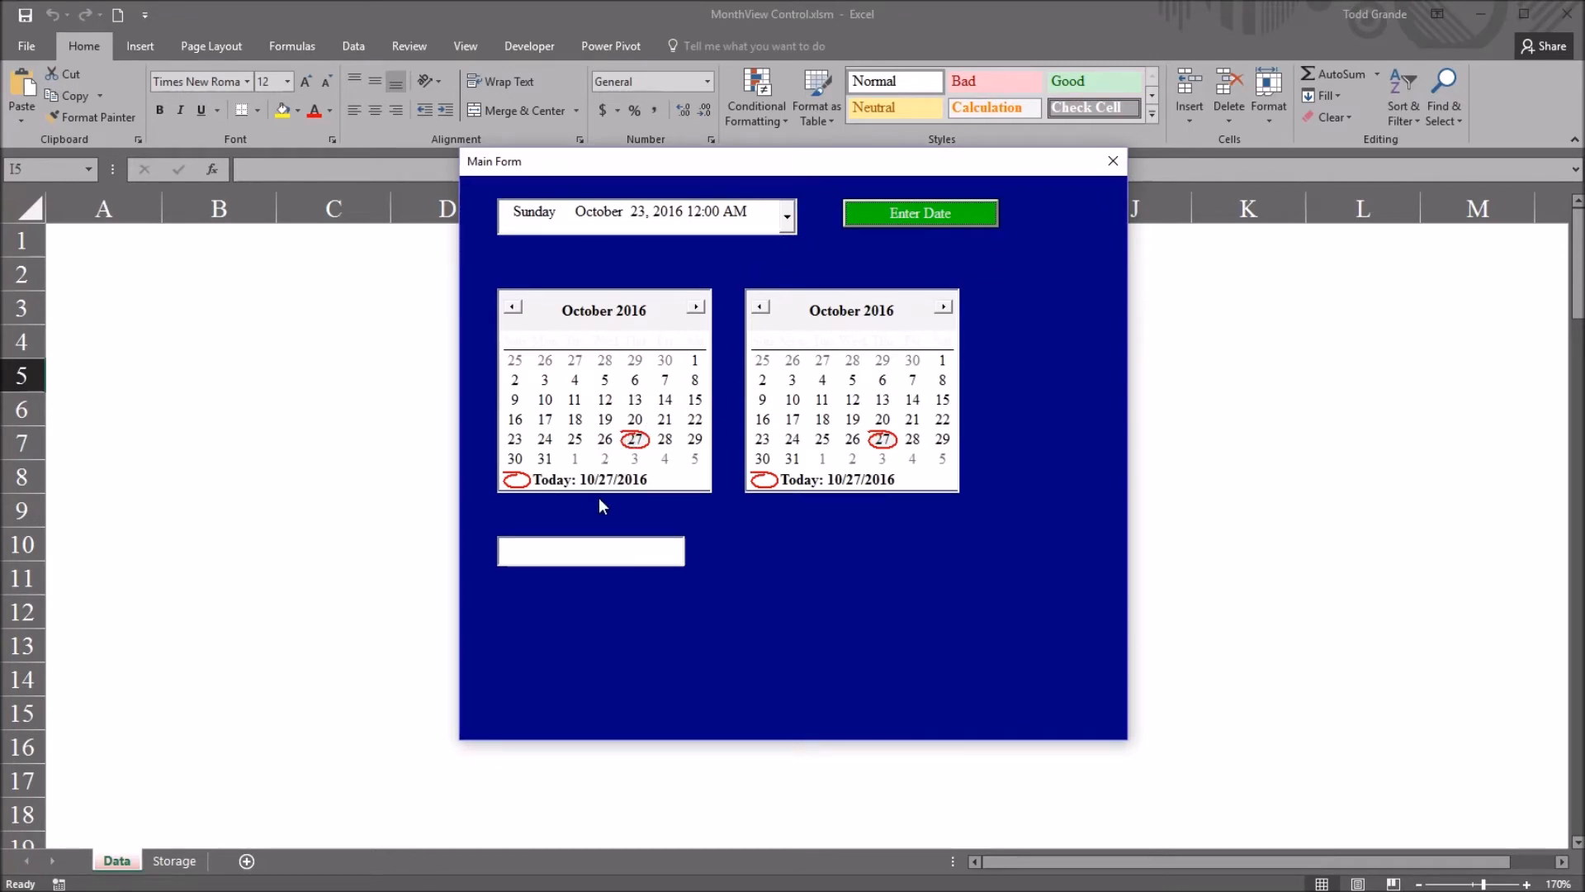
mouse_move(702, 450)
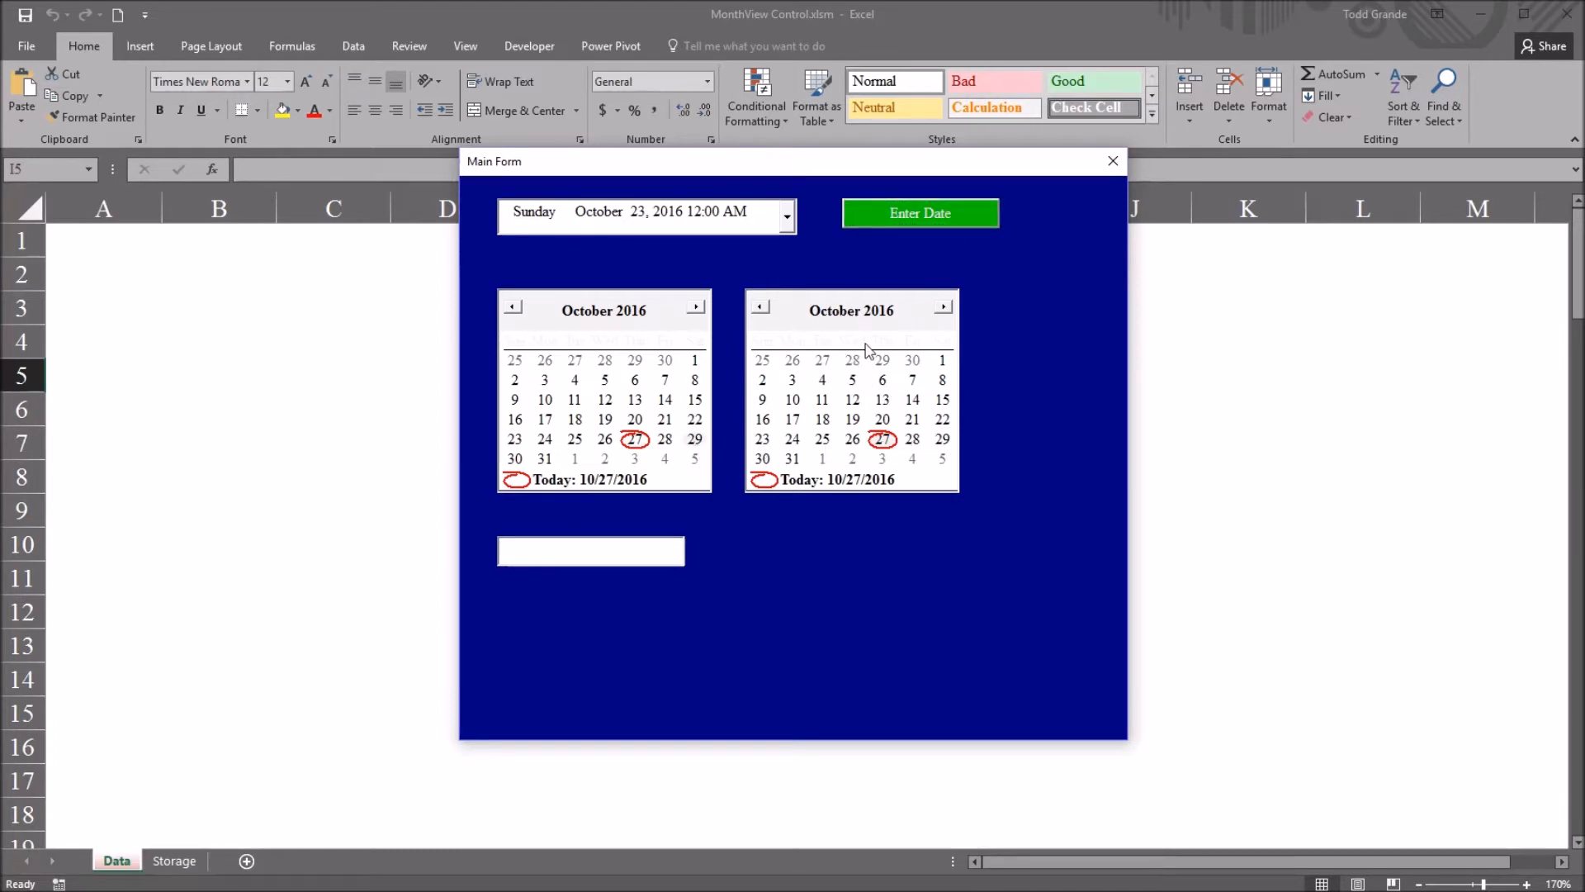
mouse_move(798, 468)
type("2")
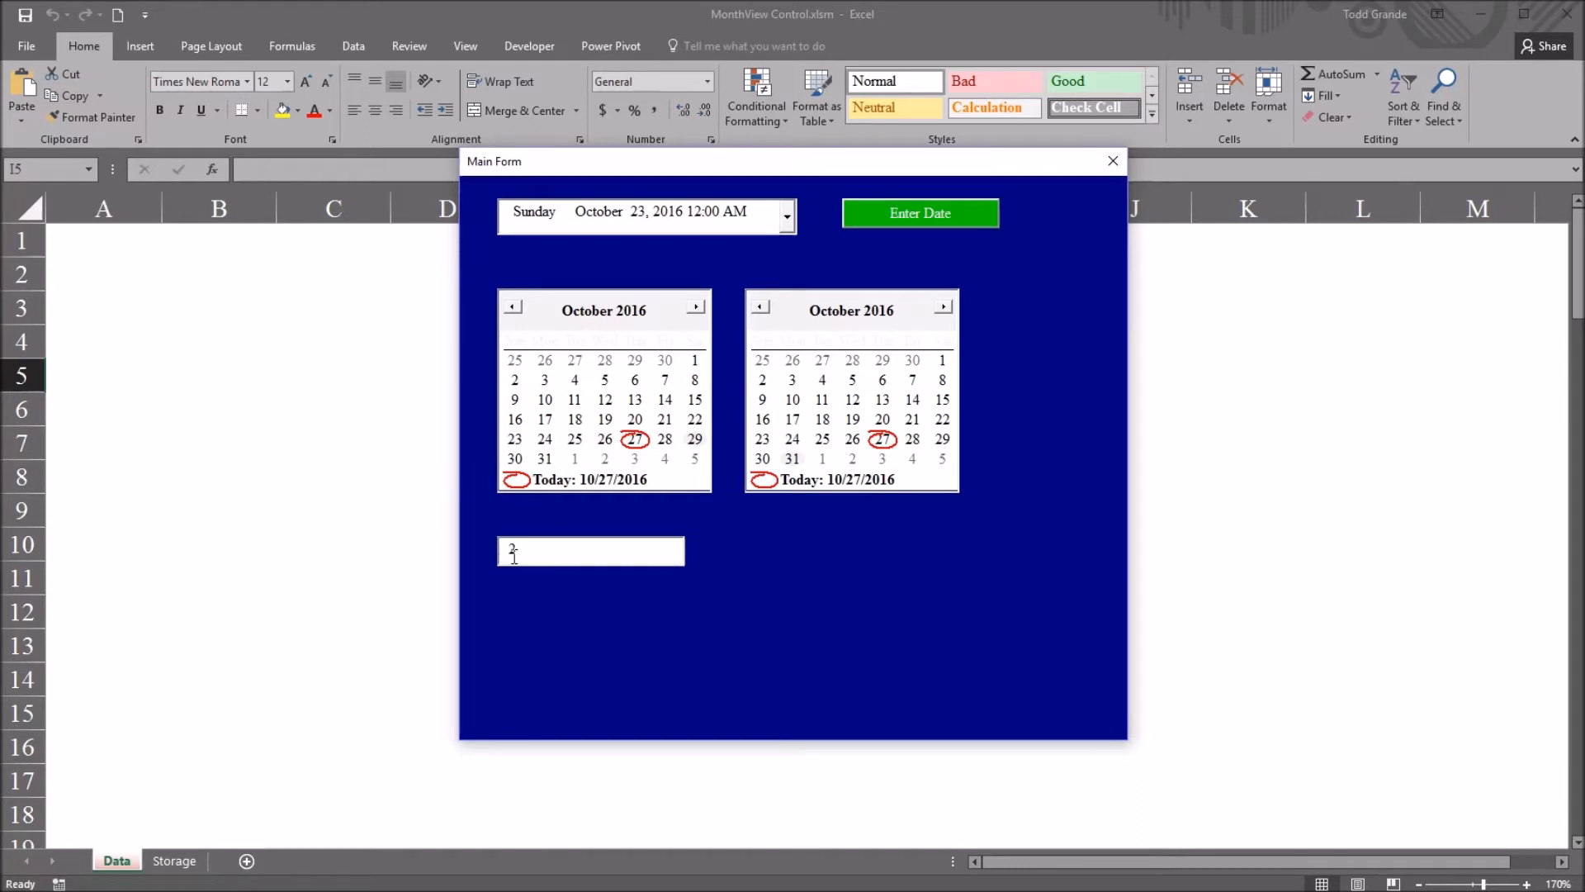
- Advance the second calendar to November, read the day difference of 31, and close the form
left_click(941, 307)
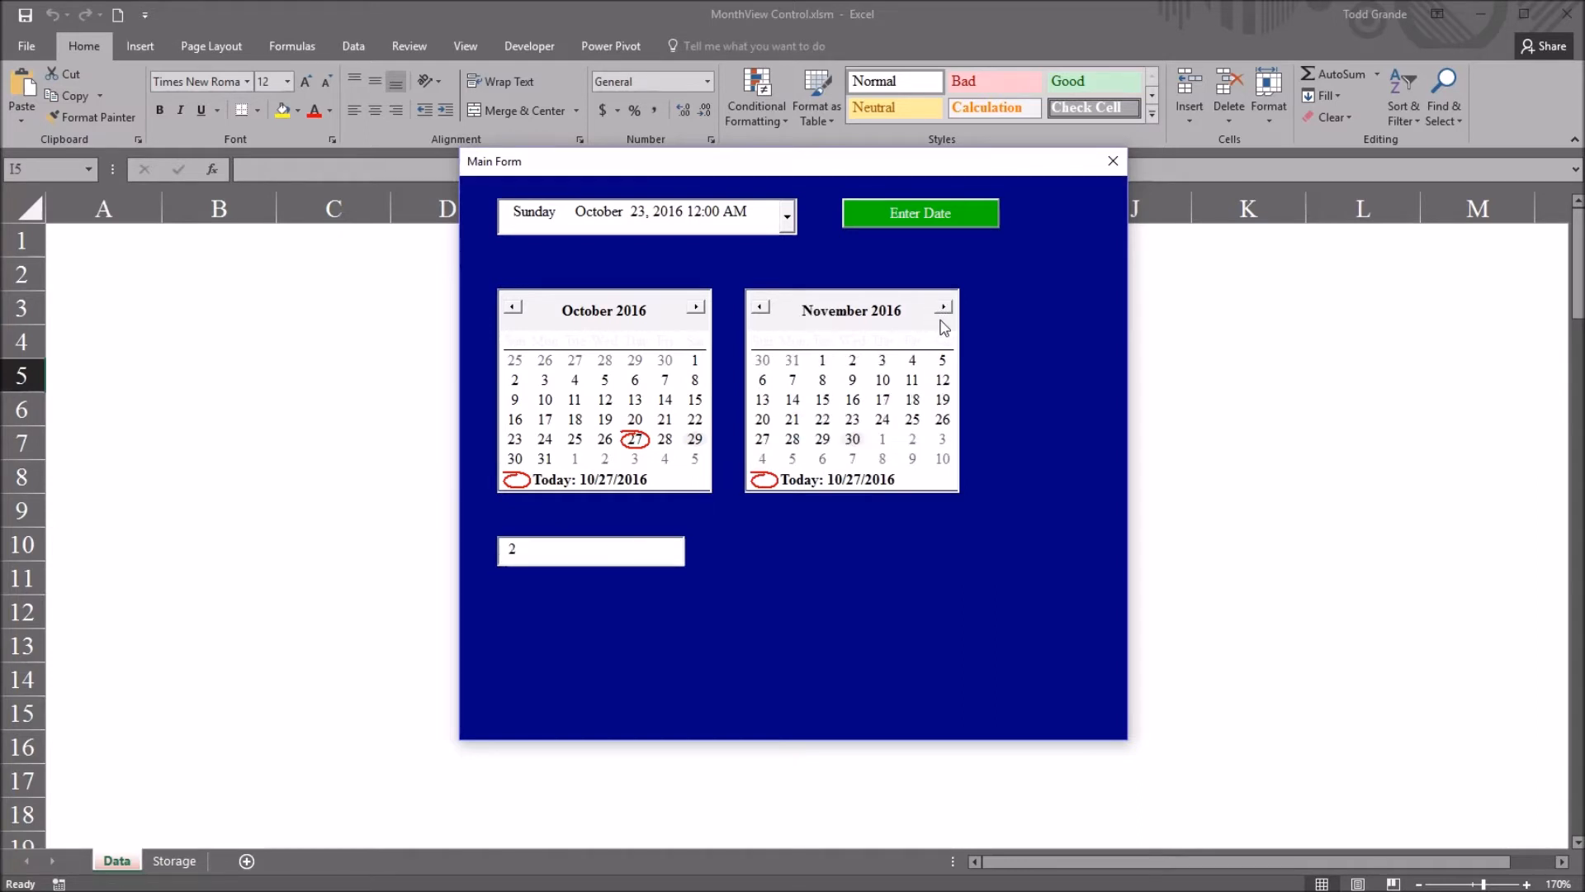
mouse_move(829, 437)
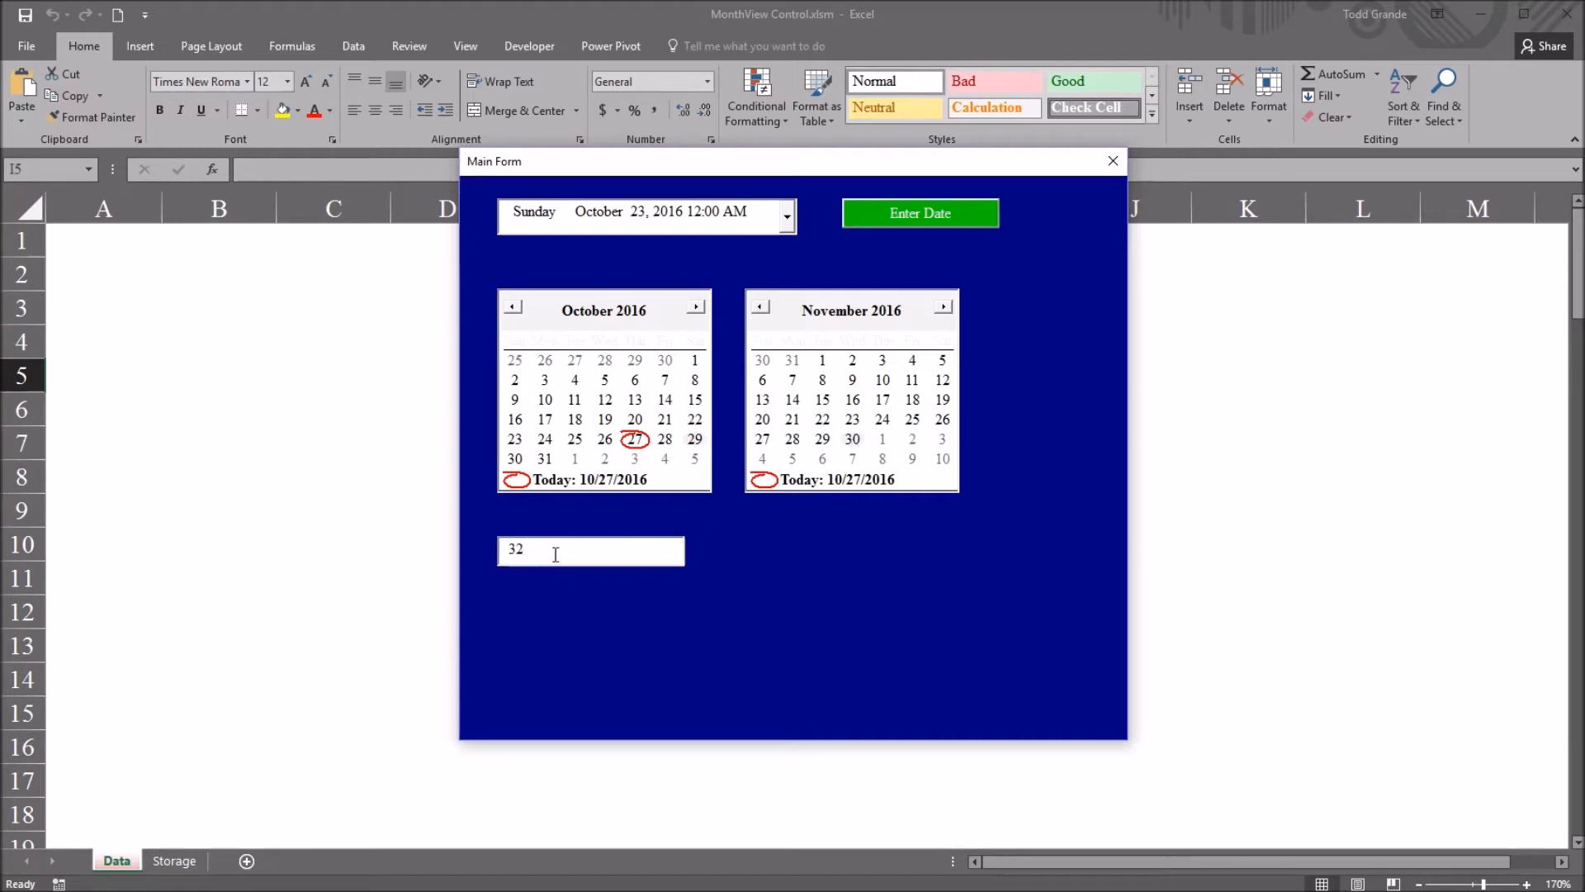
mouse_move(780, 545)
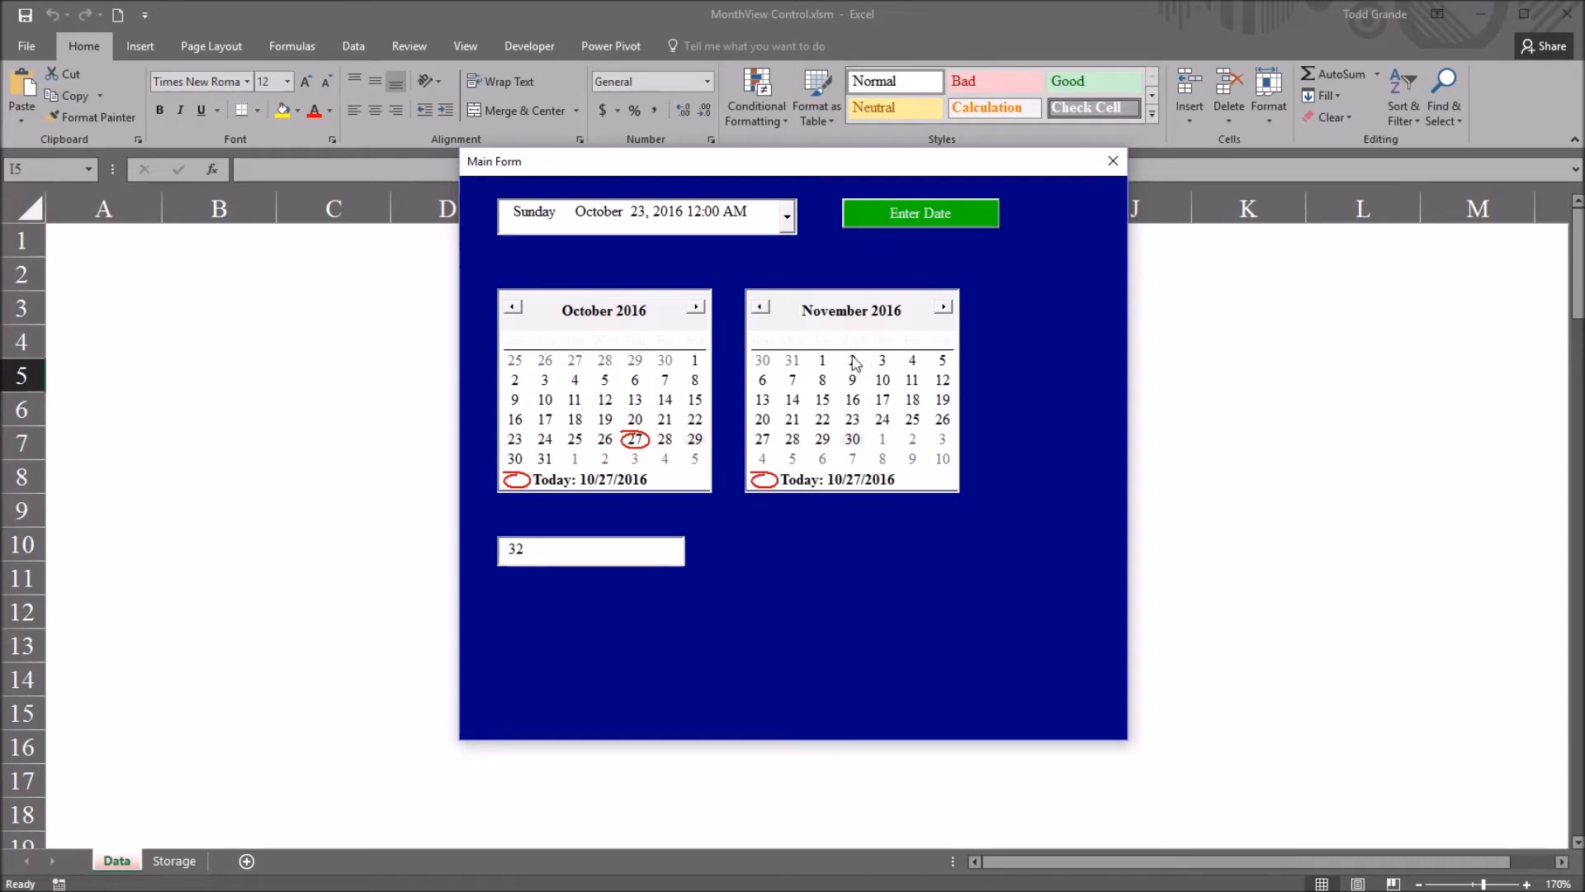
mouse_move(883, 402)
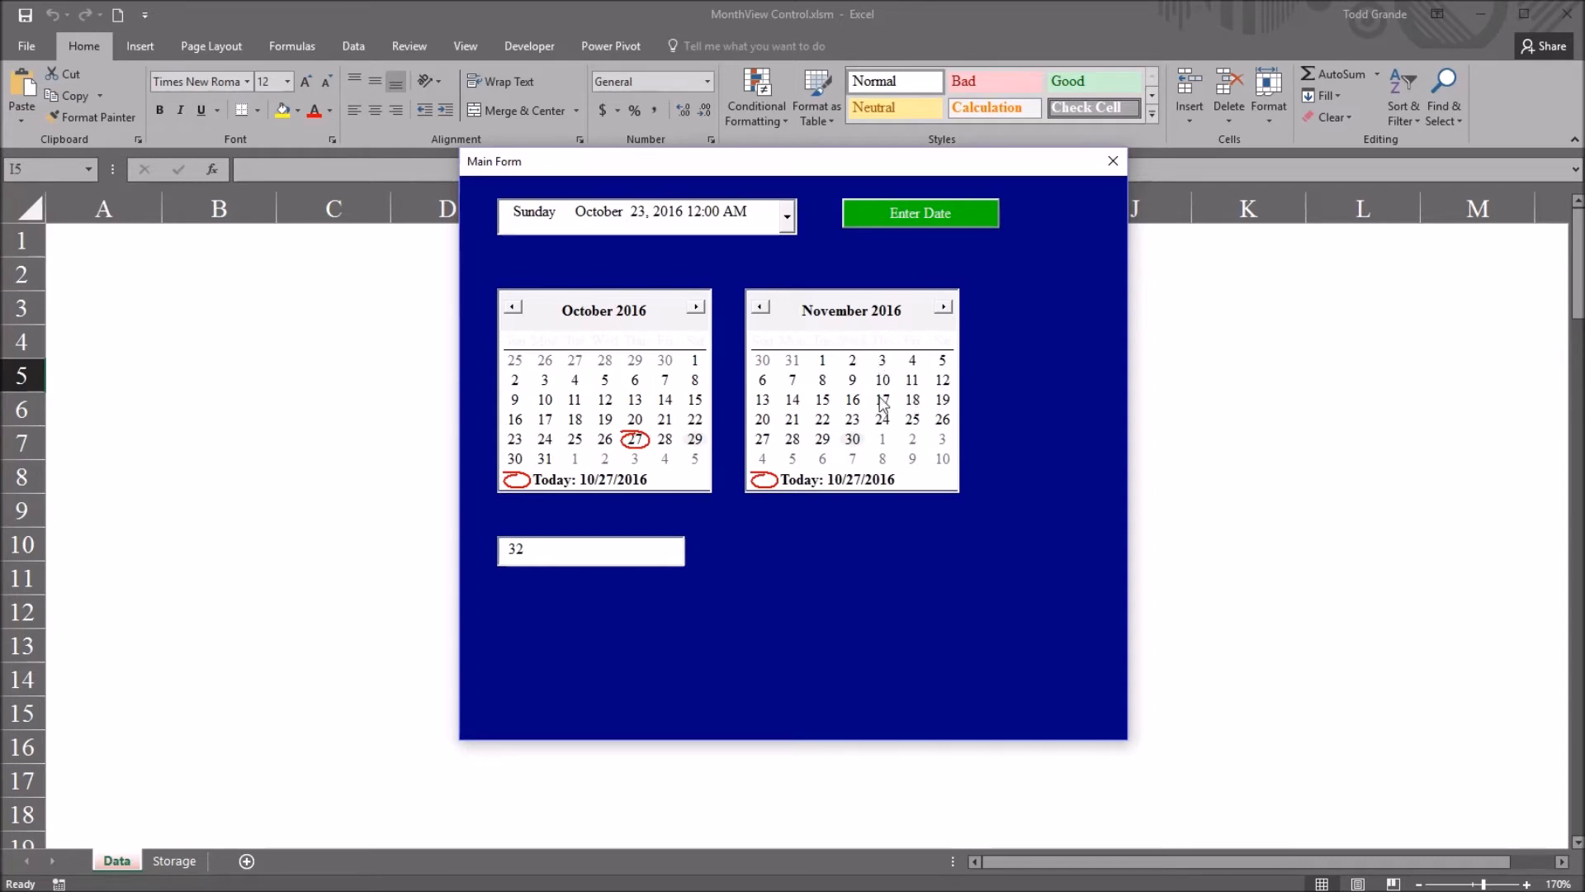
mouse_move(864, 410)
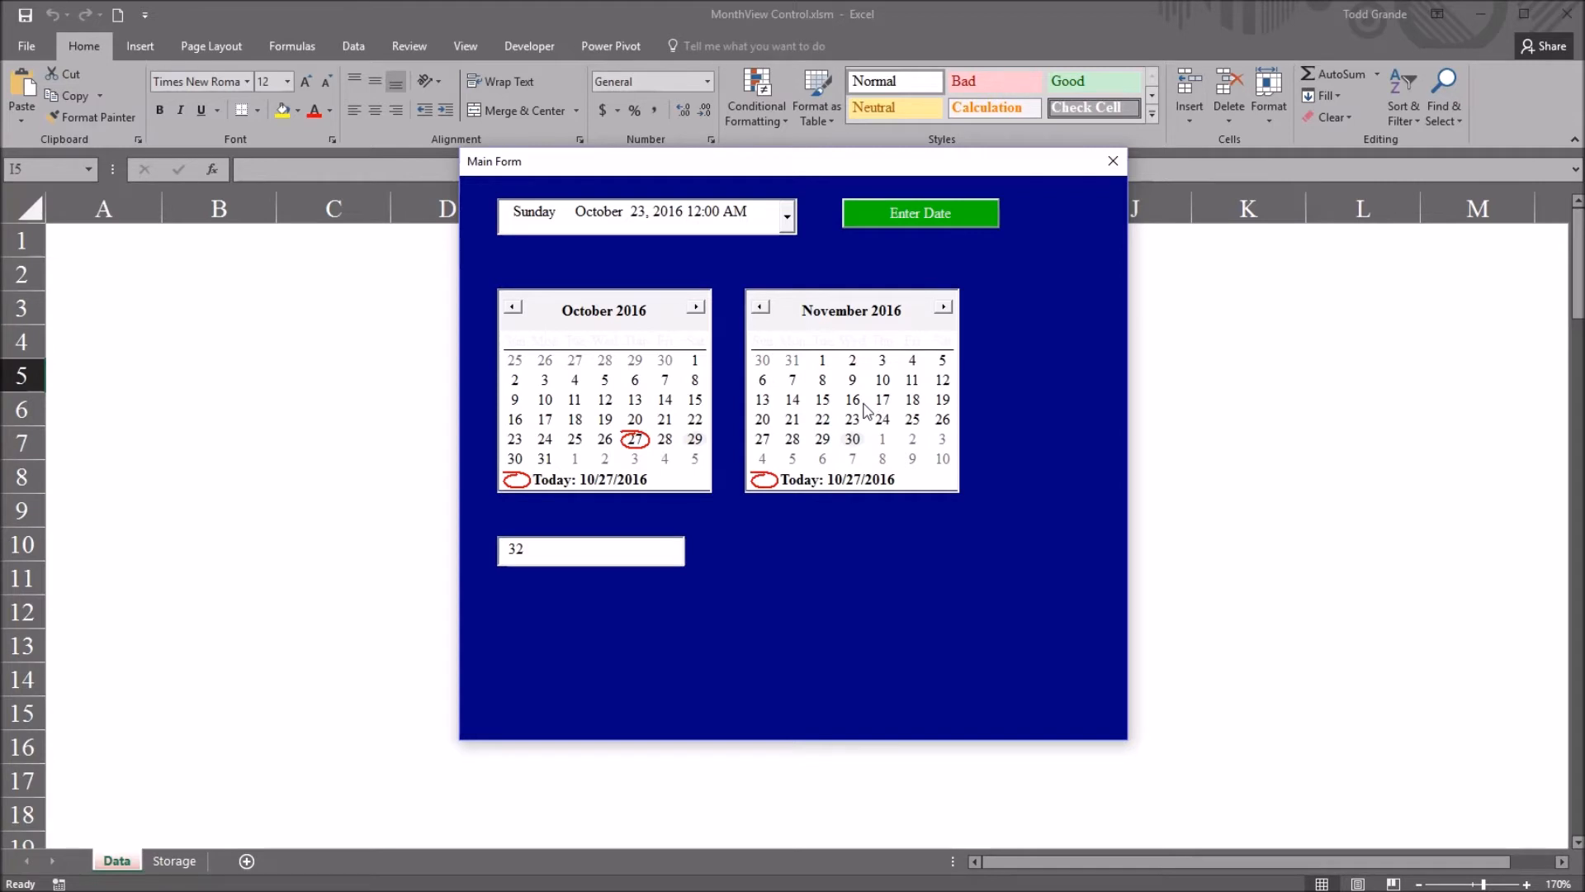
mouse_move(847, 412)
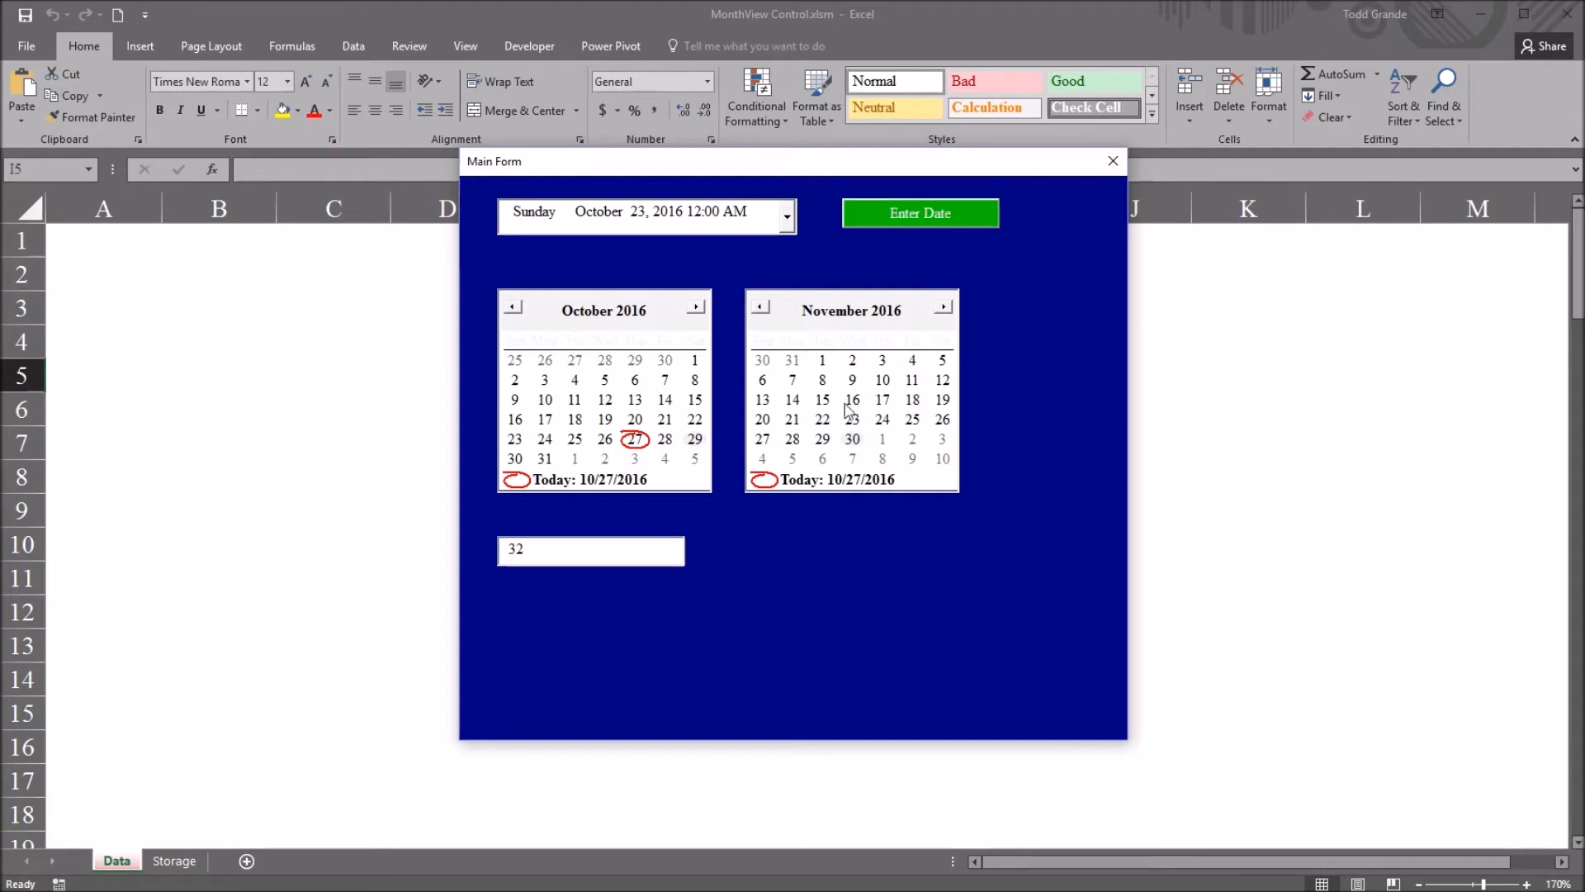
mouse_move(679, 452)
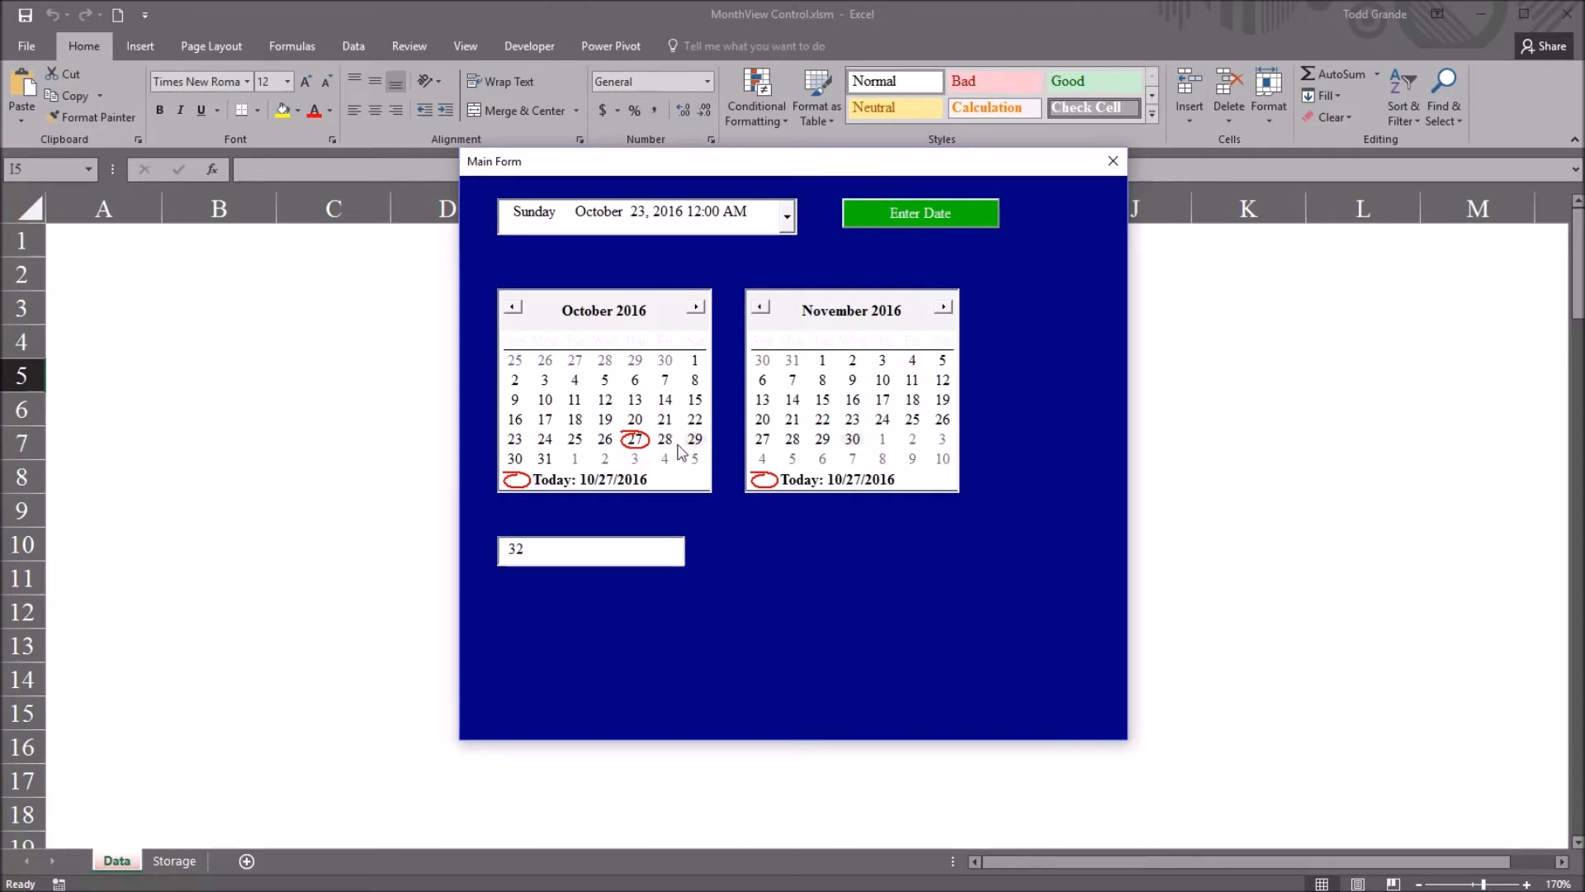
mouse_move(555, 464)
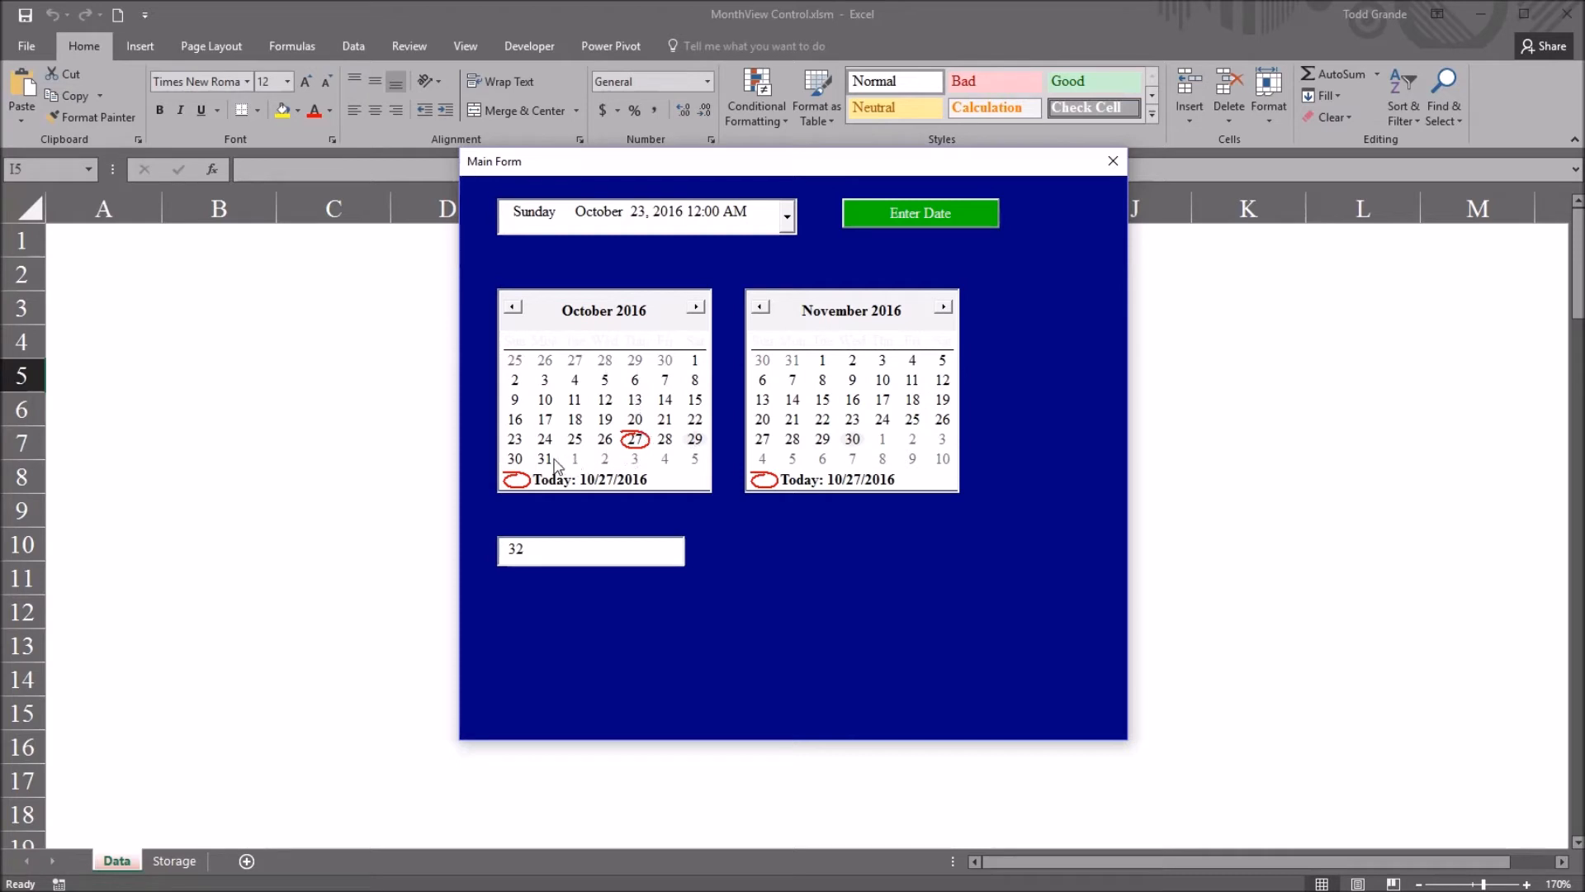
mouse_move(695, 453)
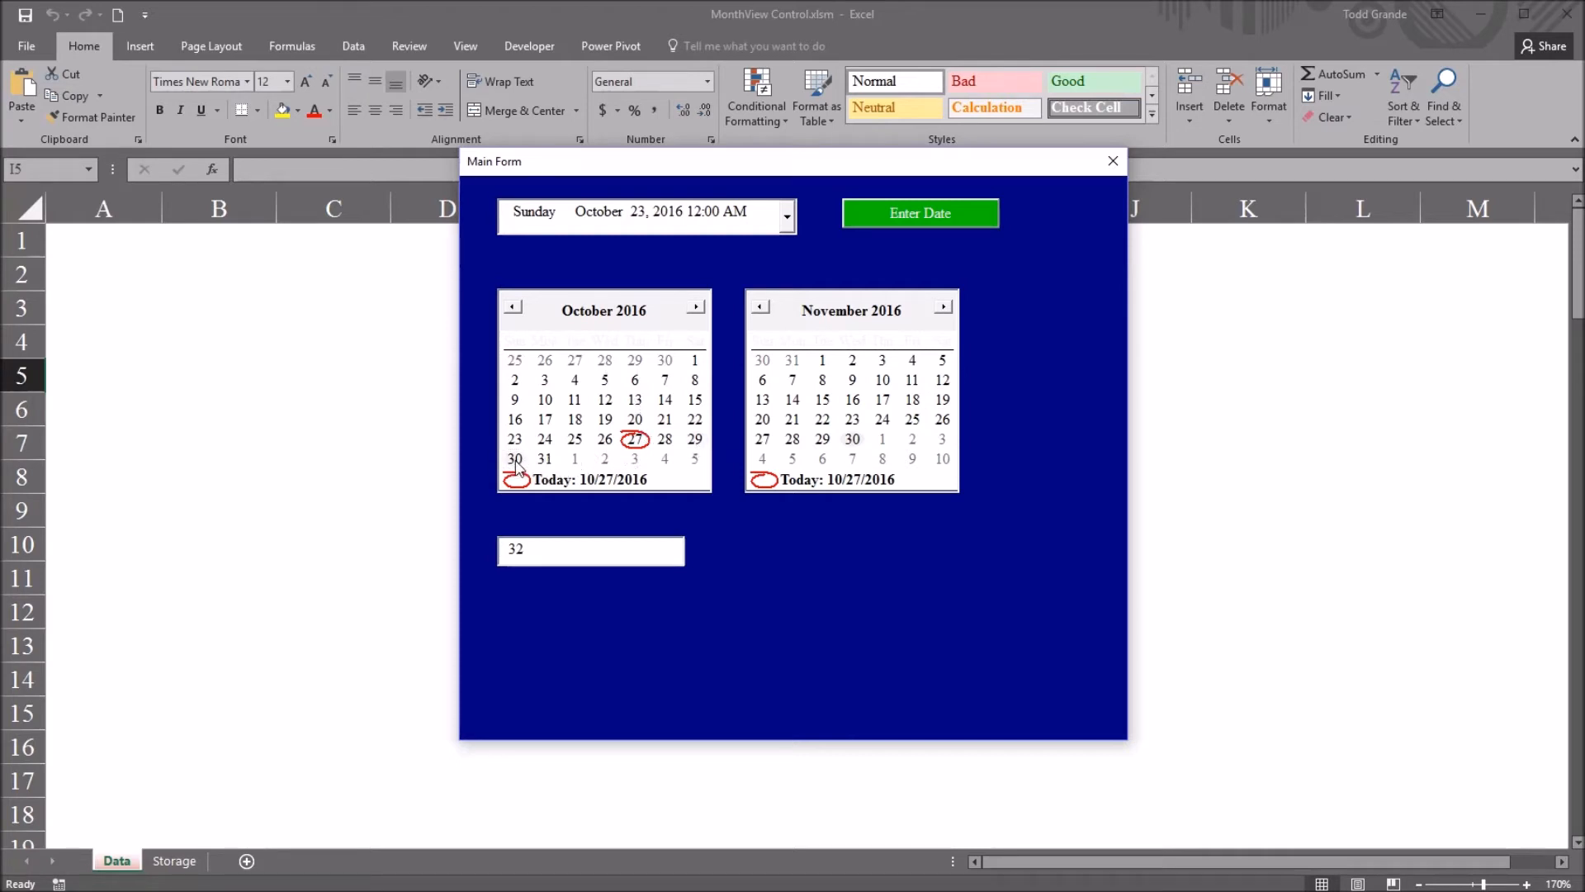
mouse_move(546, 521)
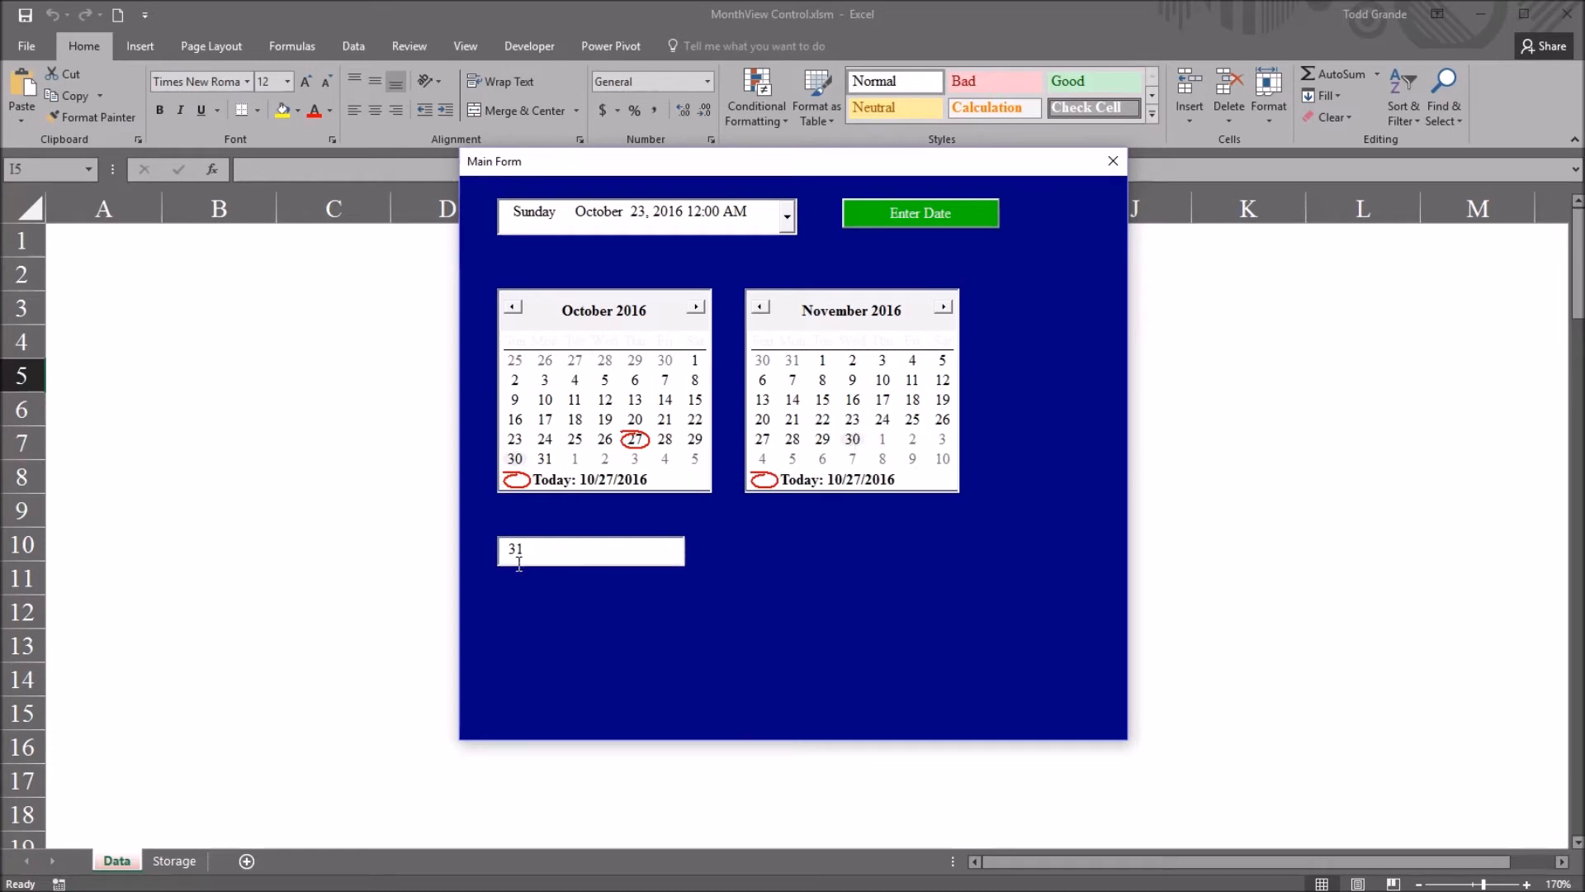
mouse_move(525, 576)
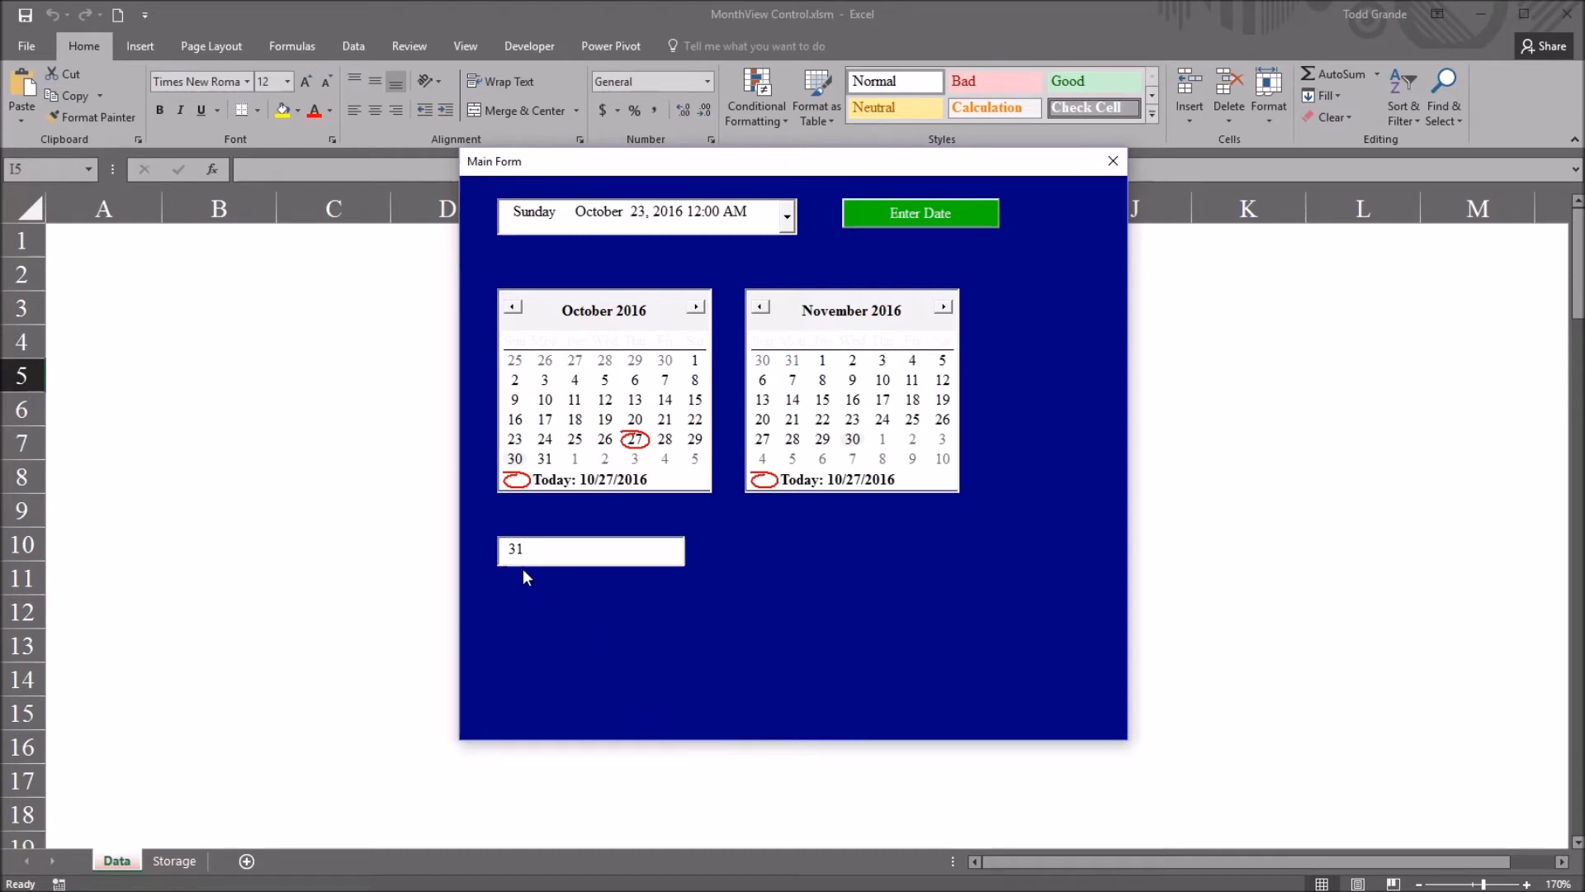
mouse_move(780, 445)
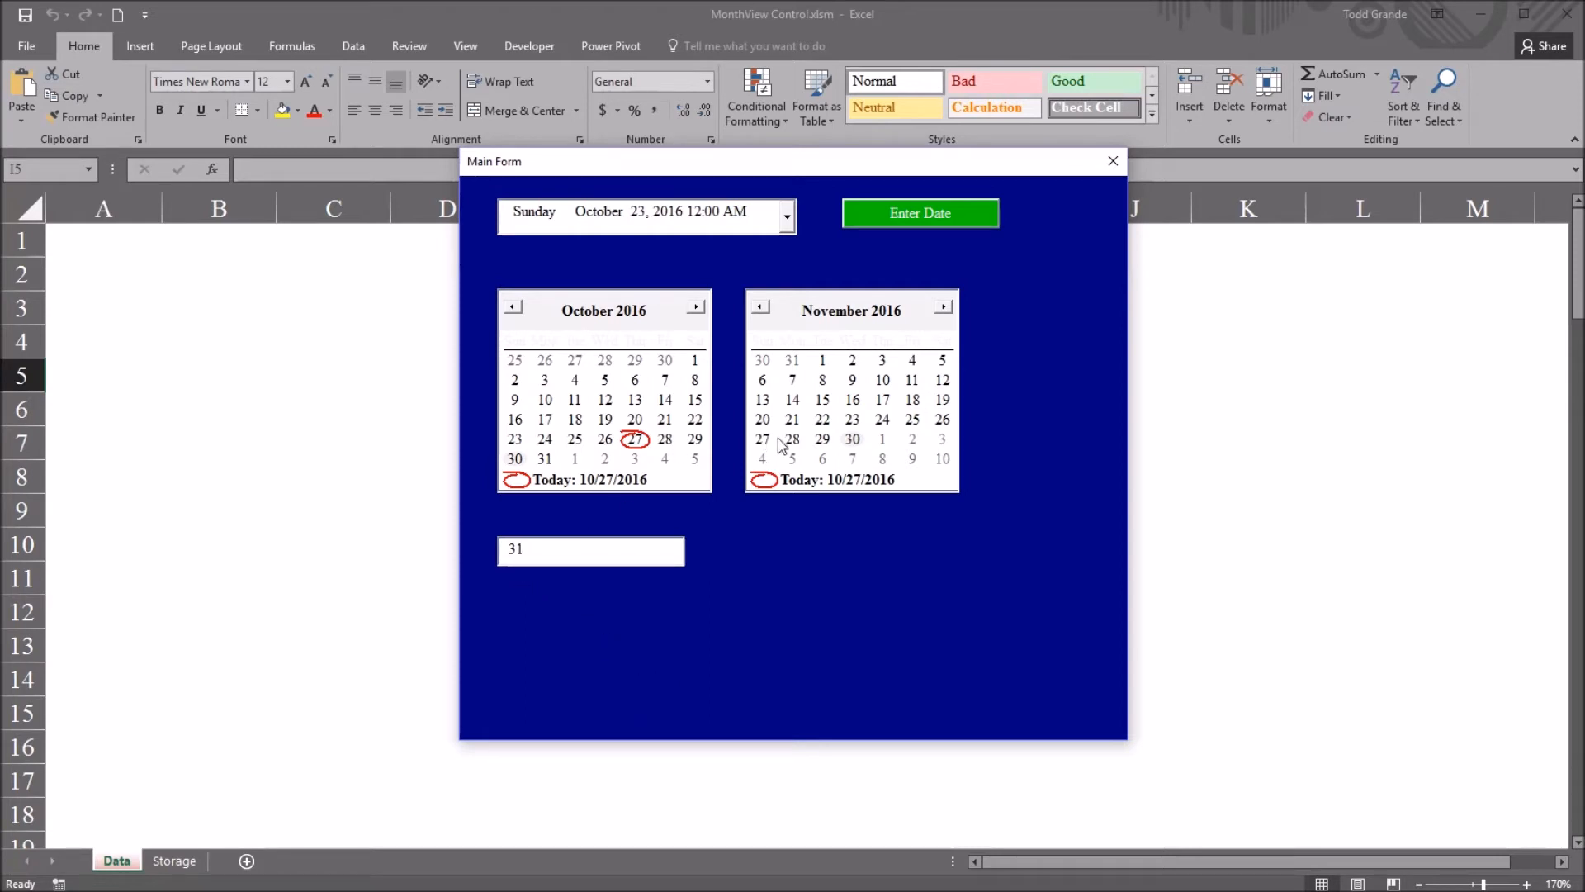
mouse_move(688, 490)
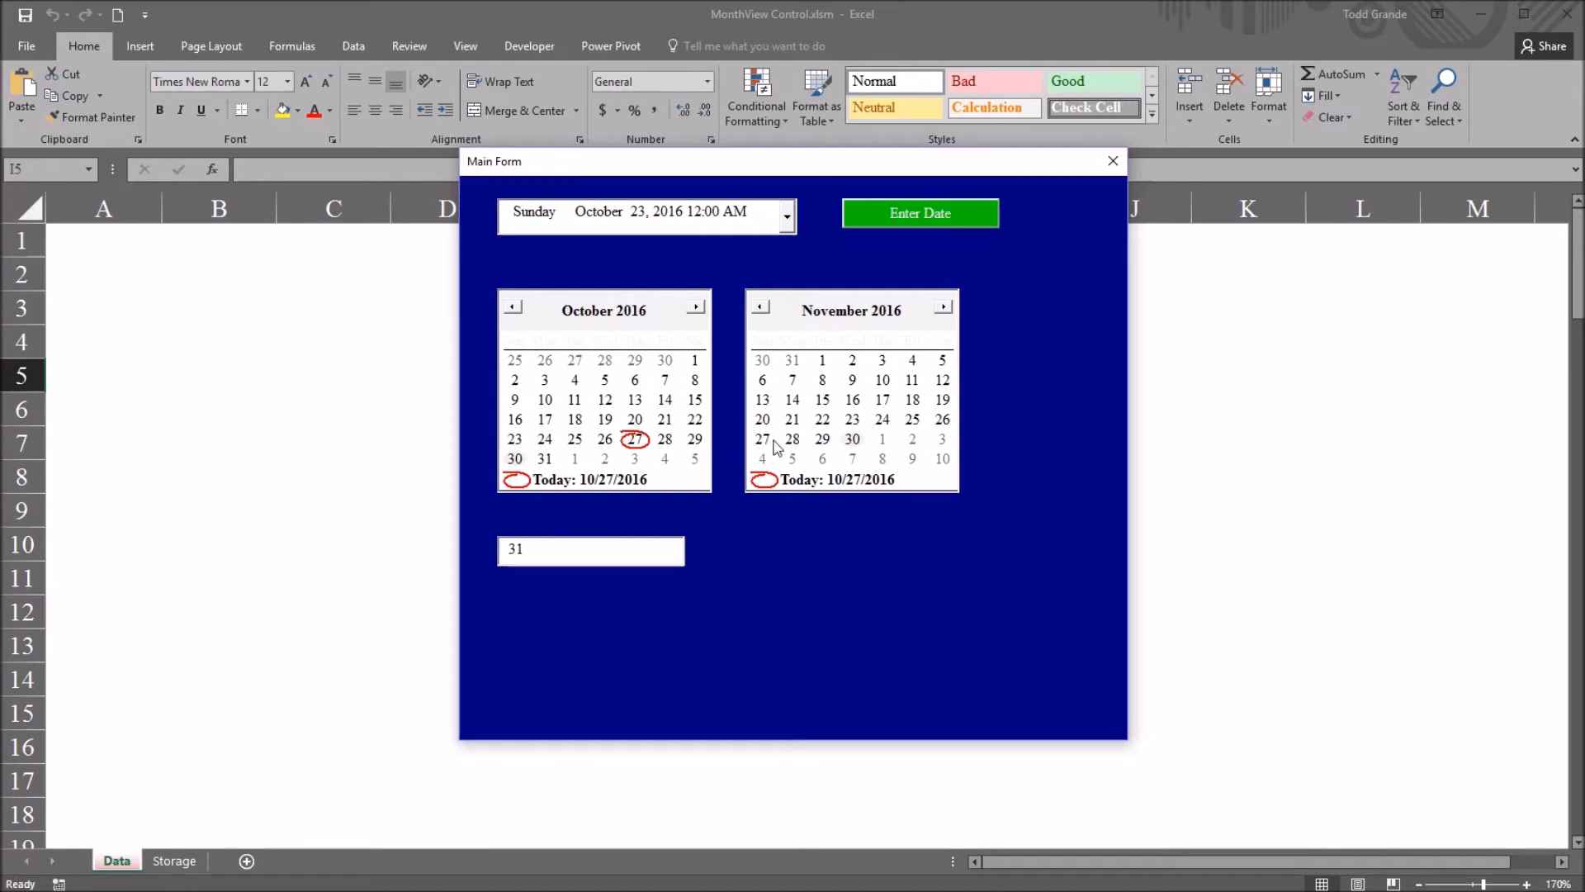
mouse_move(1113, 161)
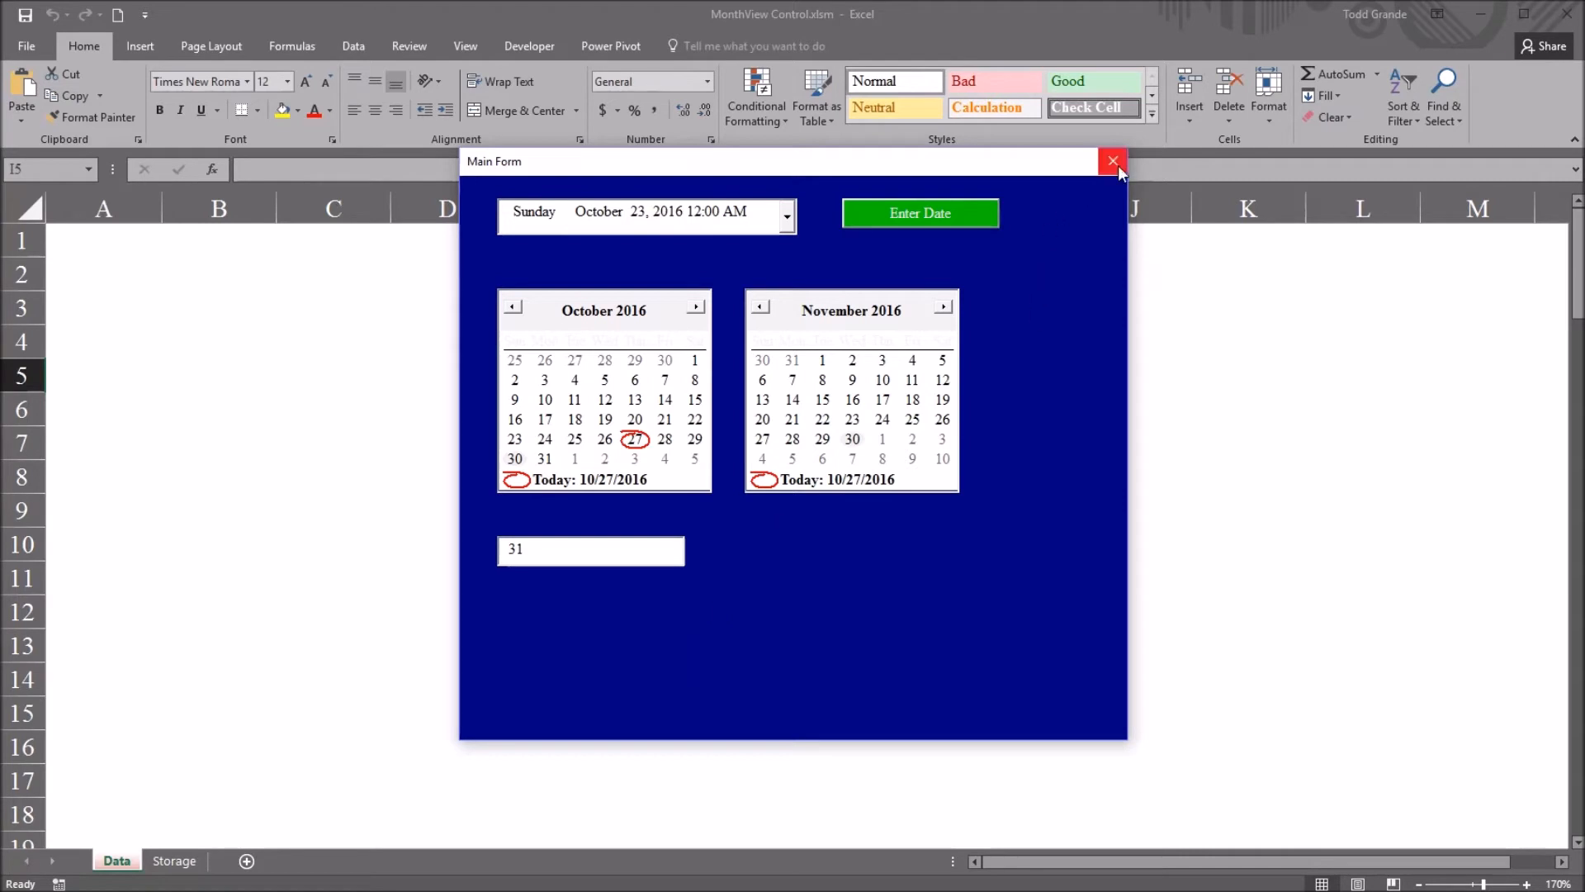
left_click(1113, 161)
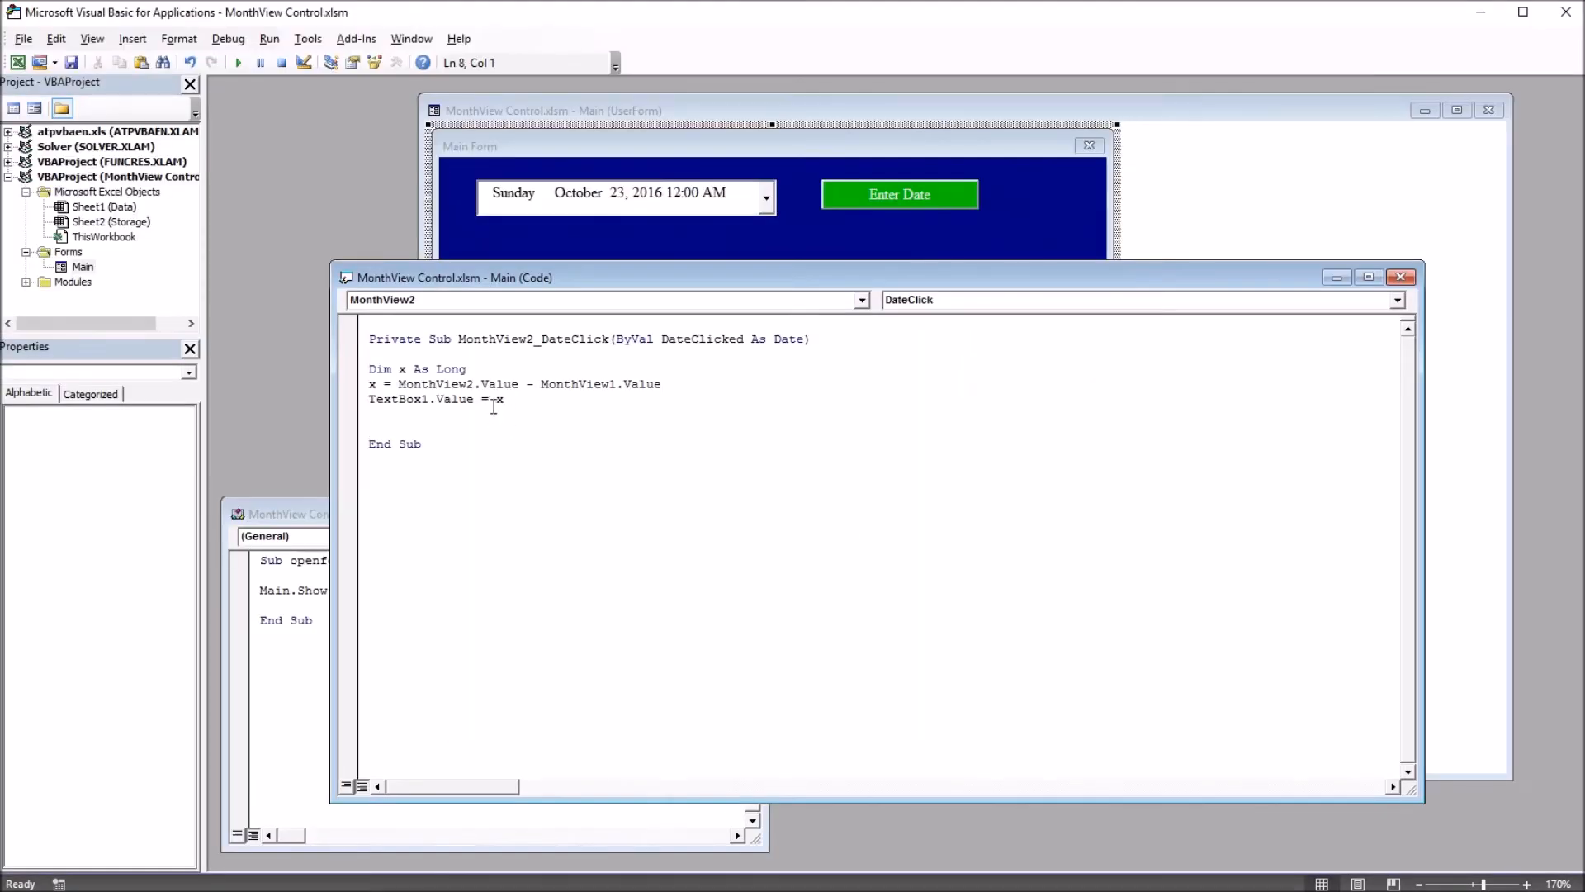
- Duplicate the TextBox1.Value = x line and start renaming the copy to TextBox2
left_click(503, 398)
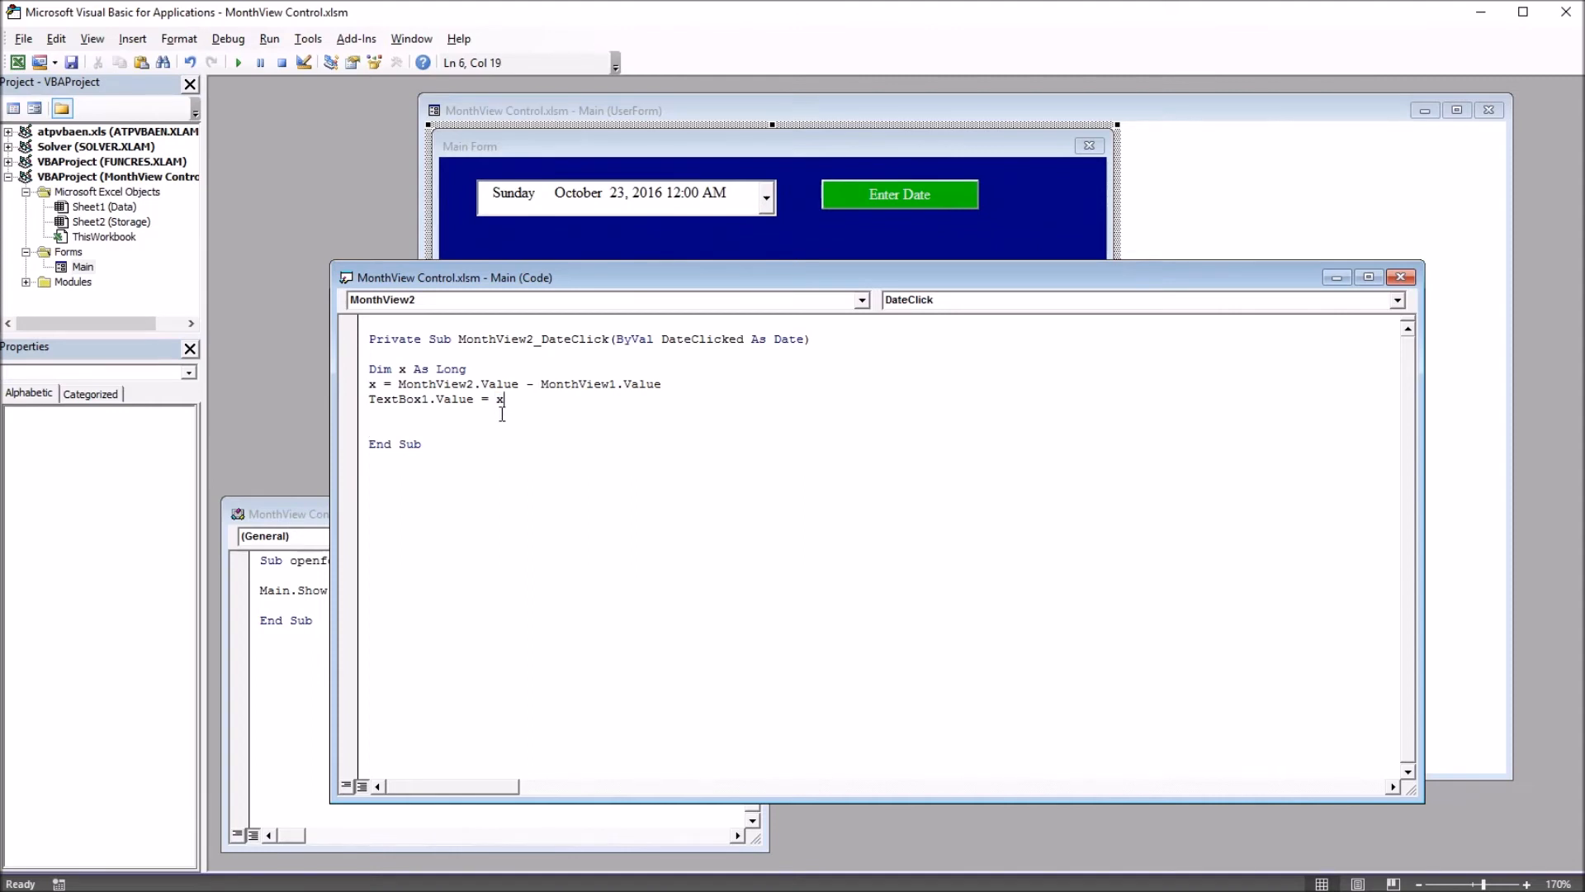
mouse_move(500, 427)
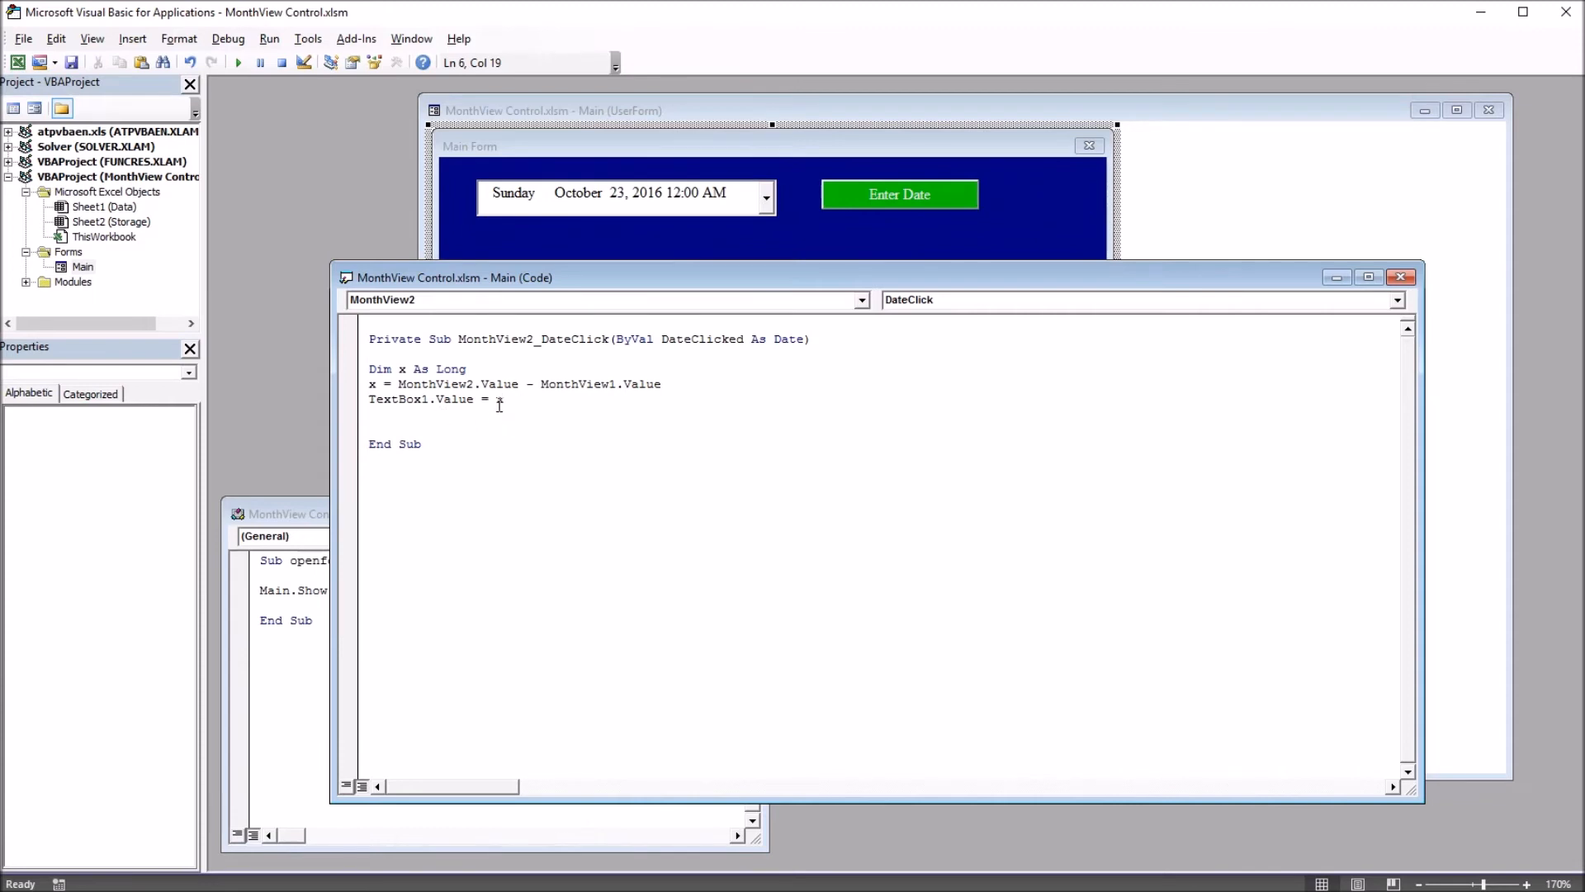
mouse_move(627, 152)
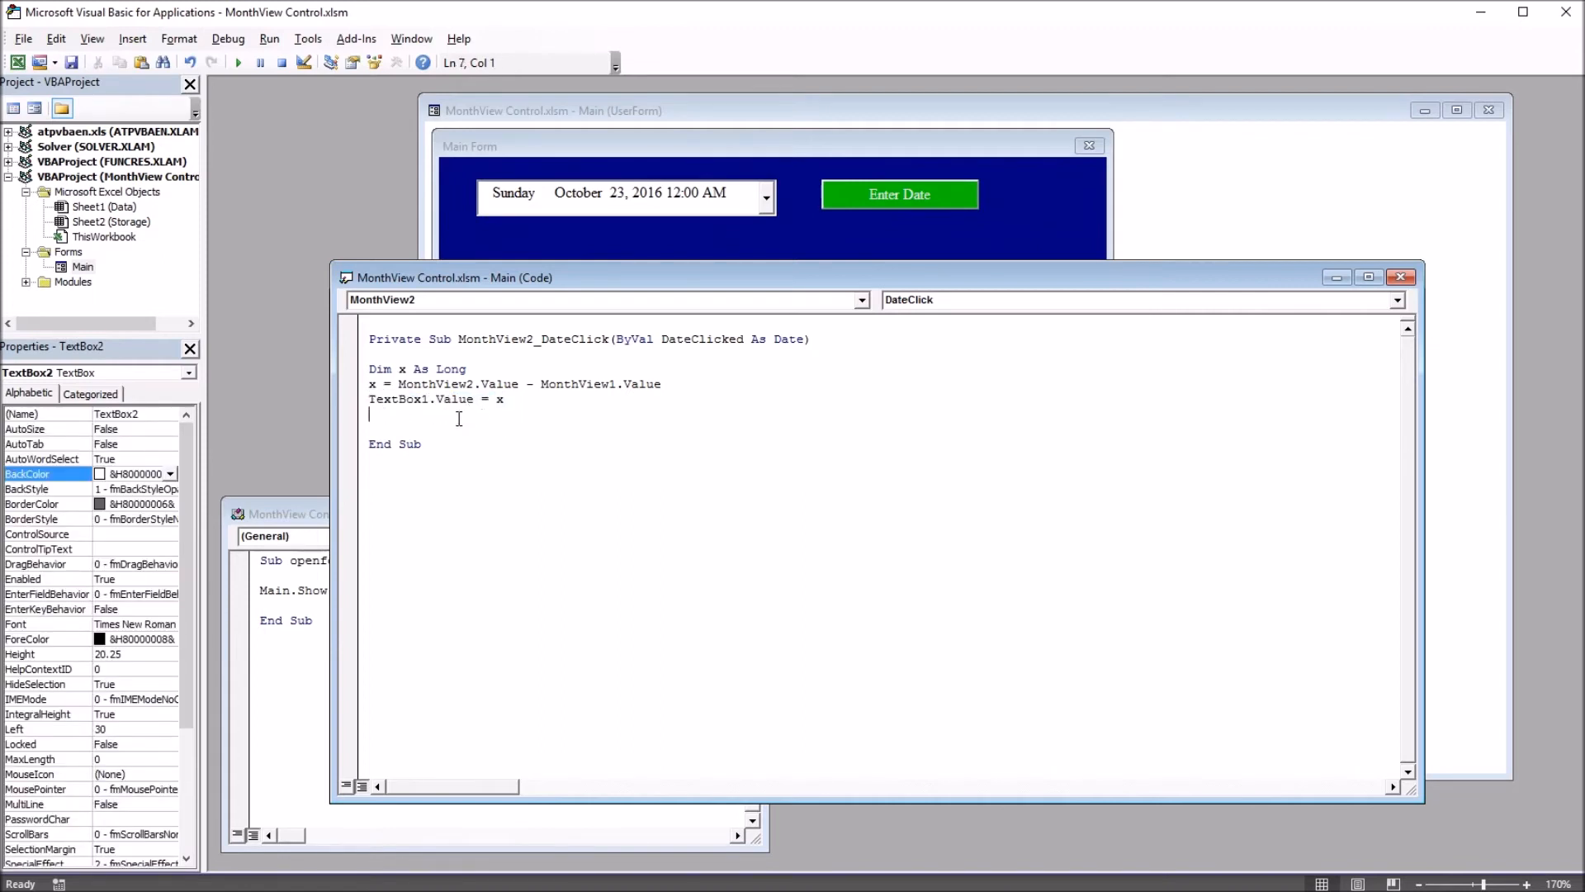
type("TextBox1.Value = x")
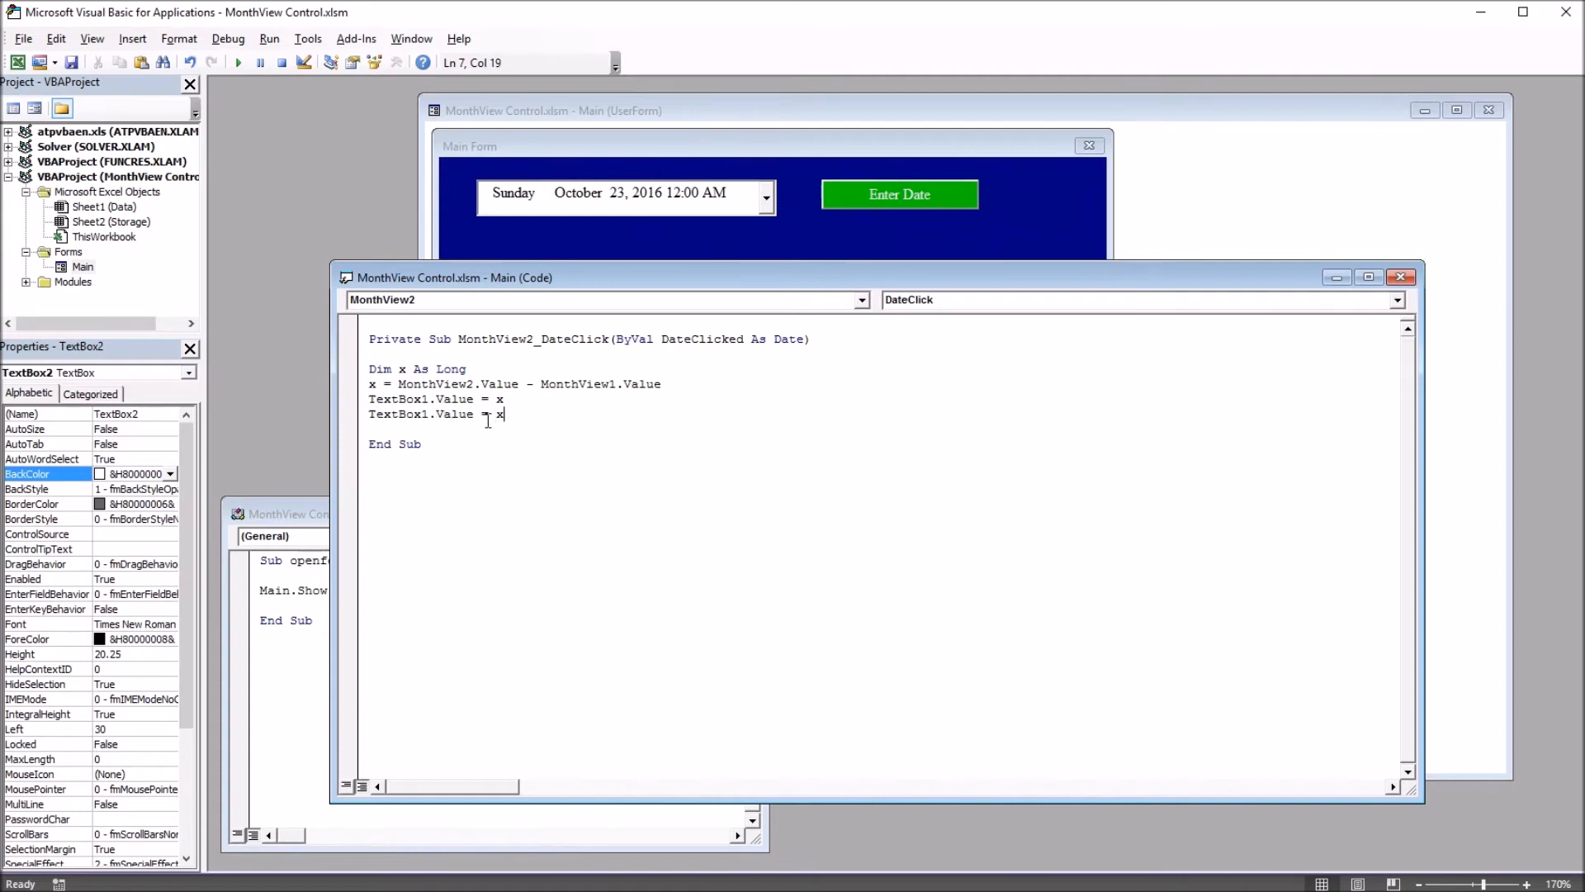
left_click(424, 414)
type("2")
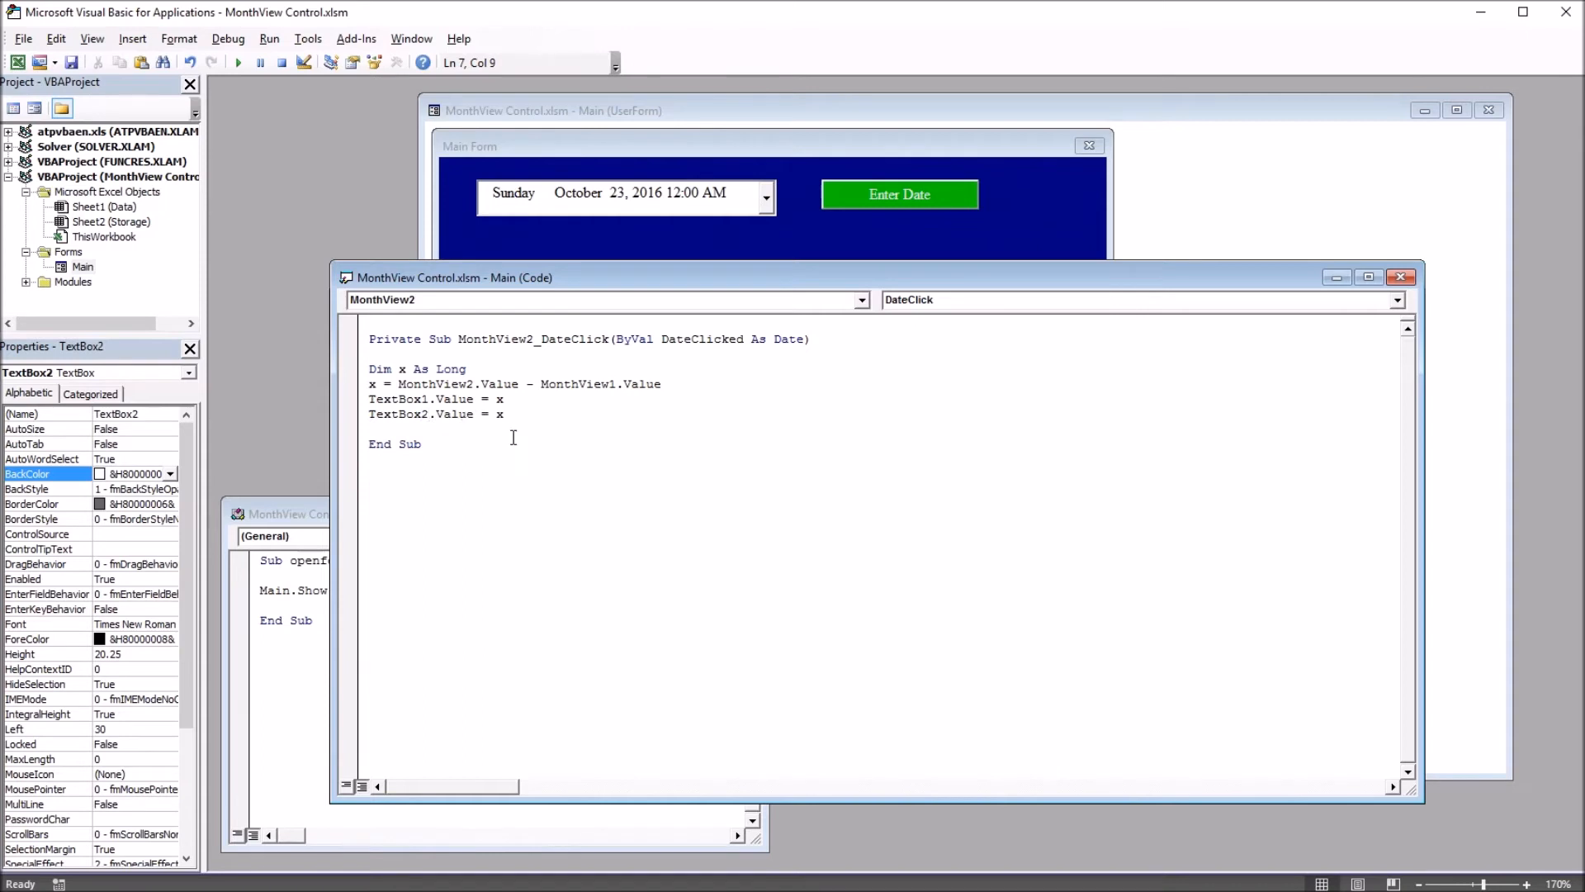
- Replace x on the TextBox2 line with WorksheetFunction.Text(x,"m")
double_click(499, 414)
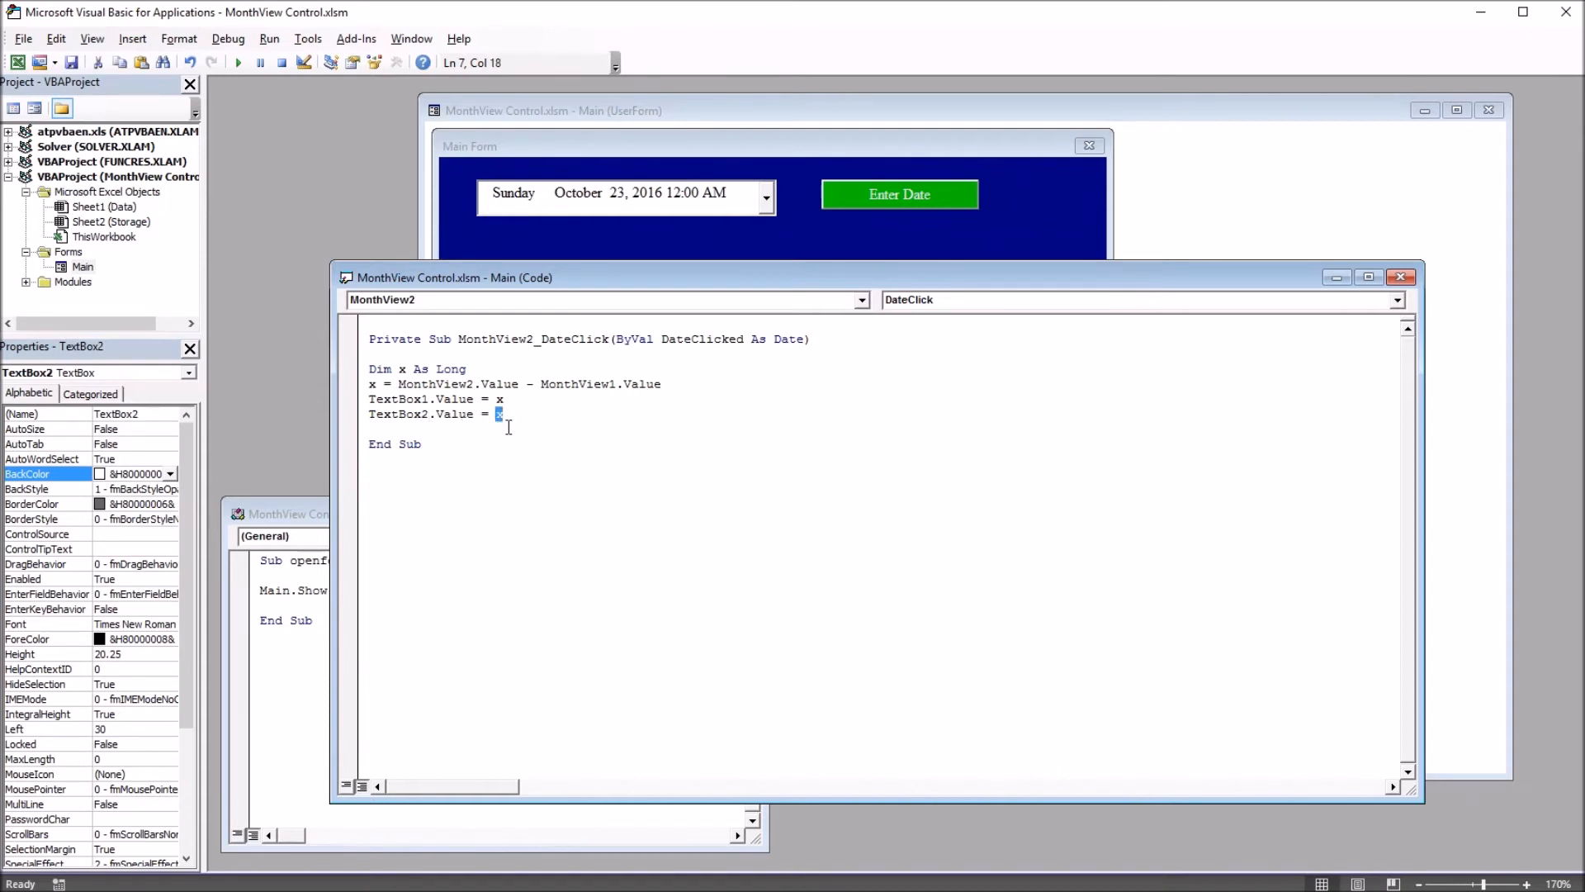
type("worksheetfunction.")
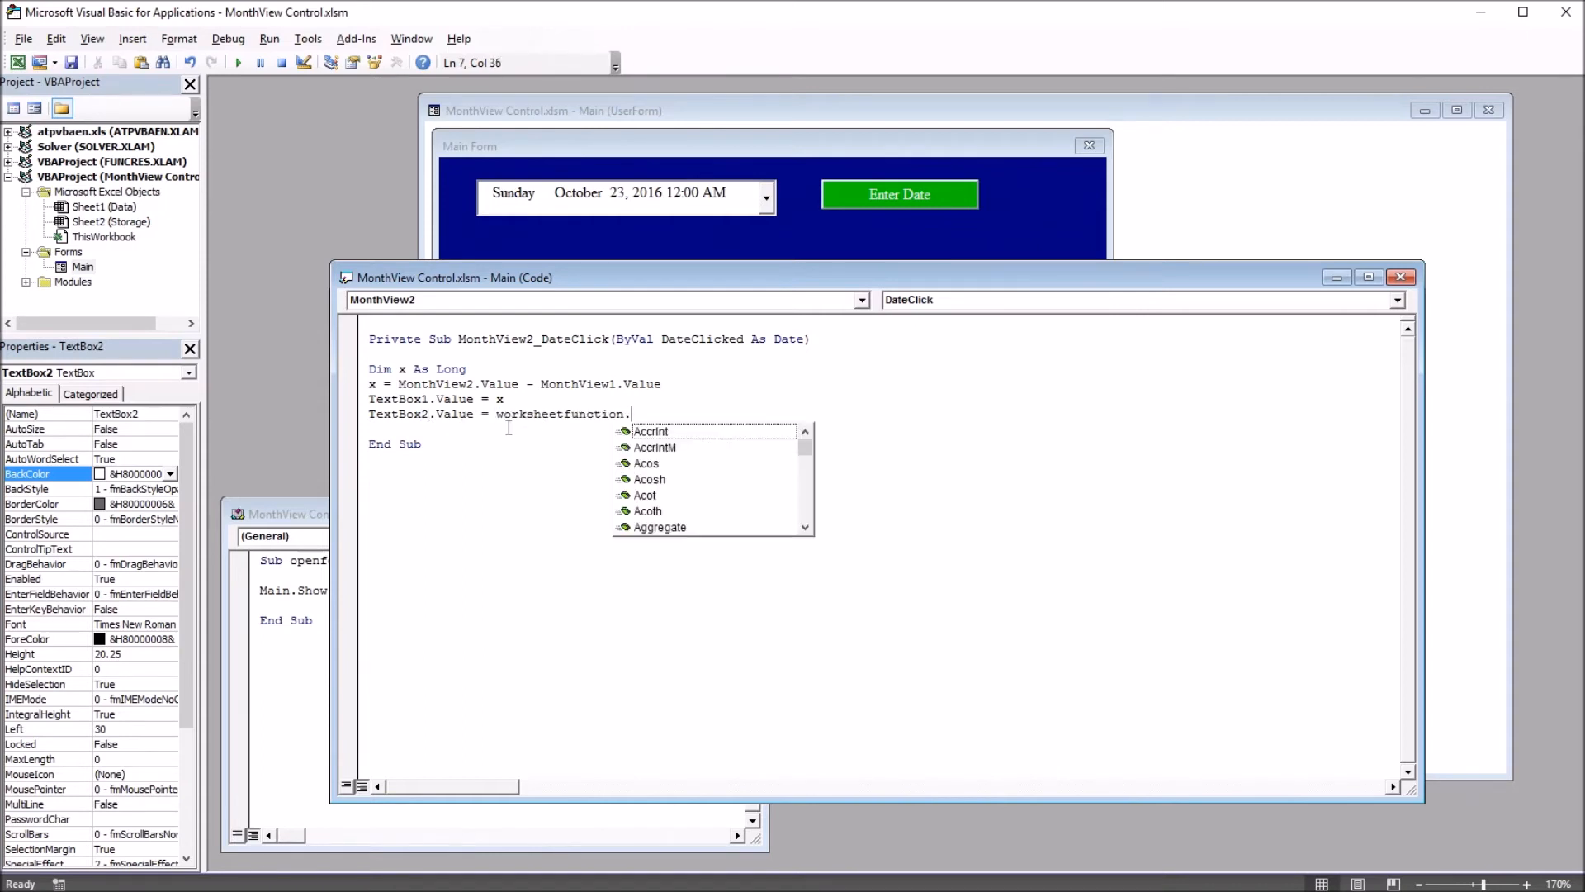
type("Text(")
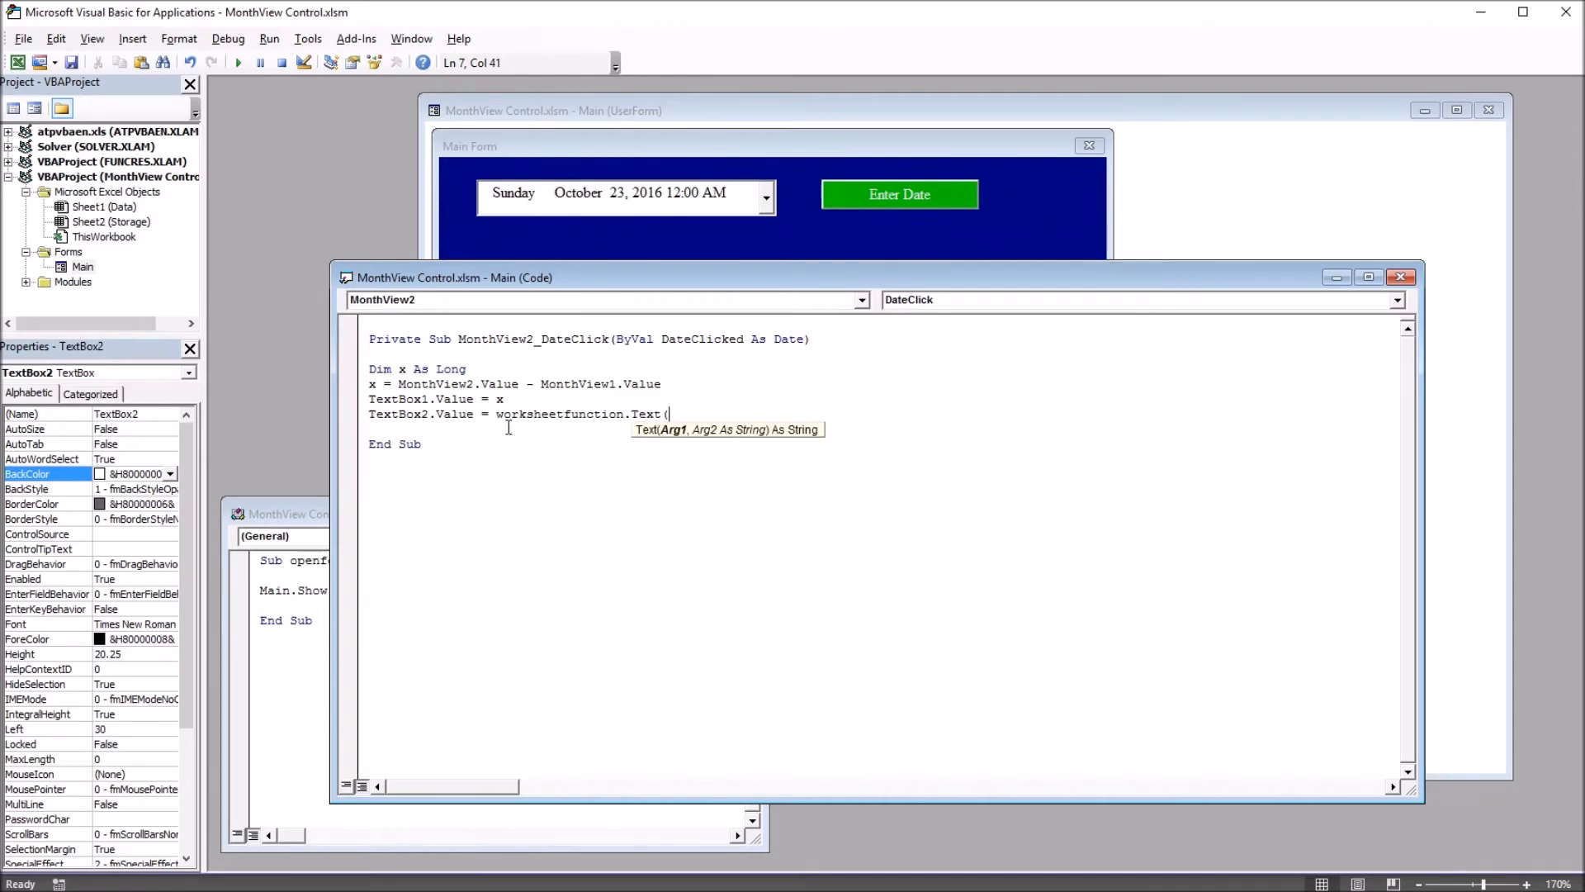
type("x")
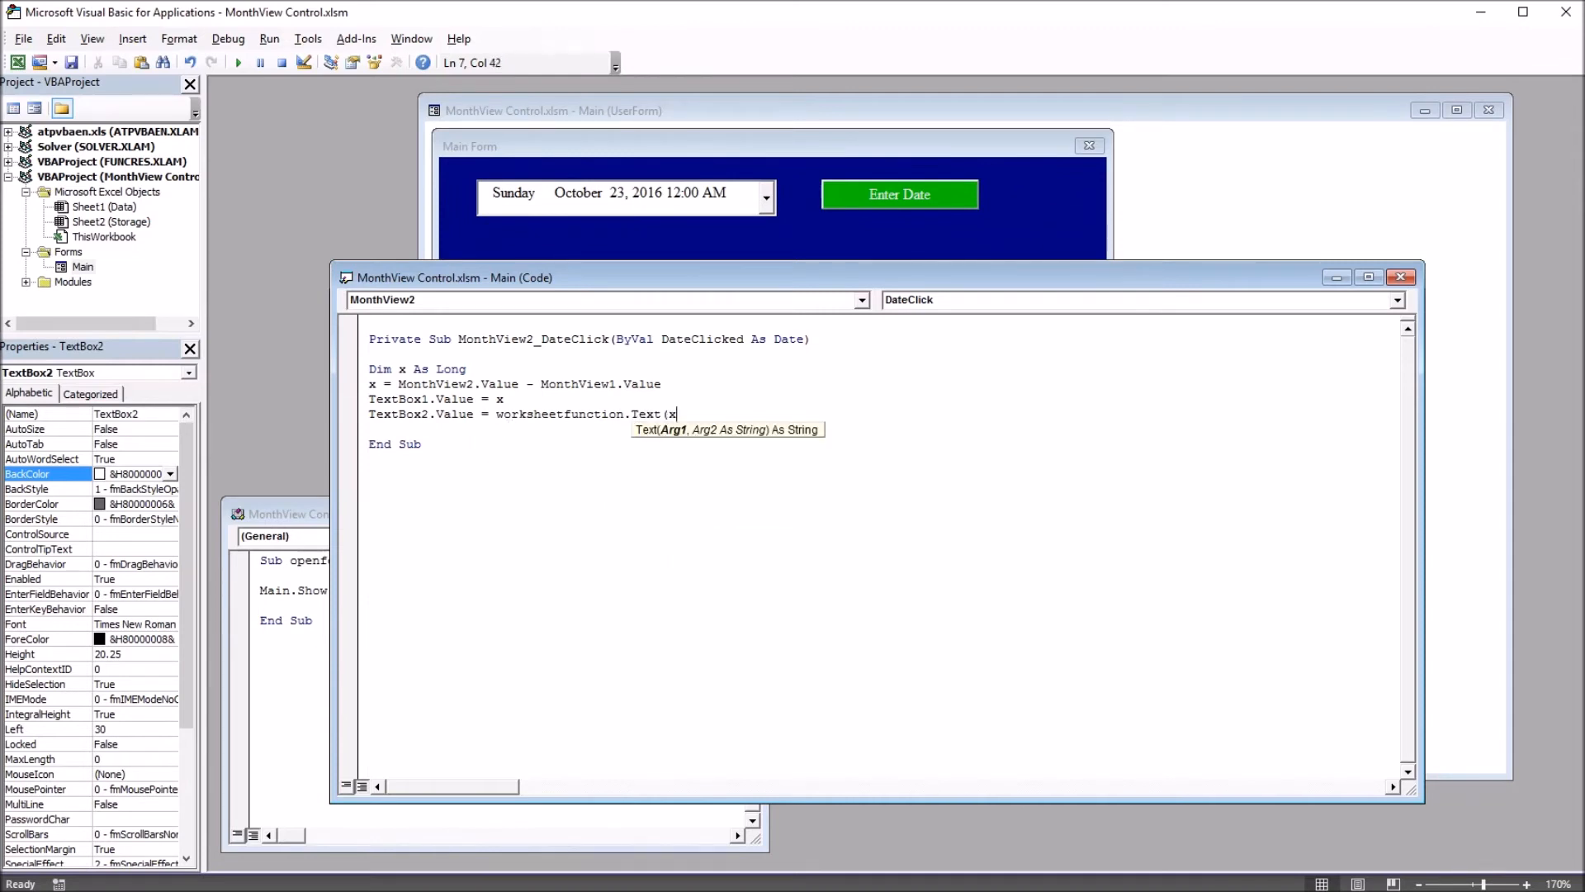
type(",")
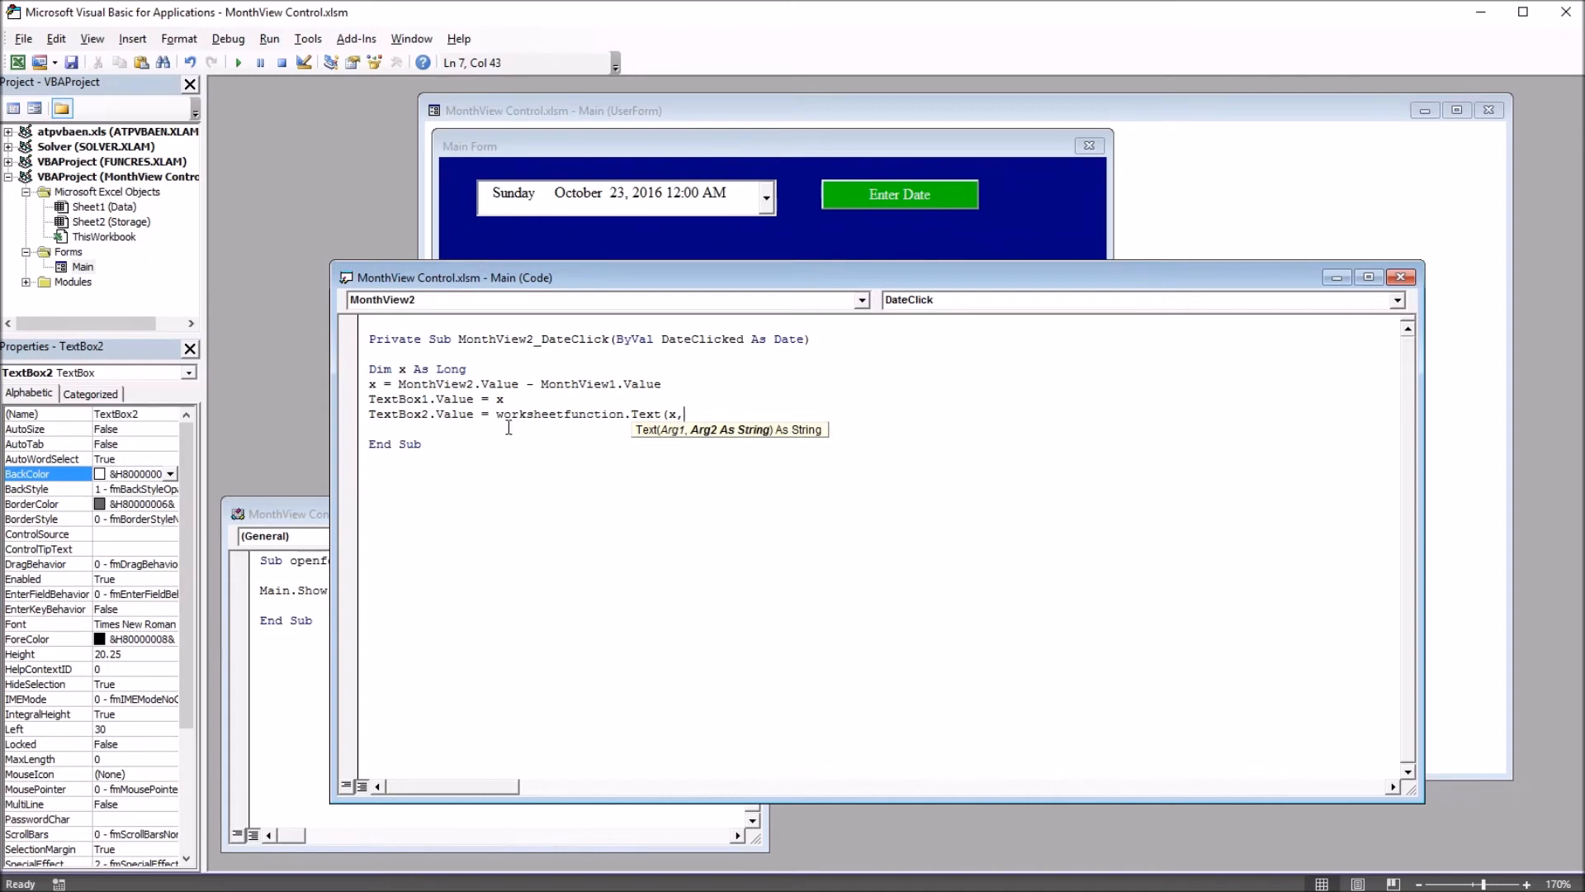
mouse_move(705, 445)
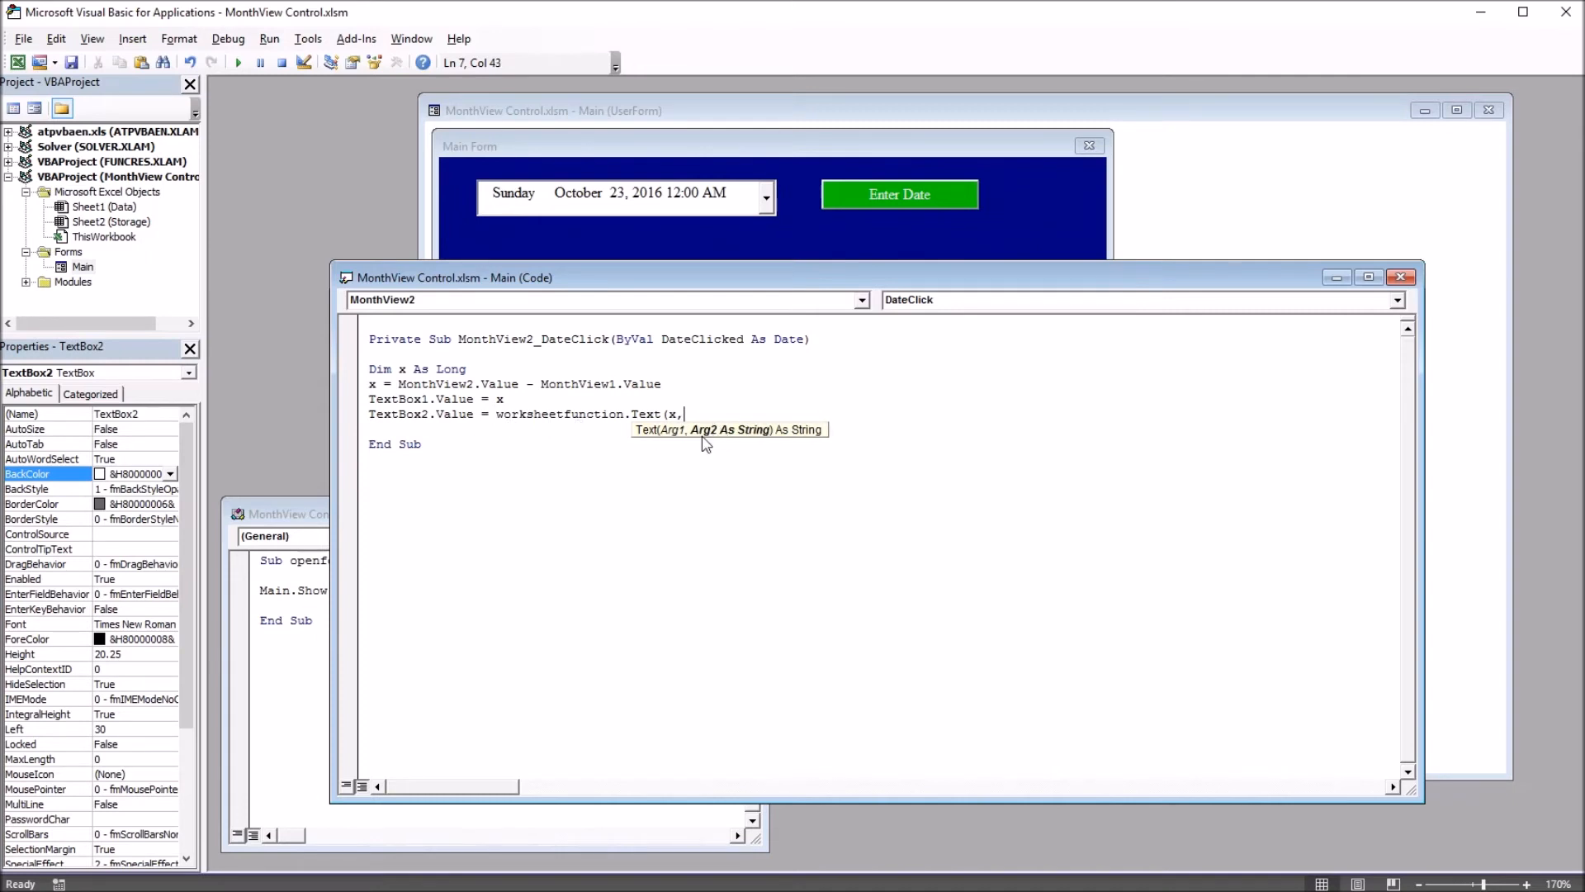
mouse_move(675, 464)
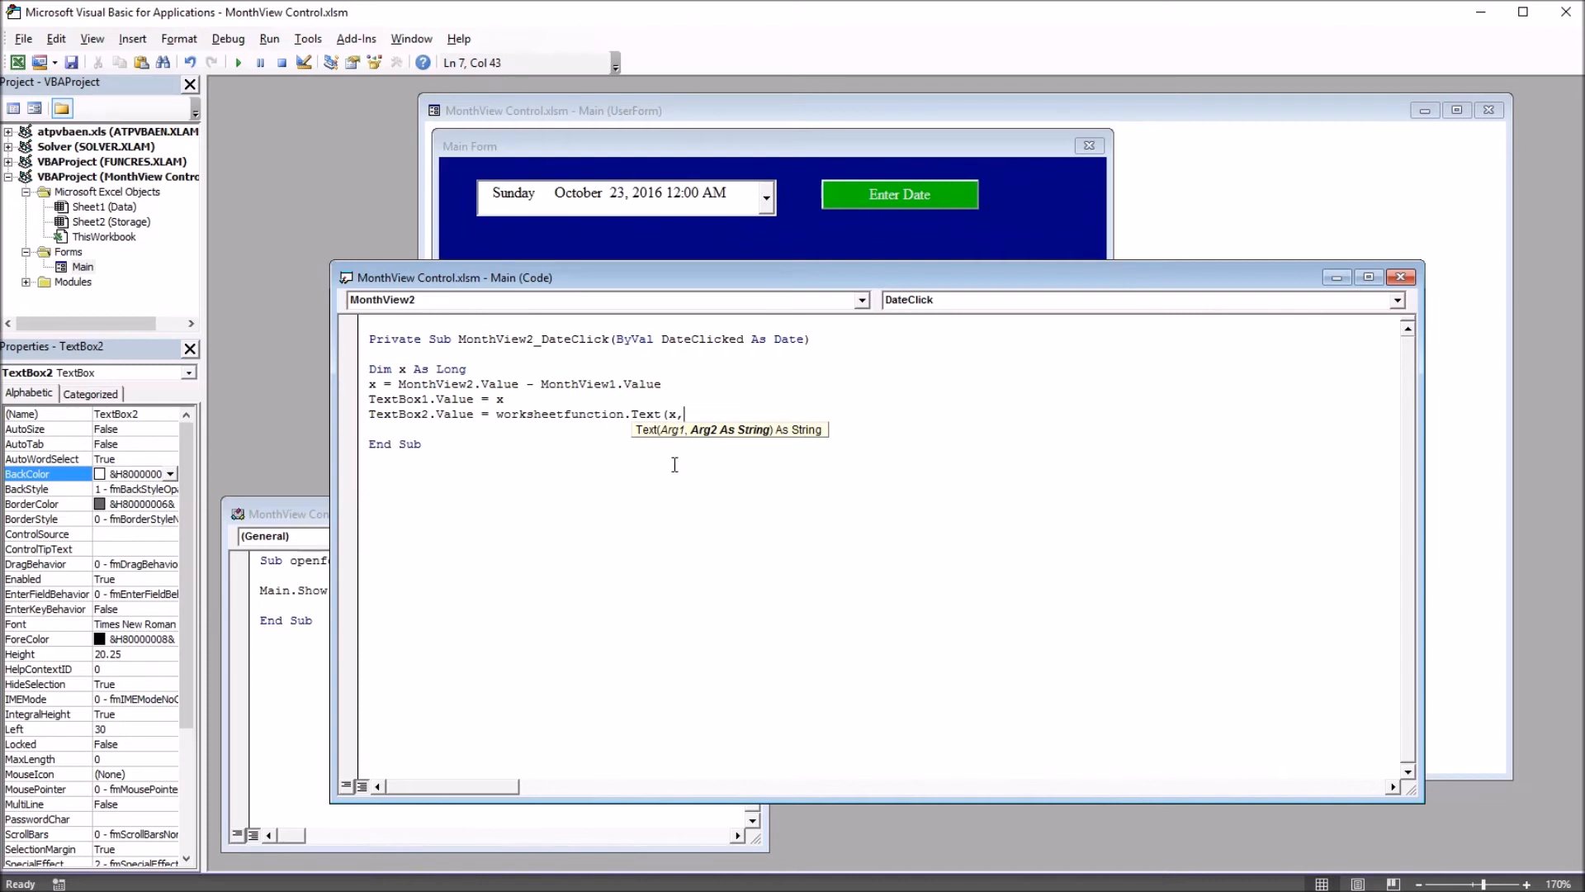
type("\"")
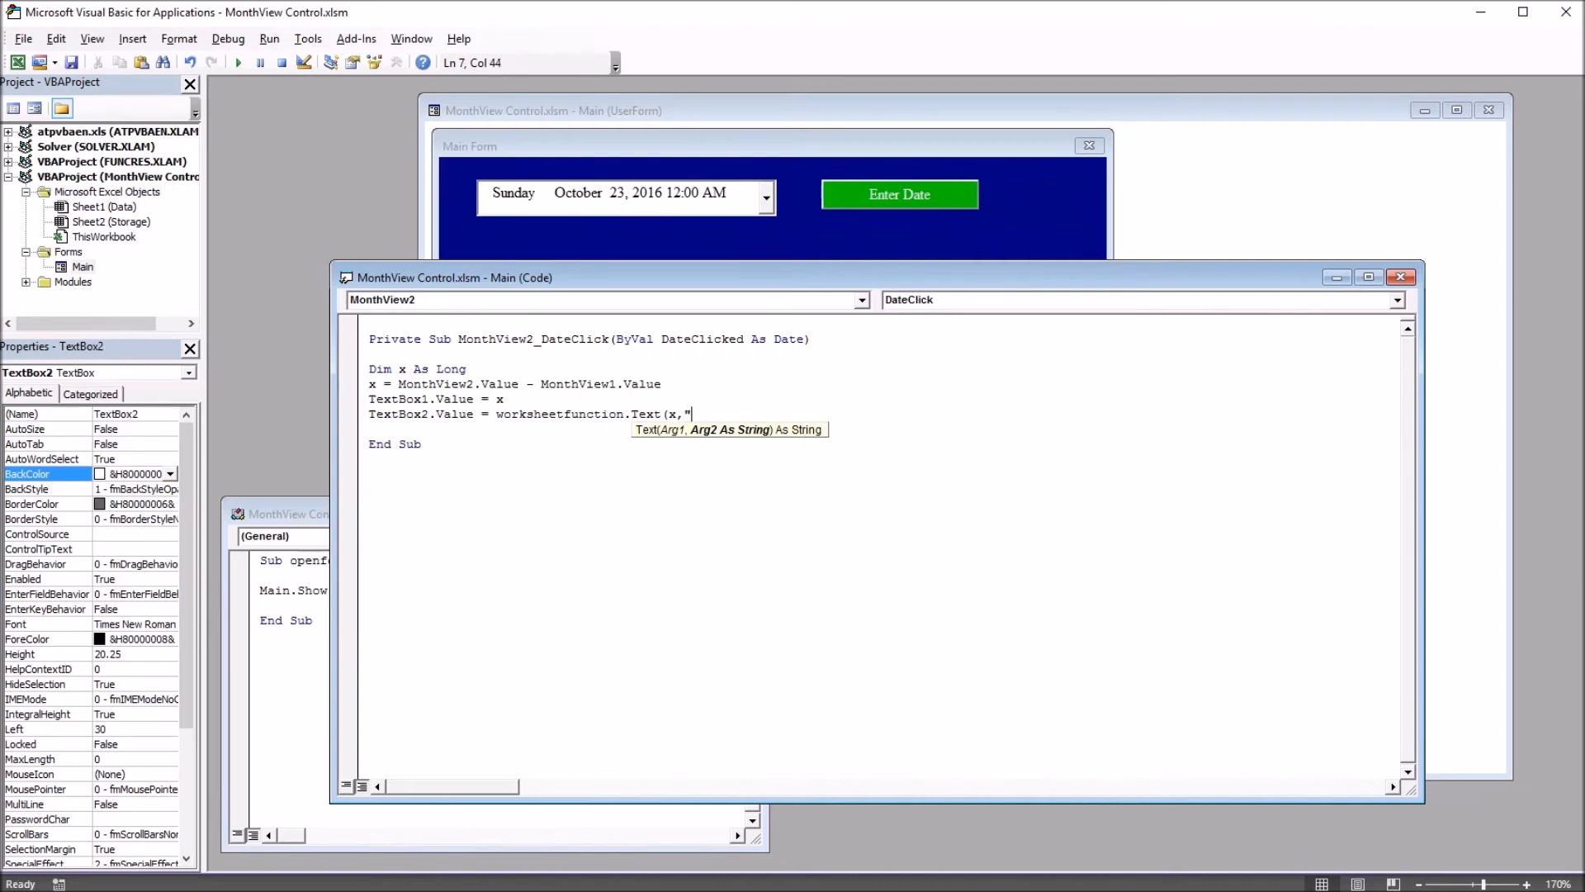
type("m\"")
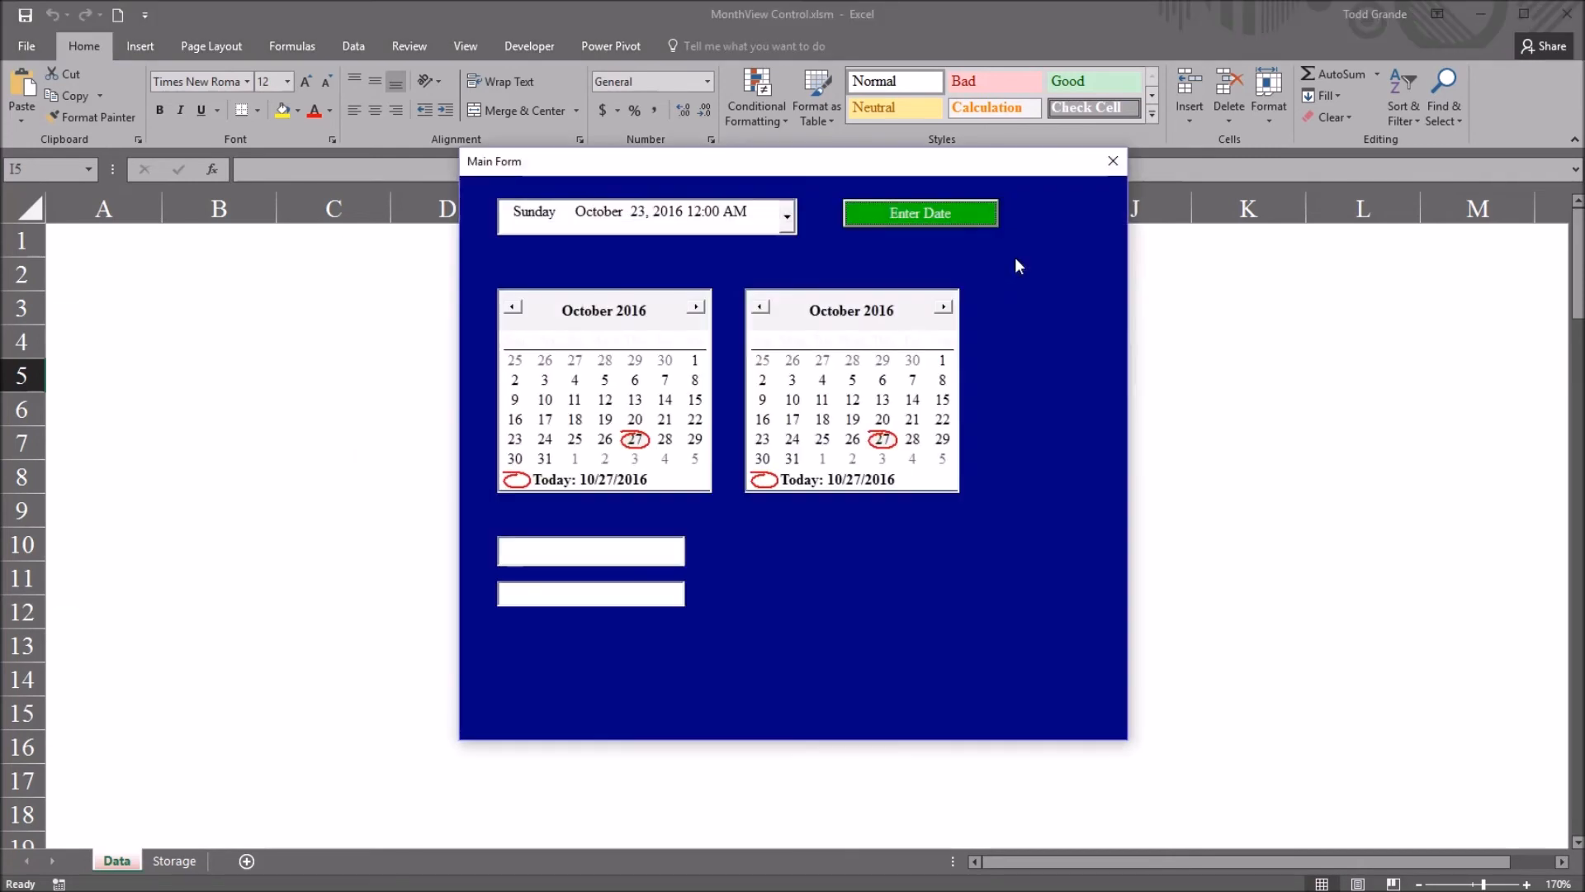
- Pick October 29, then December 29 and December 25, reading results 61/3 and 57/2
left_click(591, 549)
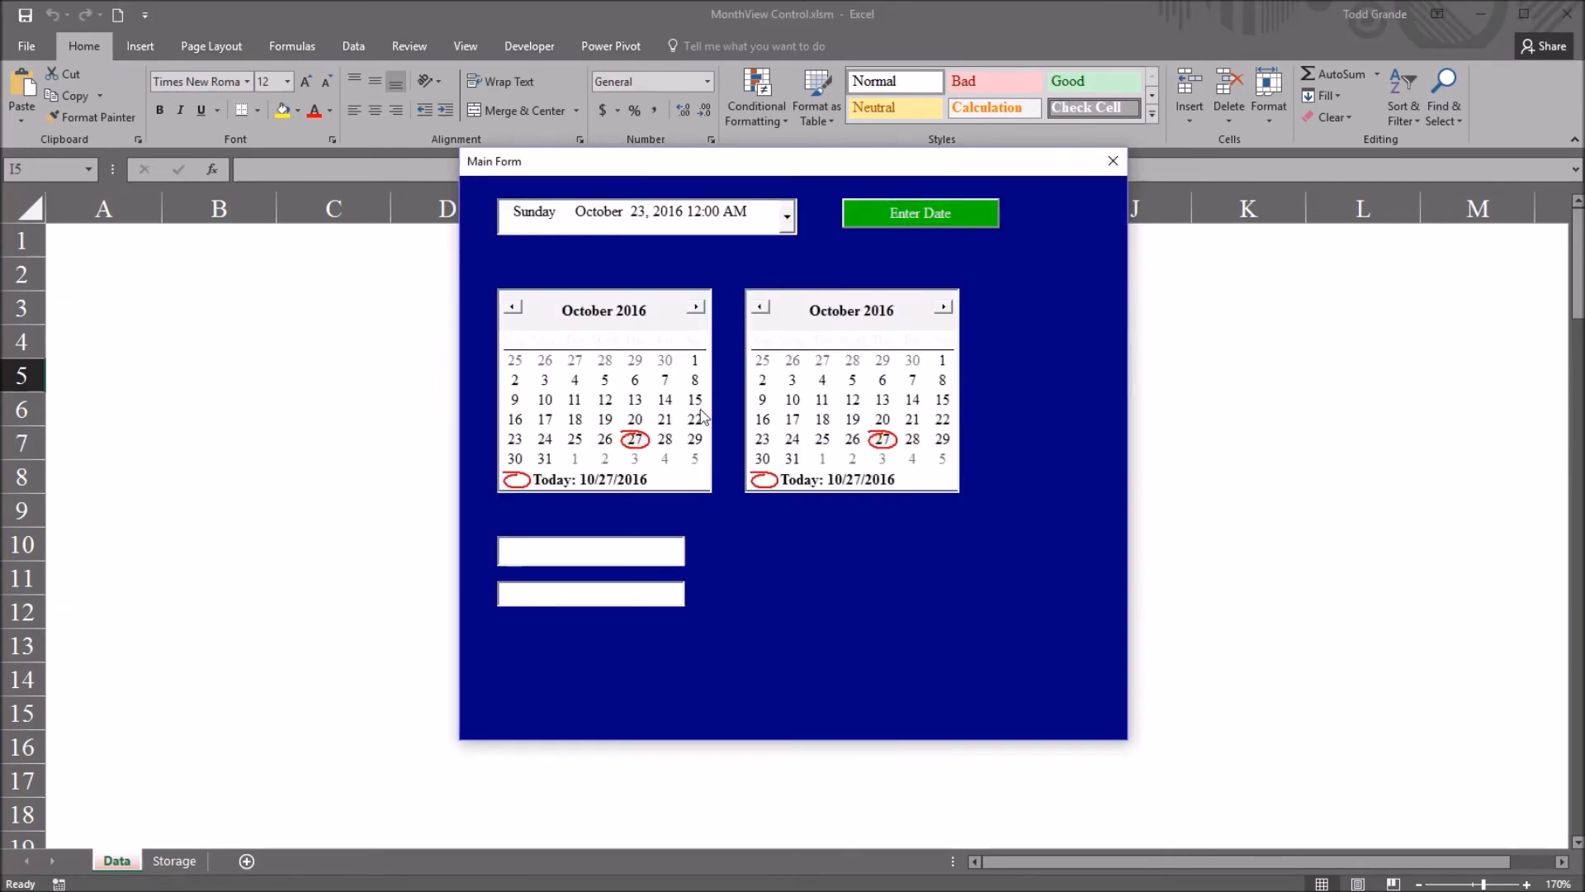
left_click(695, 438)
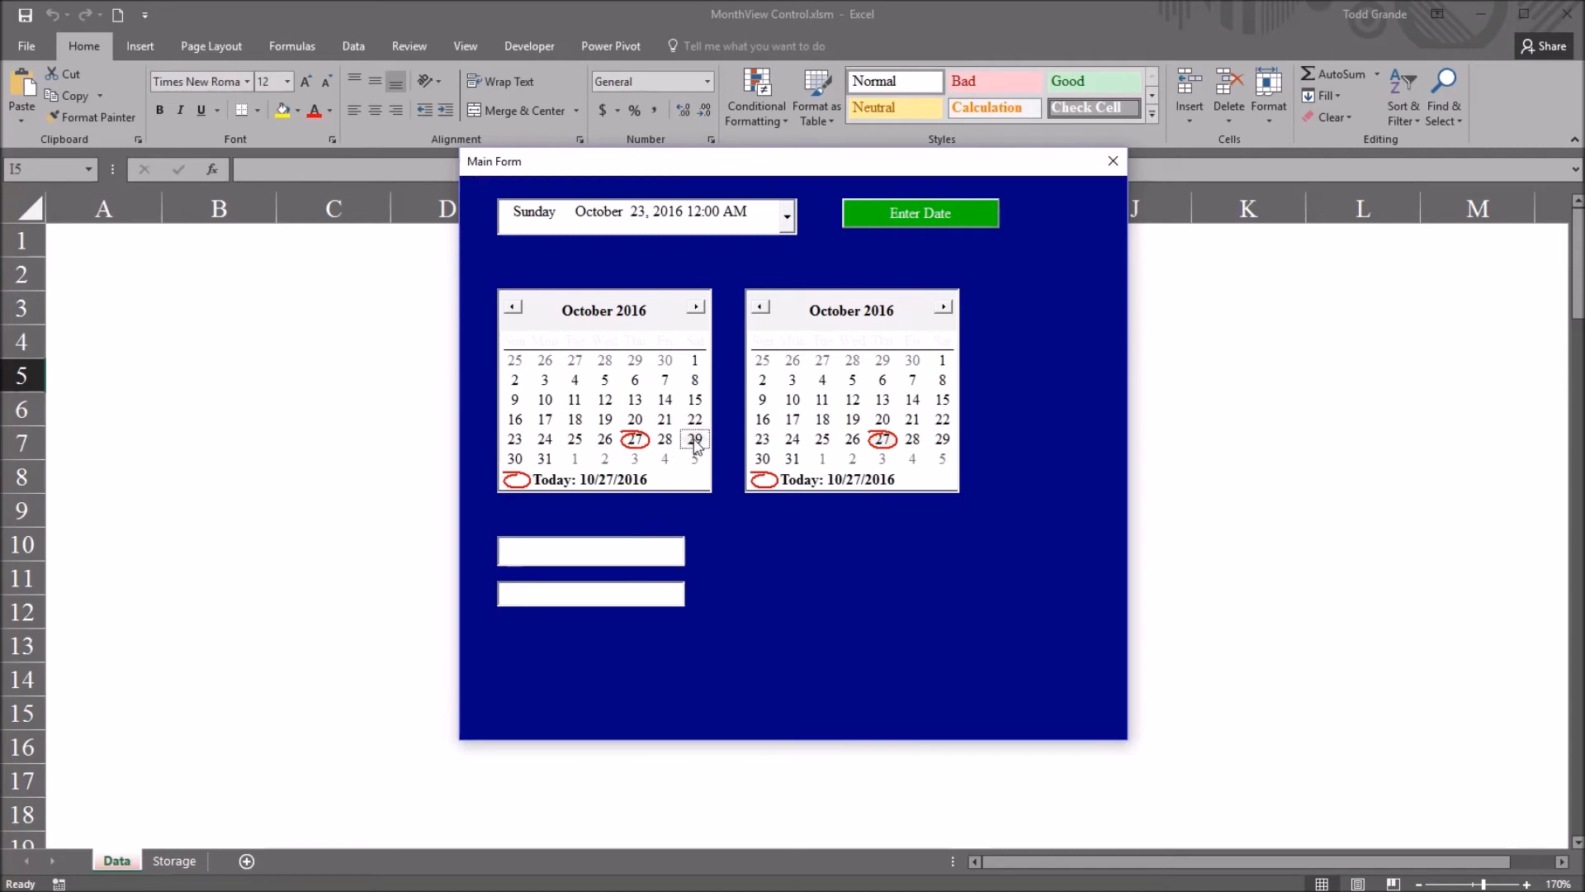
left_click(942, 306)
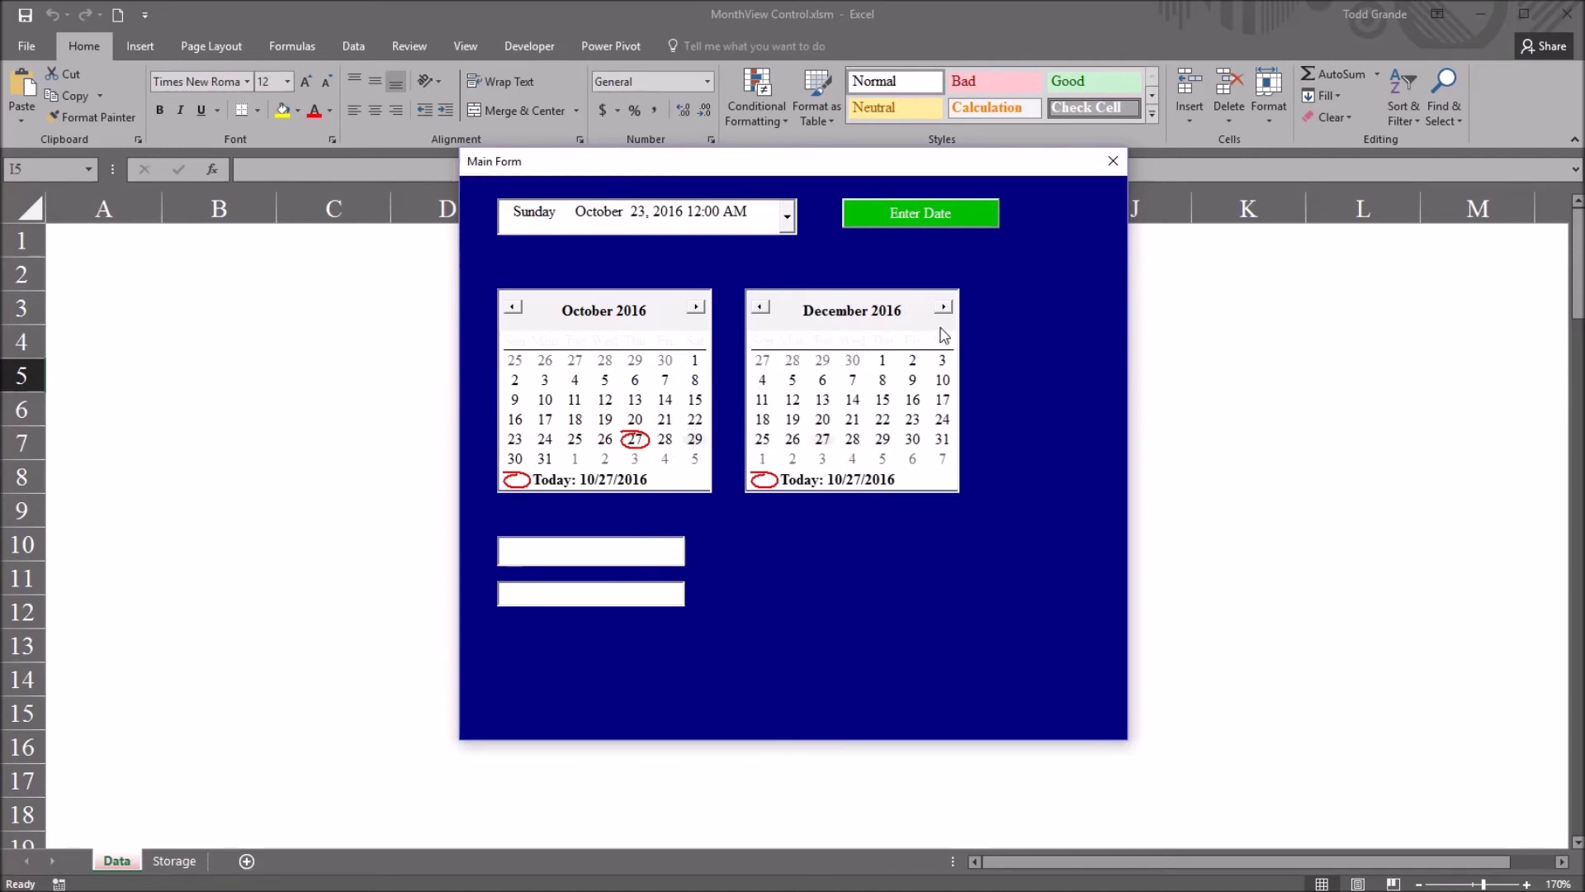
left_click(882, 438)
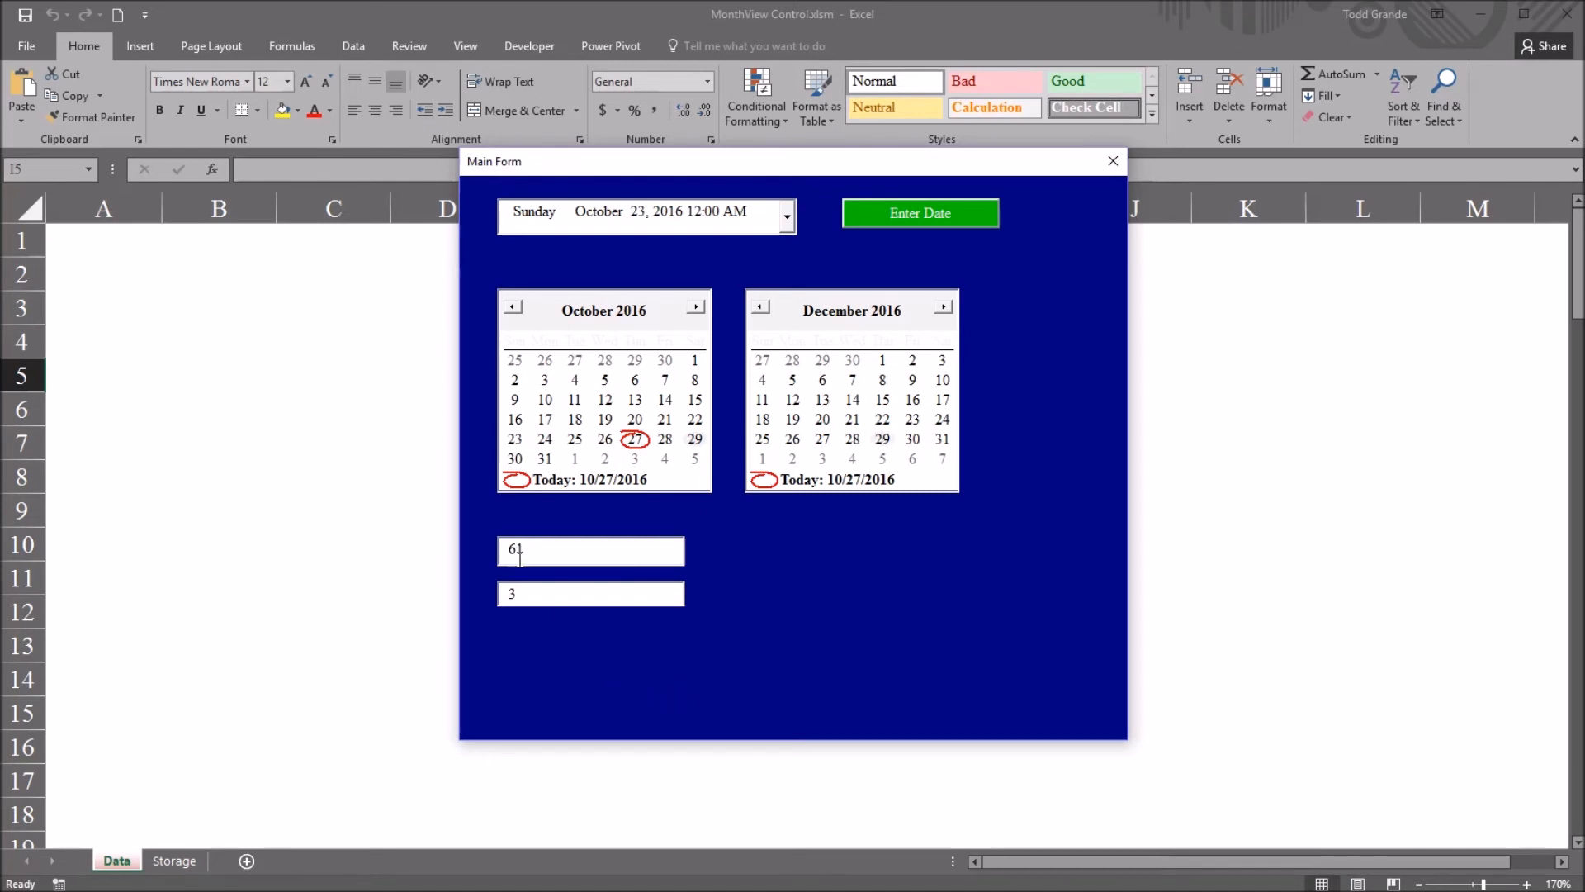
left_click(590, 593)
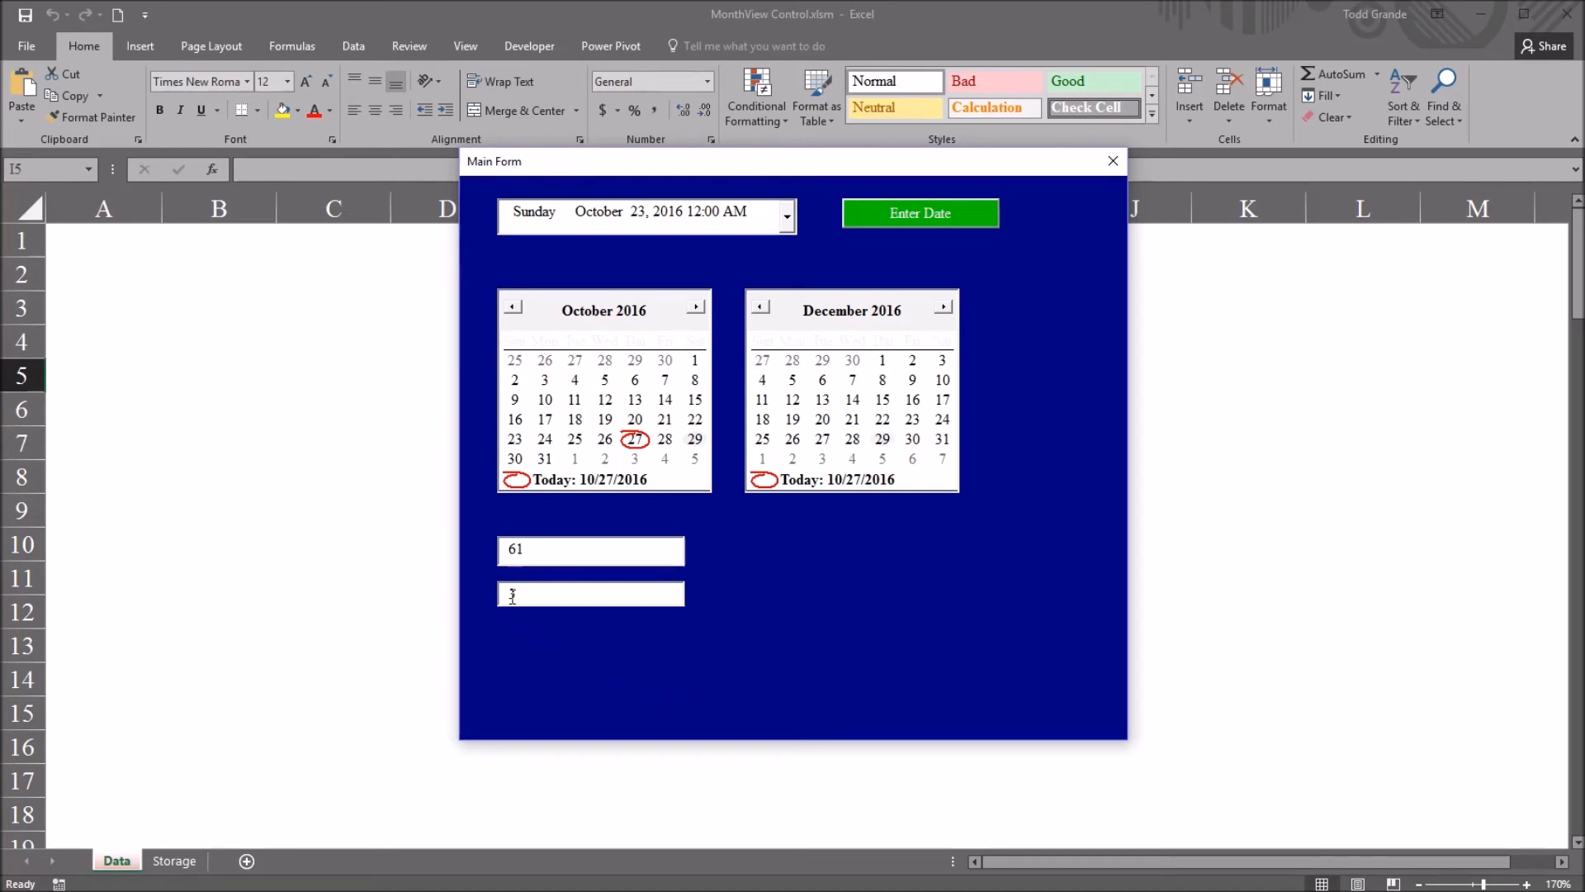
type("3")
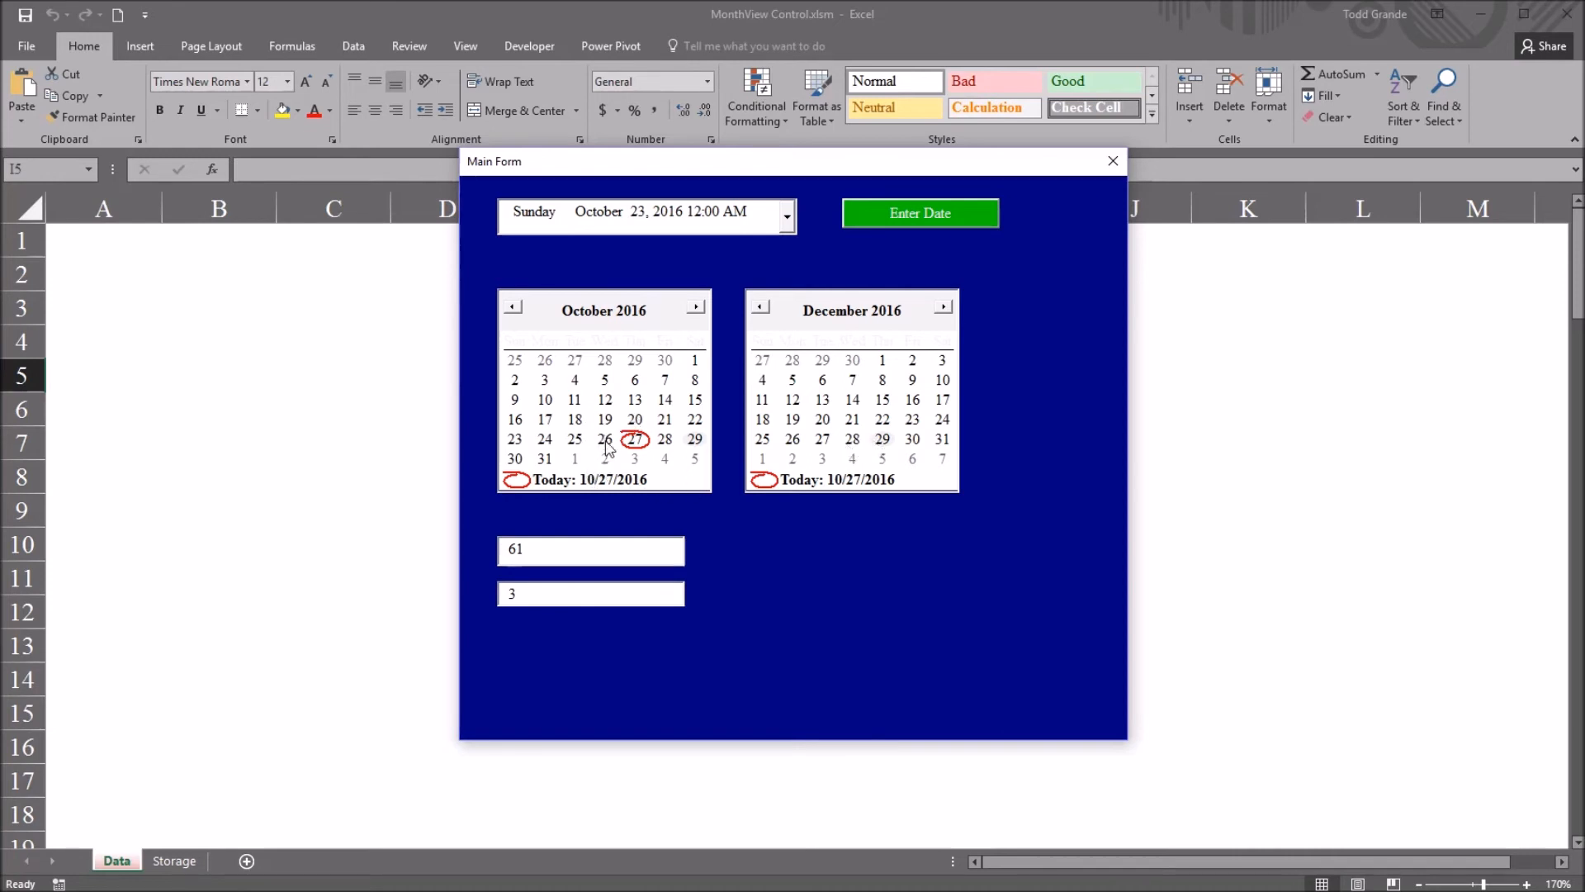
mouse_move(733, 447)
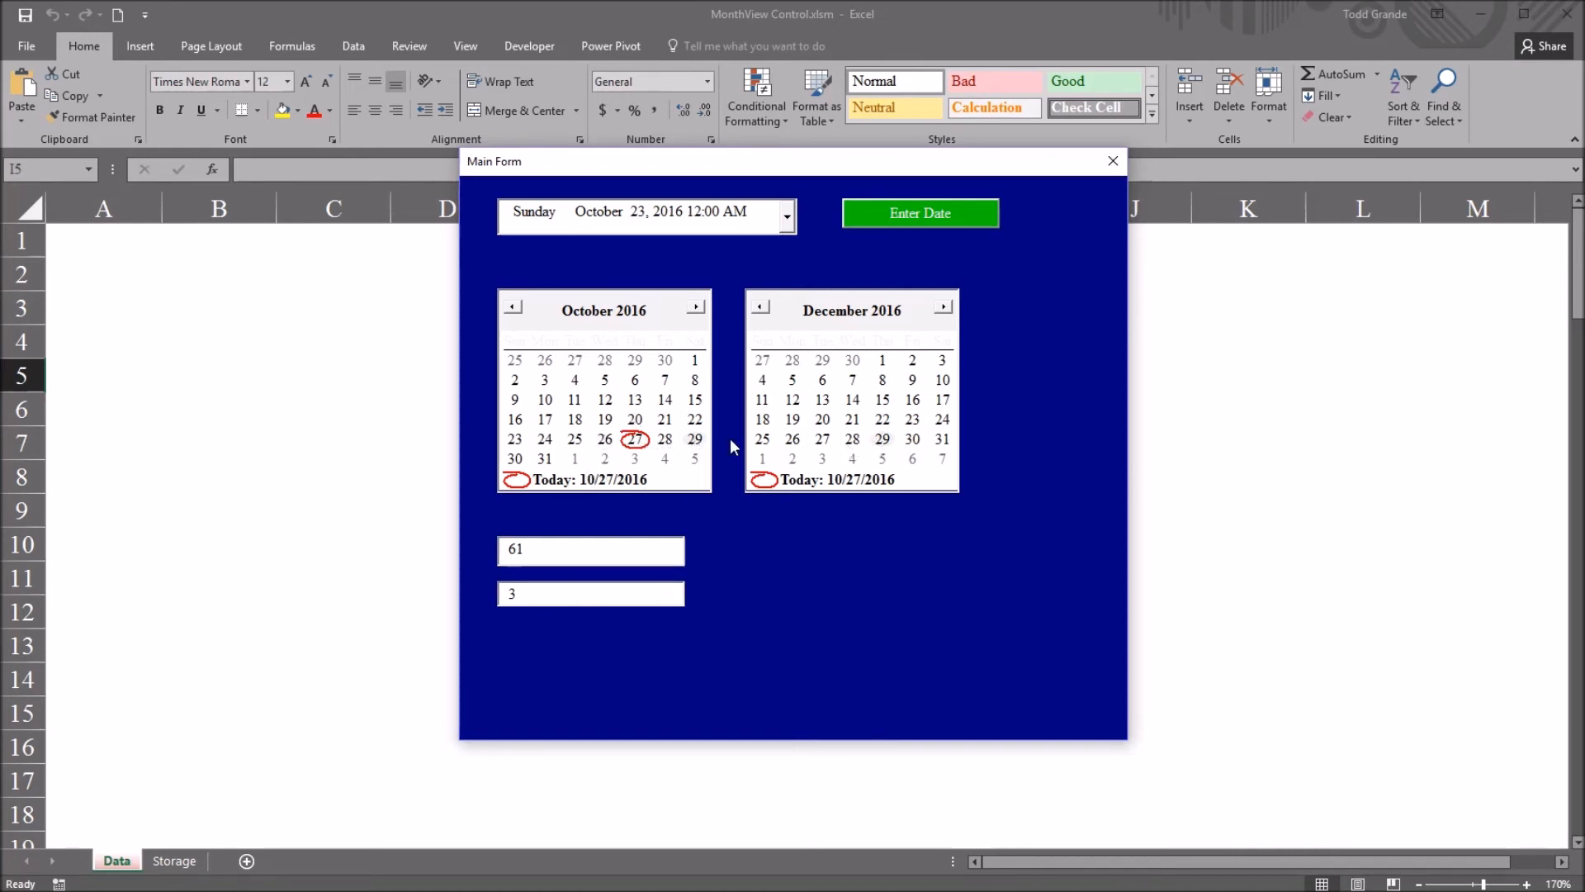
mouse_move(766, 446)
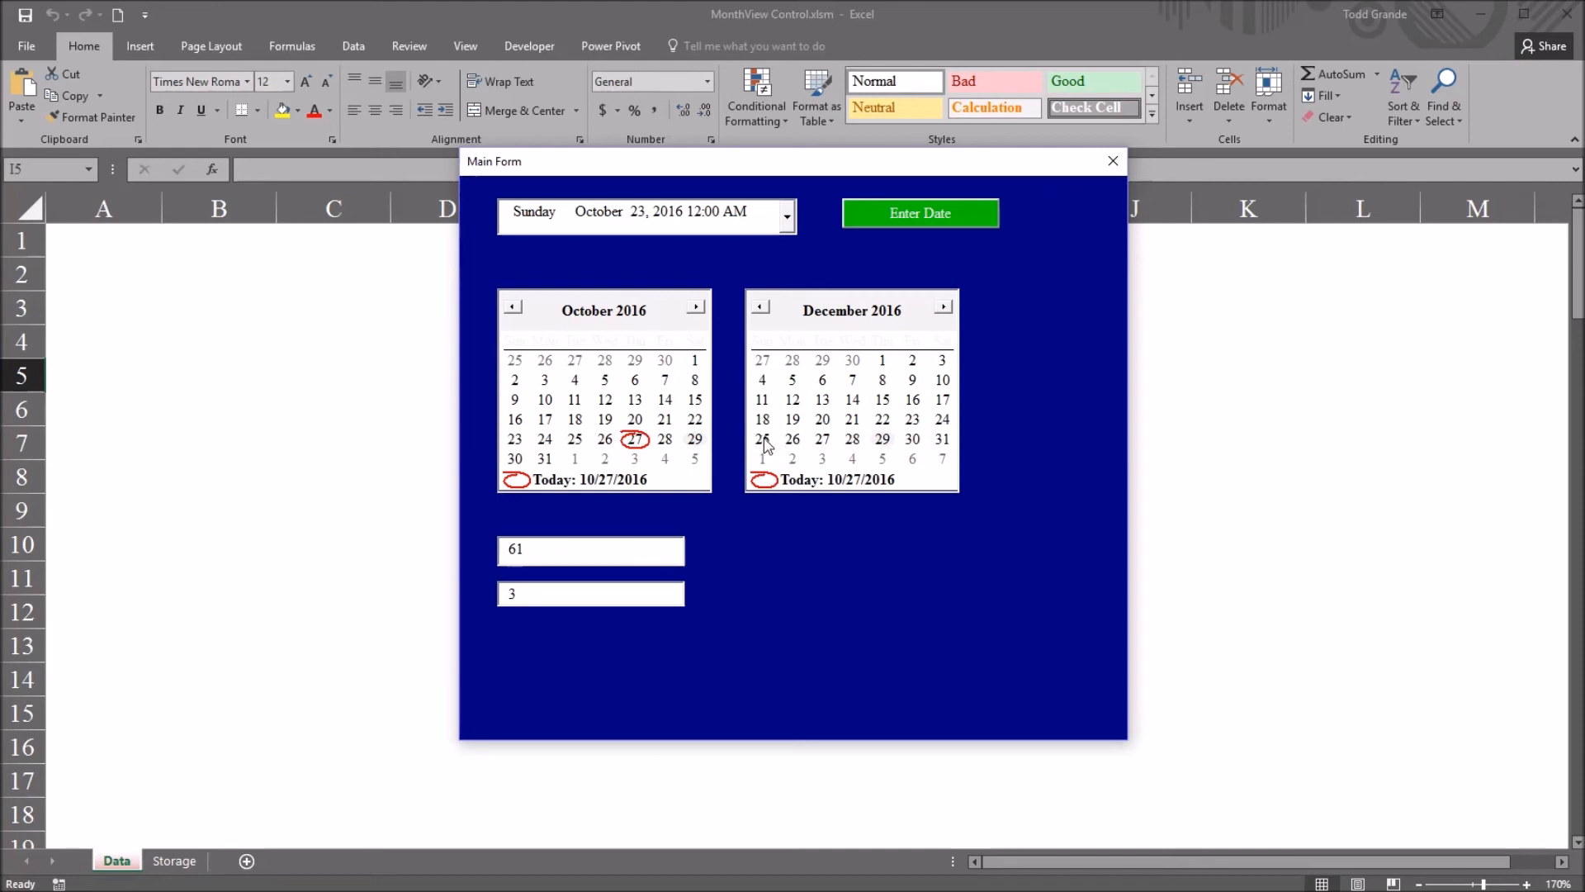
left_click(762, 438)
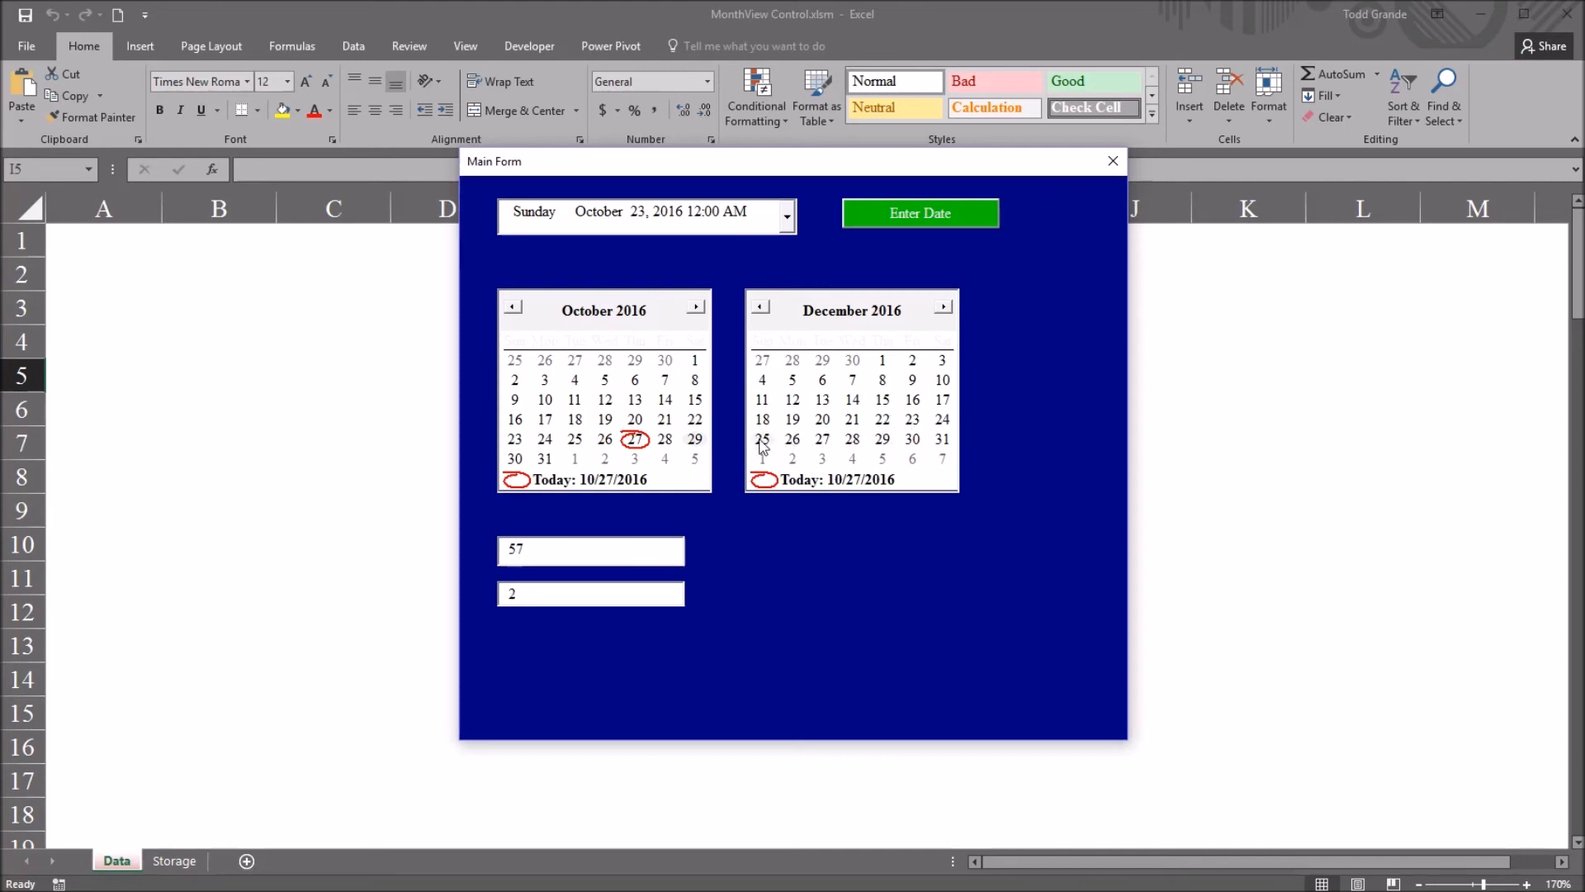
mouse_move(523, 620)
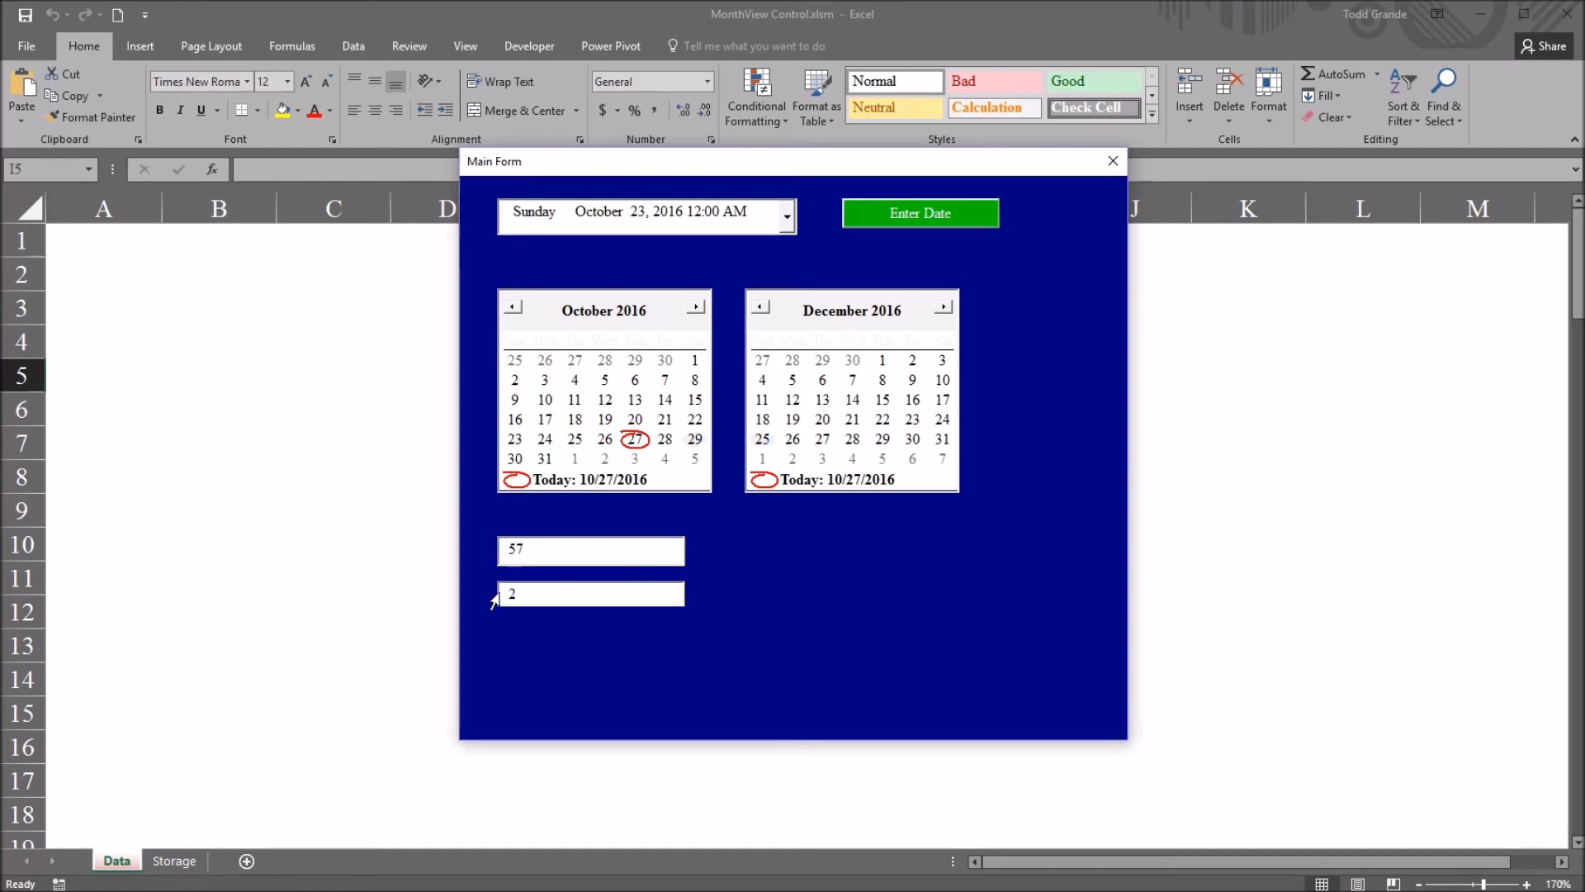
mouse_move(1127, 152)
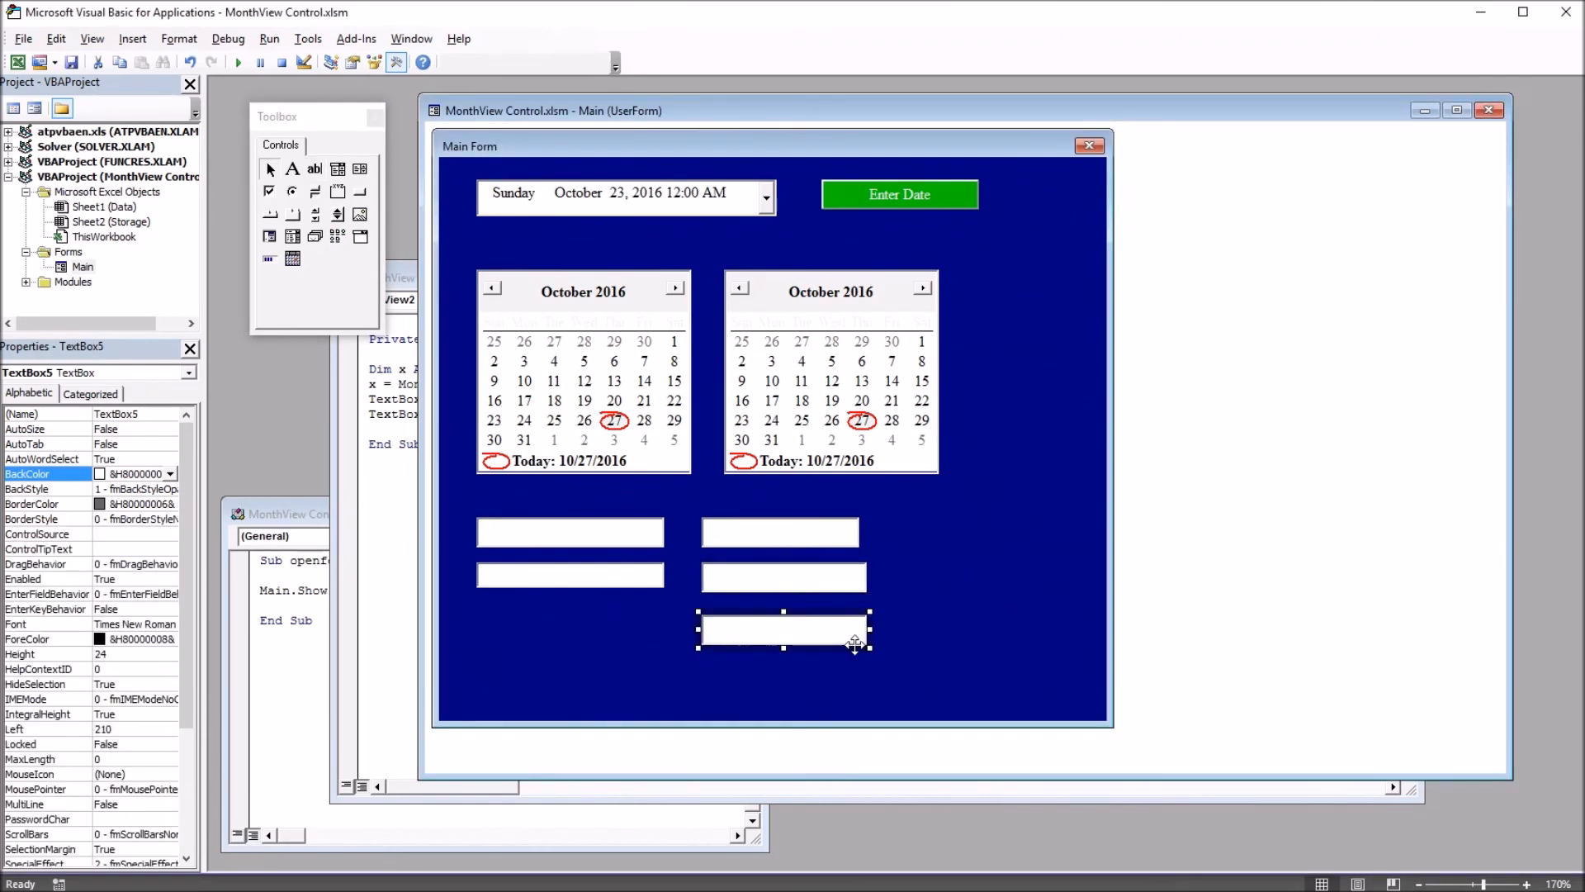
mouse_move(738, 550)
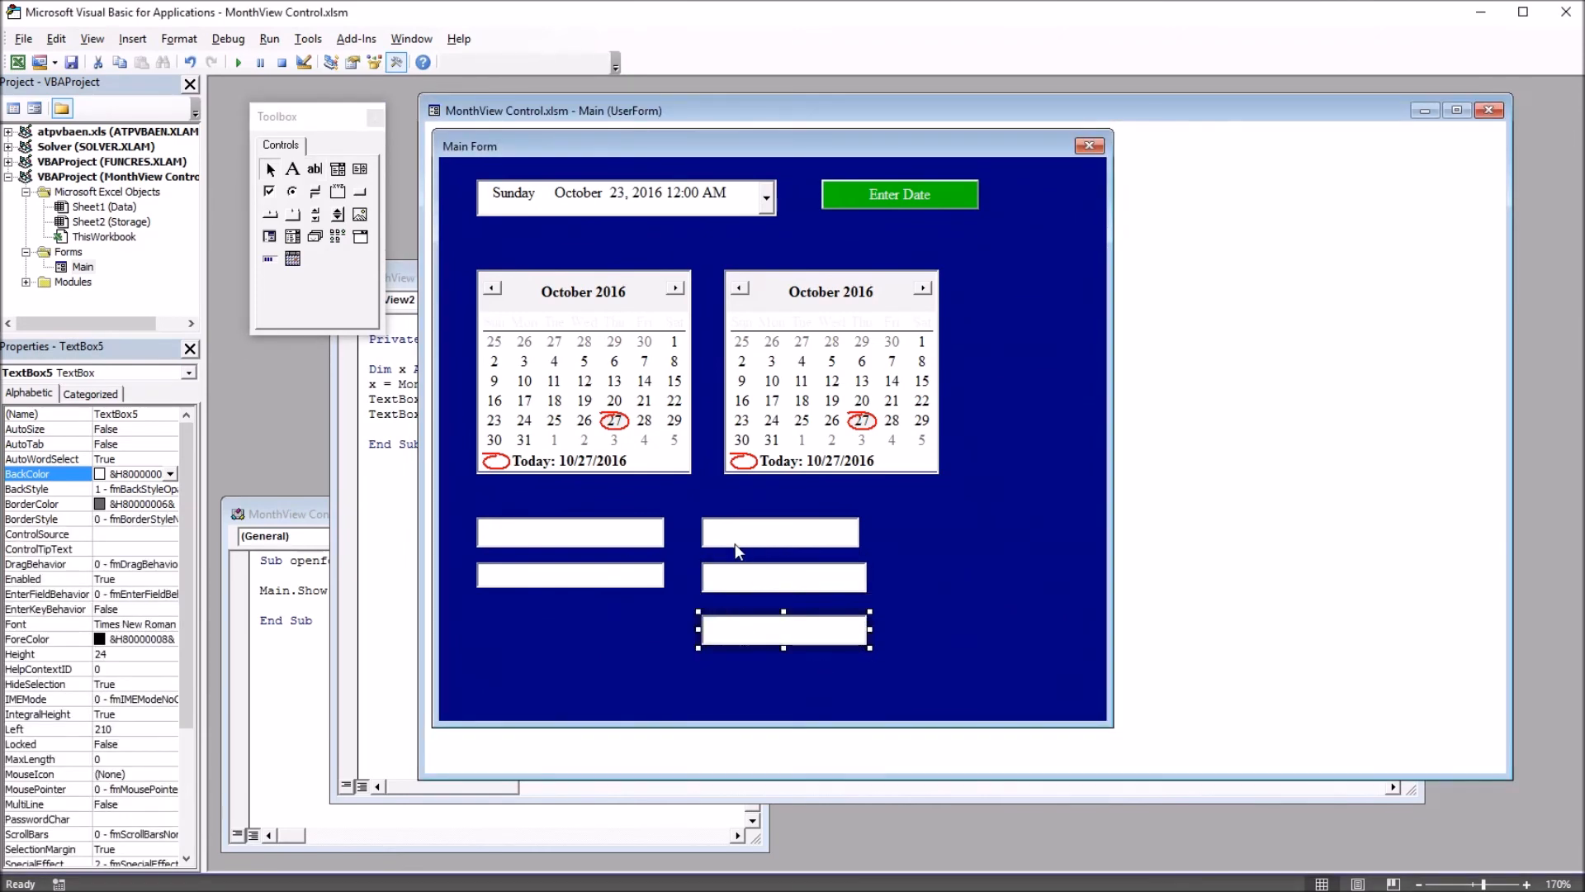
- Select the middle and lowest of the three new text boxes on the Main form
left_click(783, 577)
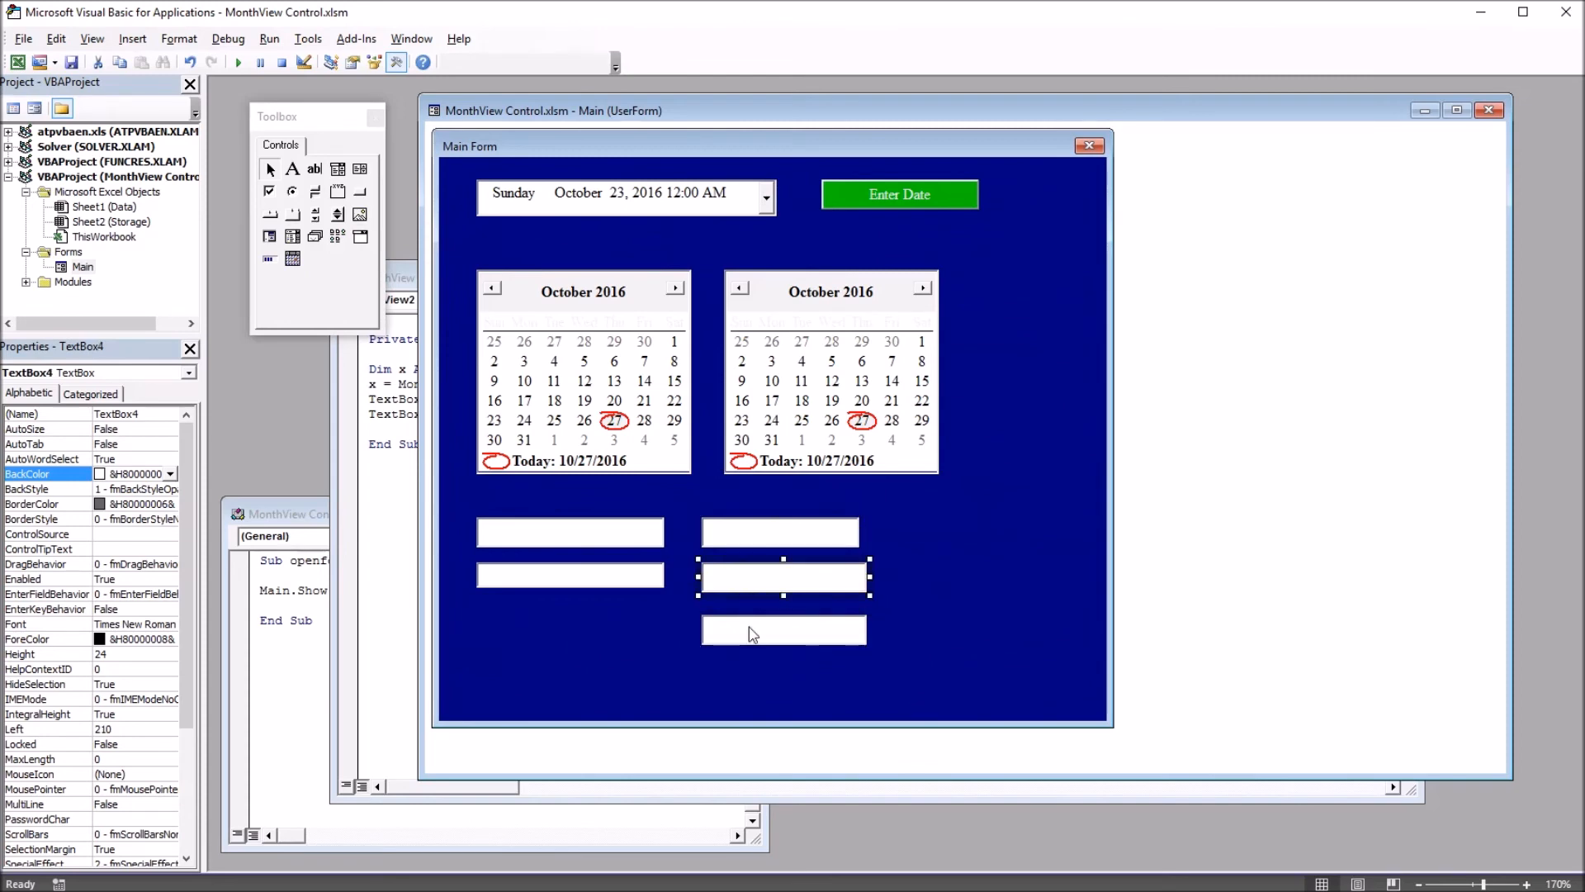
left_click(783, 629)
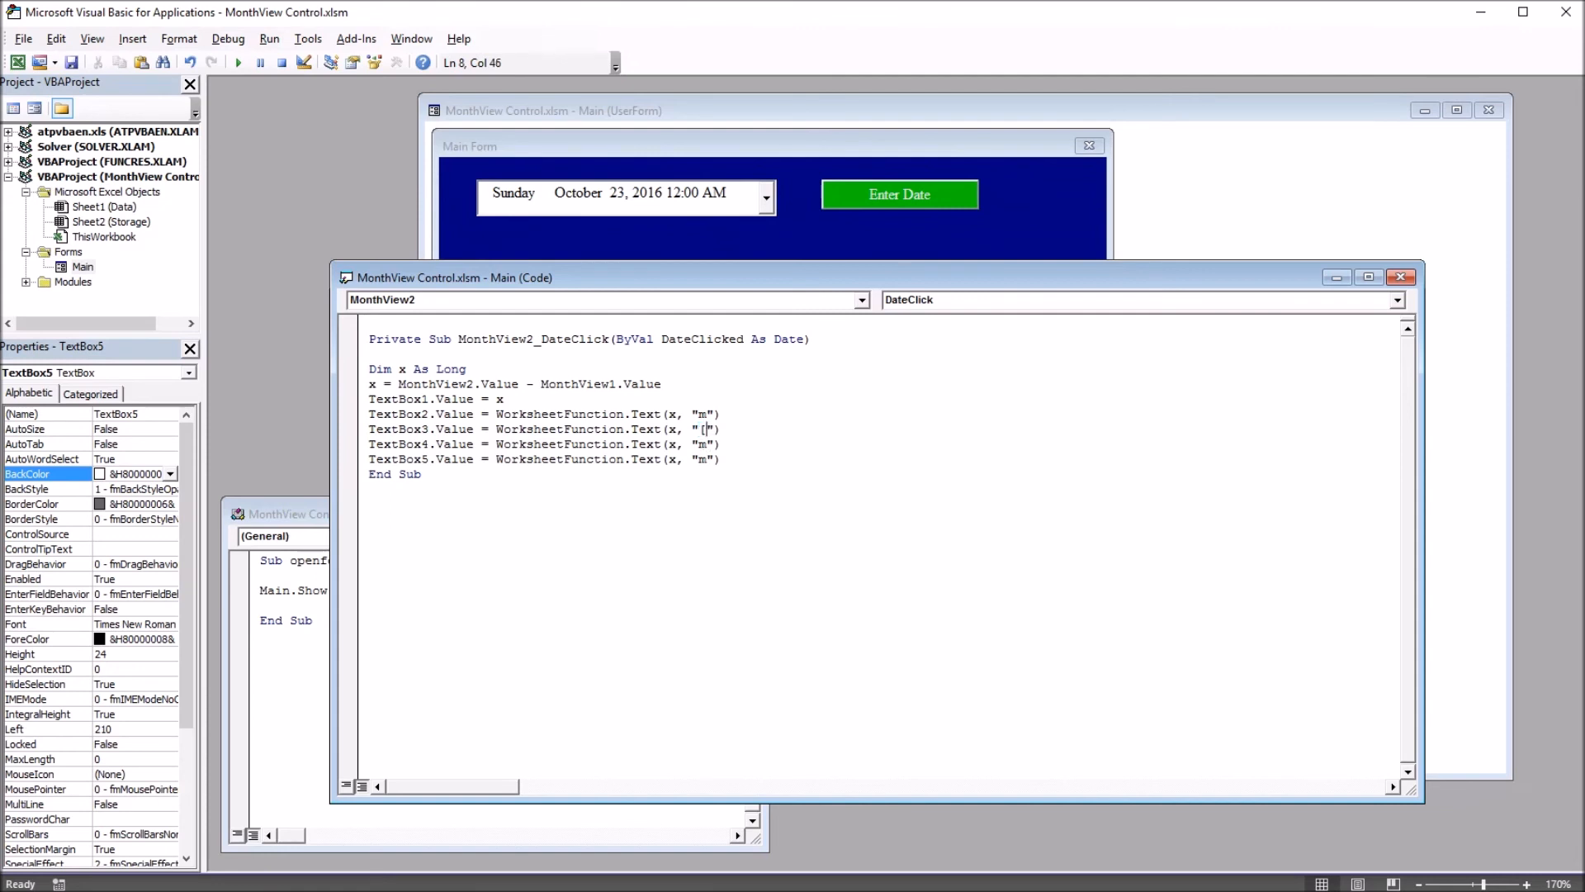
- Edit the DateClick format strings: "[h]" for TextBox3, "[mm]" for TextBox4, "[s]" for TextBox5
type("h]")
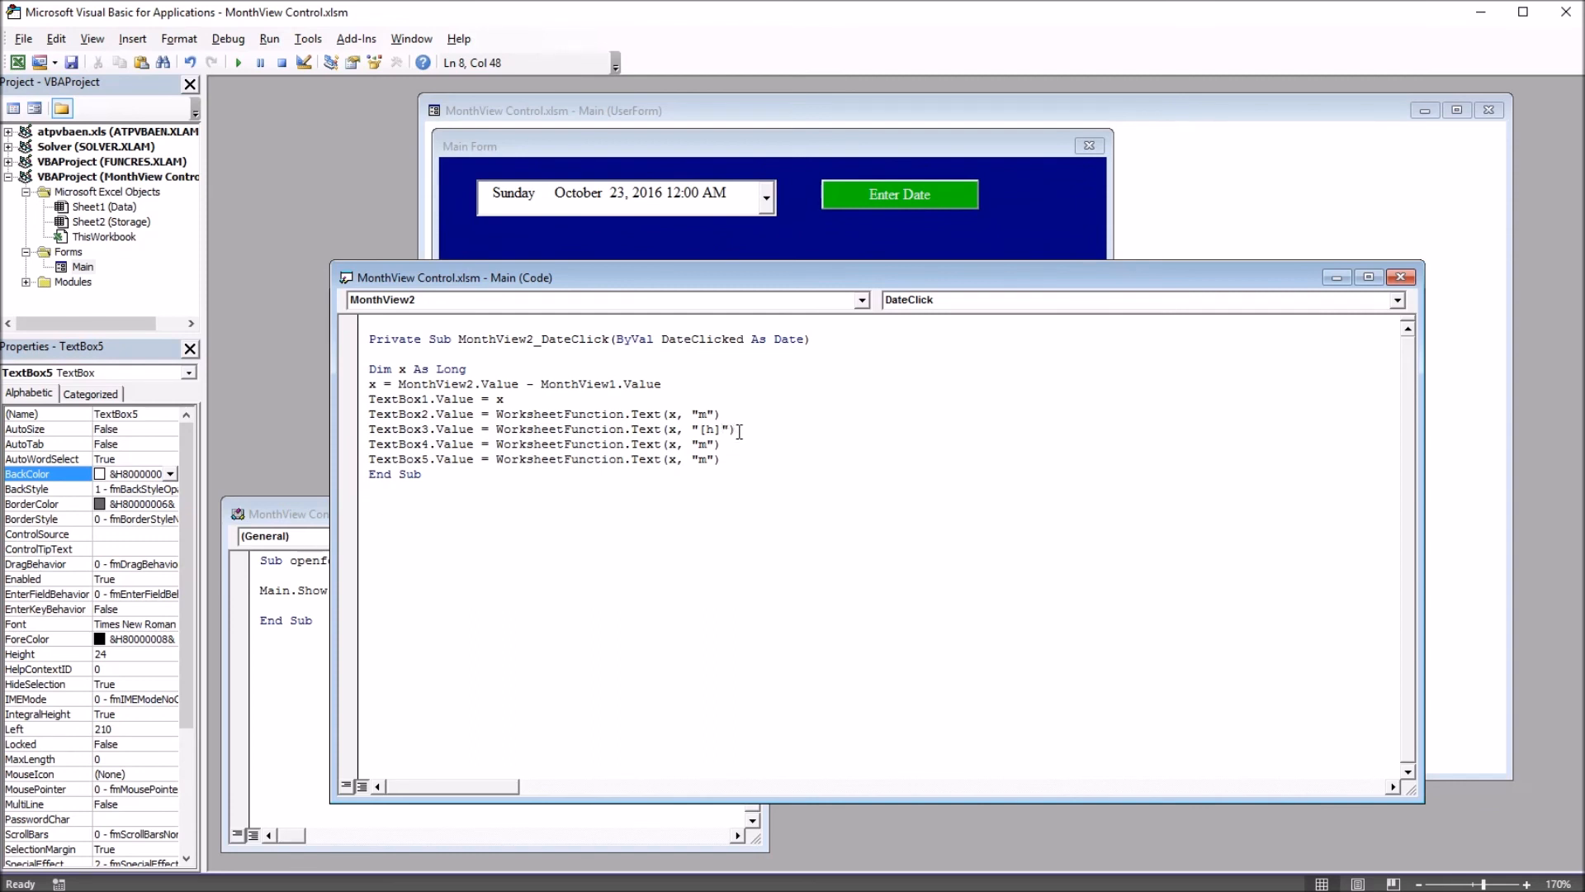
left_click(584, 460)
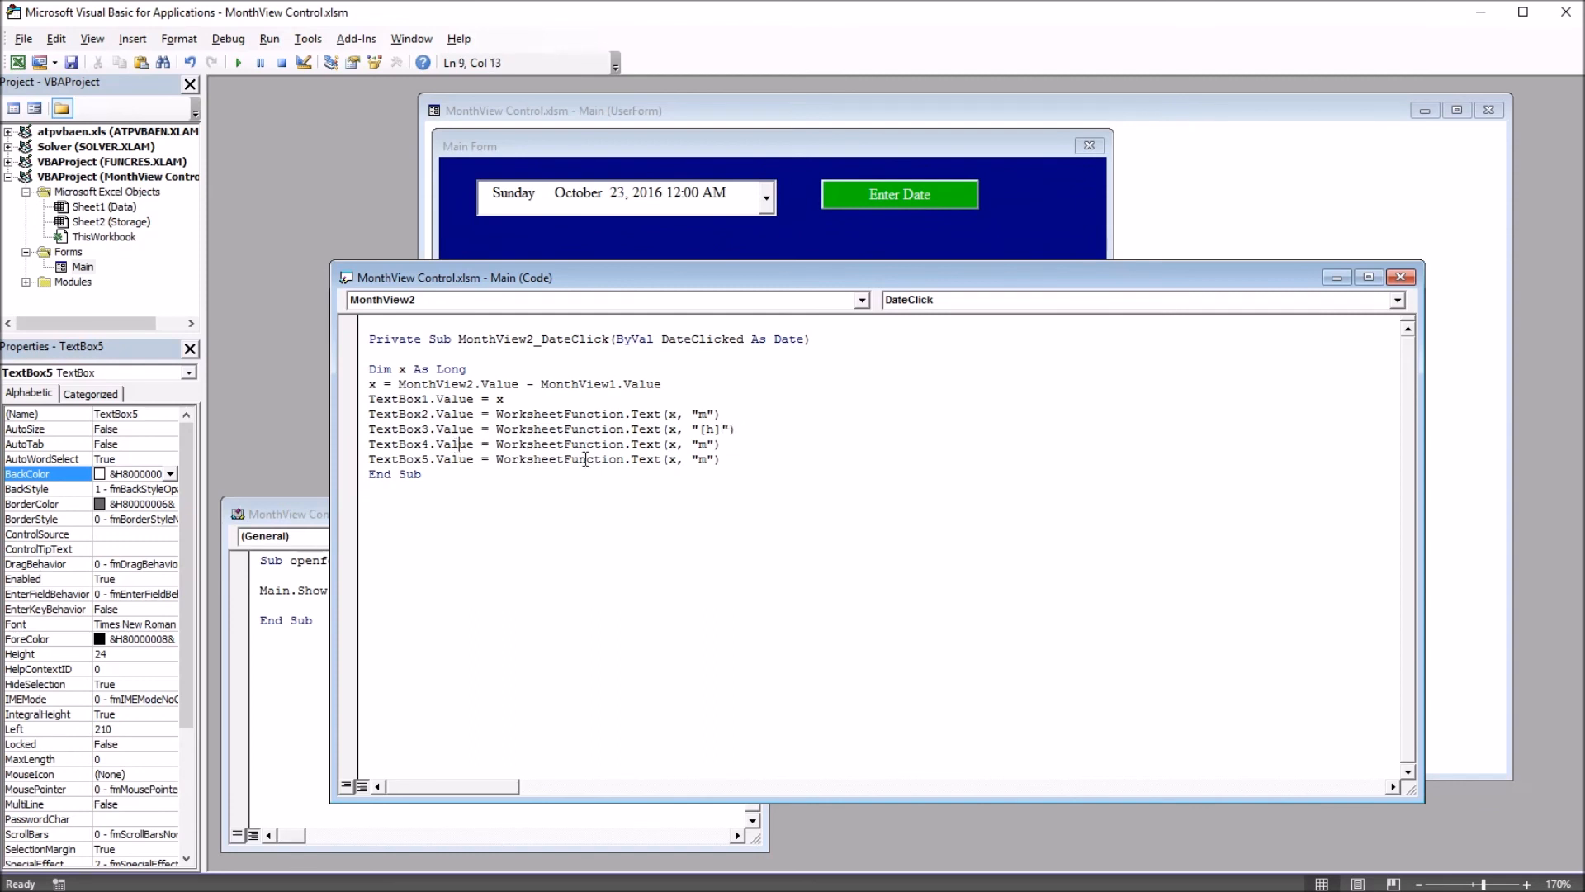
left_click(698, 458)
type("[mm")
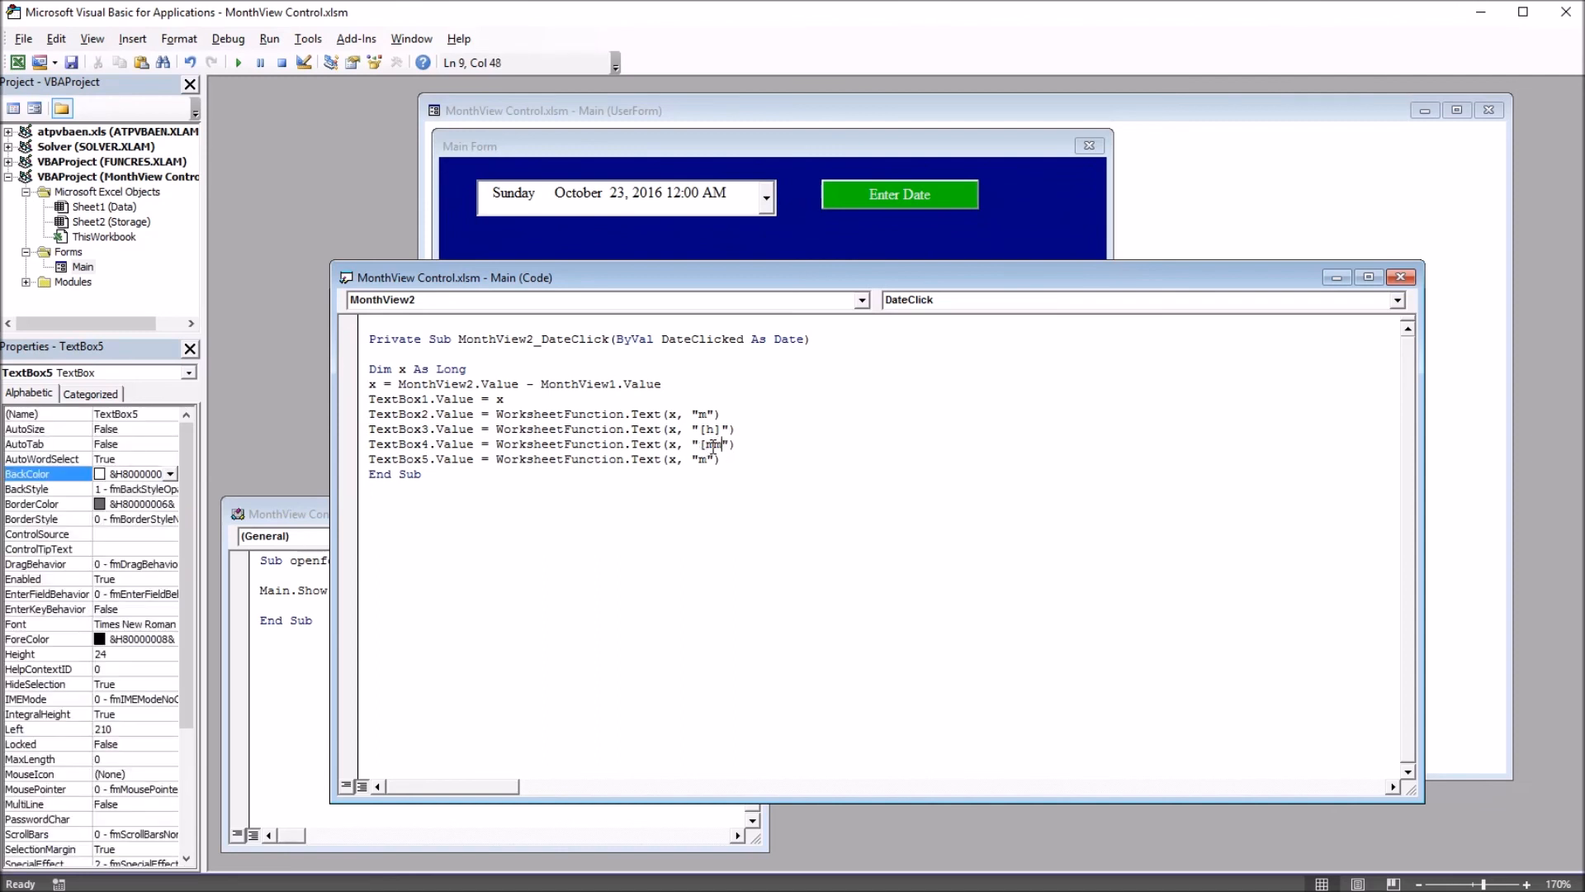
type("m")
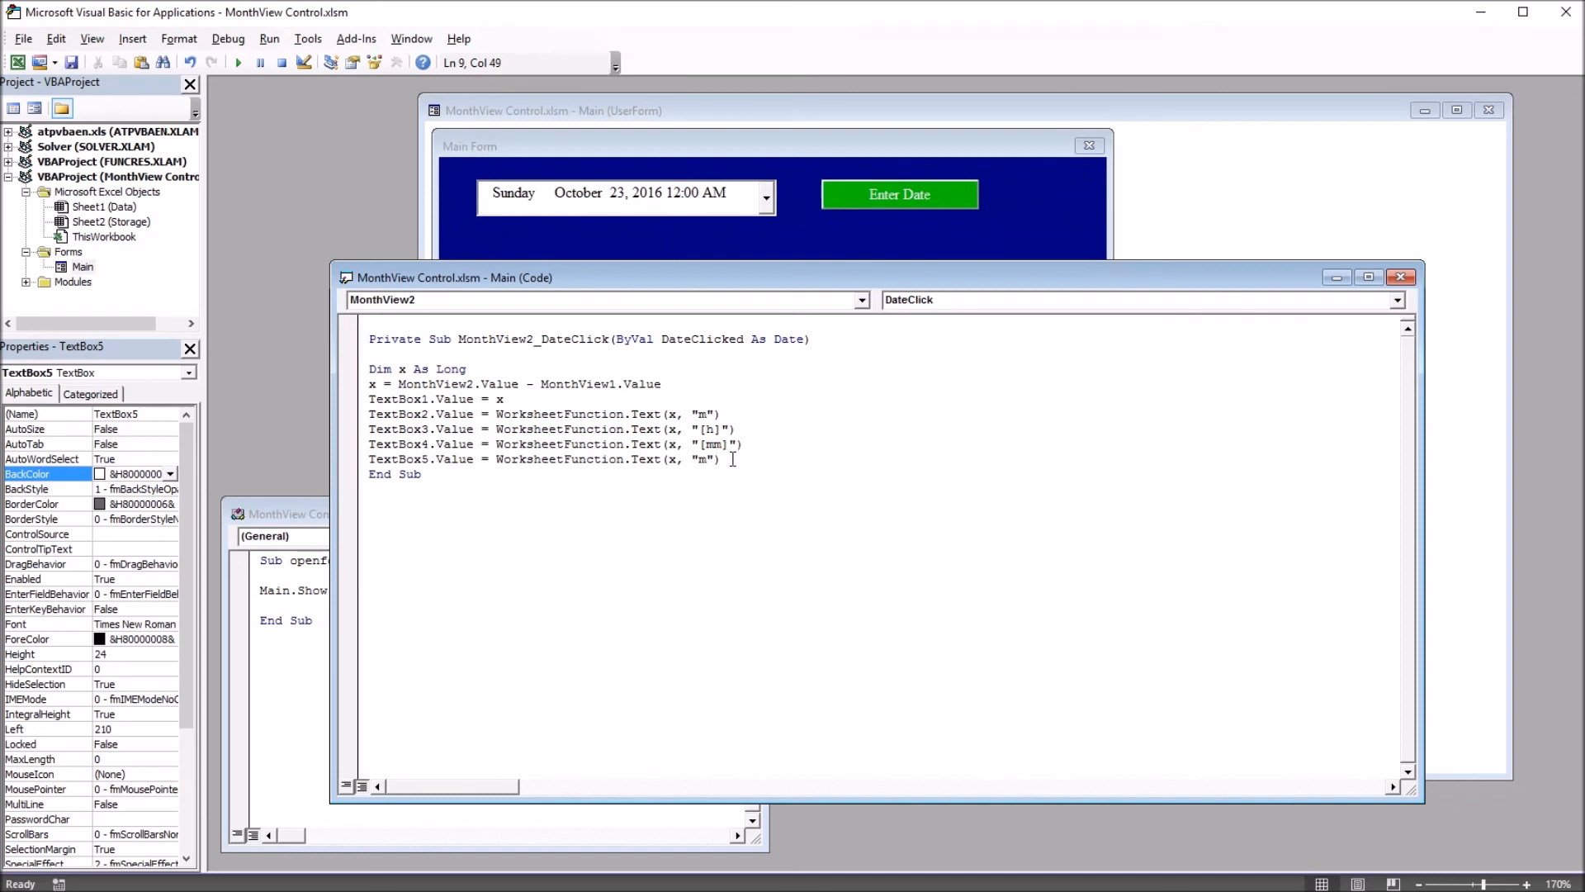
left_click(704, 459)
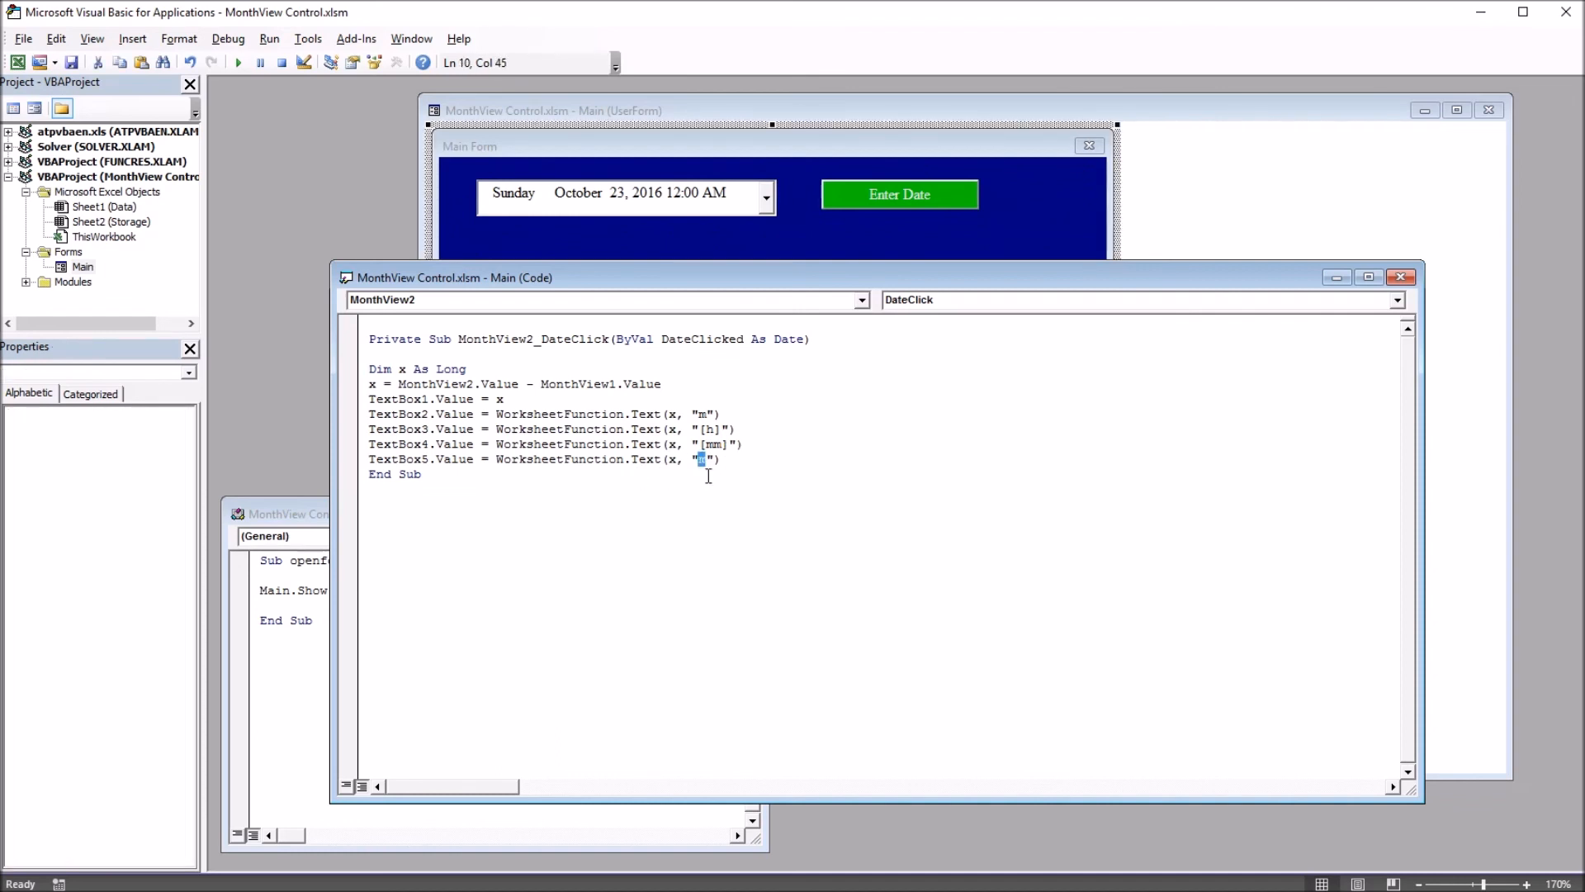
type("s")
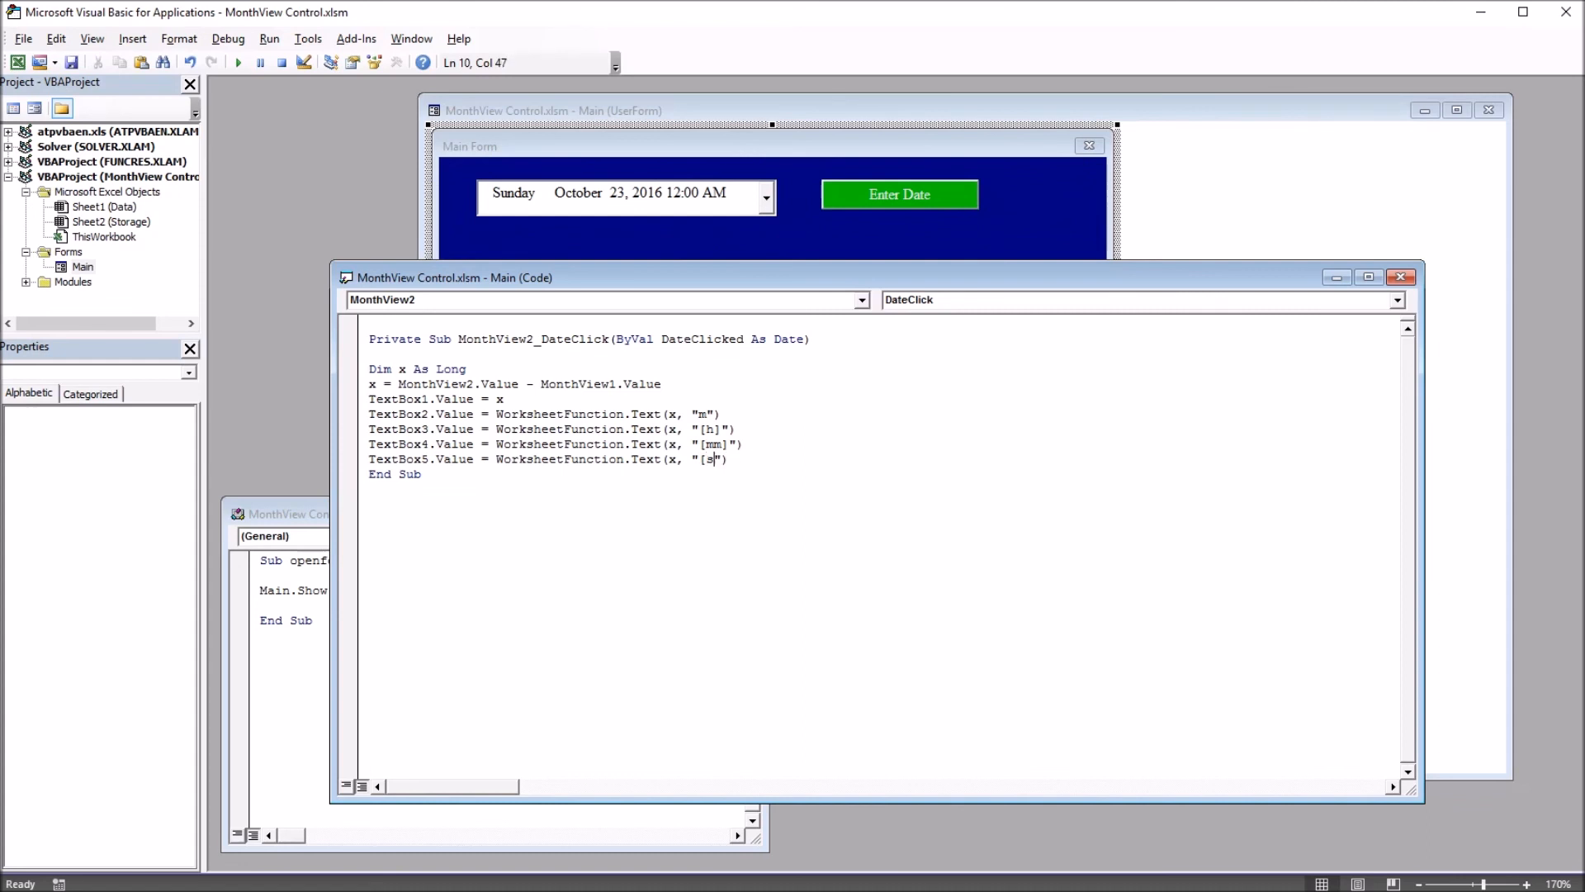
key("Right")
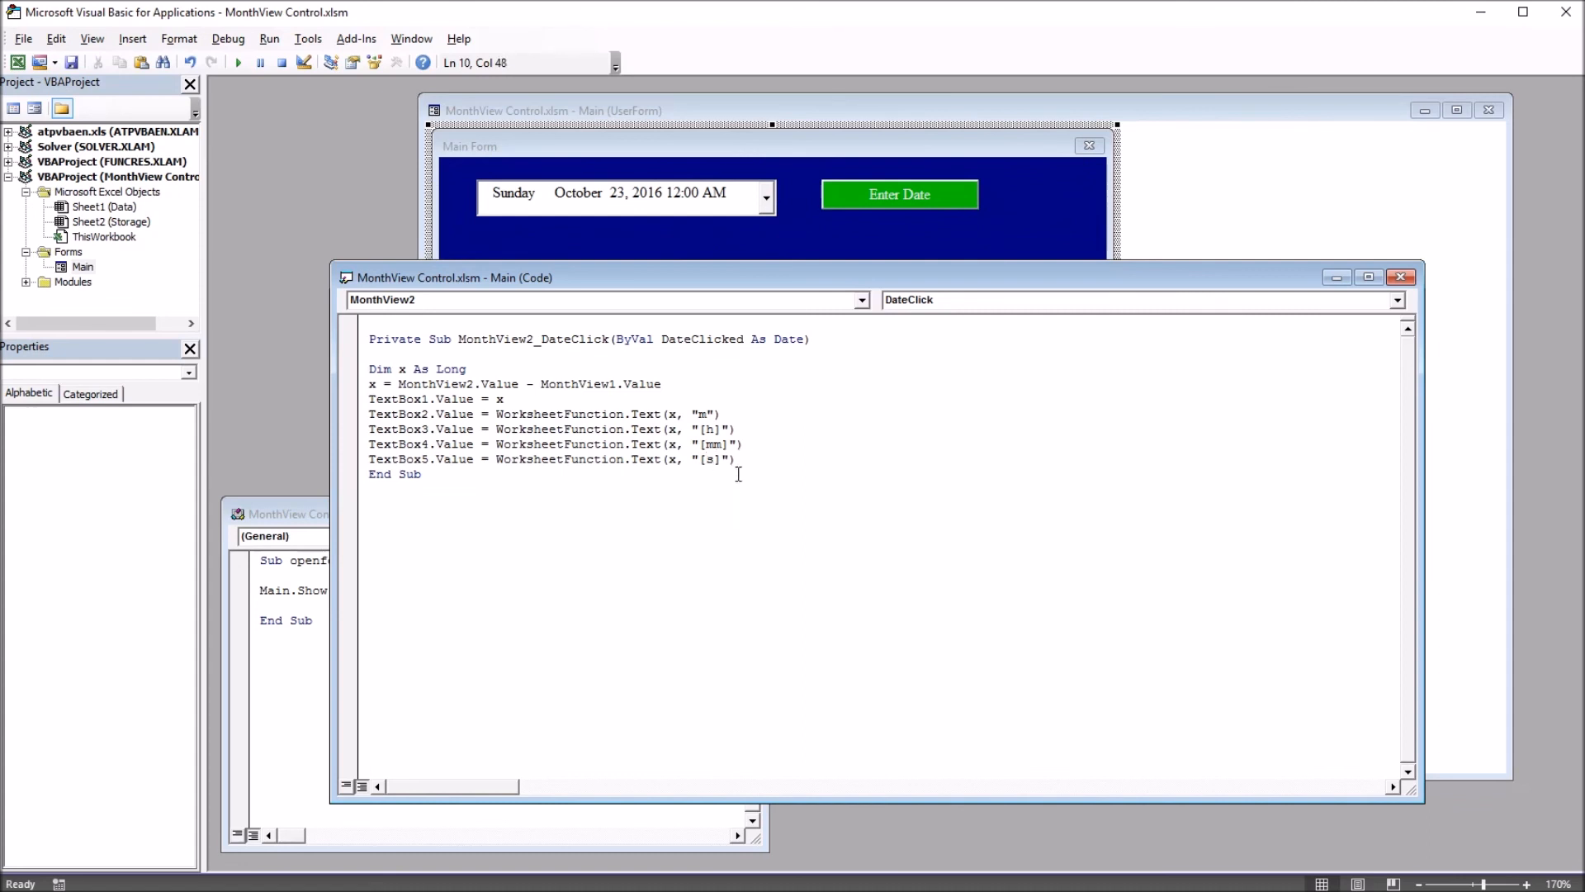
left_click(726, 444)
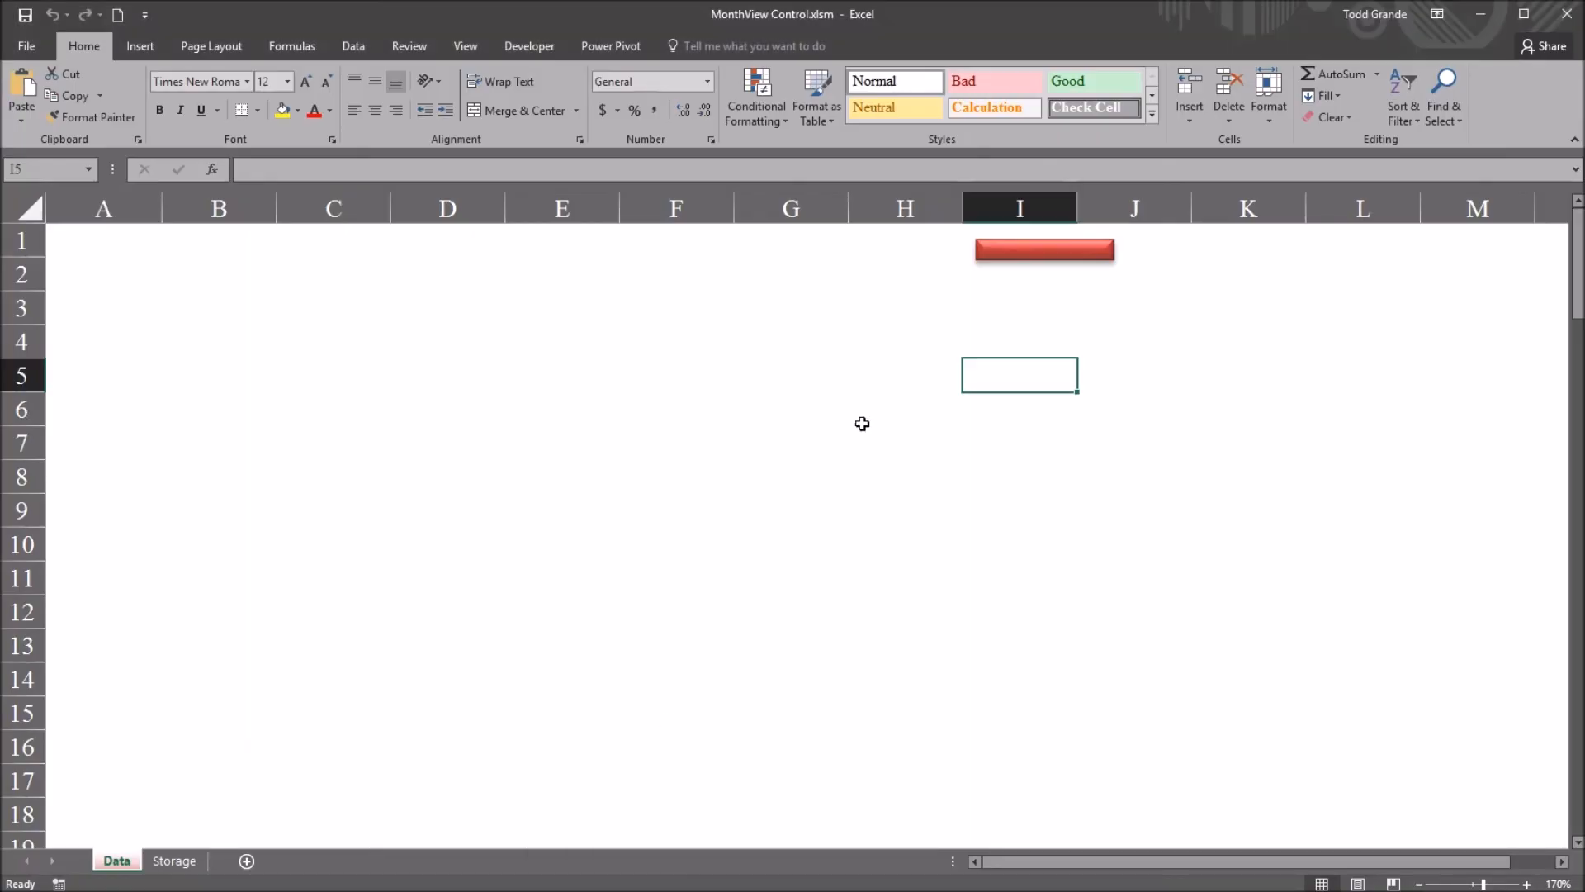
left_click(1043, 249)
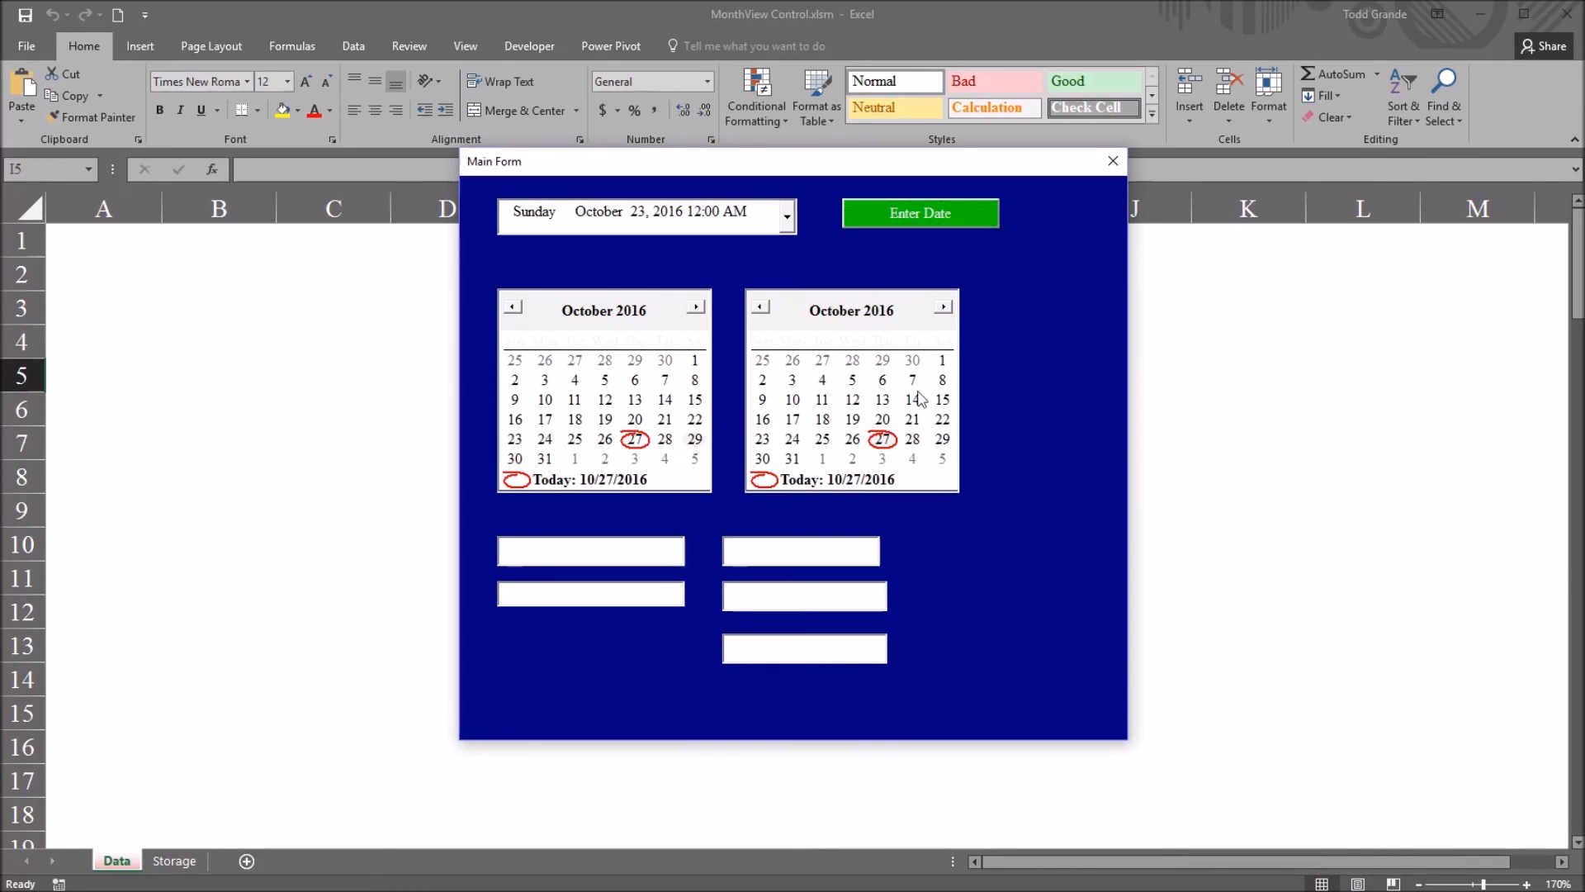
left_click(918, 213)
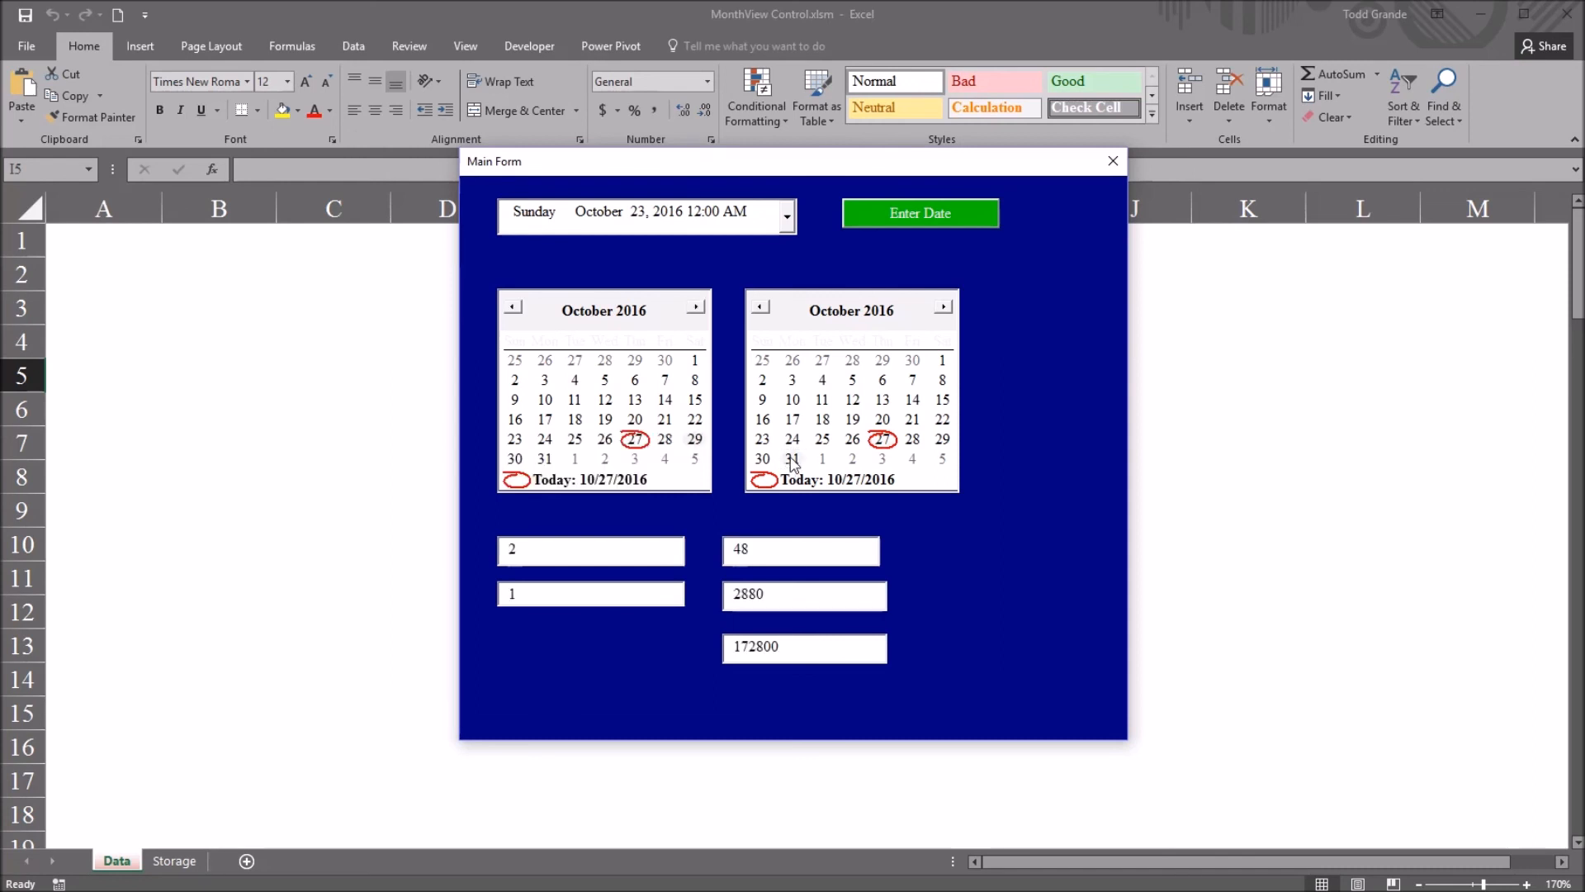
mouse_move(816, 423)
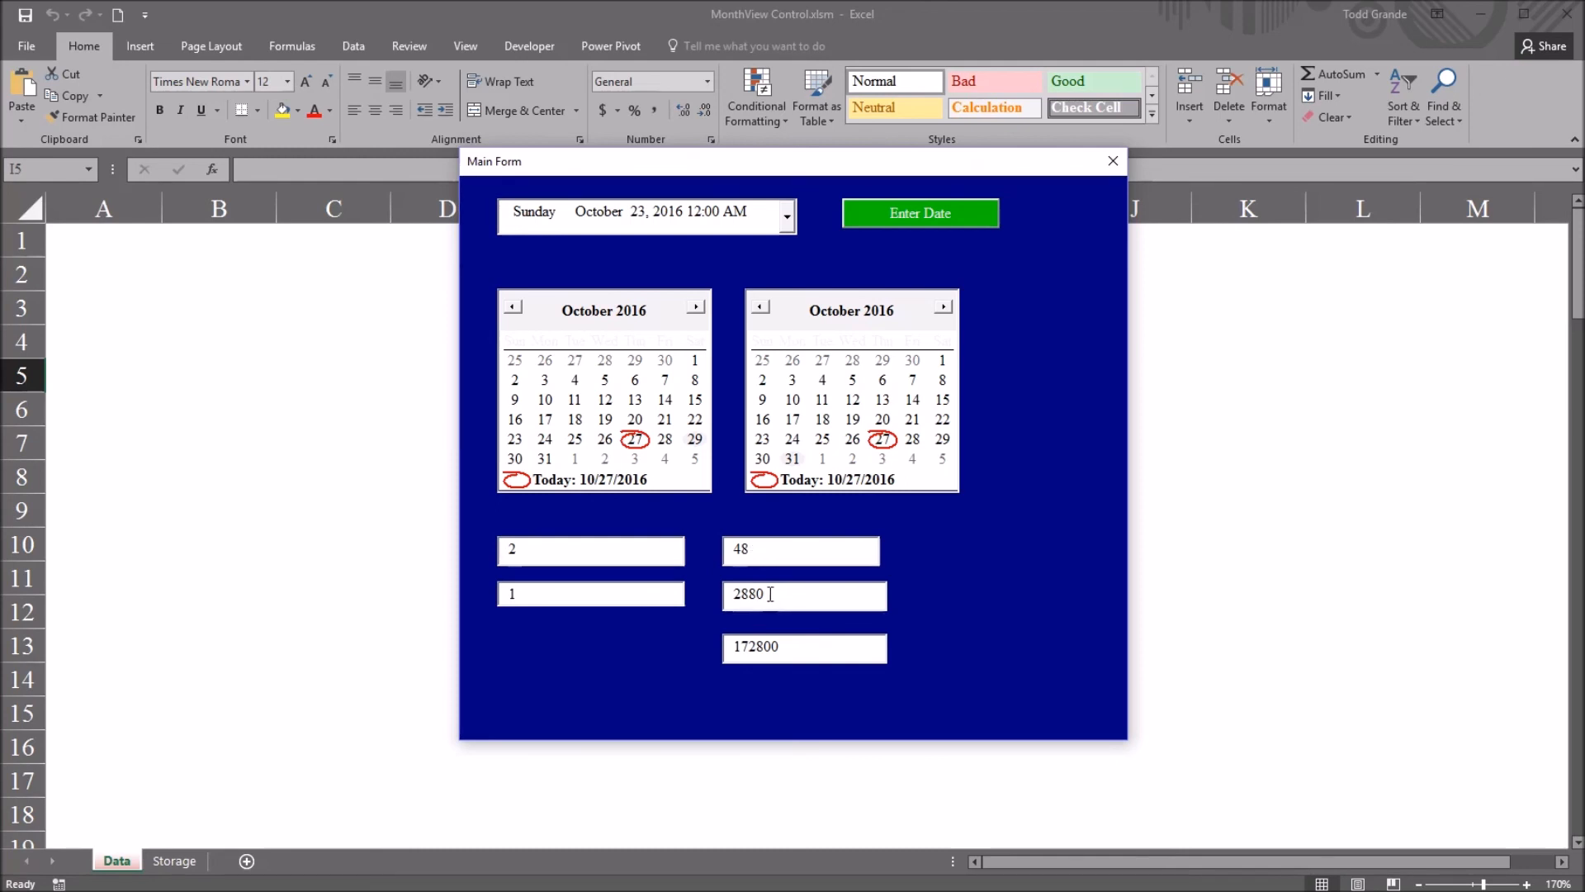
triple_click(804, 645)
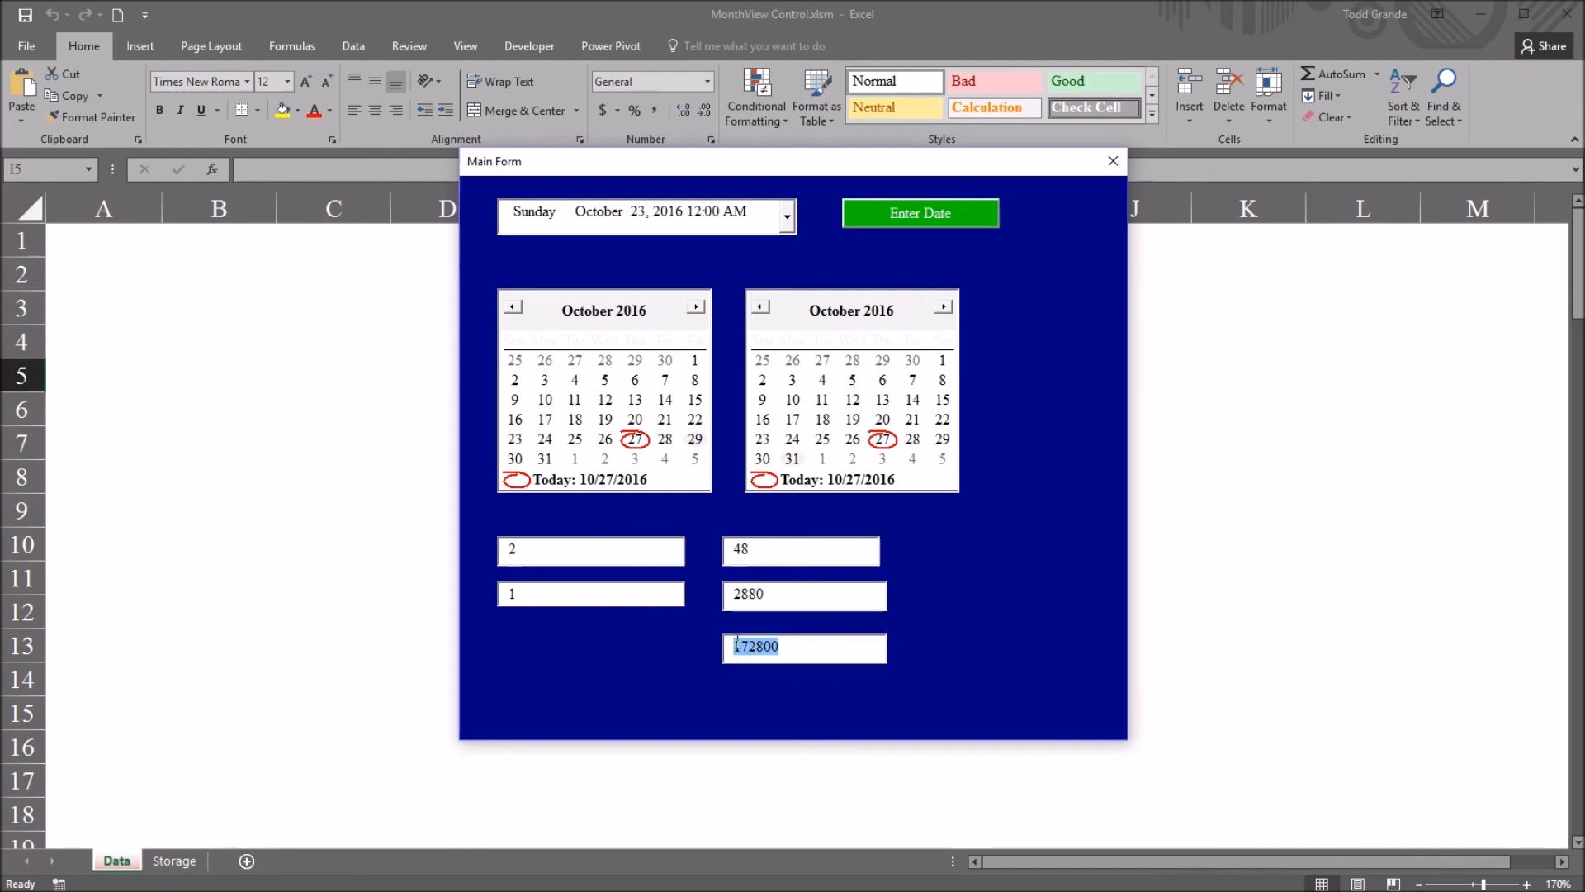
left_click(803, 593)
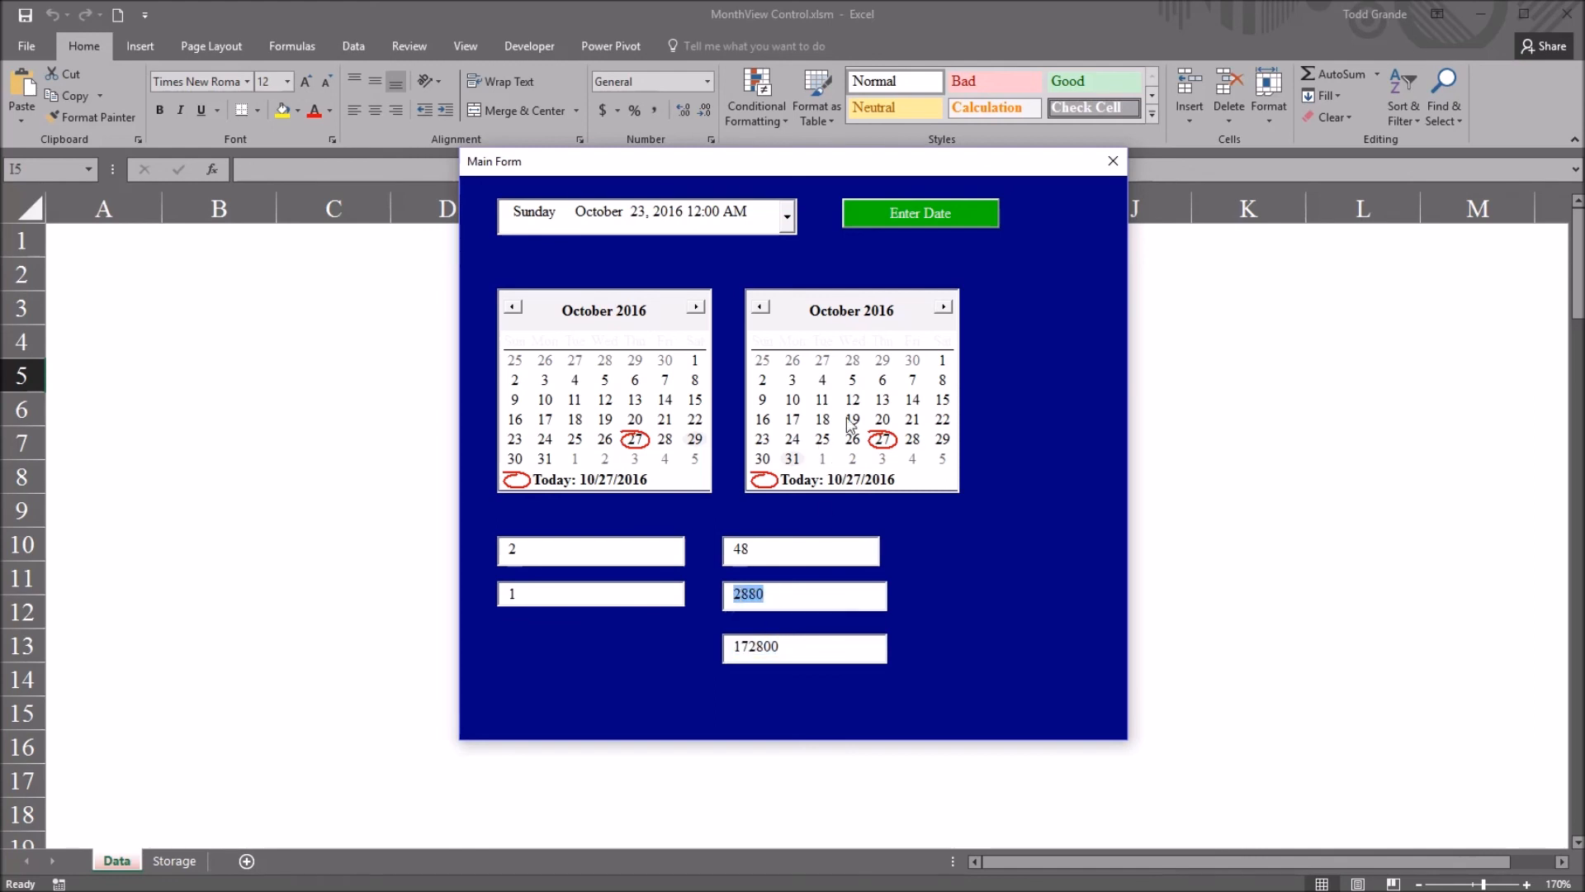
left_click(942, 306)
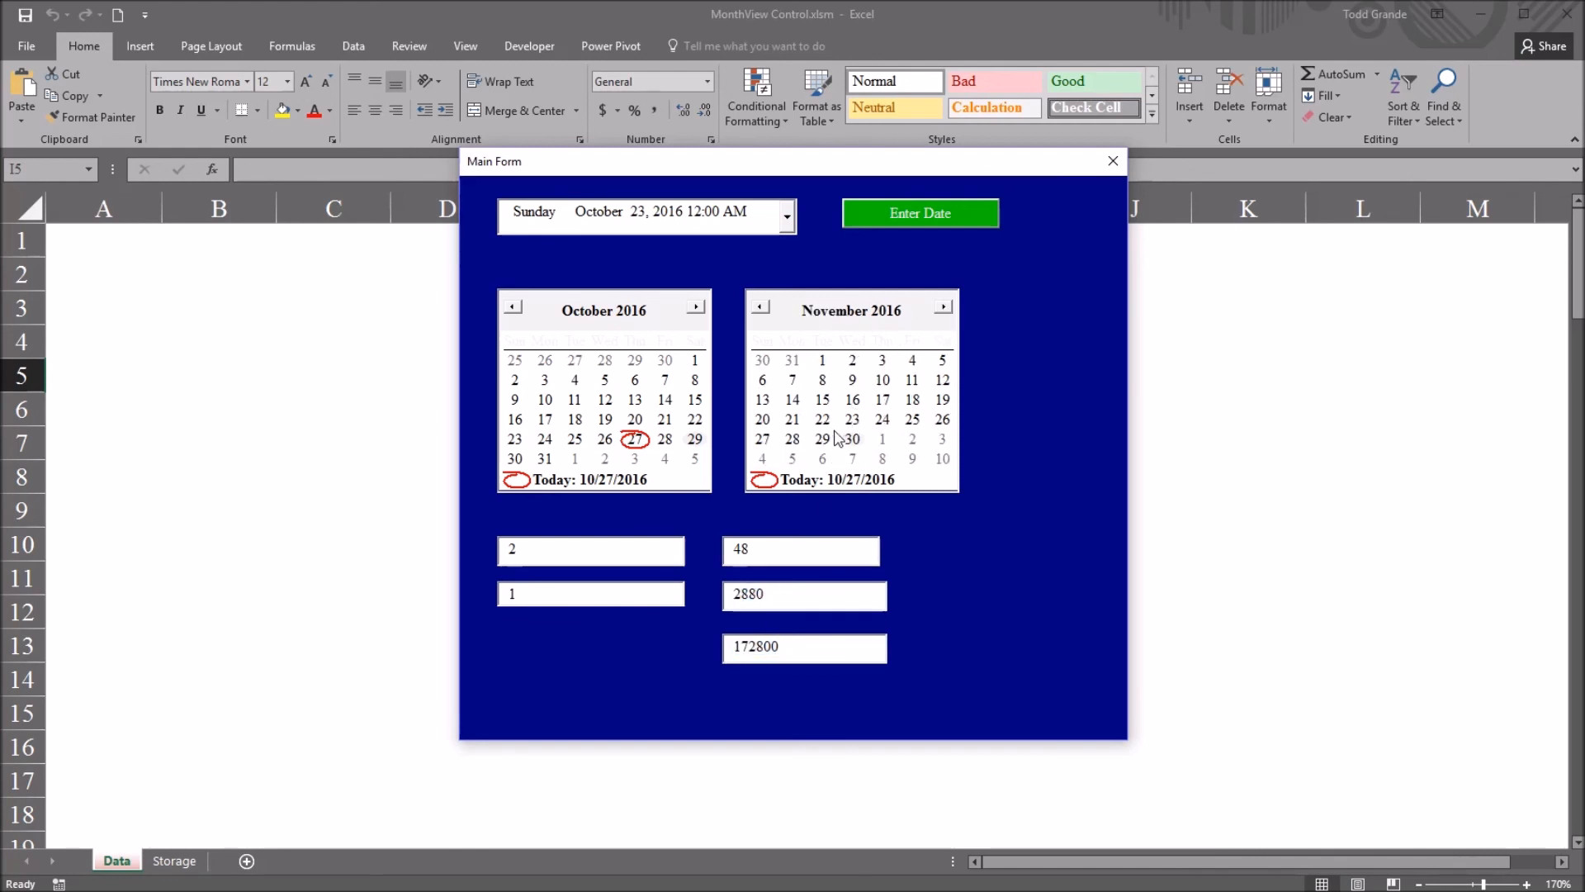
left_click(792, 439)
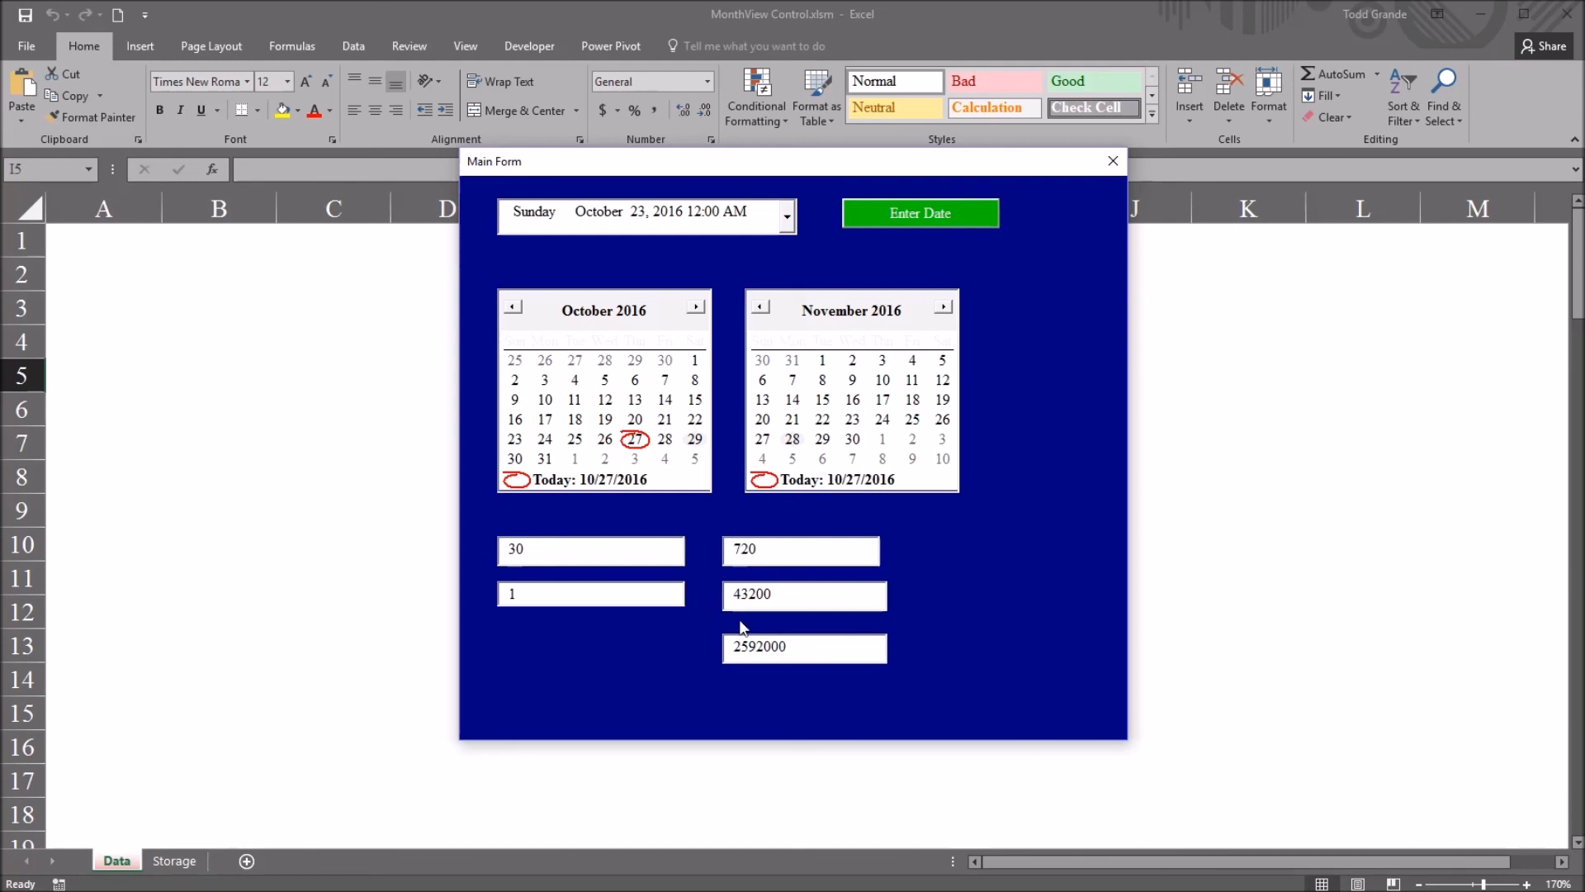
left_click(1112, 161)
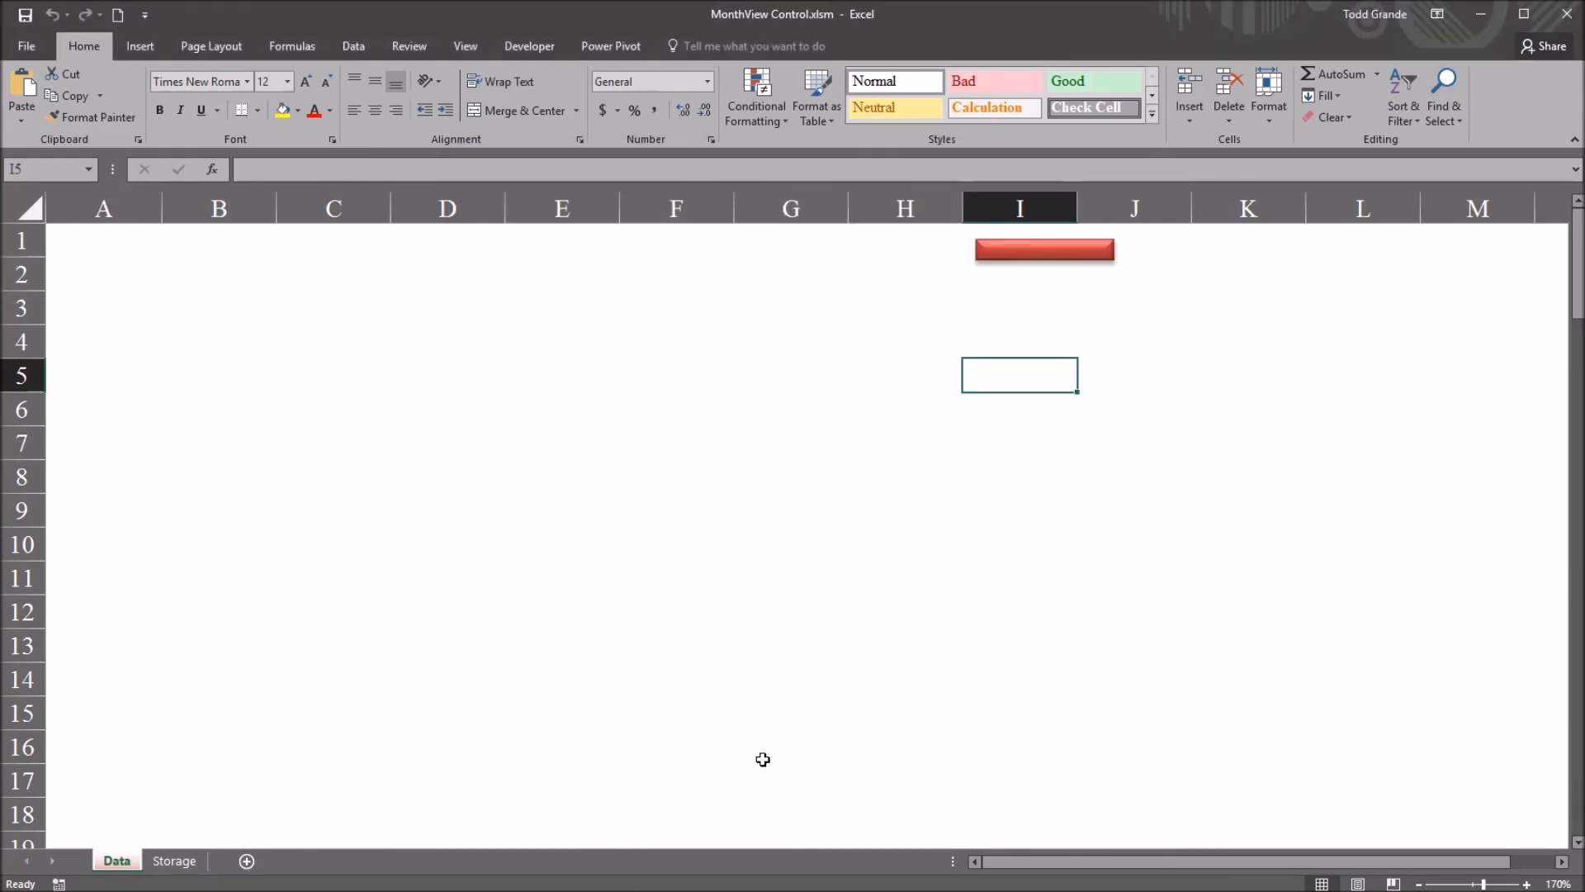